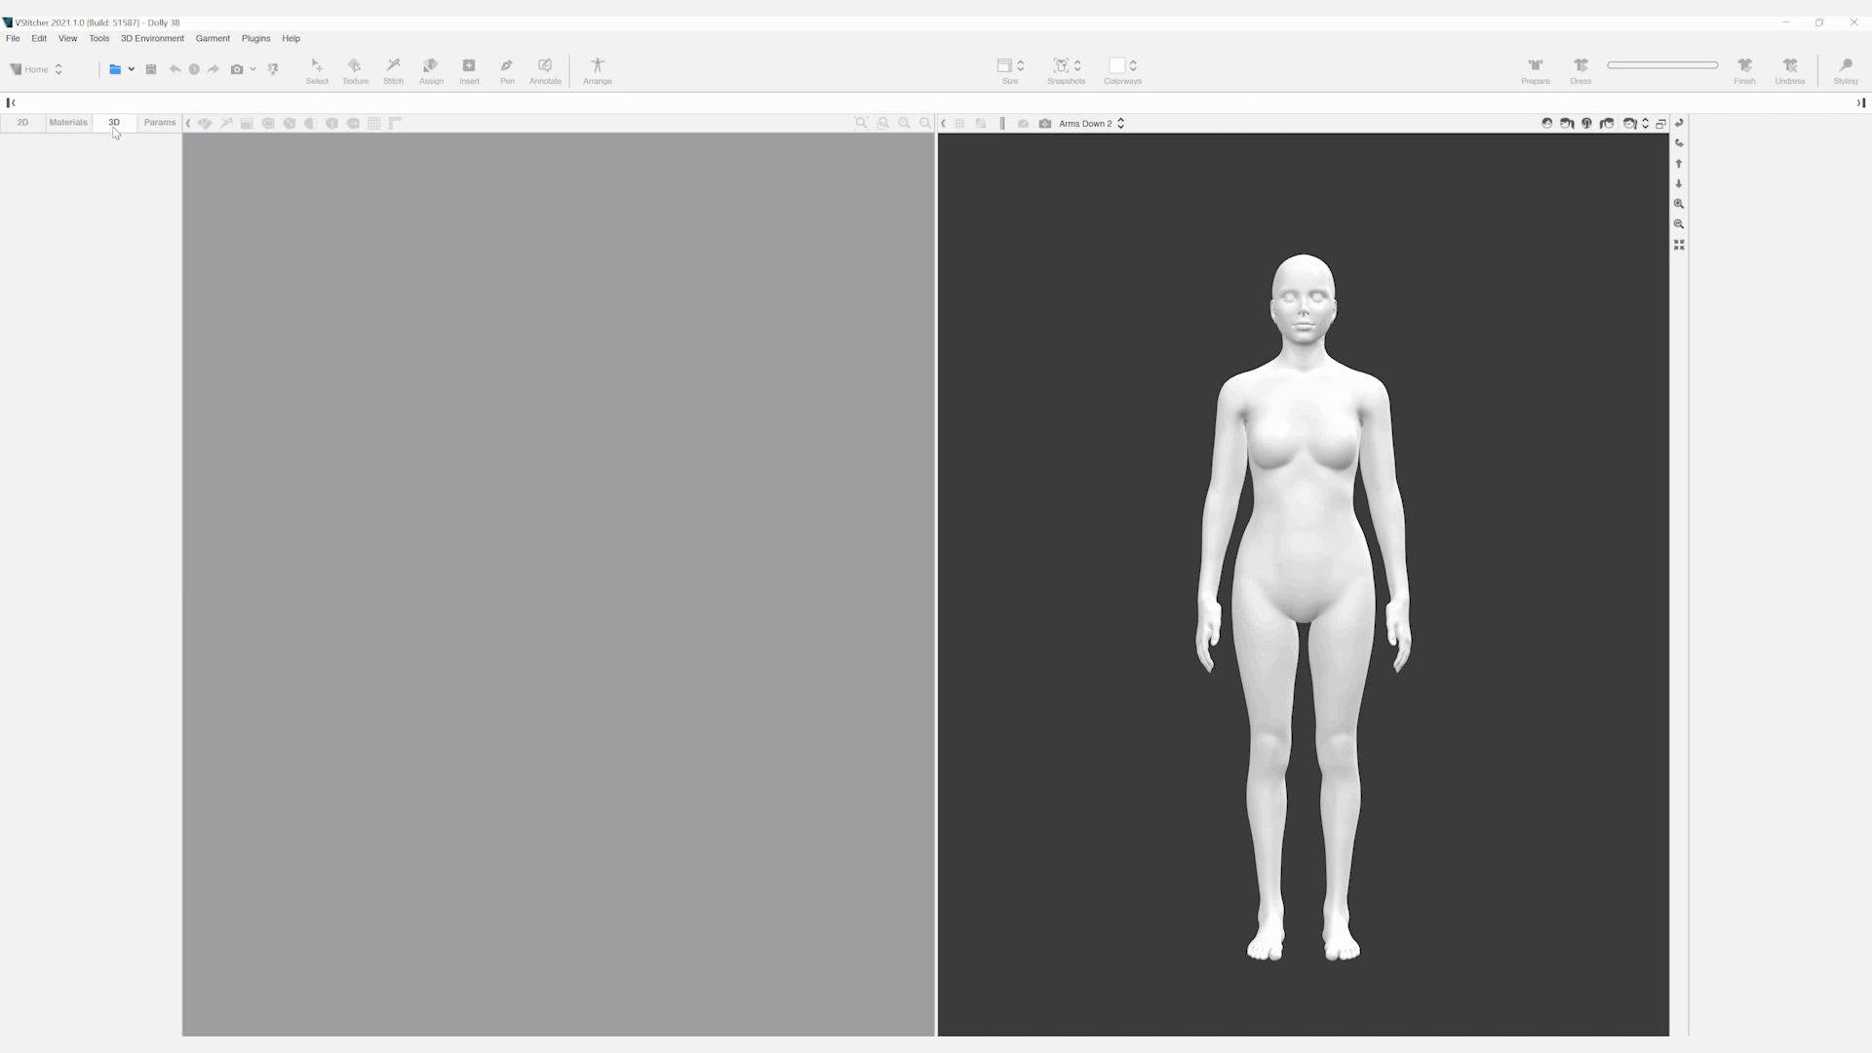
Add an avatar from the Olivia template and confirm its name as New-Olivia
left_click(113, 122)
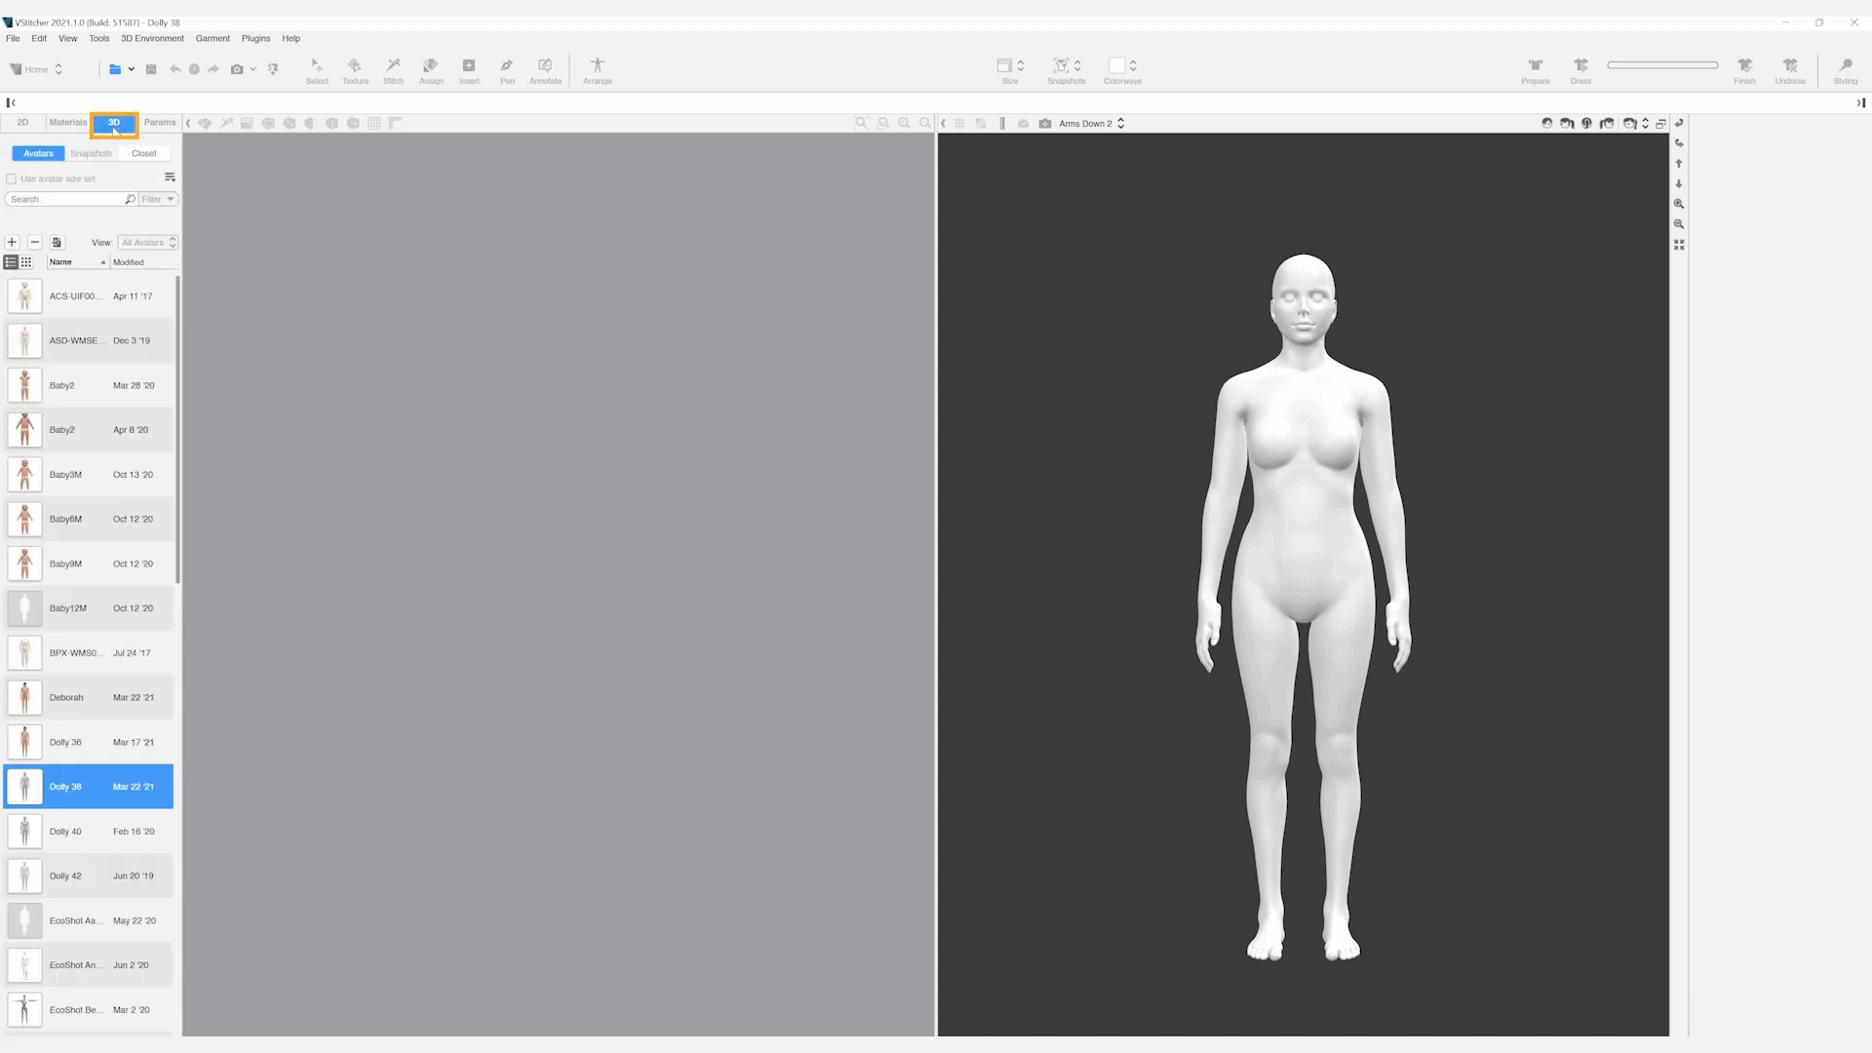
left_click(12, 242)
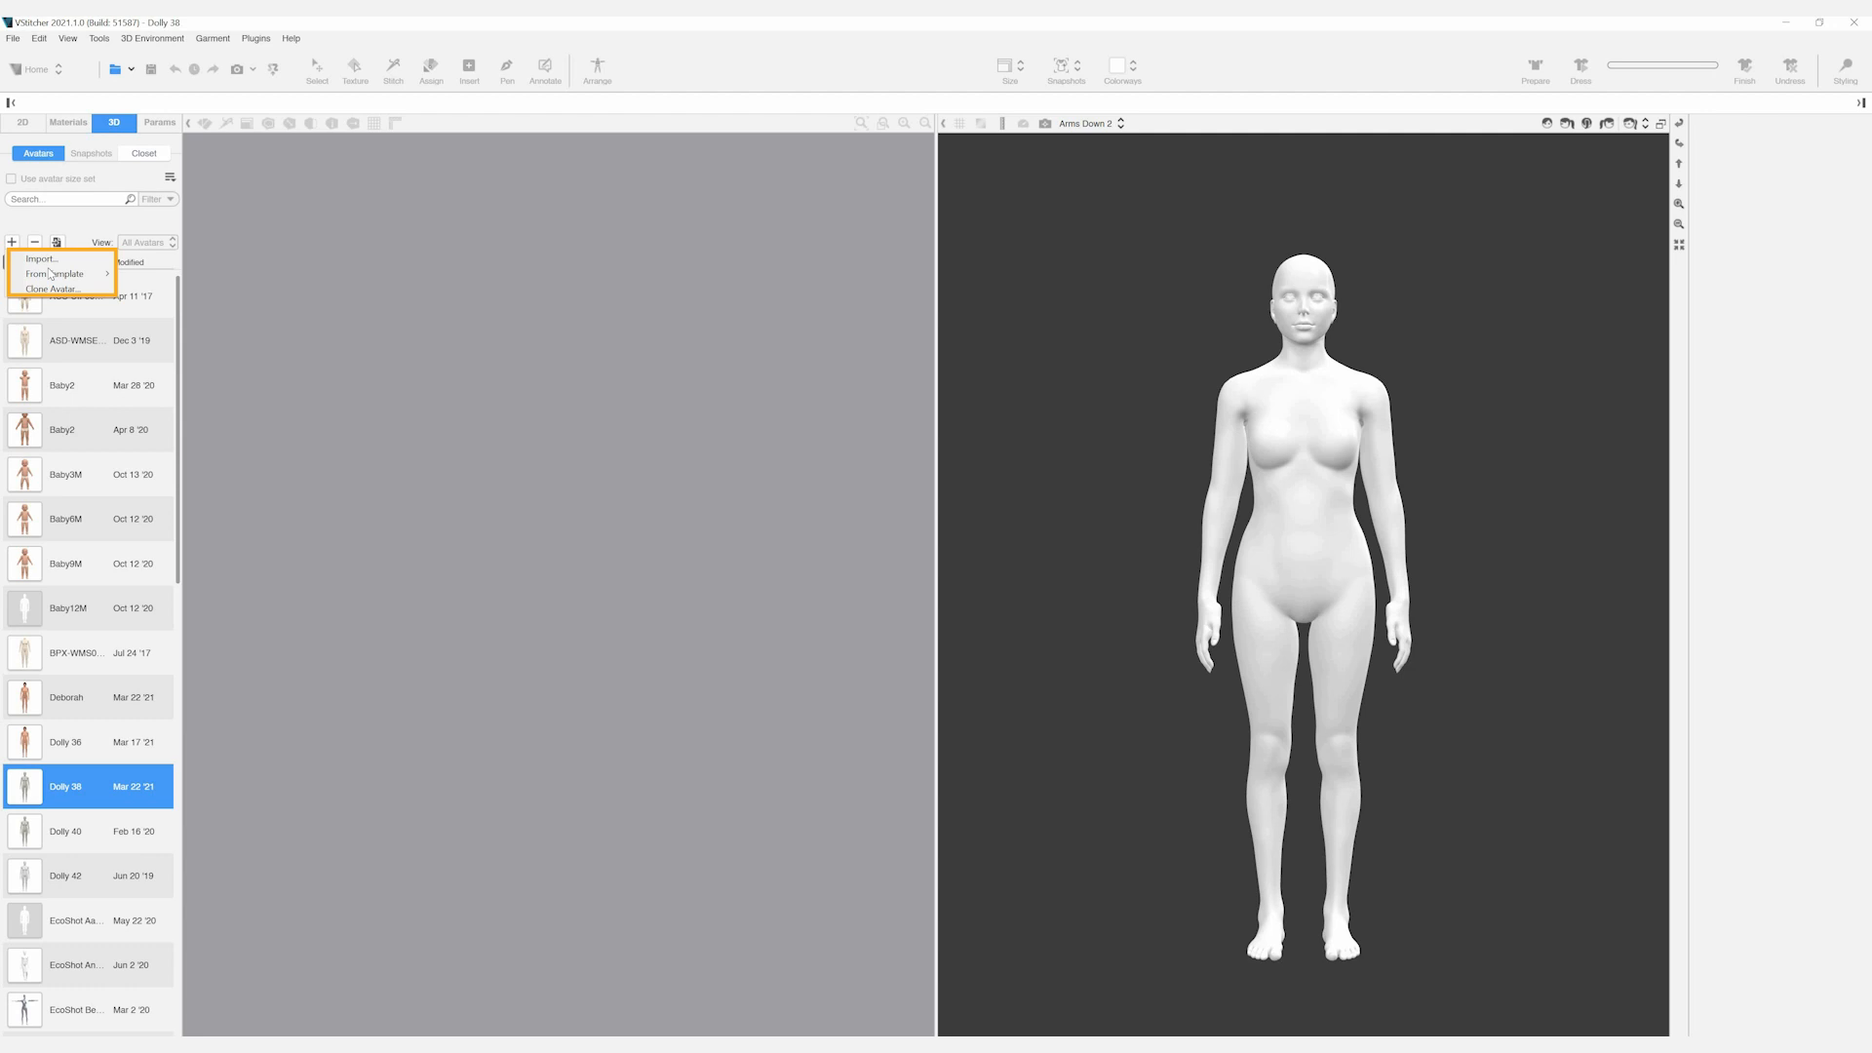
left_click(54, 273)
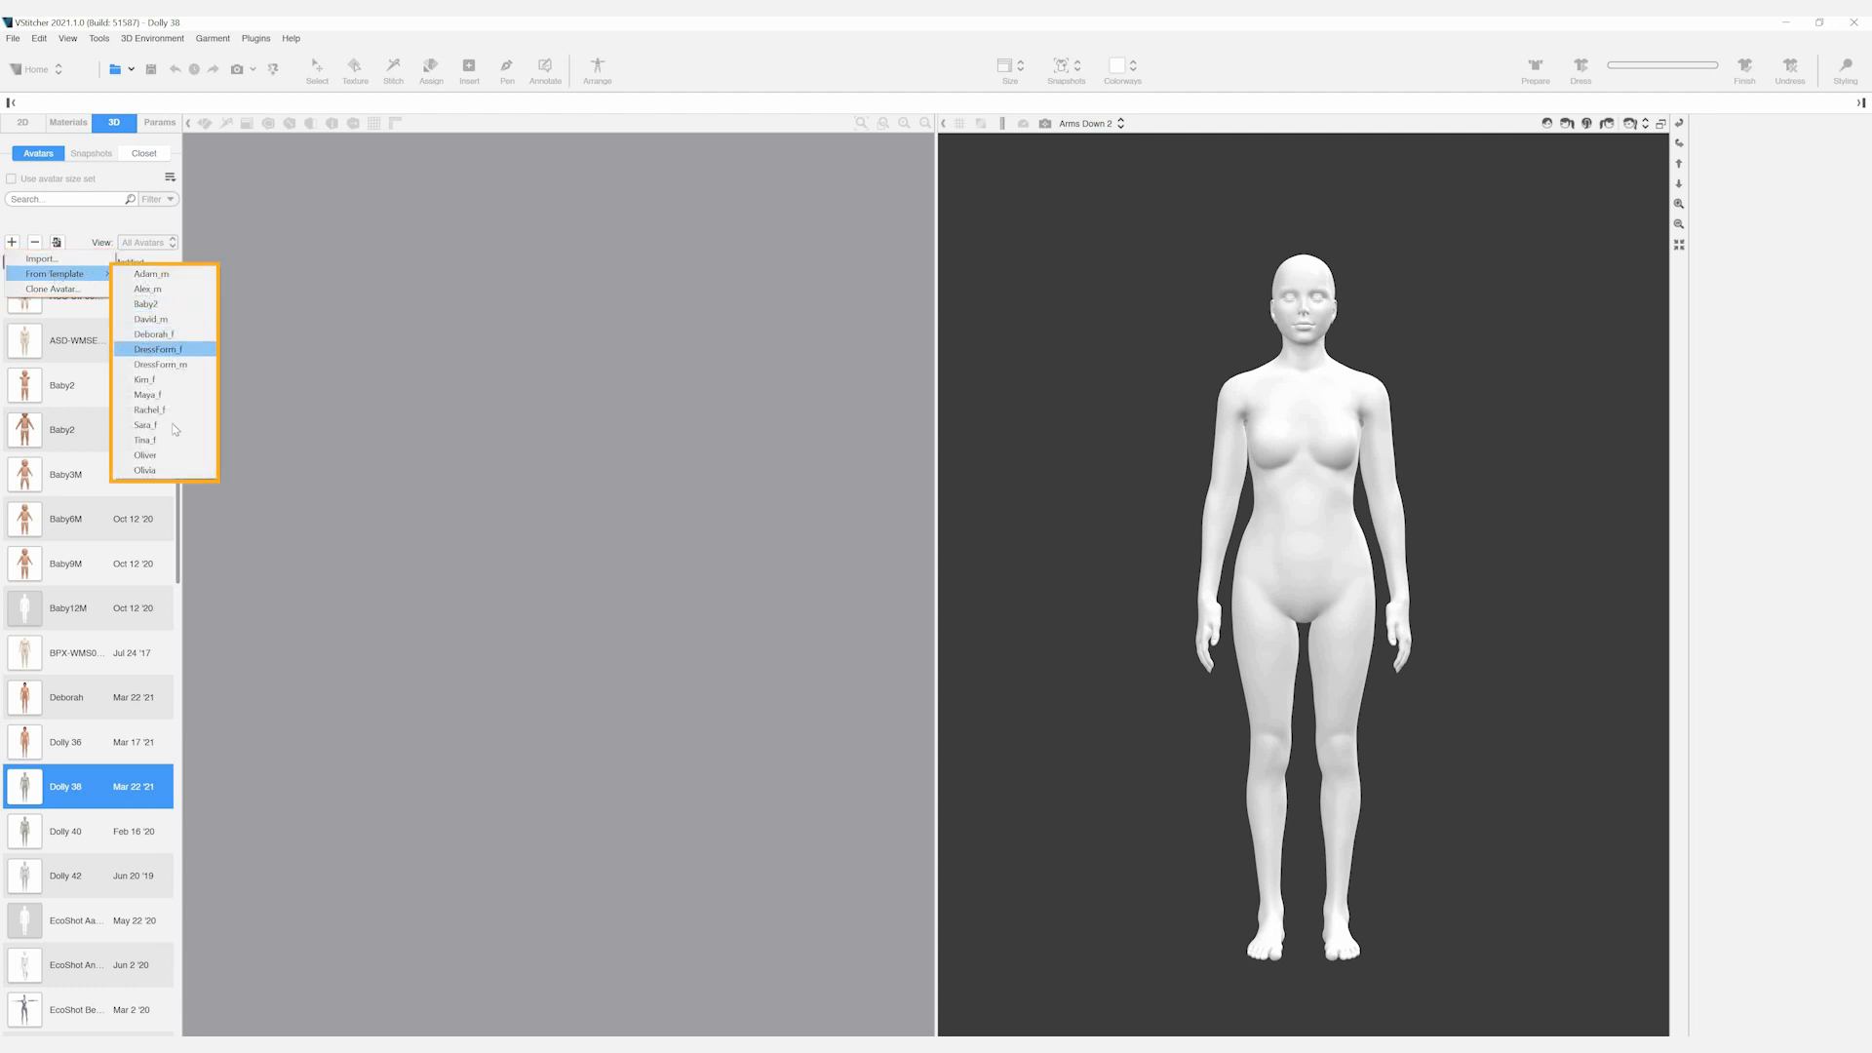
left_click(145, 470)
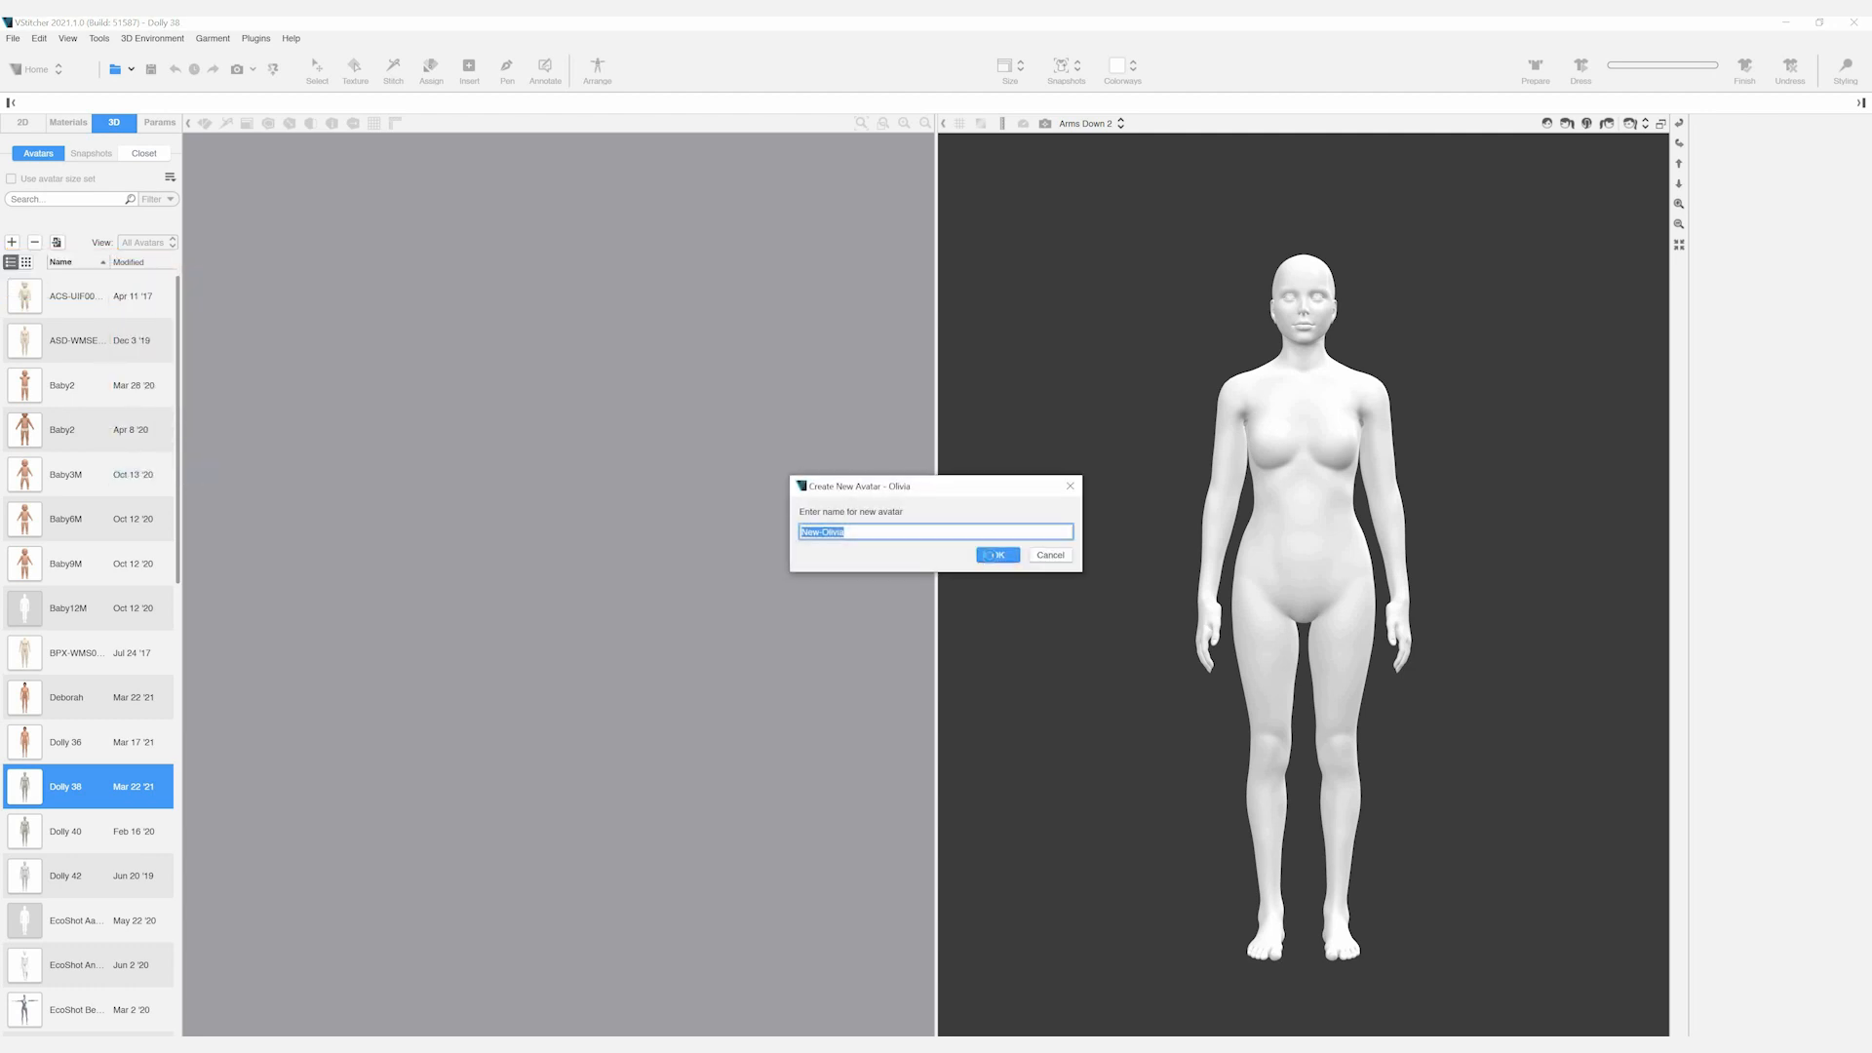
left_click(997, 556)
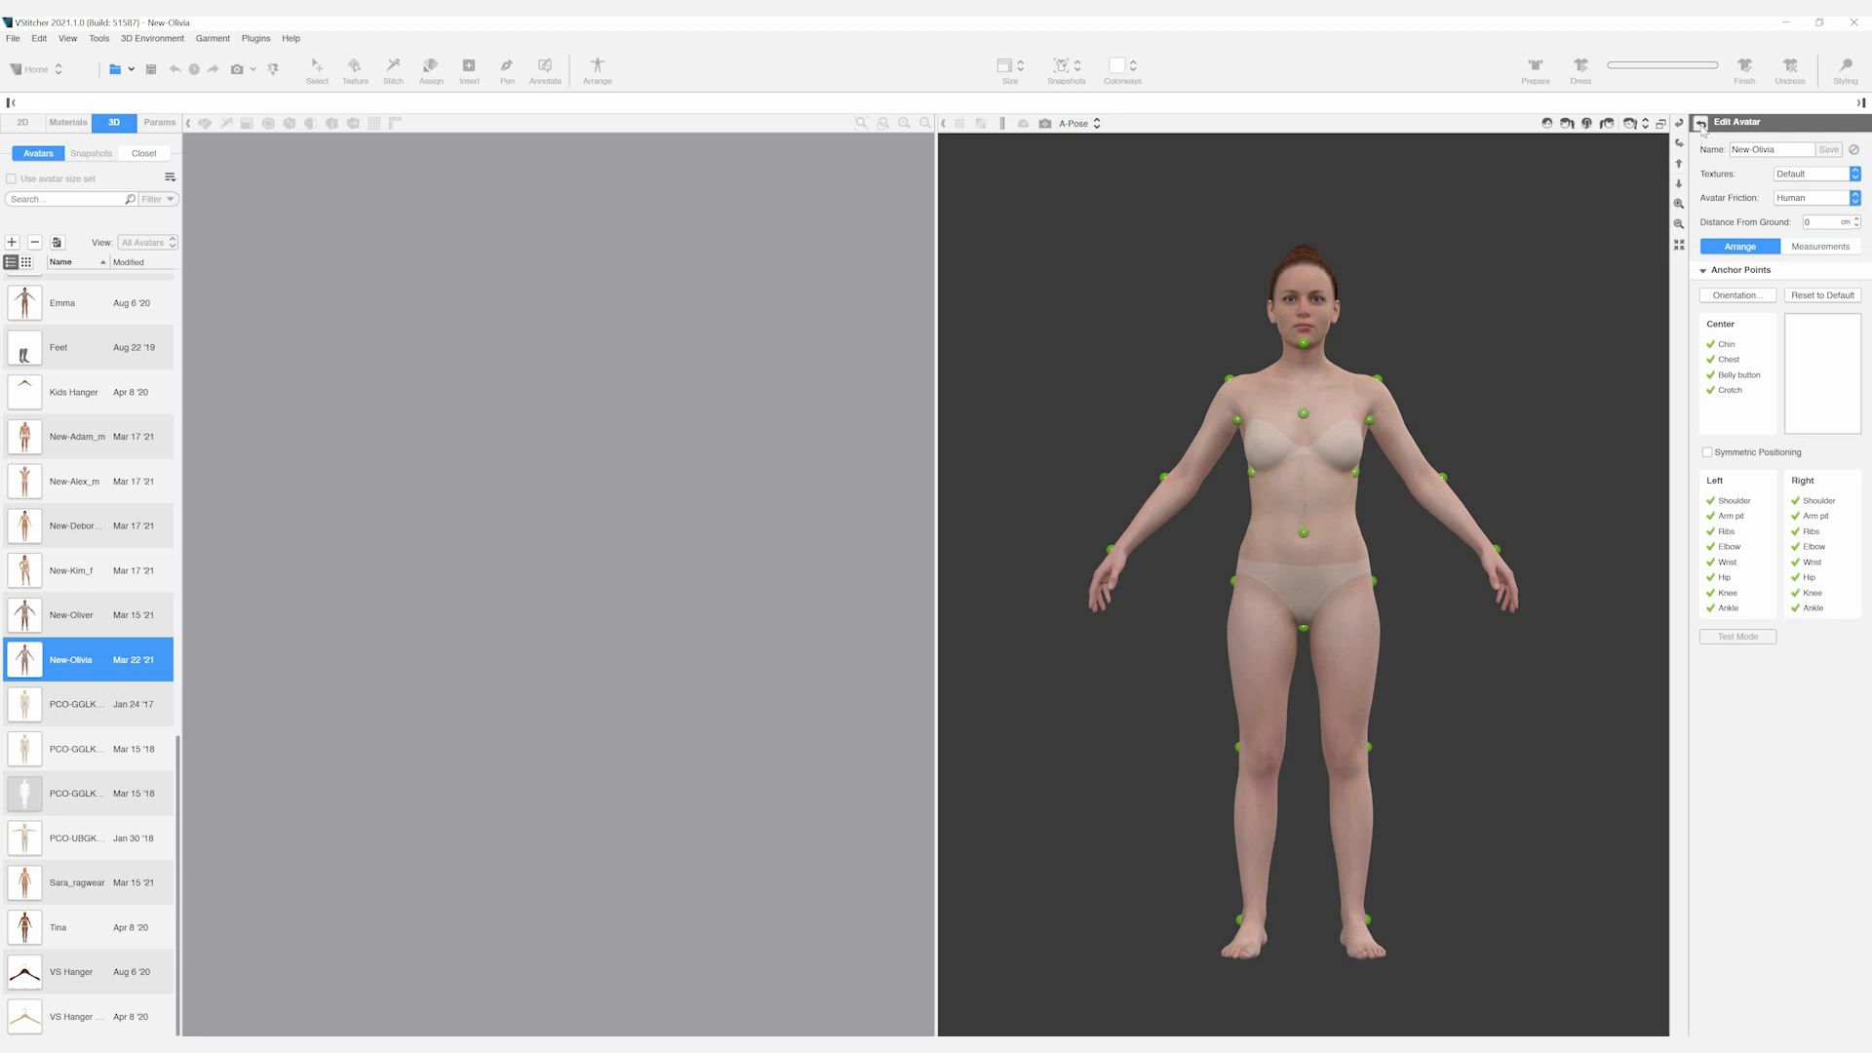
Load the green polka-dot dress project and its saved snapshot of New-Olivia dressed
left_click(14, 37)
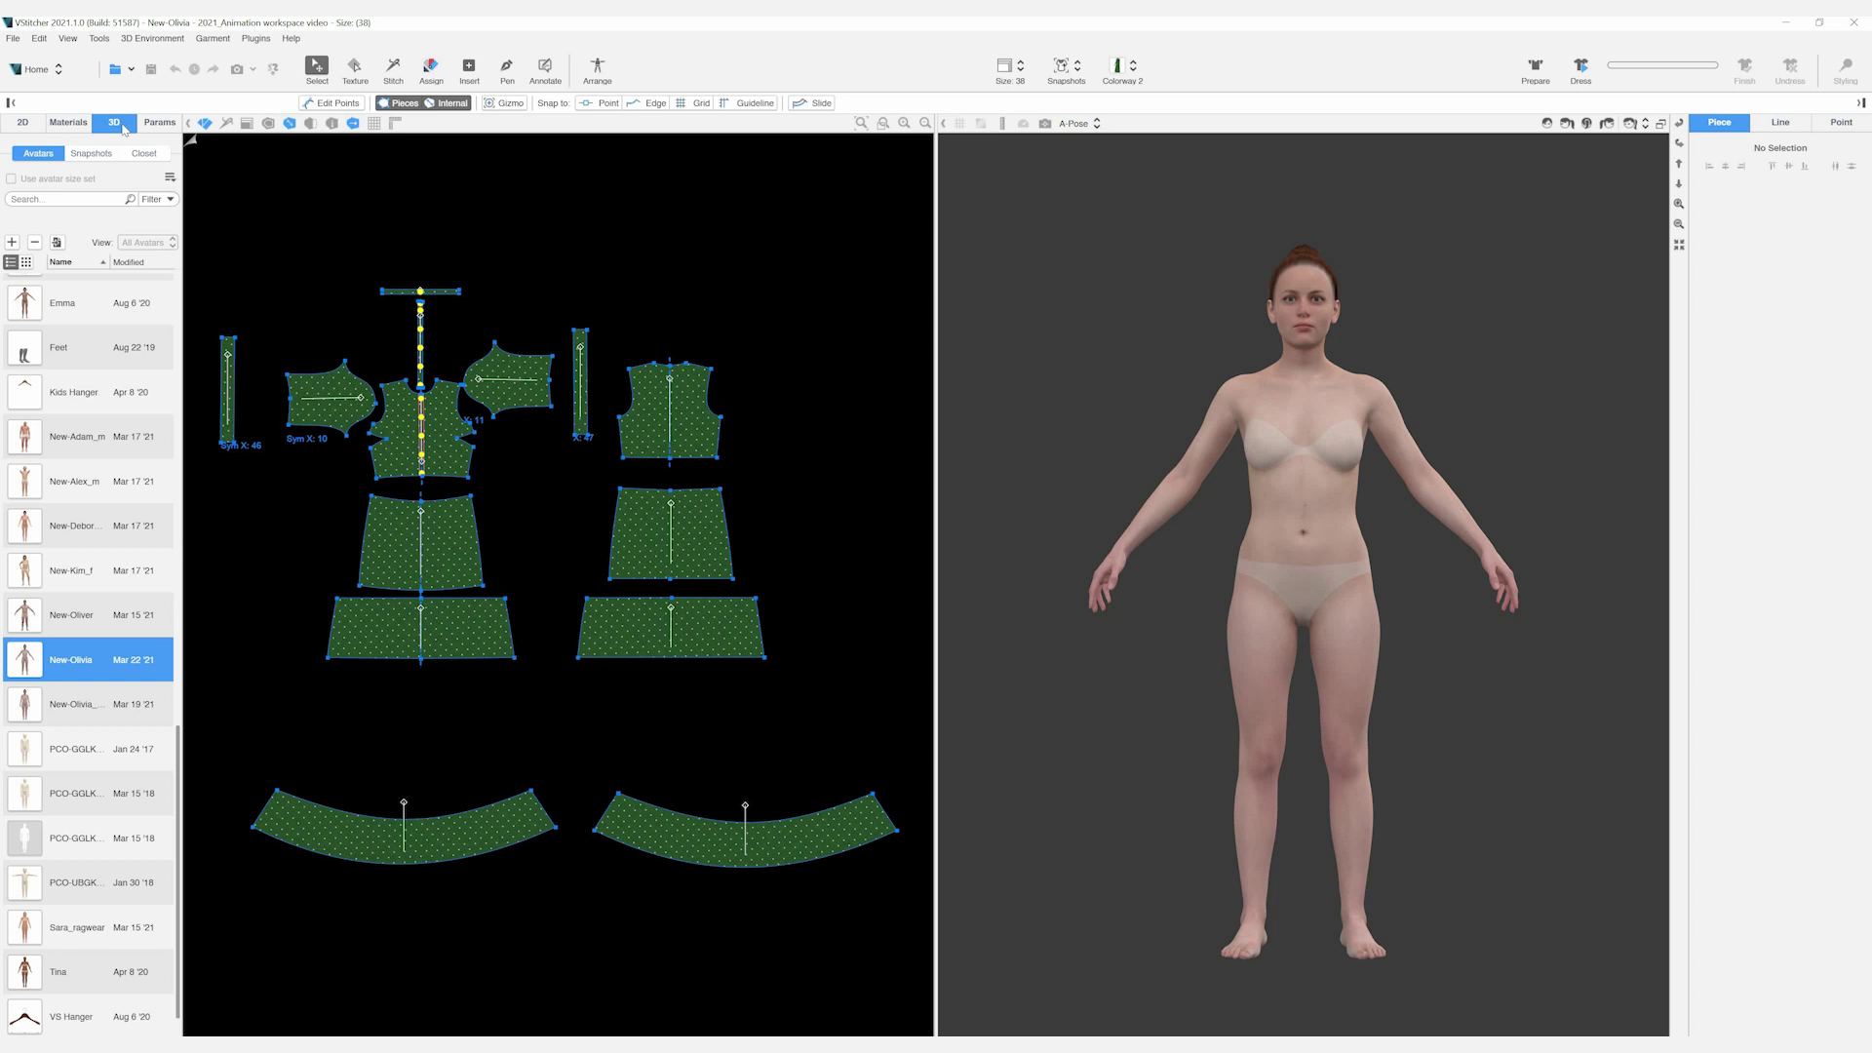
mouse_move(84, 164)
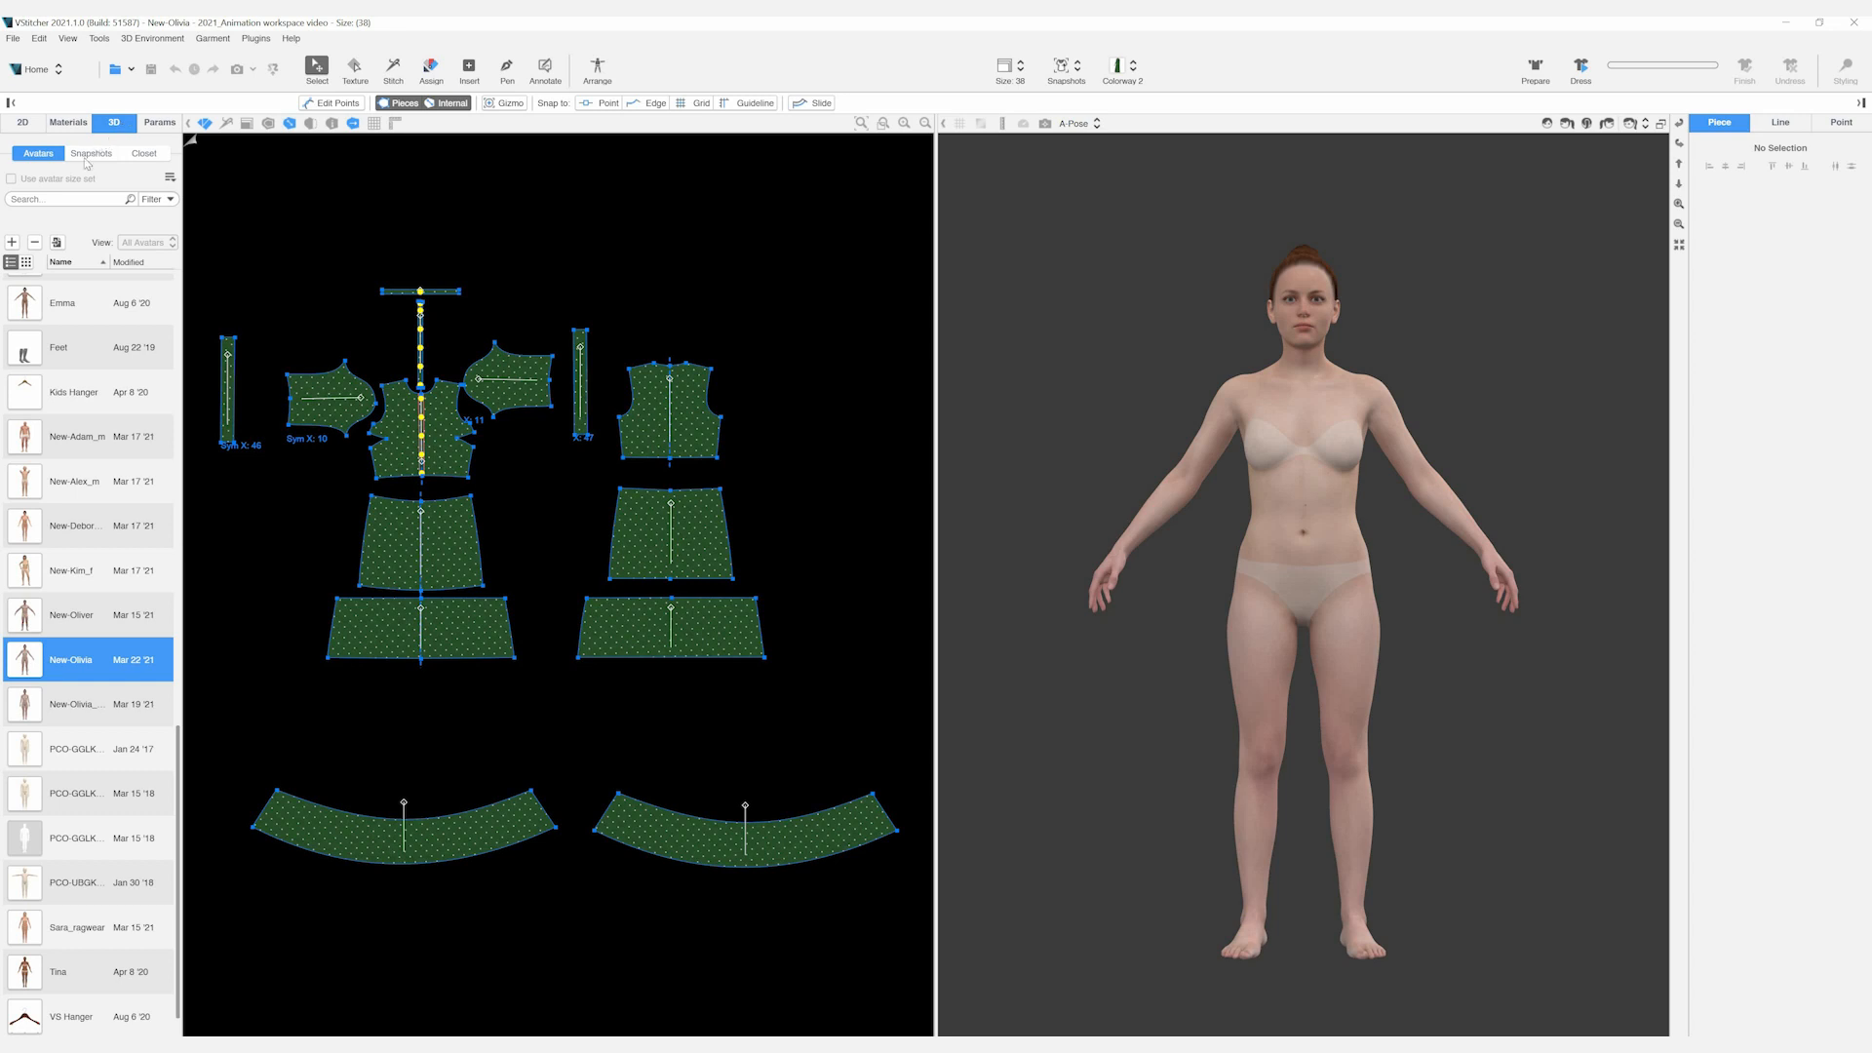
left_click(91, 152)
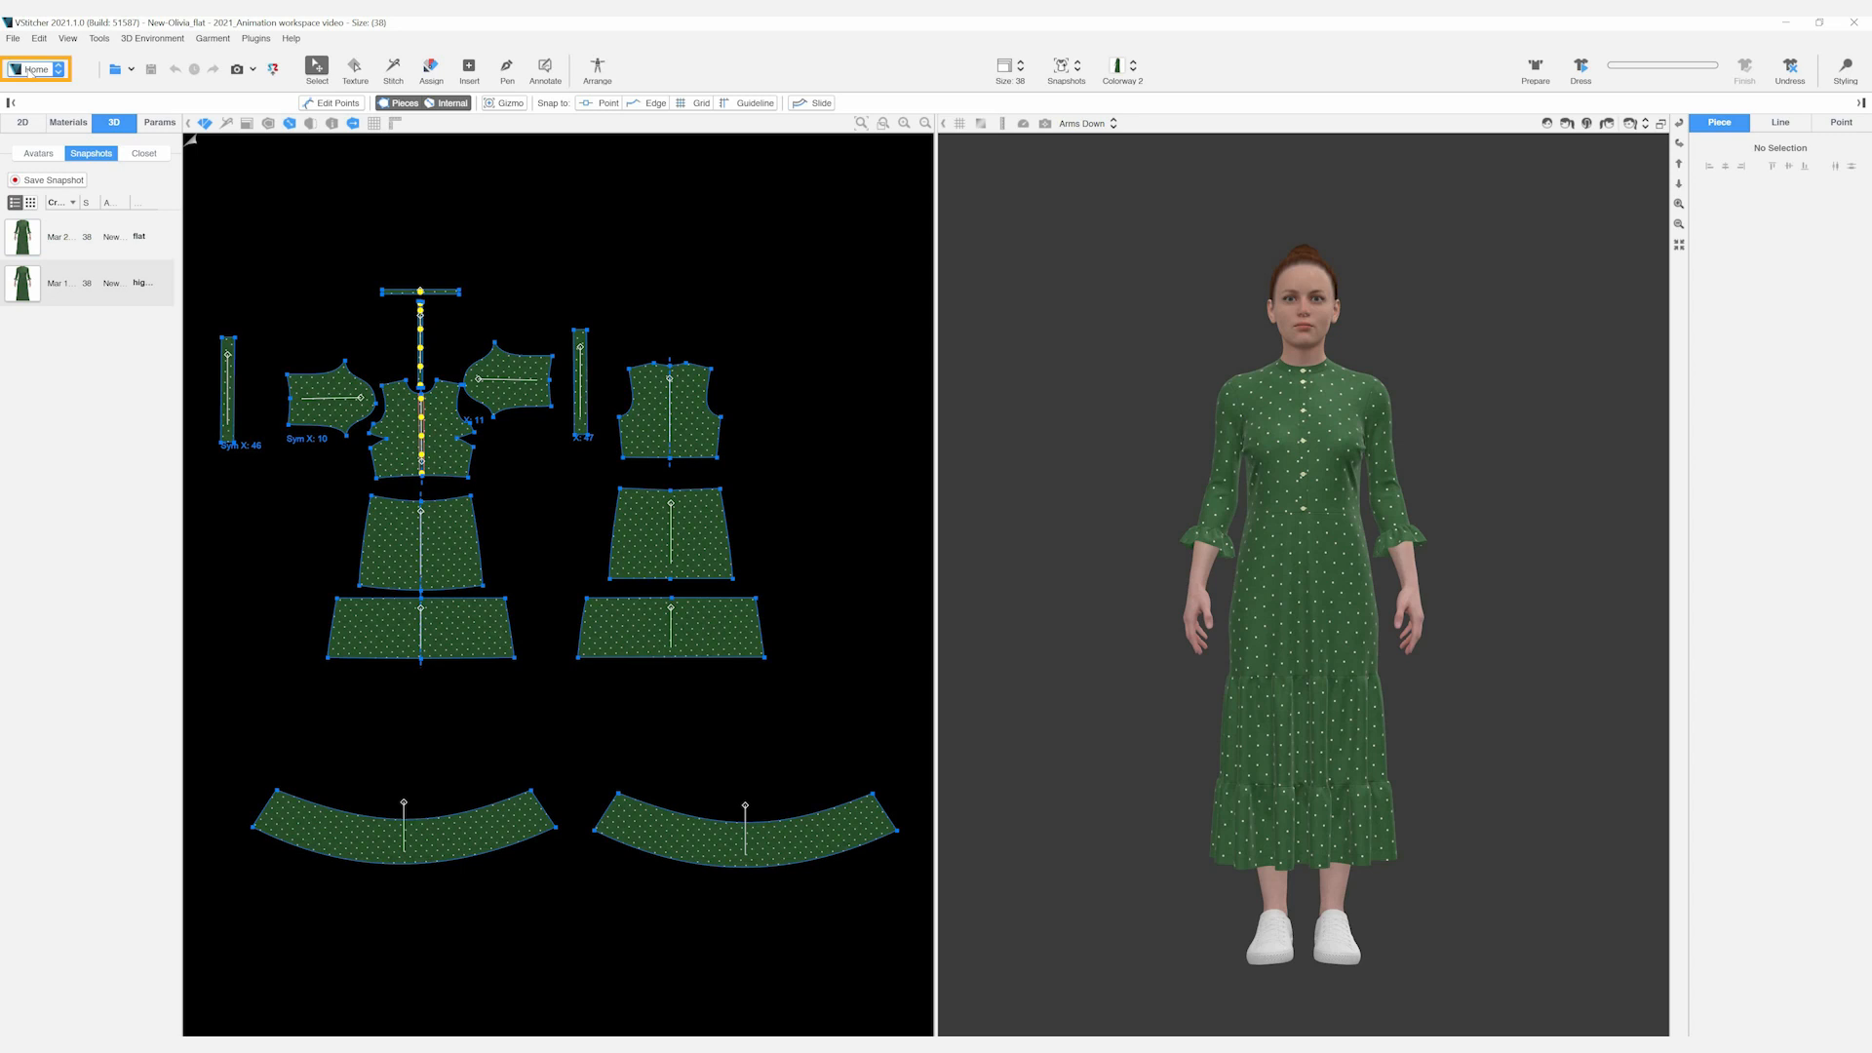
Switch to the Animation workspace and jump to the timeline's starting frame
left_click(35, 68)
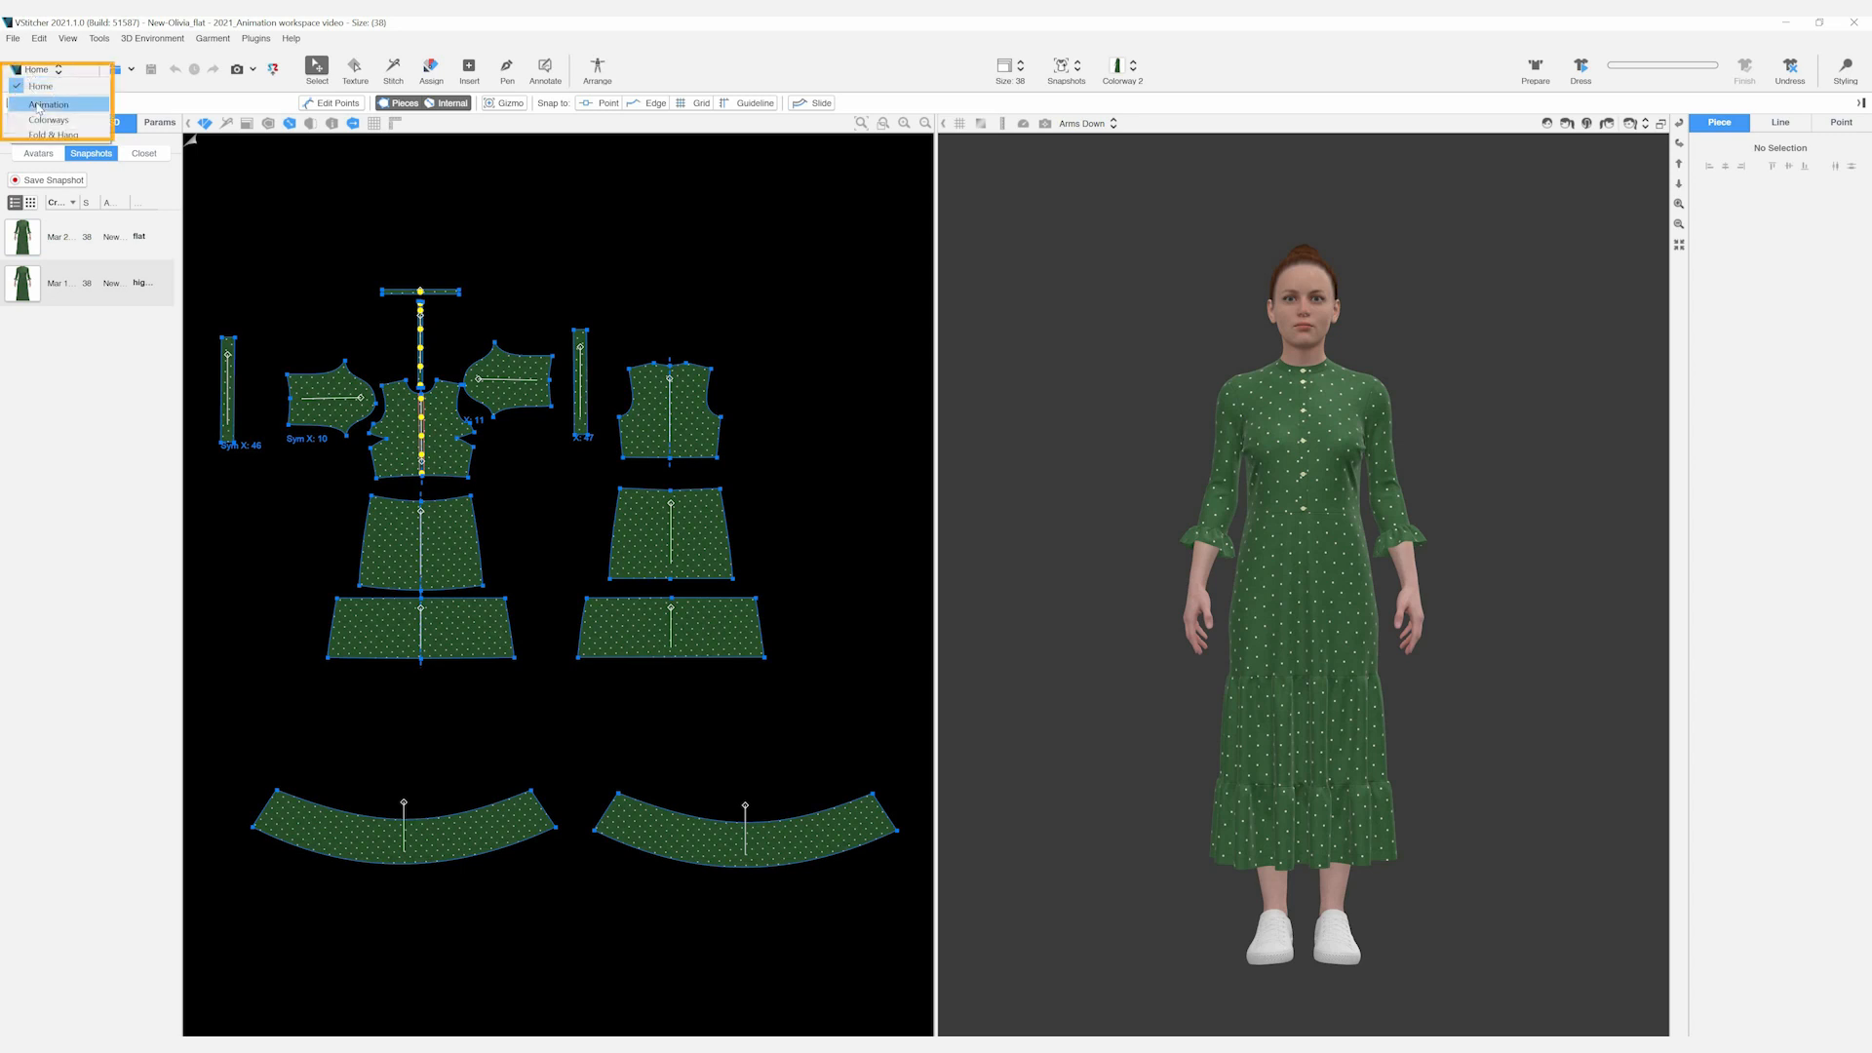
left_click(46, 104)
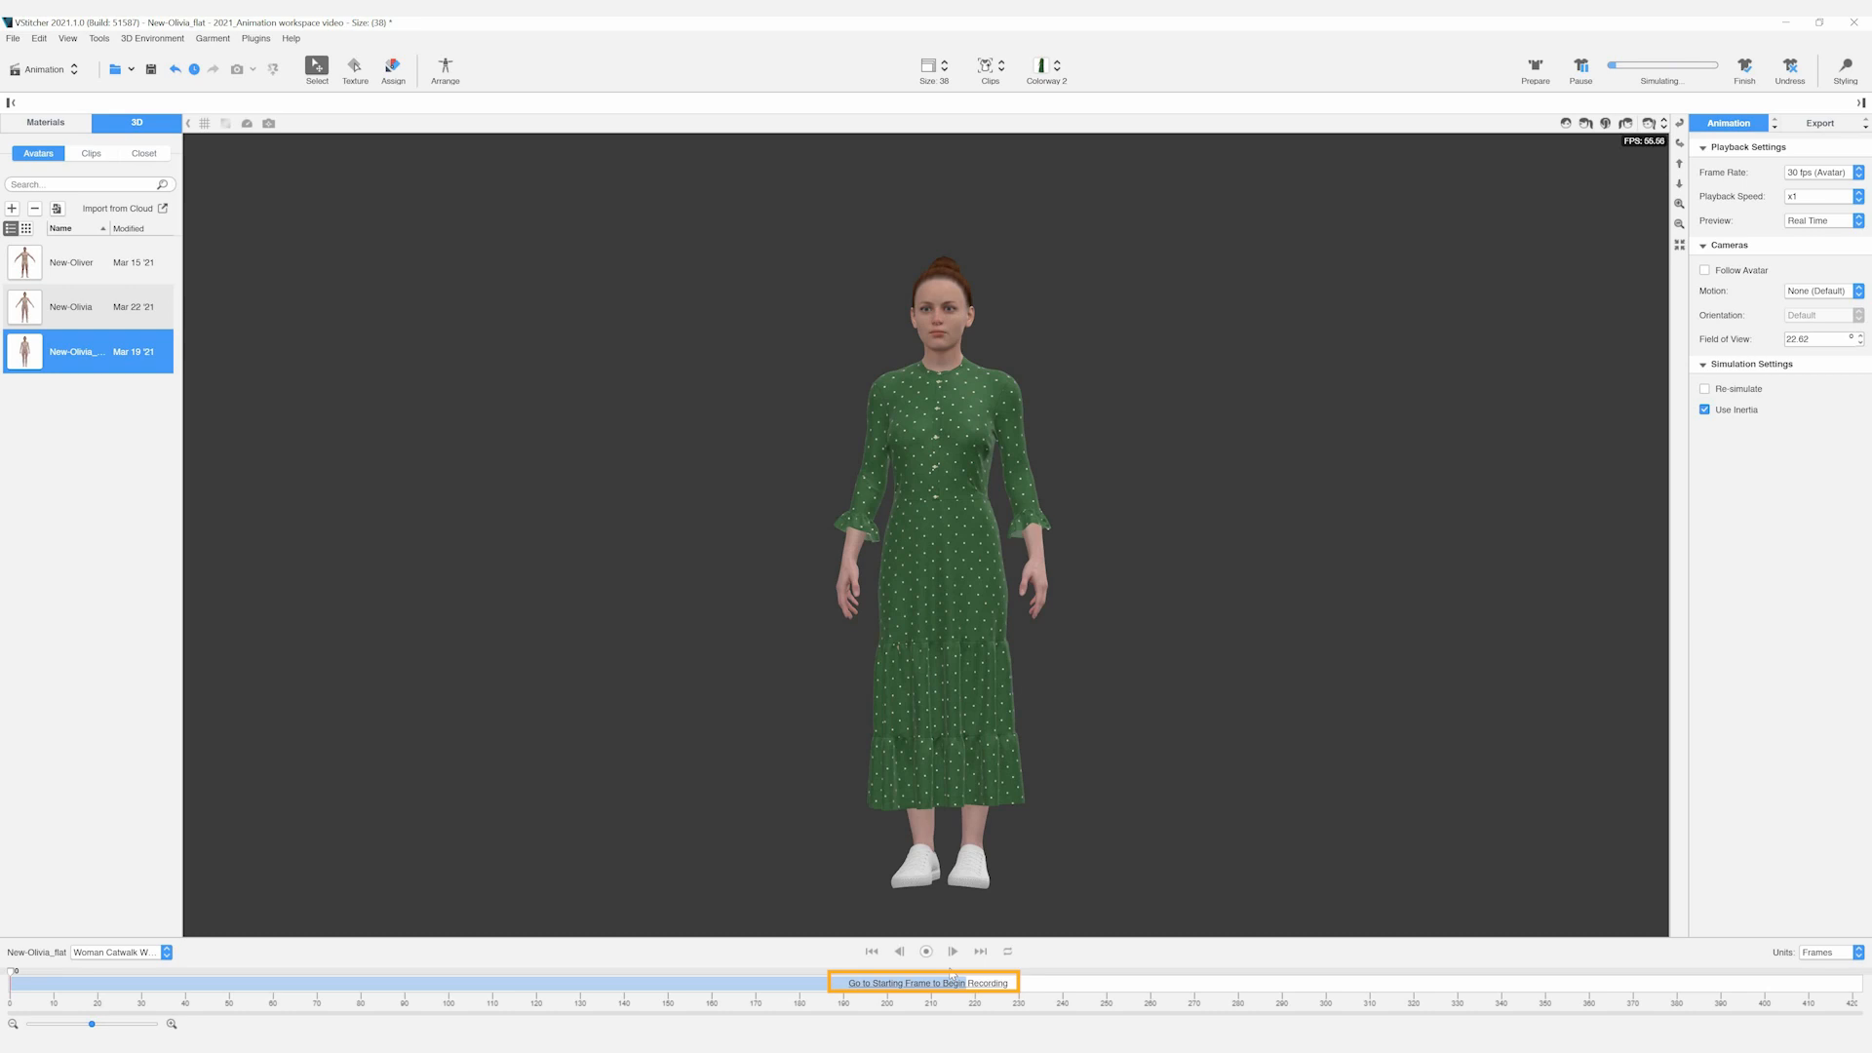
left_click(924, 952)
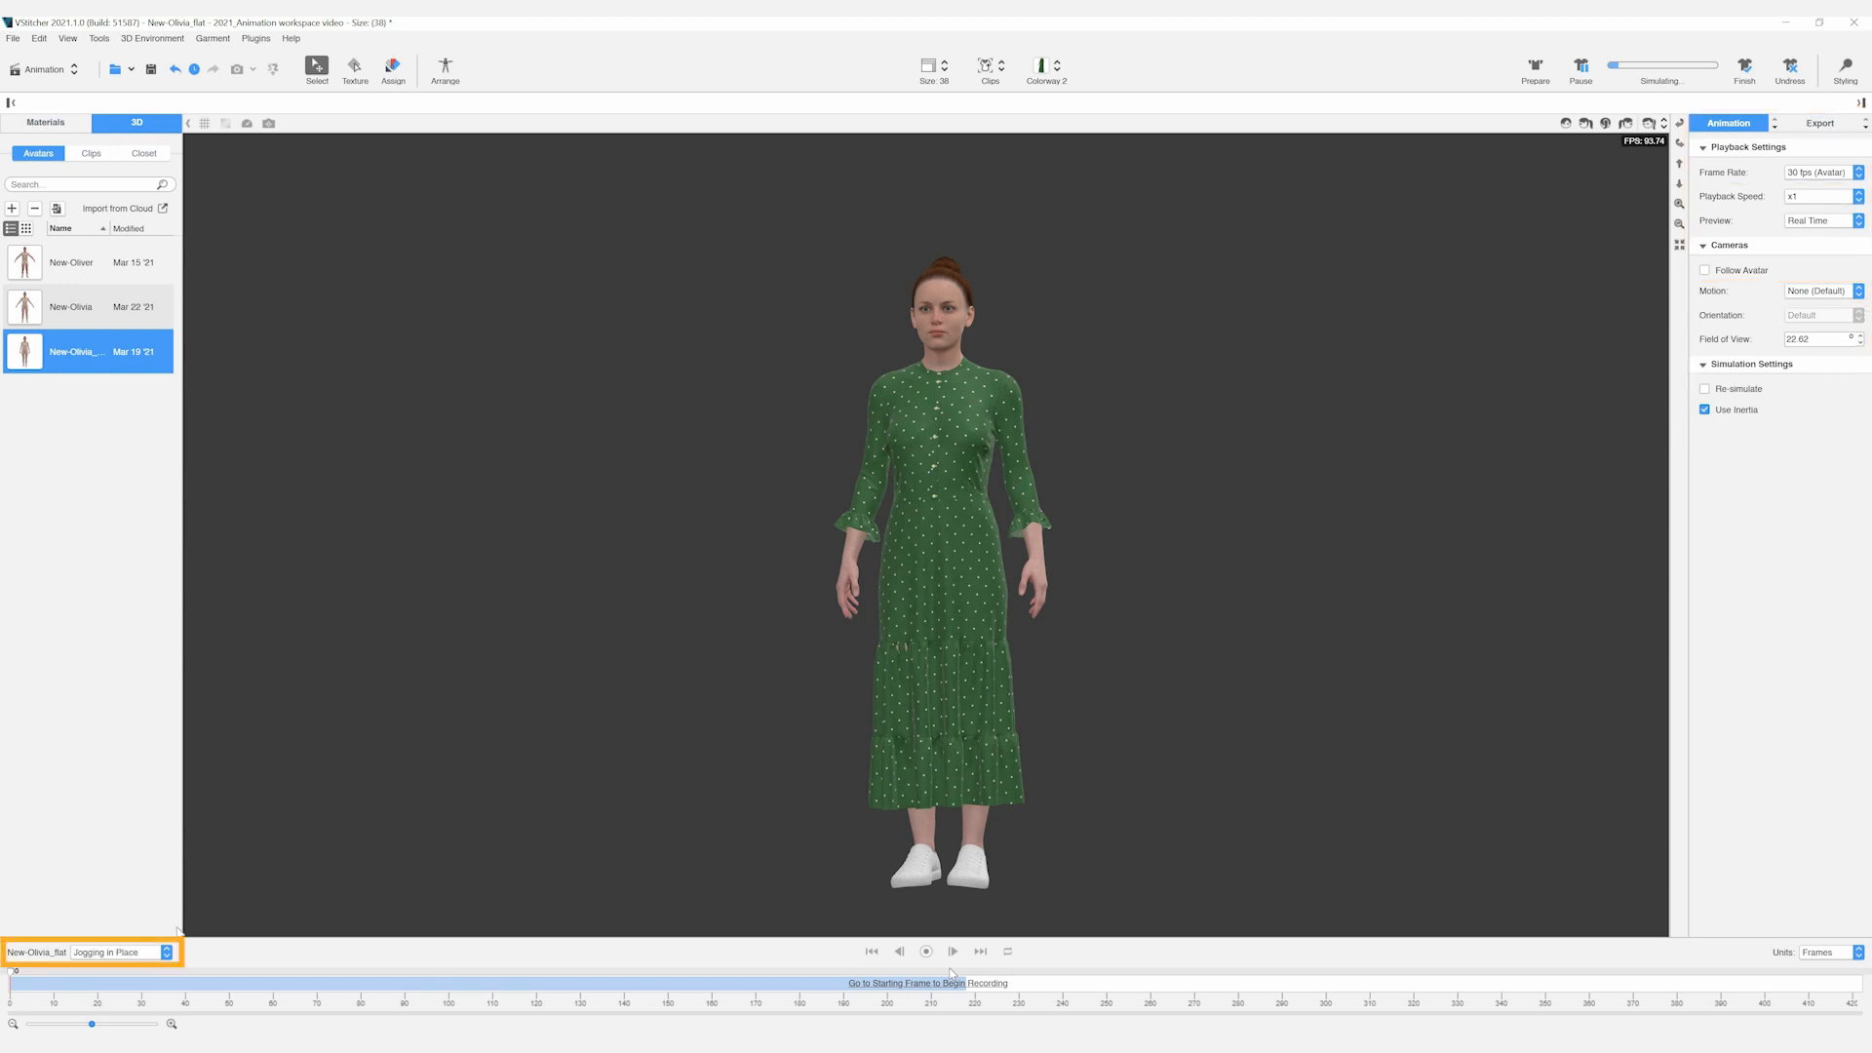
Choose Woman Catwalk Walk Turn 180 from the motion list for the dressed avatar
left_click(166, 952)
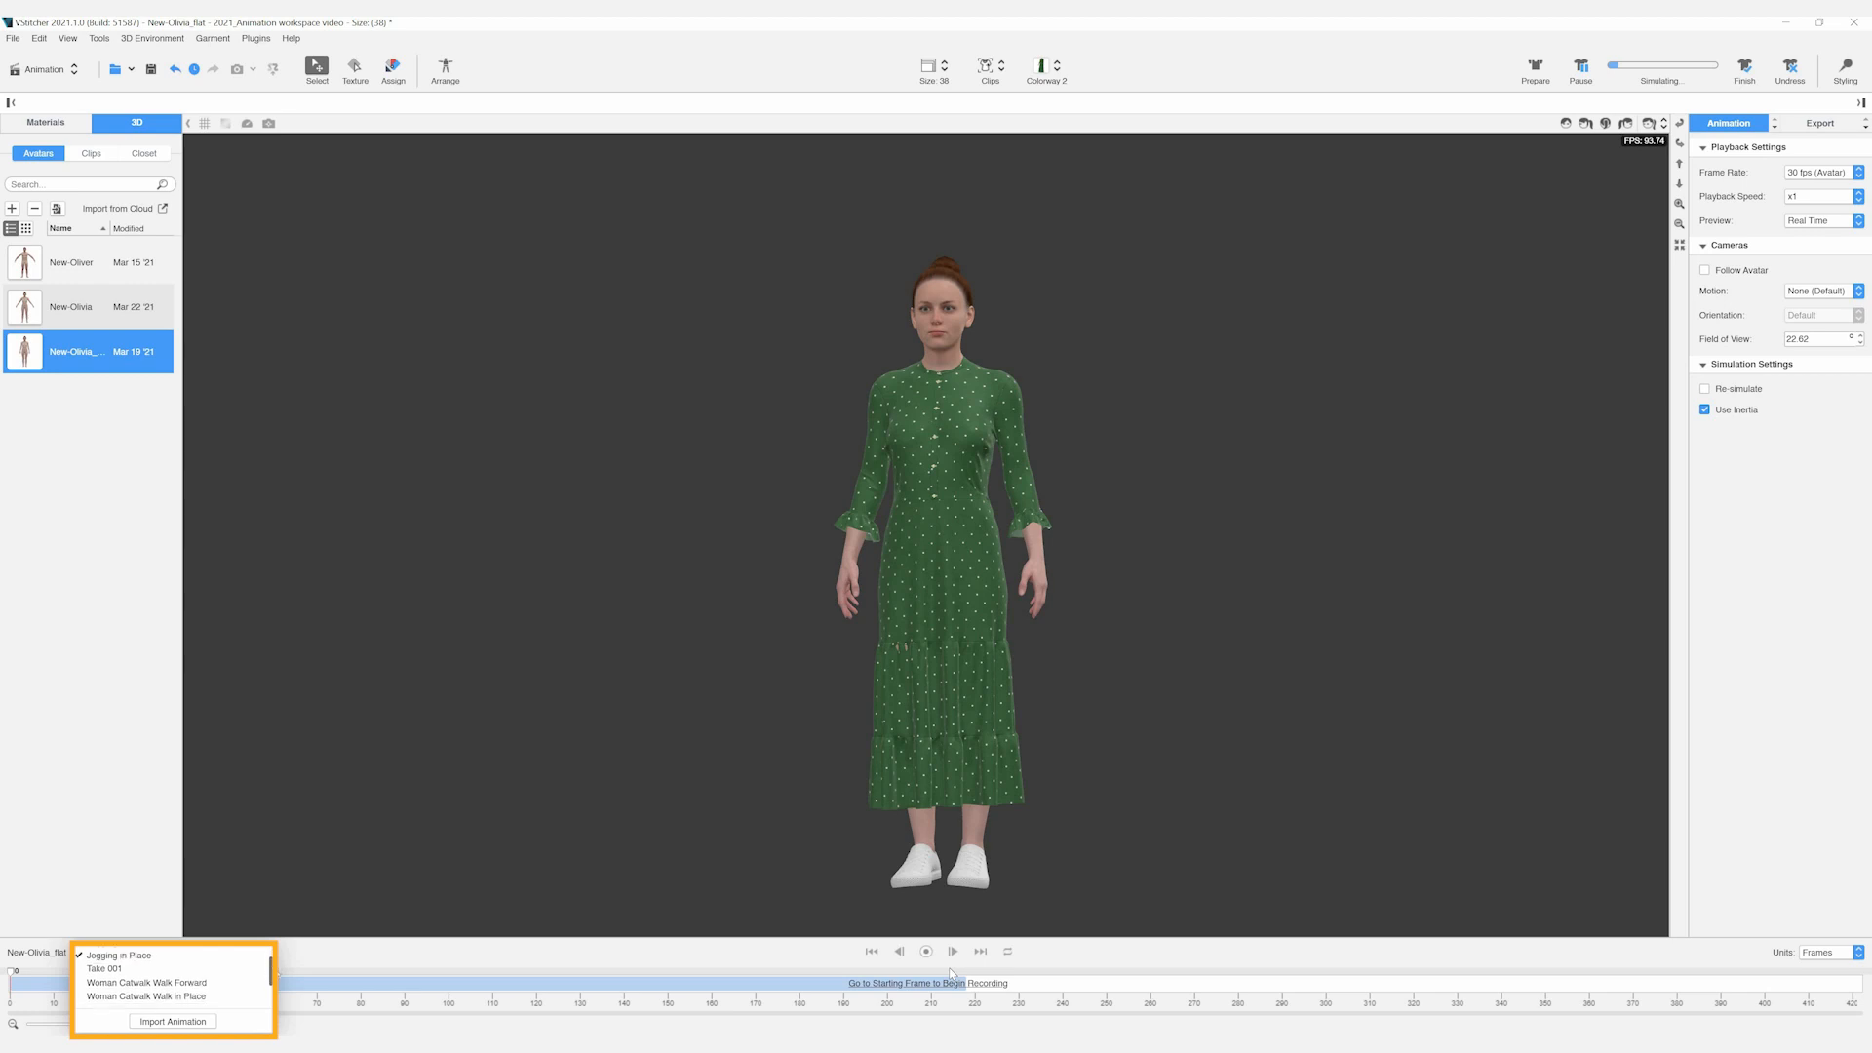
scroll("down", 3)
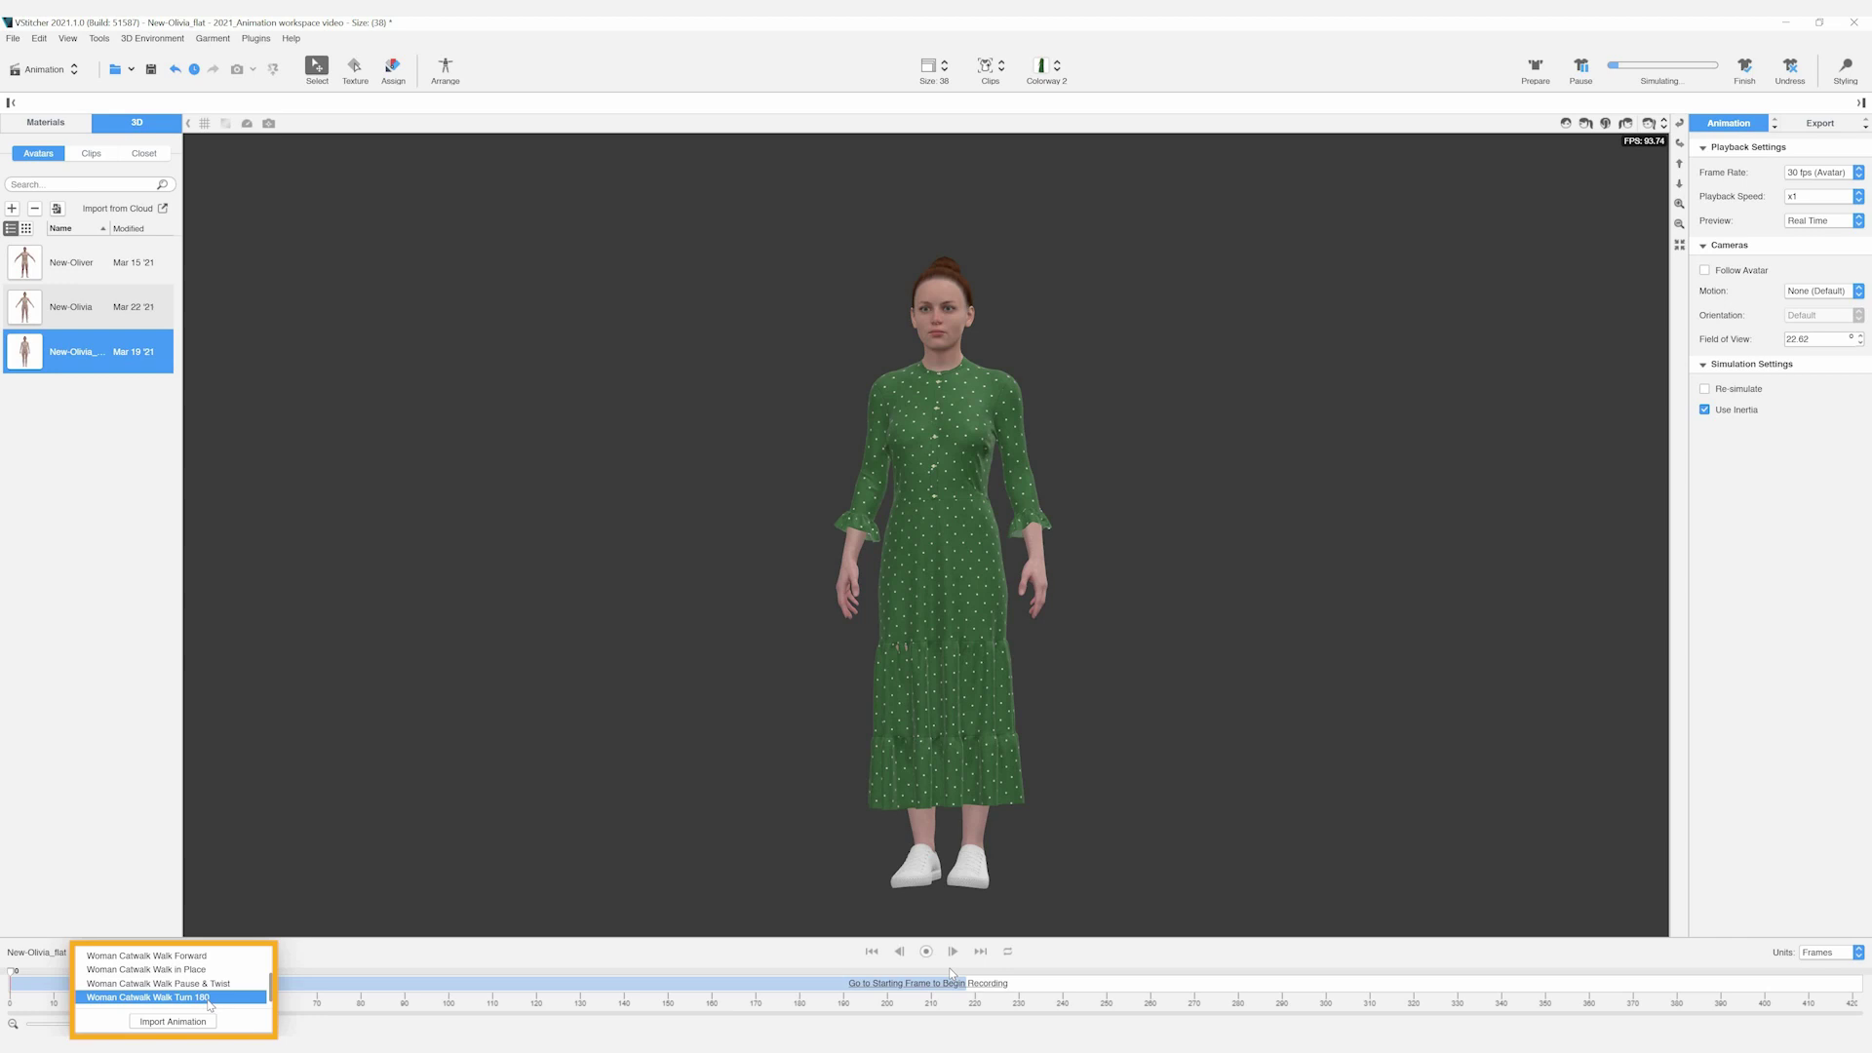
left_click(171, 996)
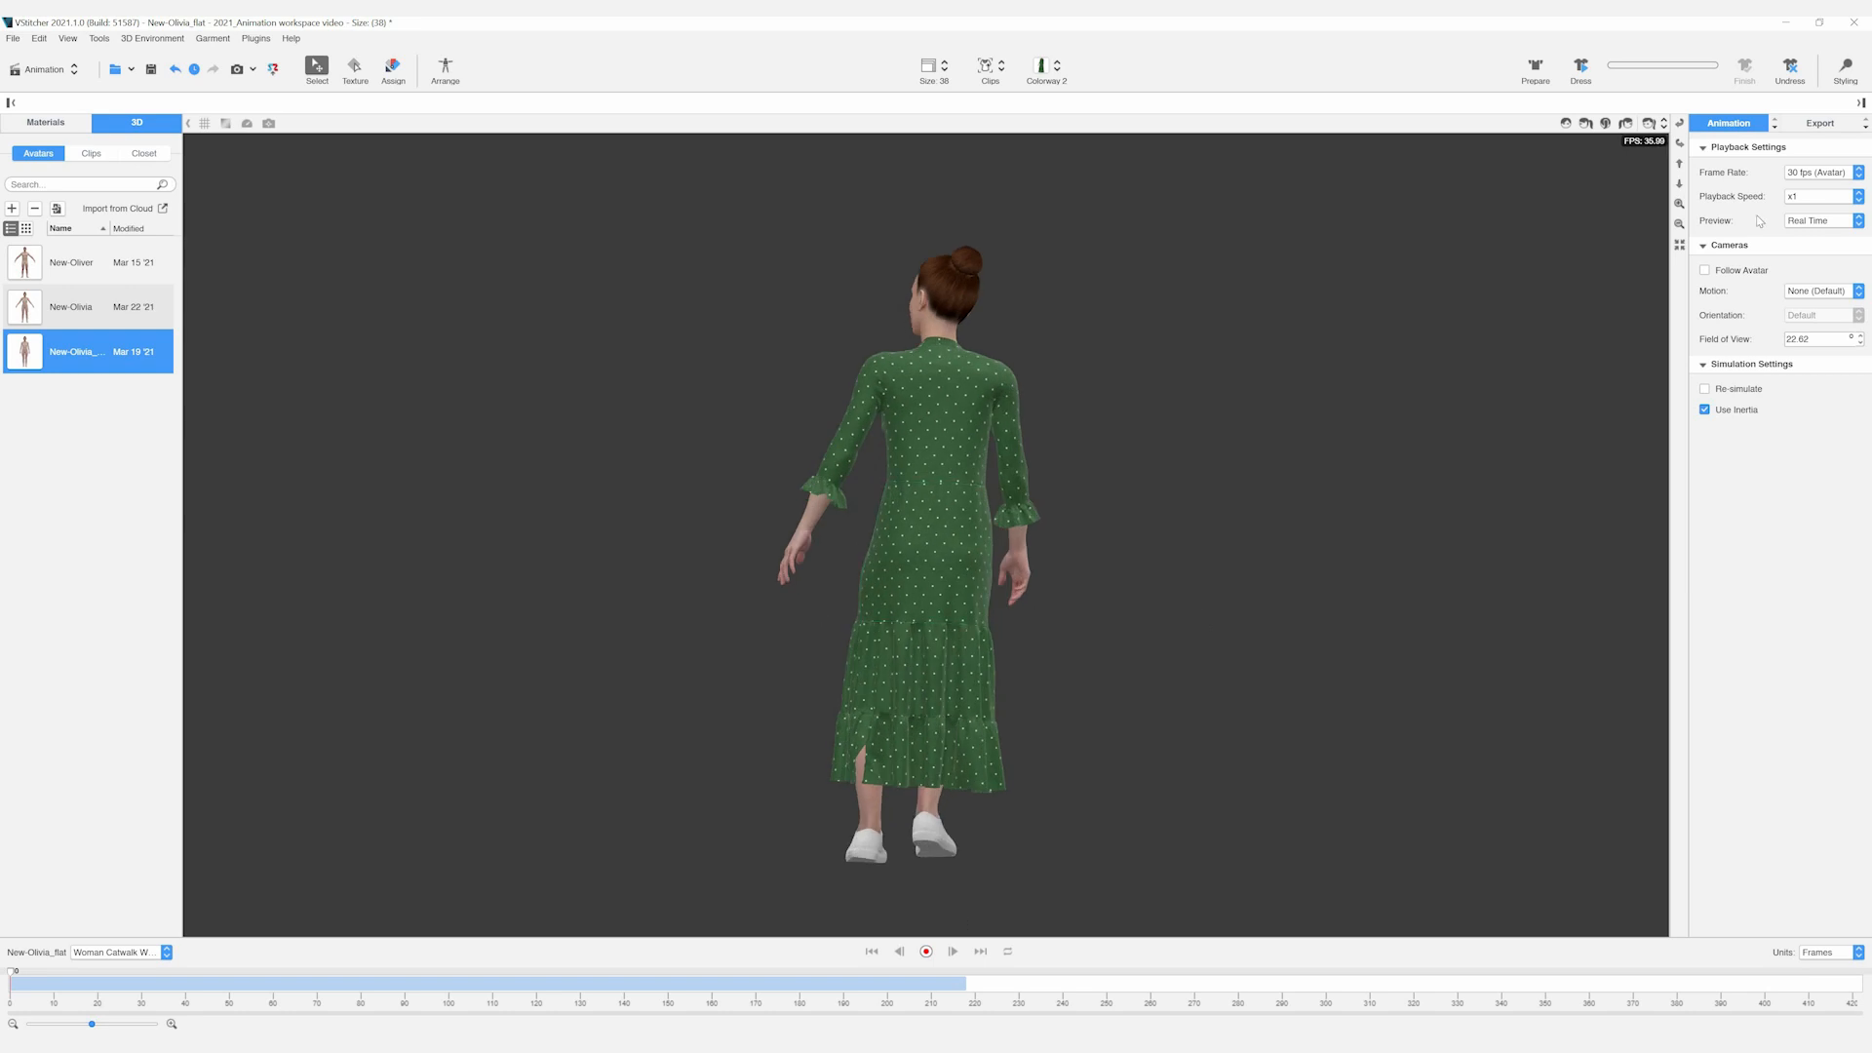
left_click(1845, 69)
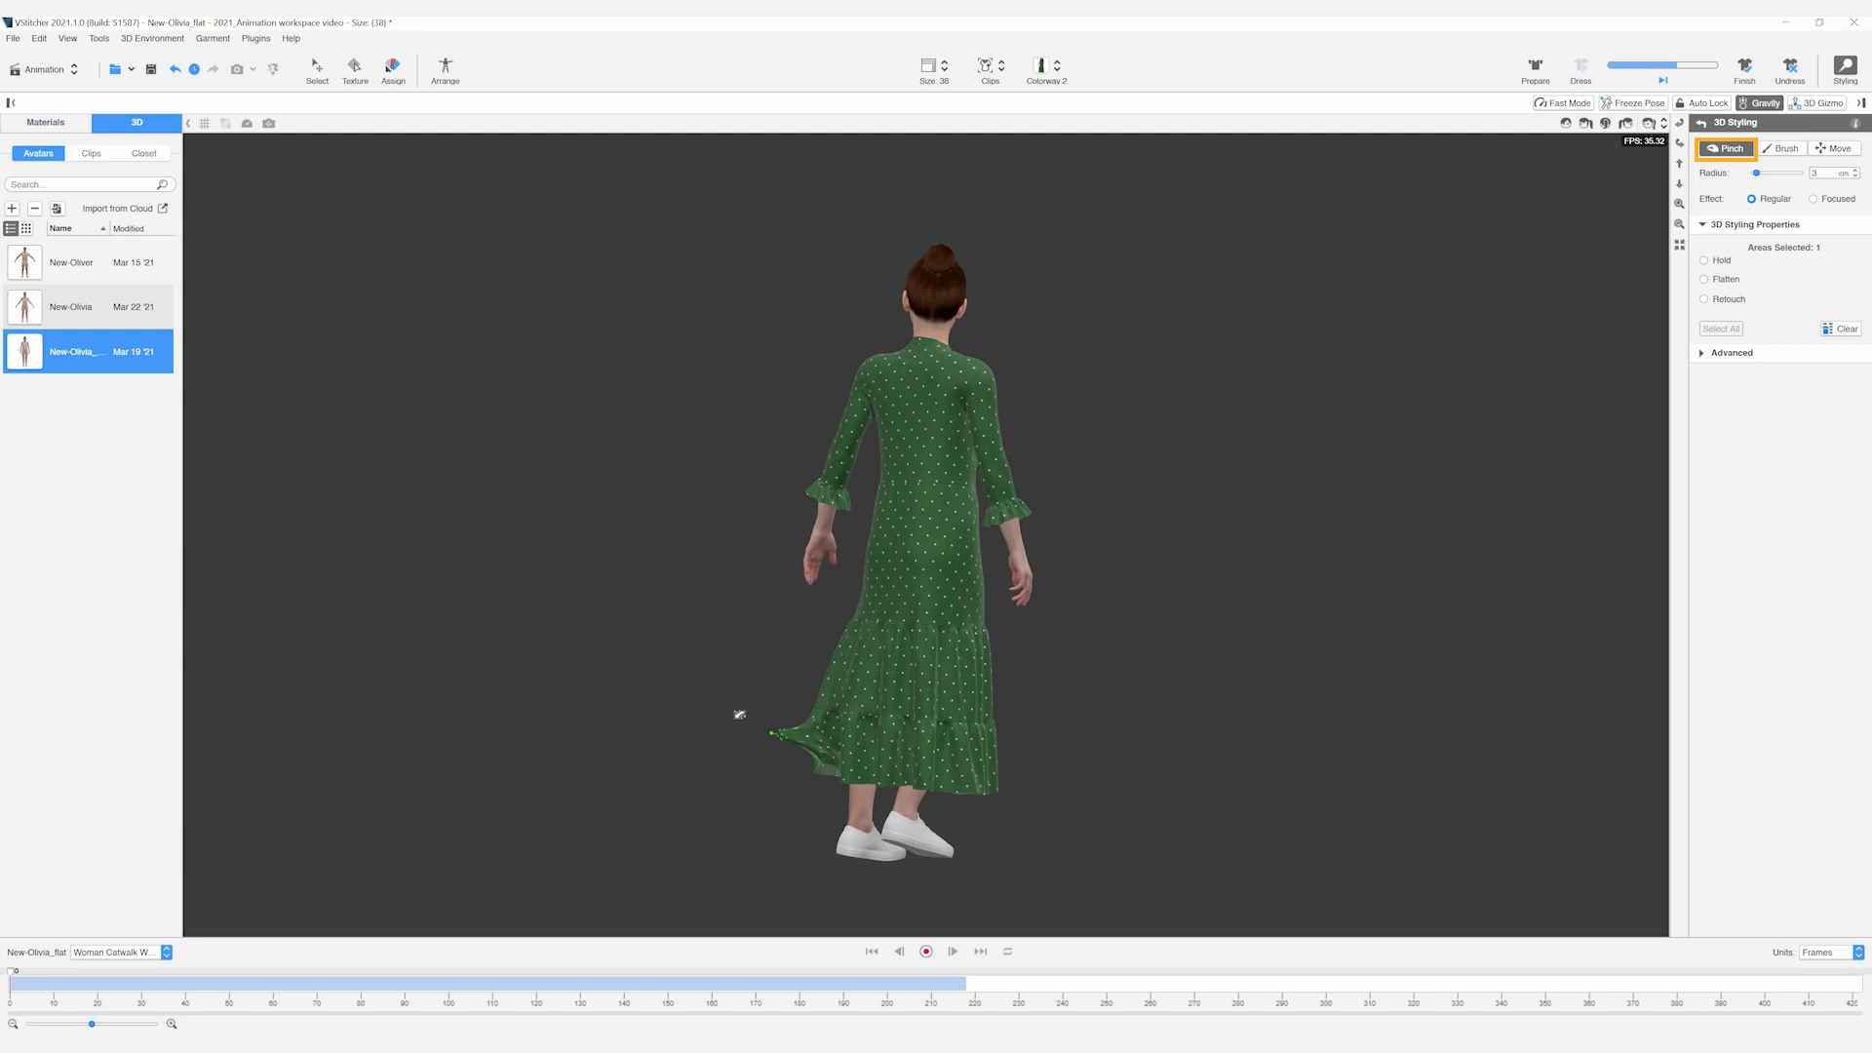
left_click(1579, 68)
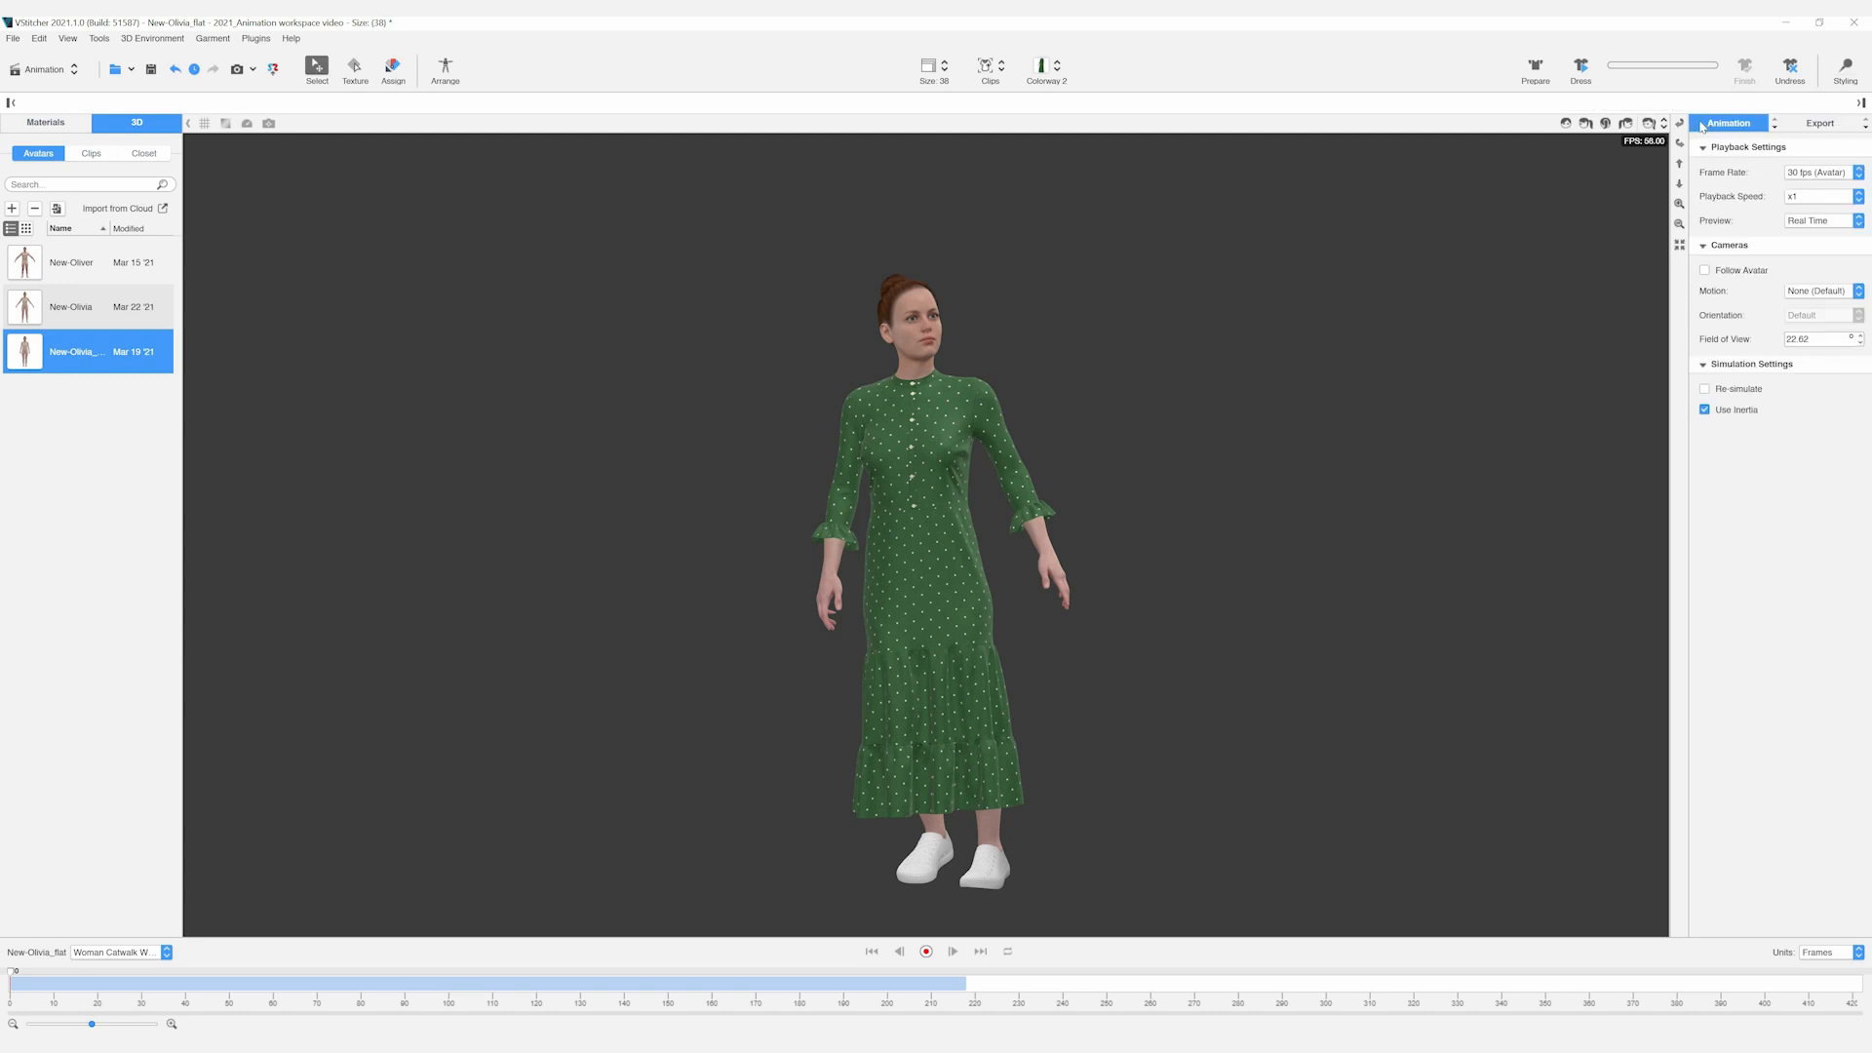
left_click(1820, 172)
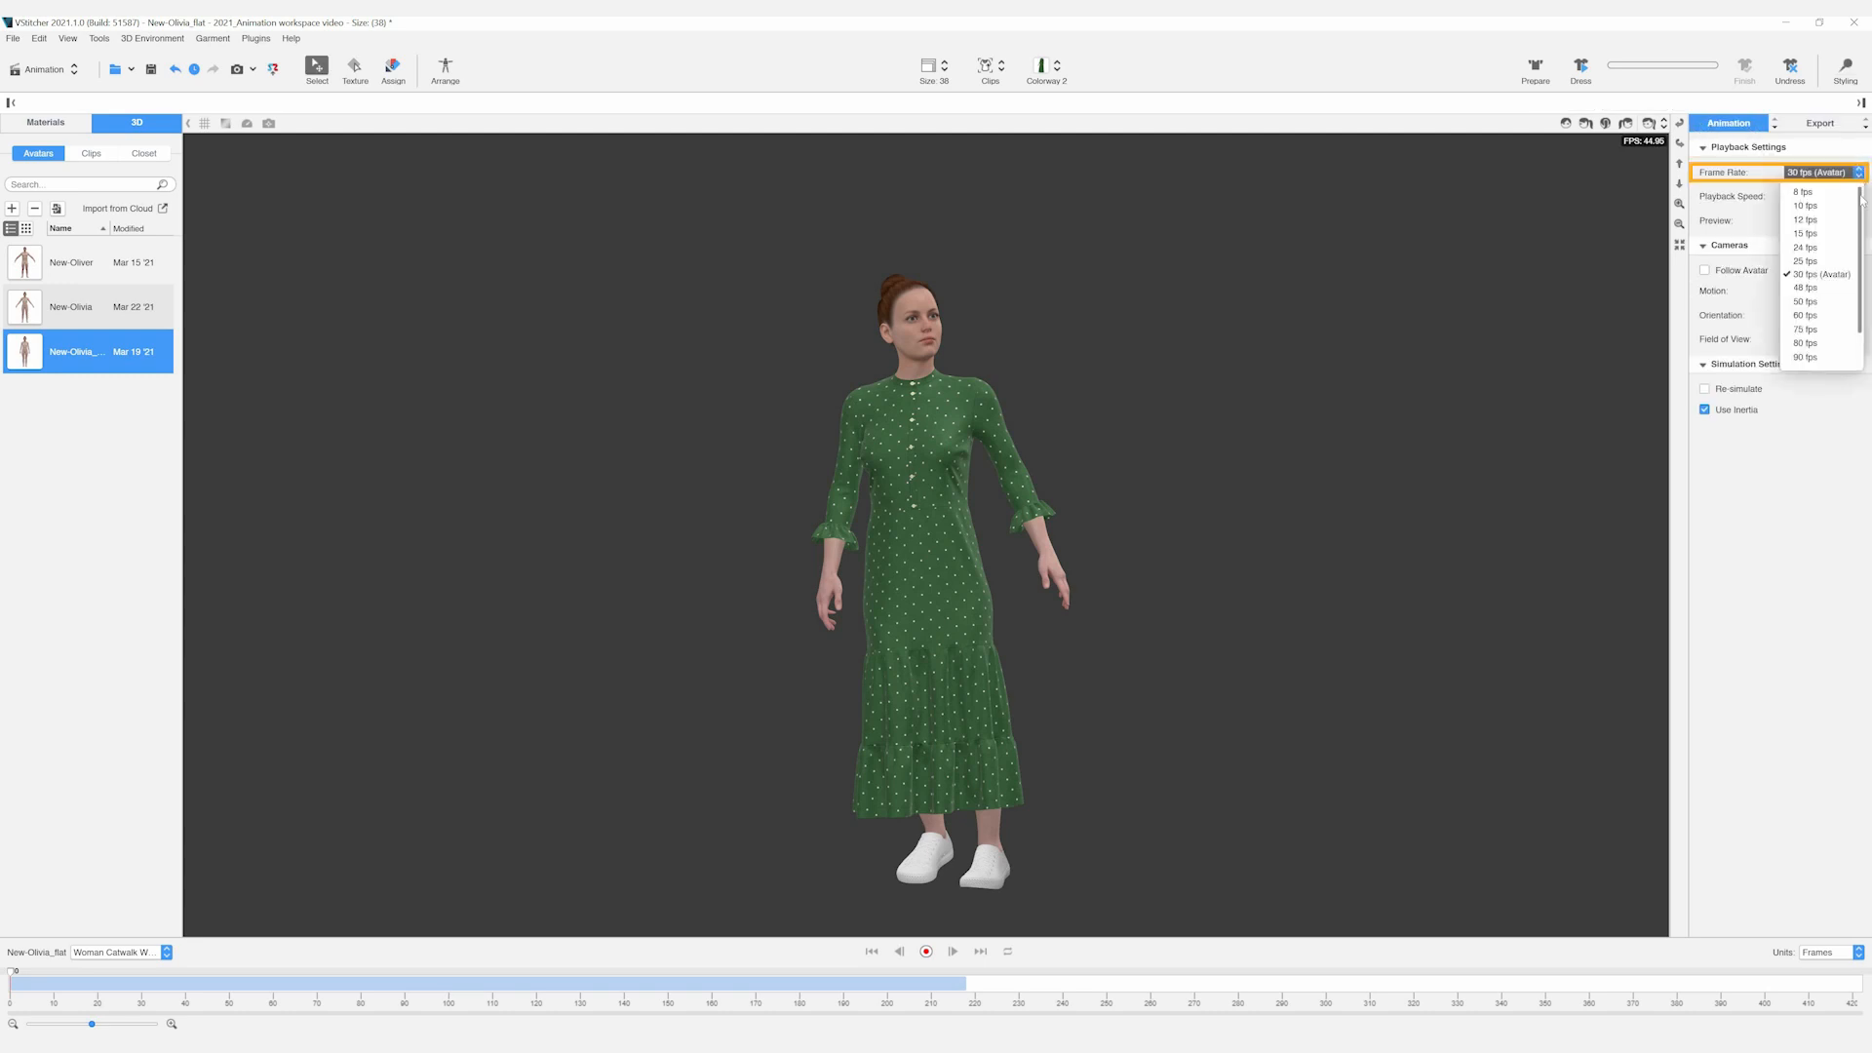
left_click(1818, 273)
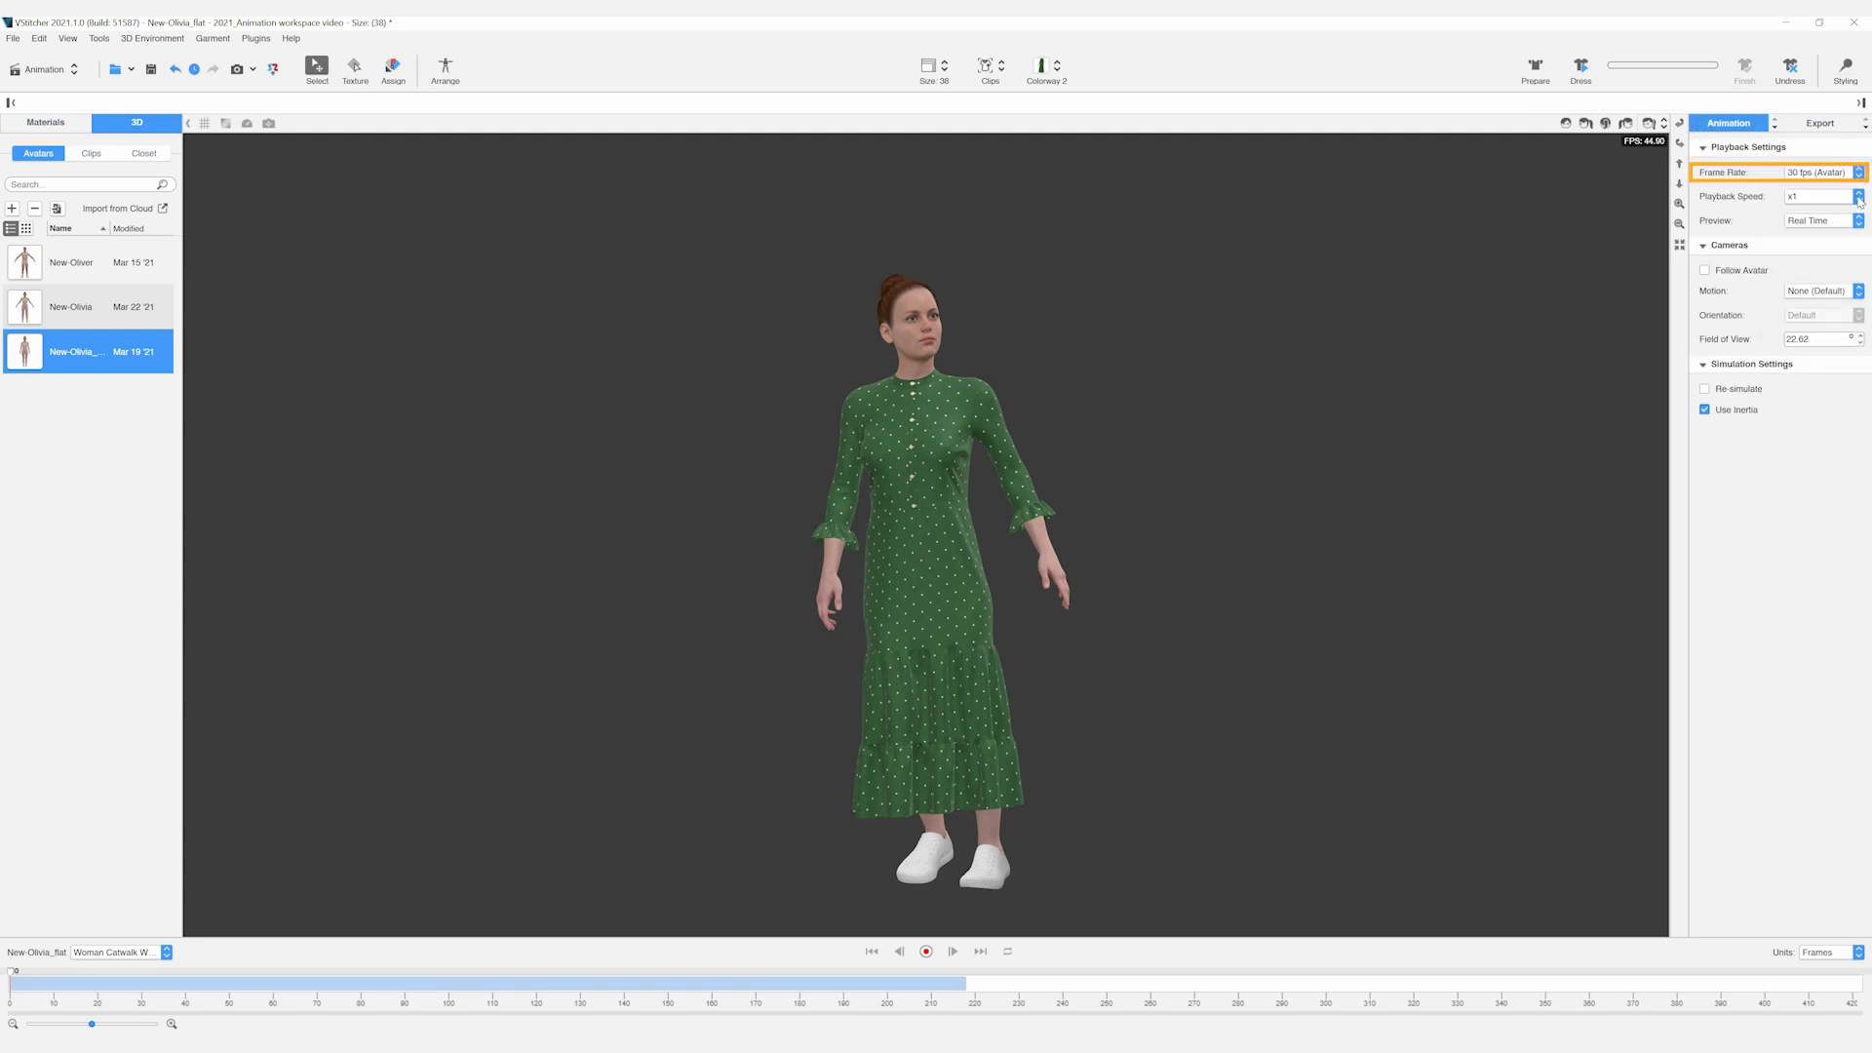
left_click(1824, 195)
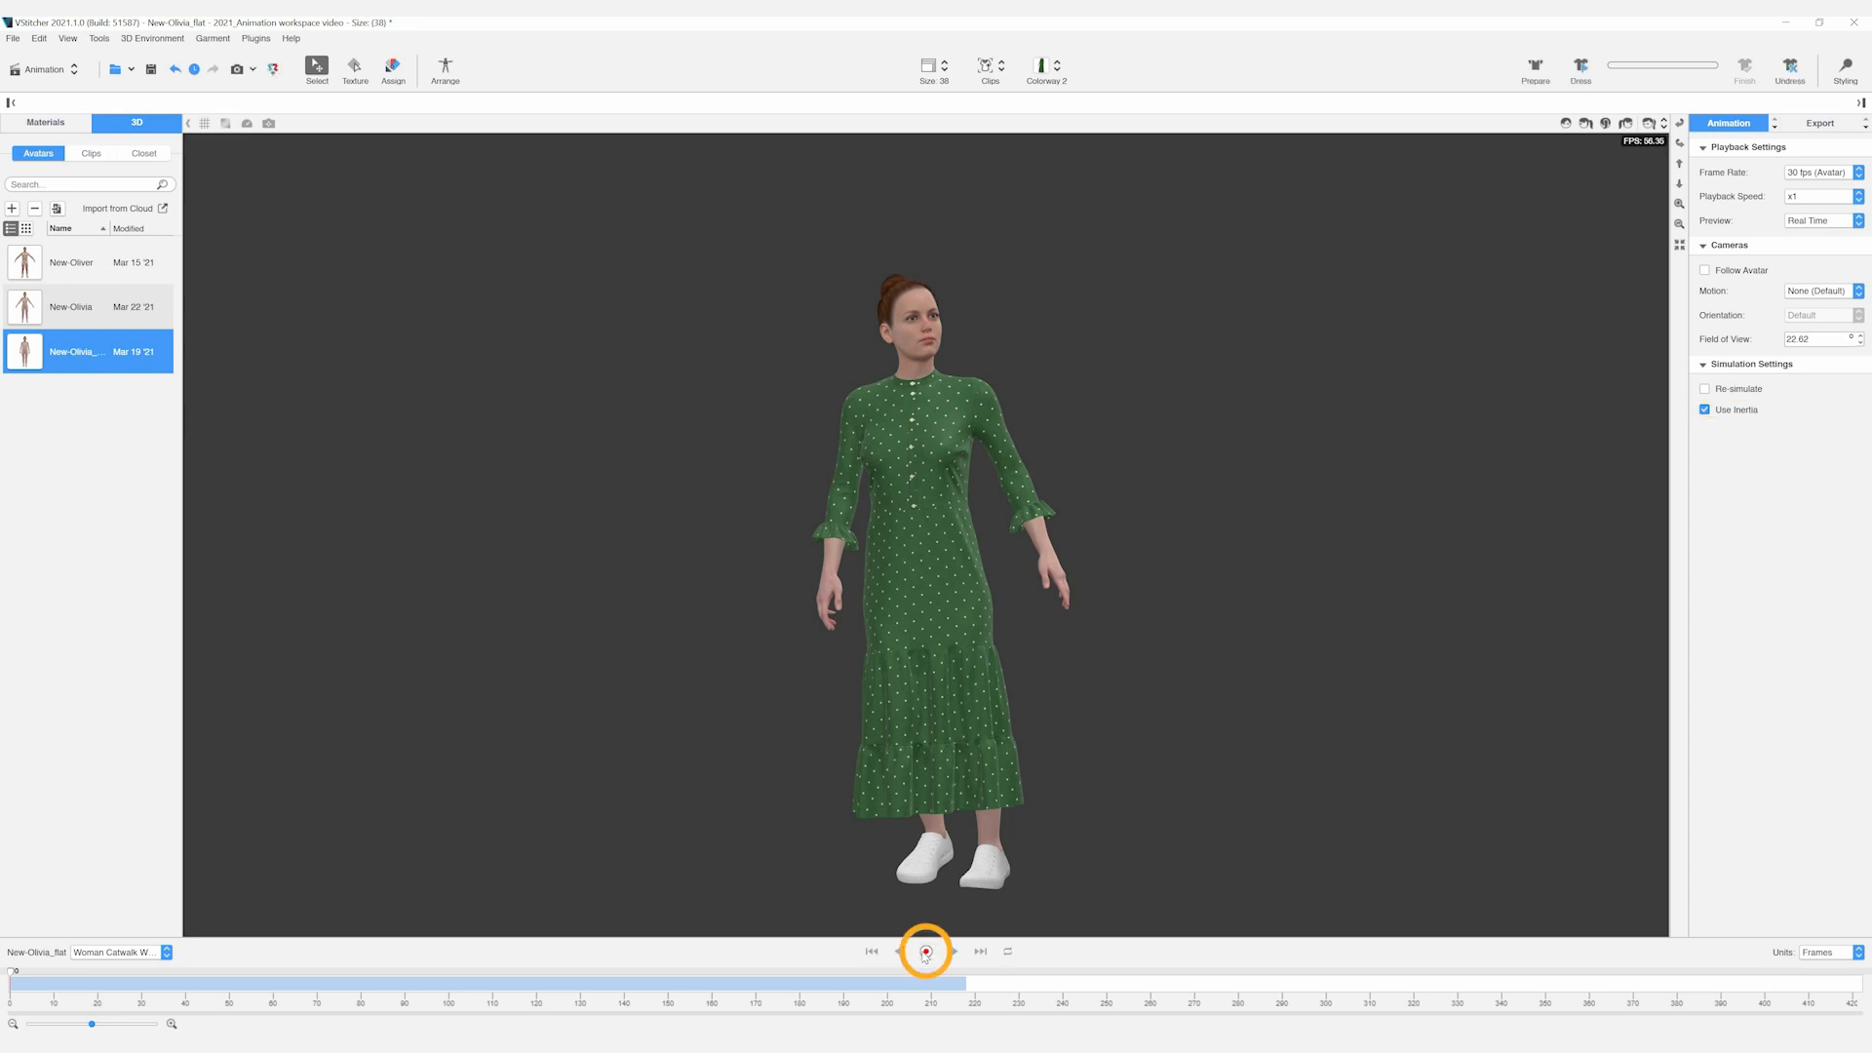
Play the catwalk animation, pausing and resuming until the dress clip finishes simulating
left_click(924, 951)
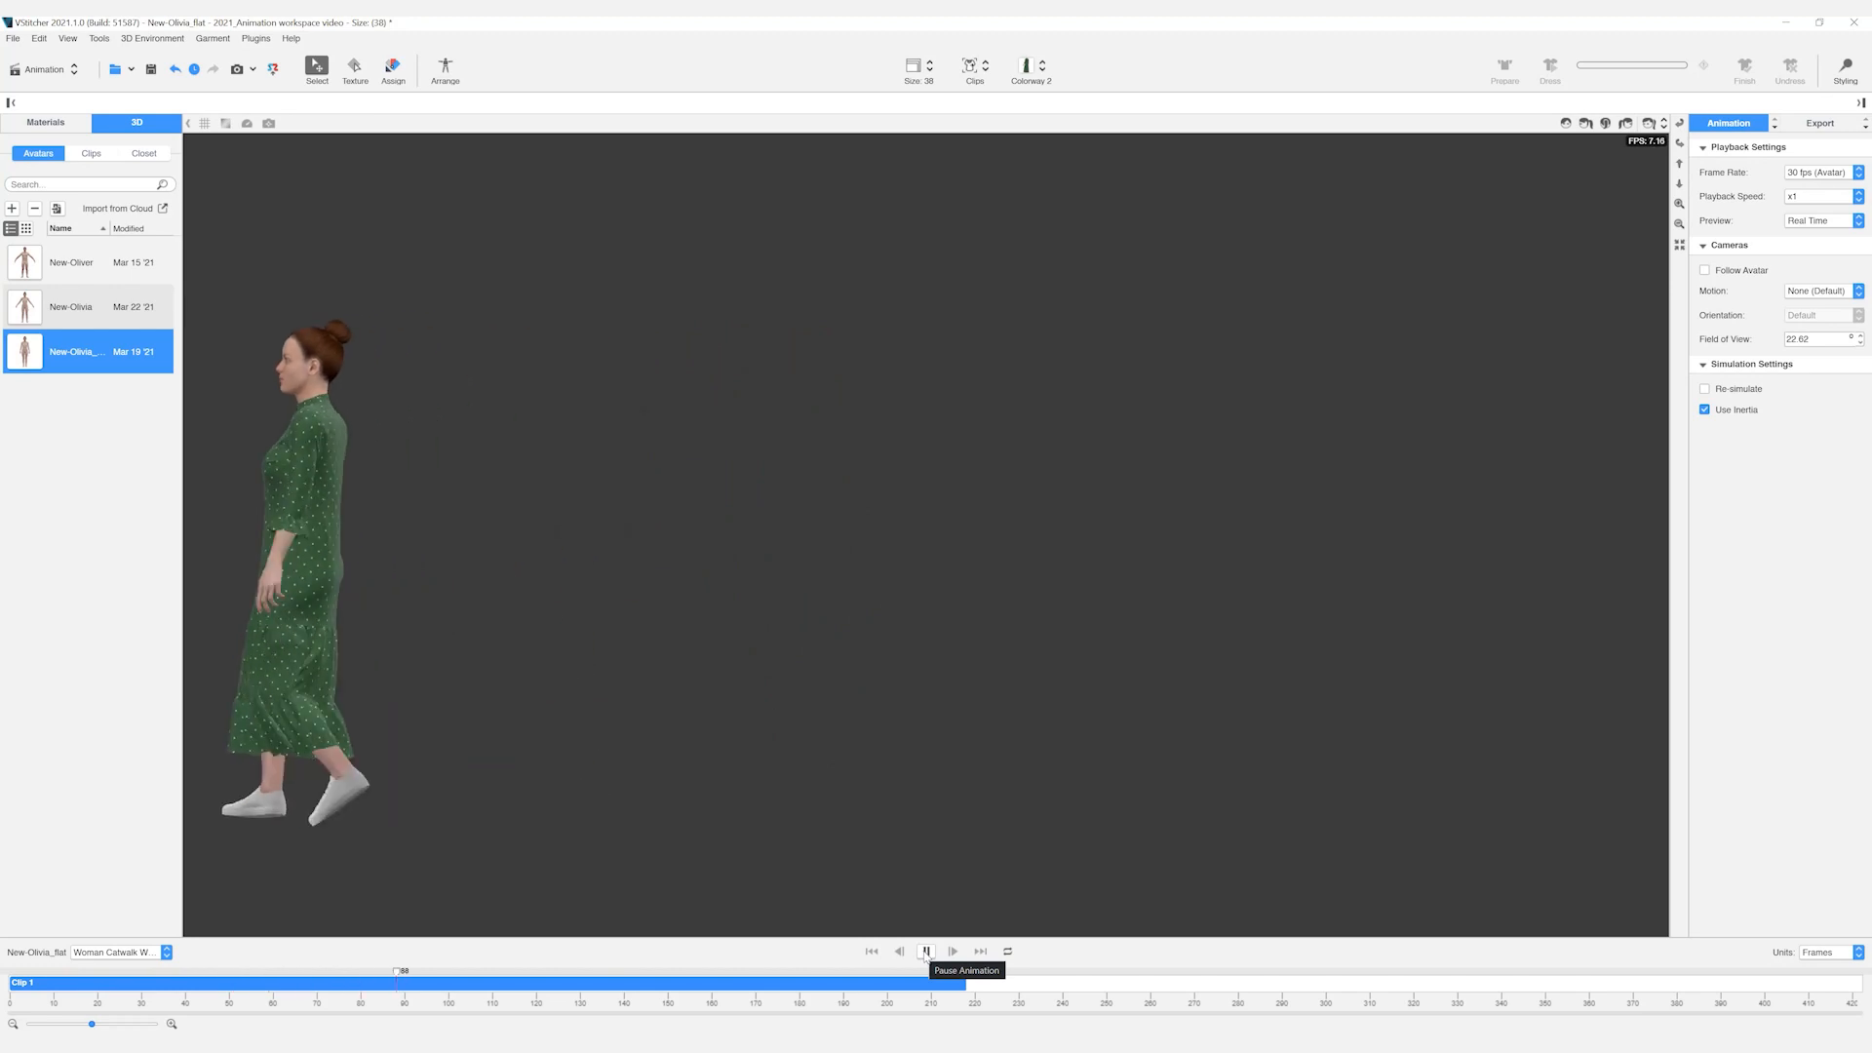
left_click(926, 951)
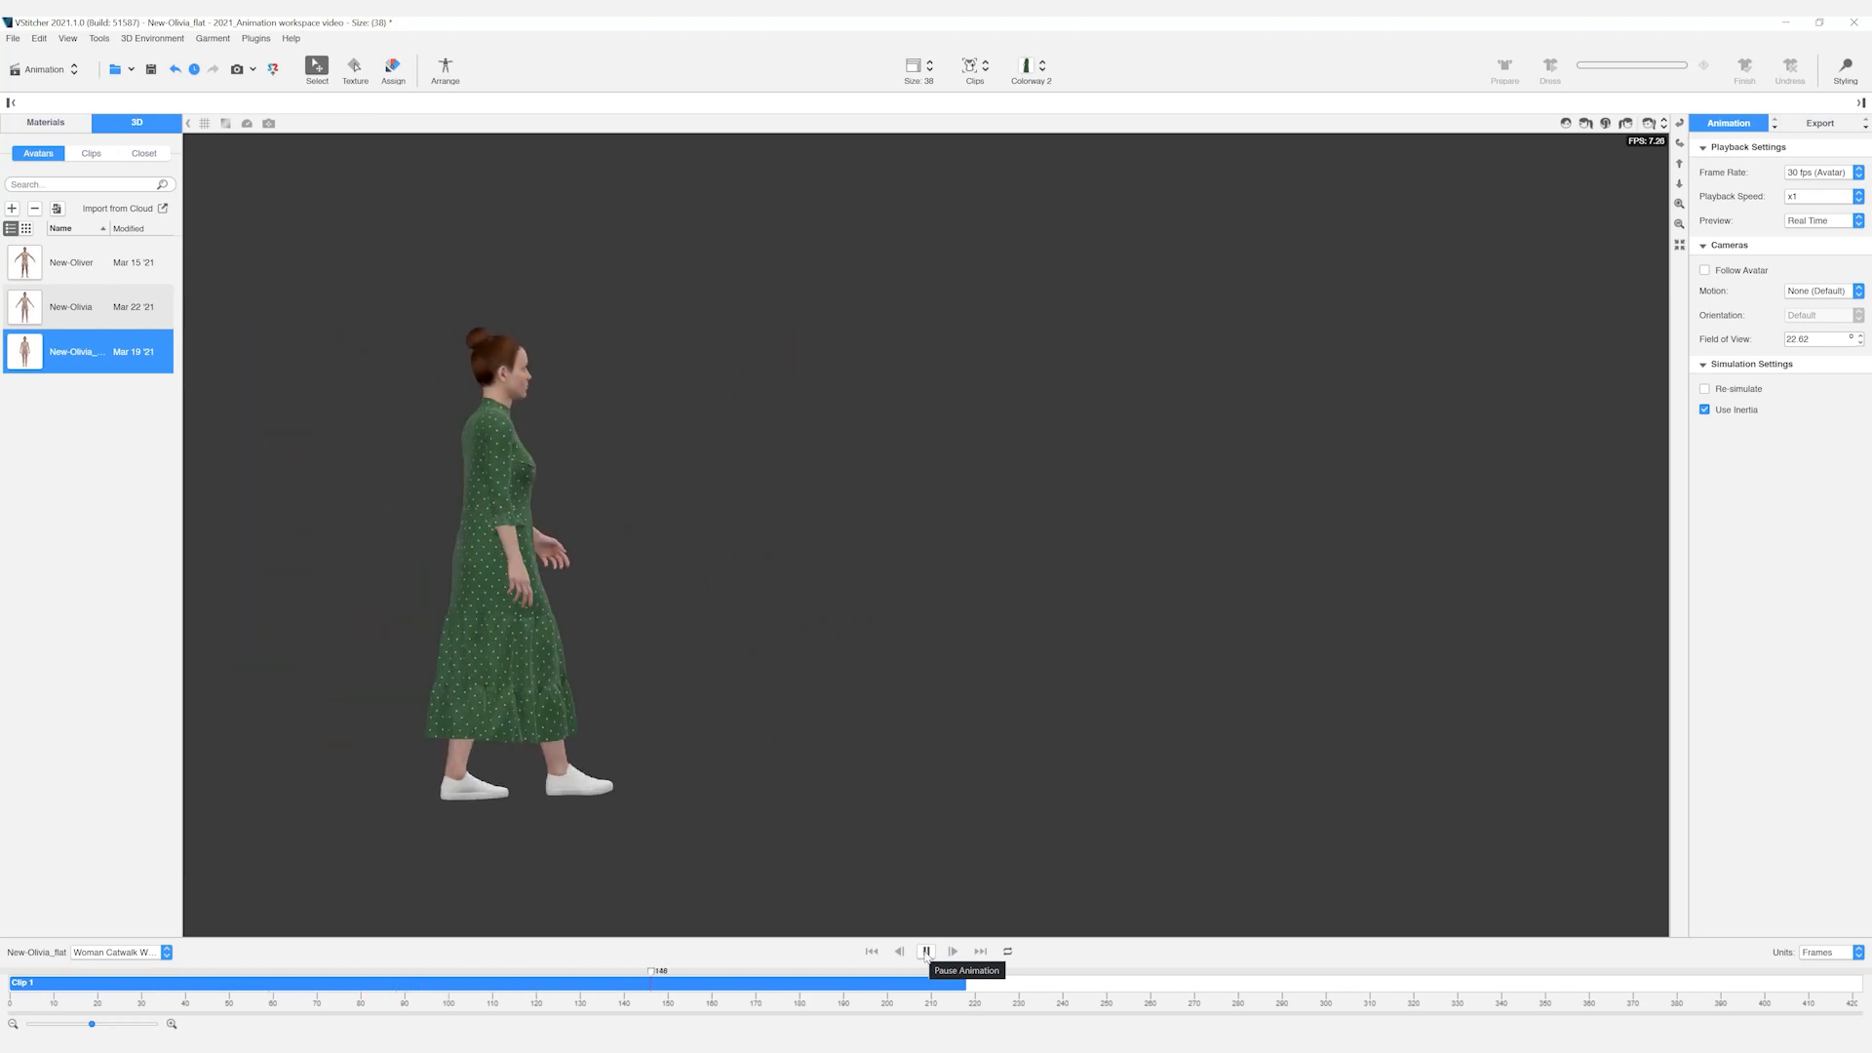
left_click(927, 951)
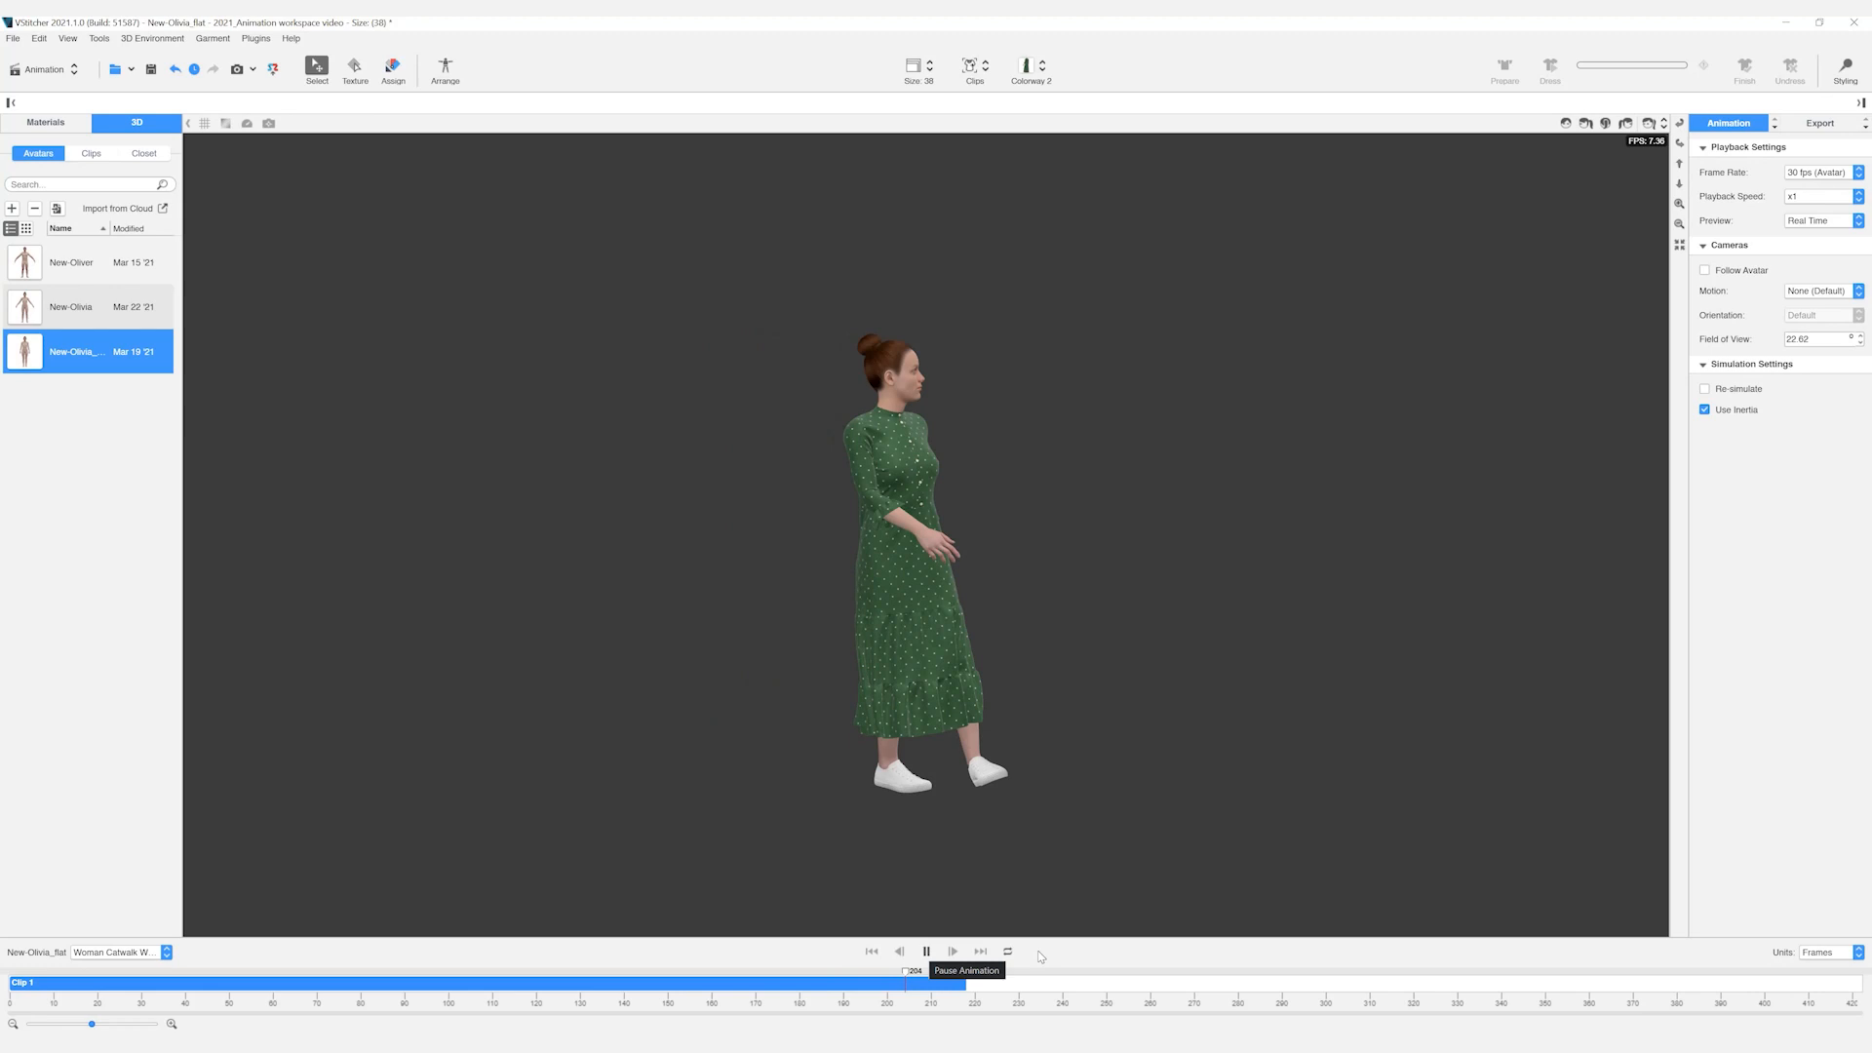
left_click(925, 952)
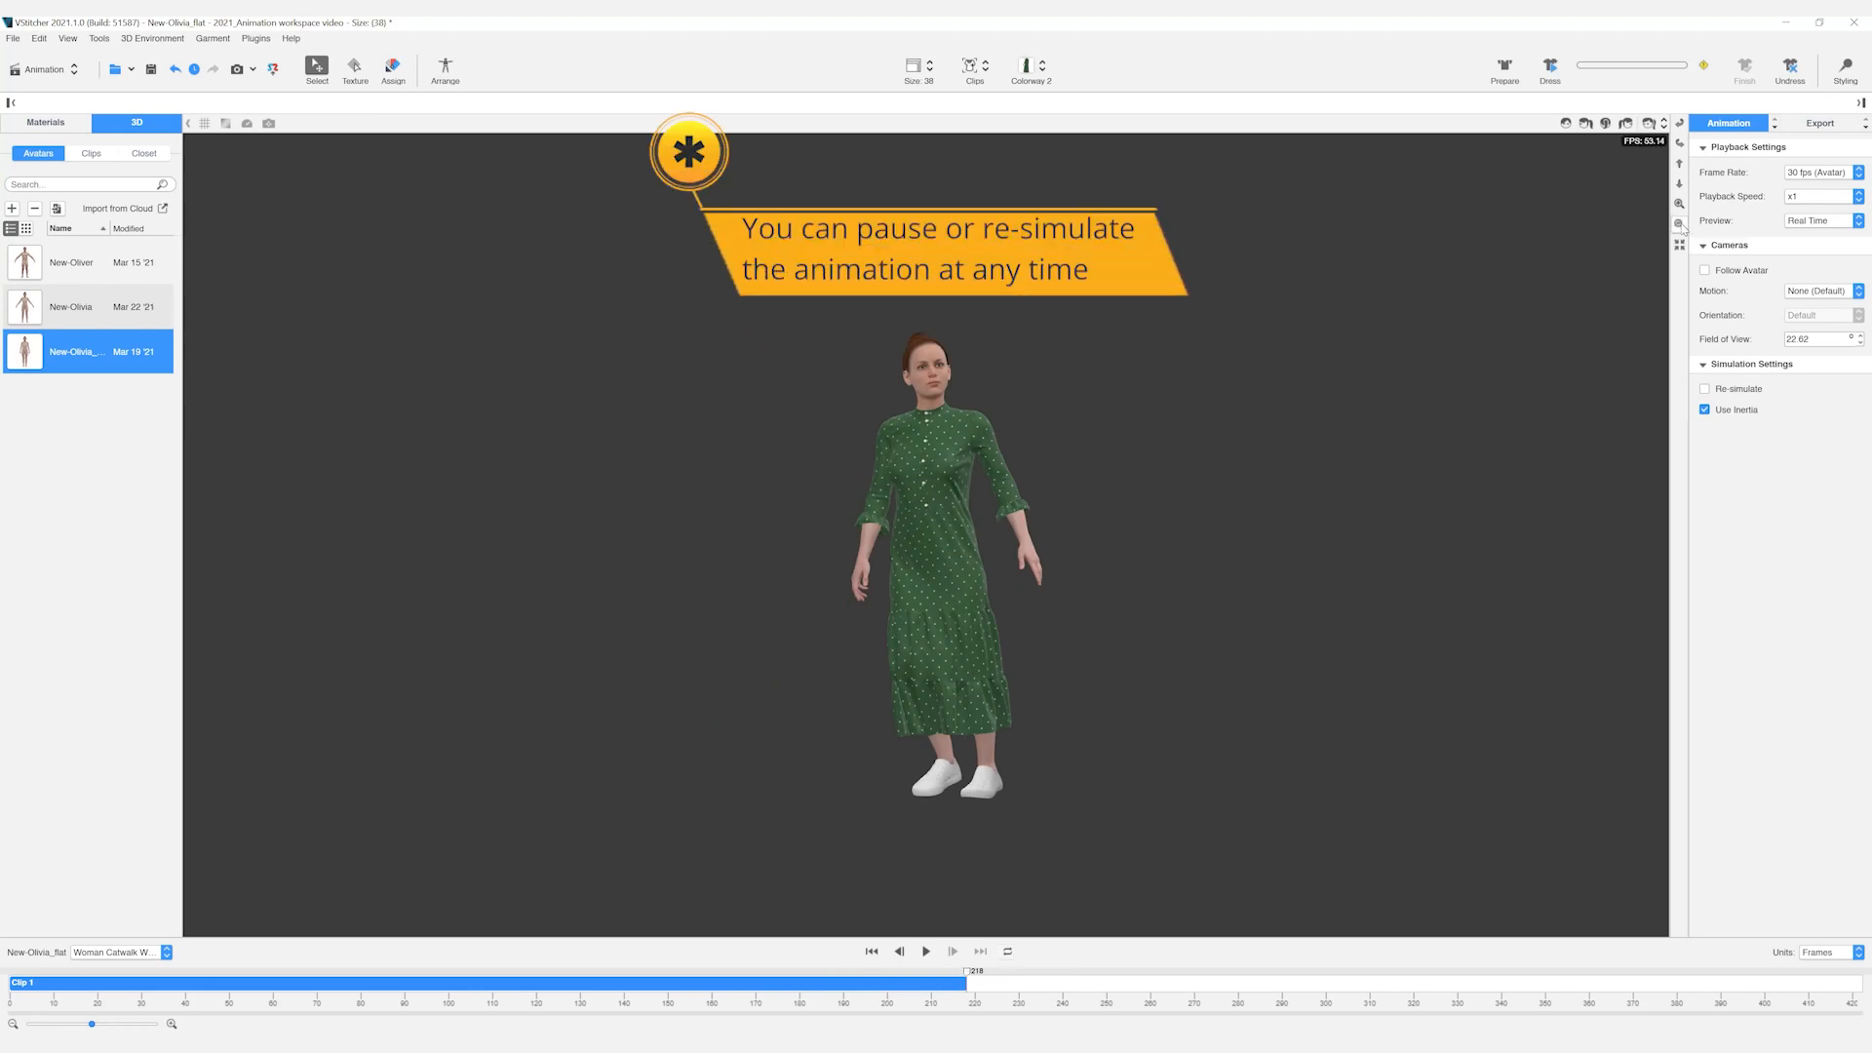
left_click(926, 951)
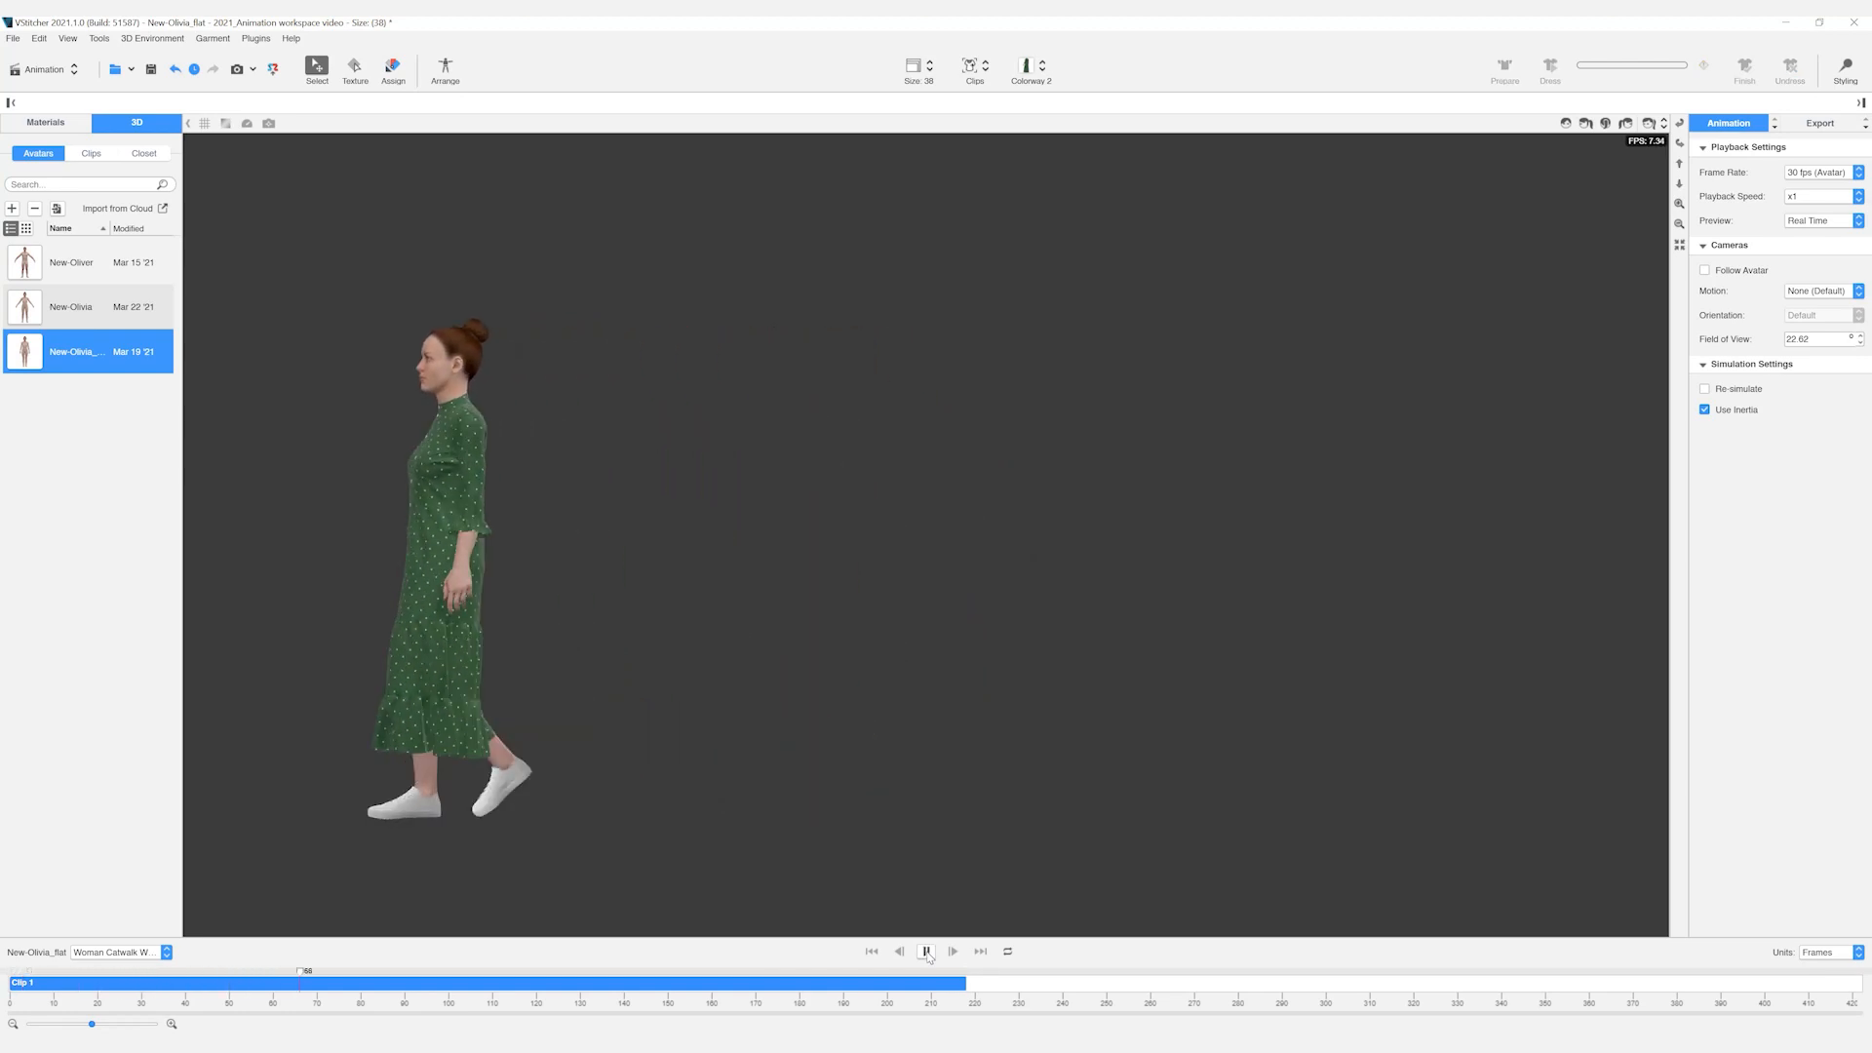
left_click(927, 951)
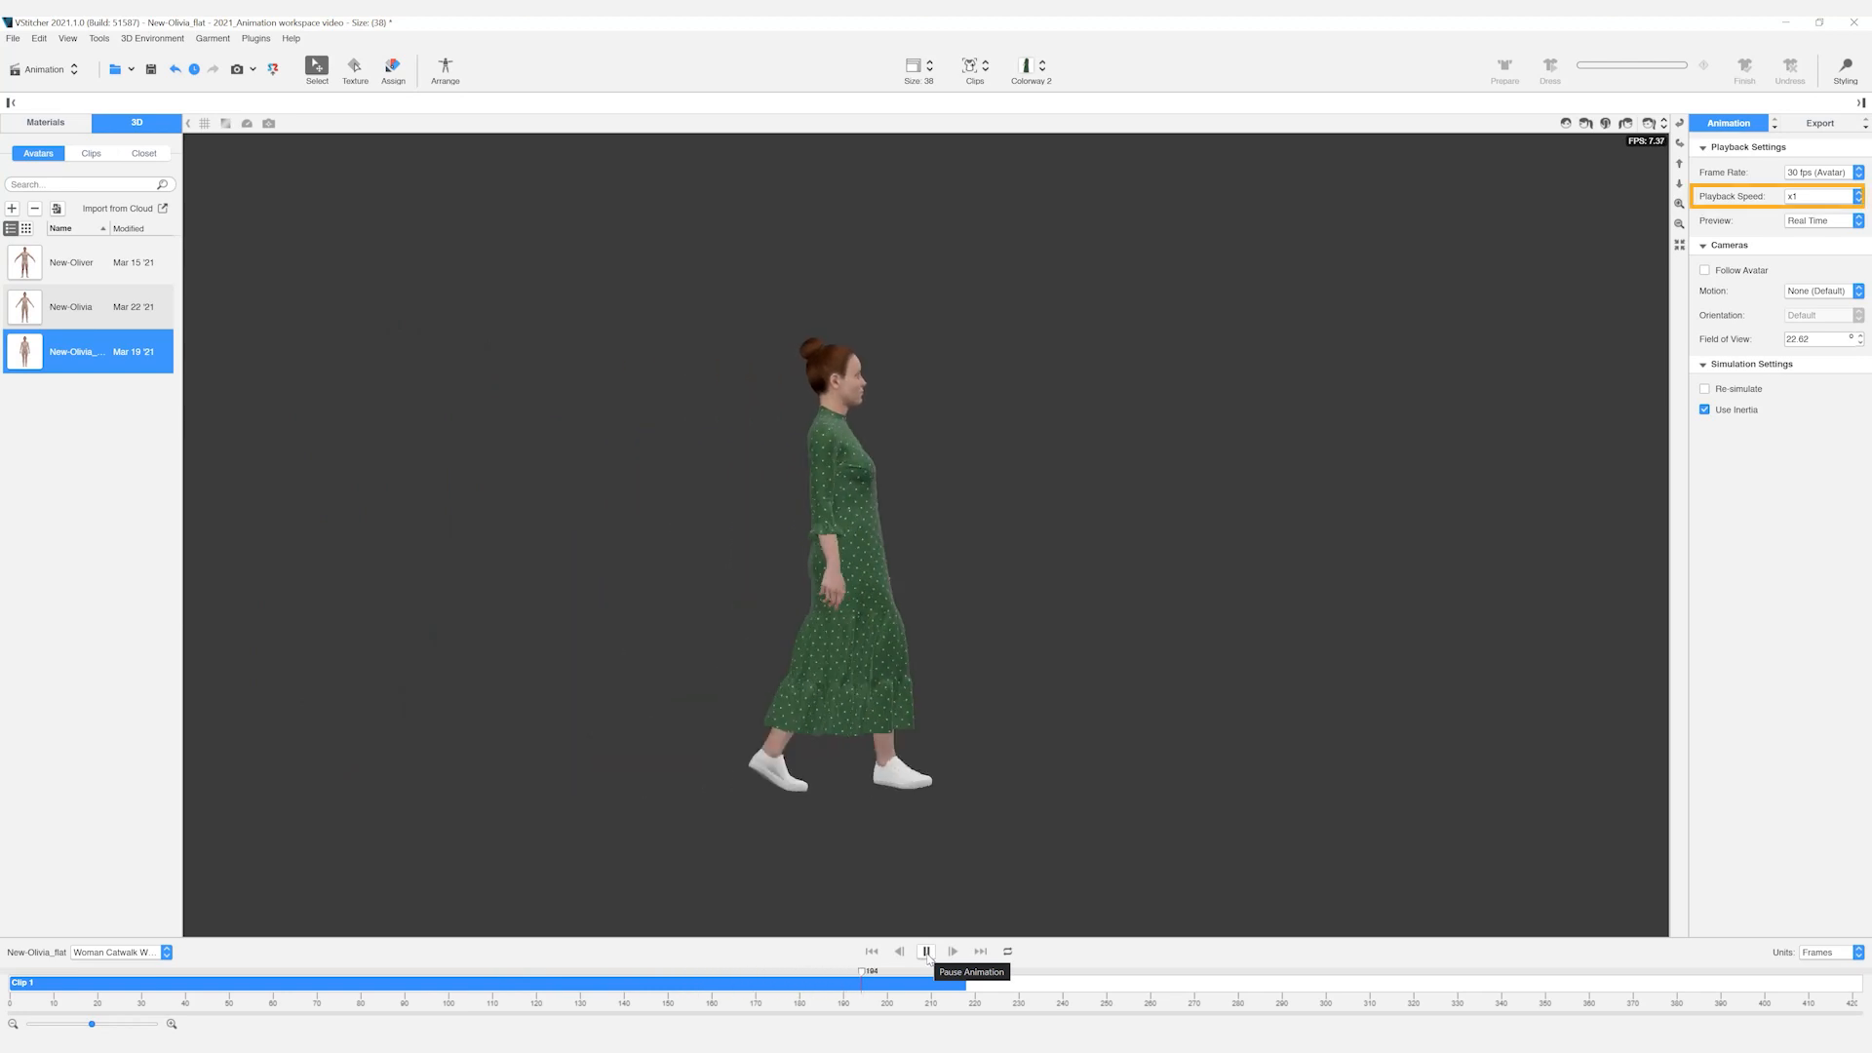
Set playback speed x0.5, Follow Avatar on, camera motion Bottom to Top, Field of View 30
left_click(1818, 195)
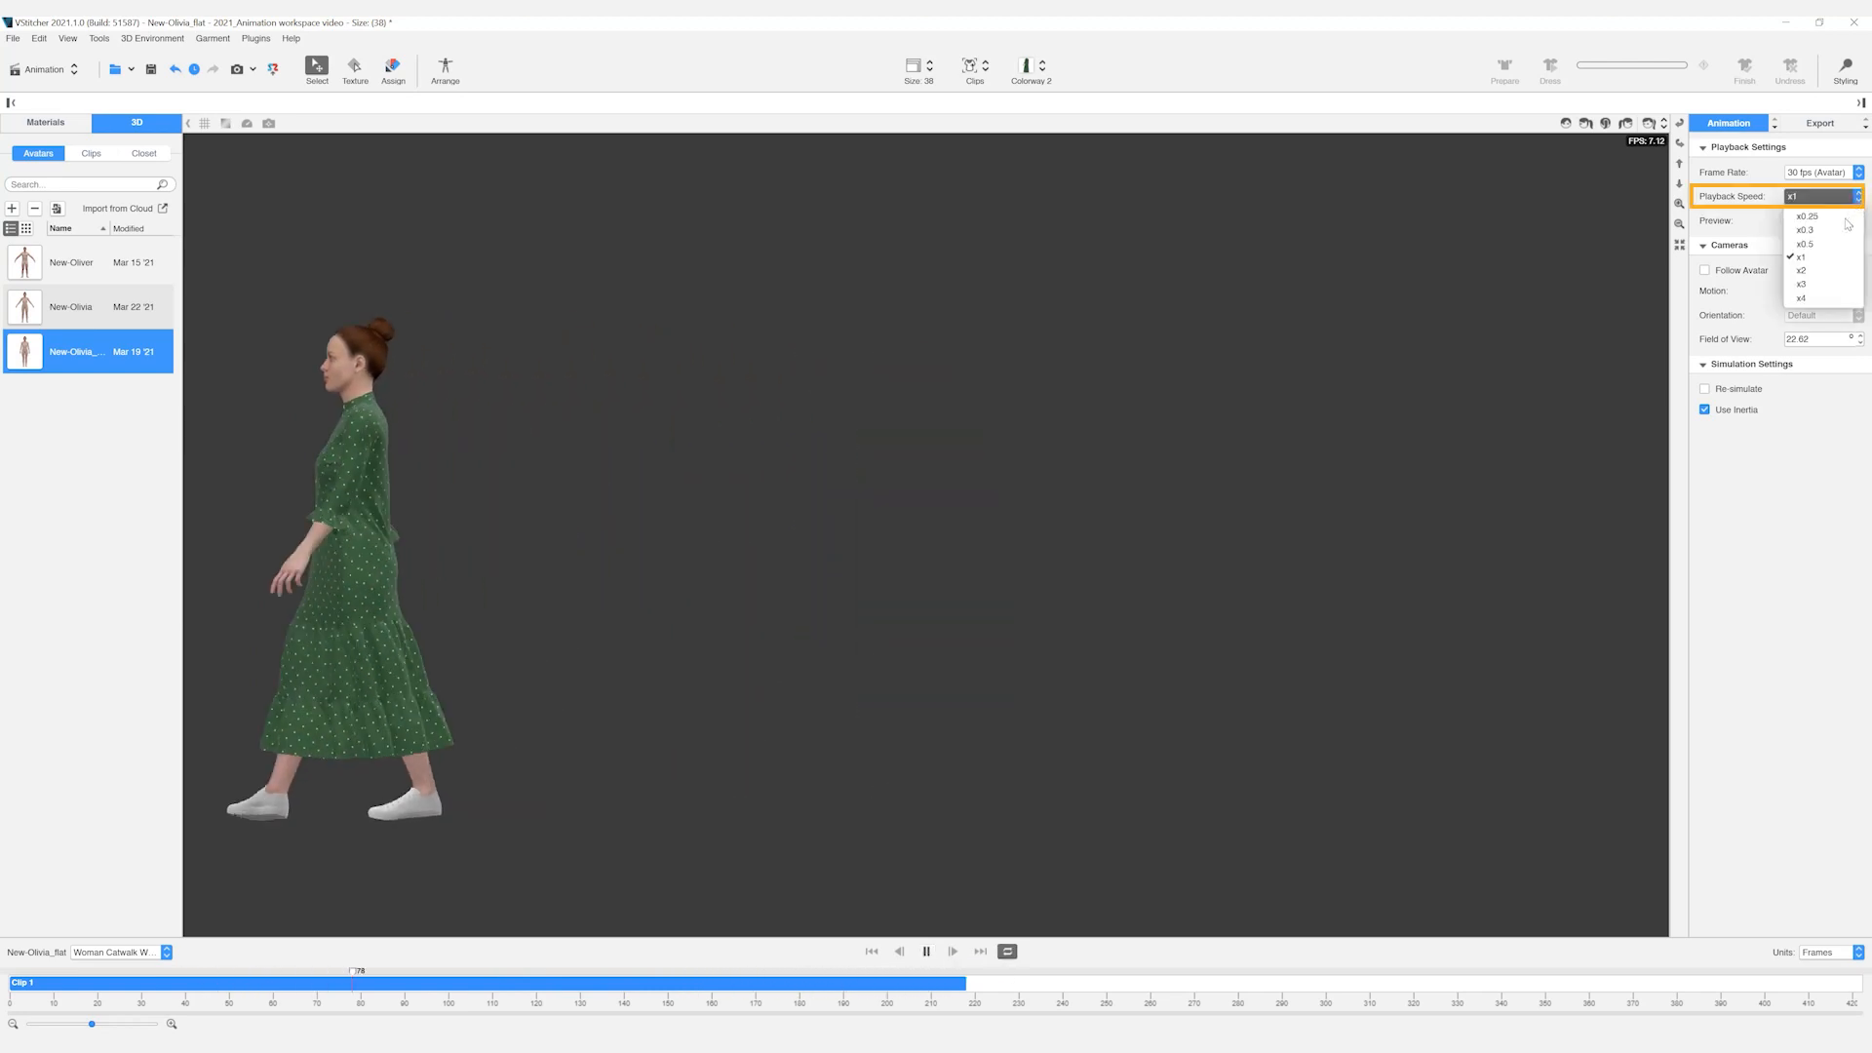
left_click(1804, 229)
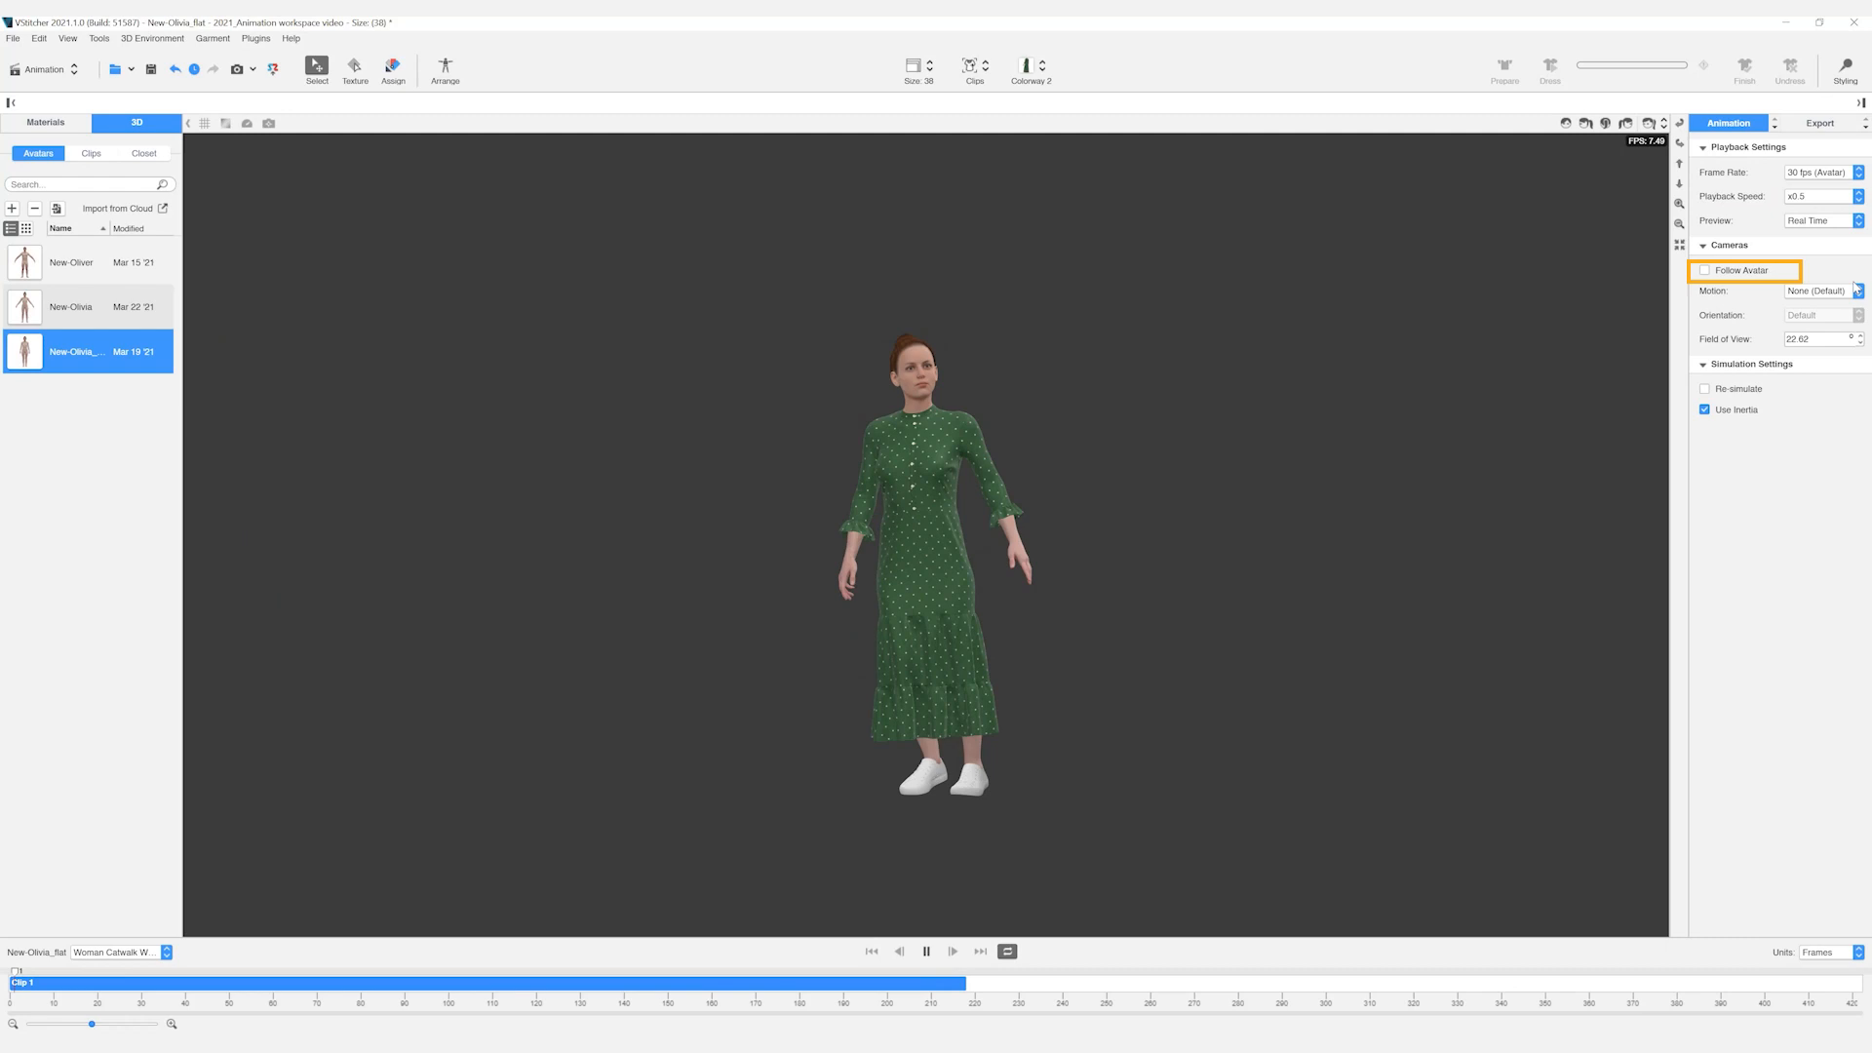
left_click(1704, 271)
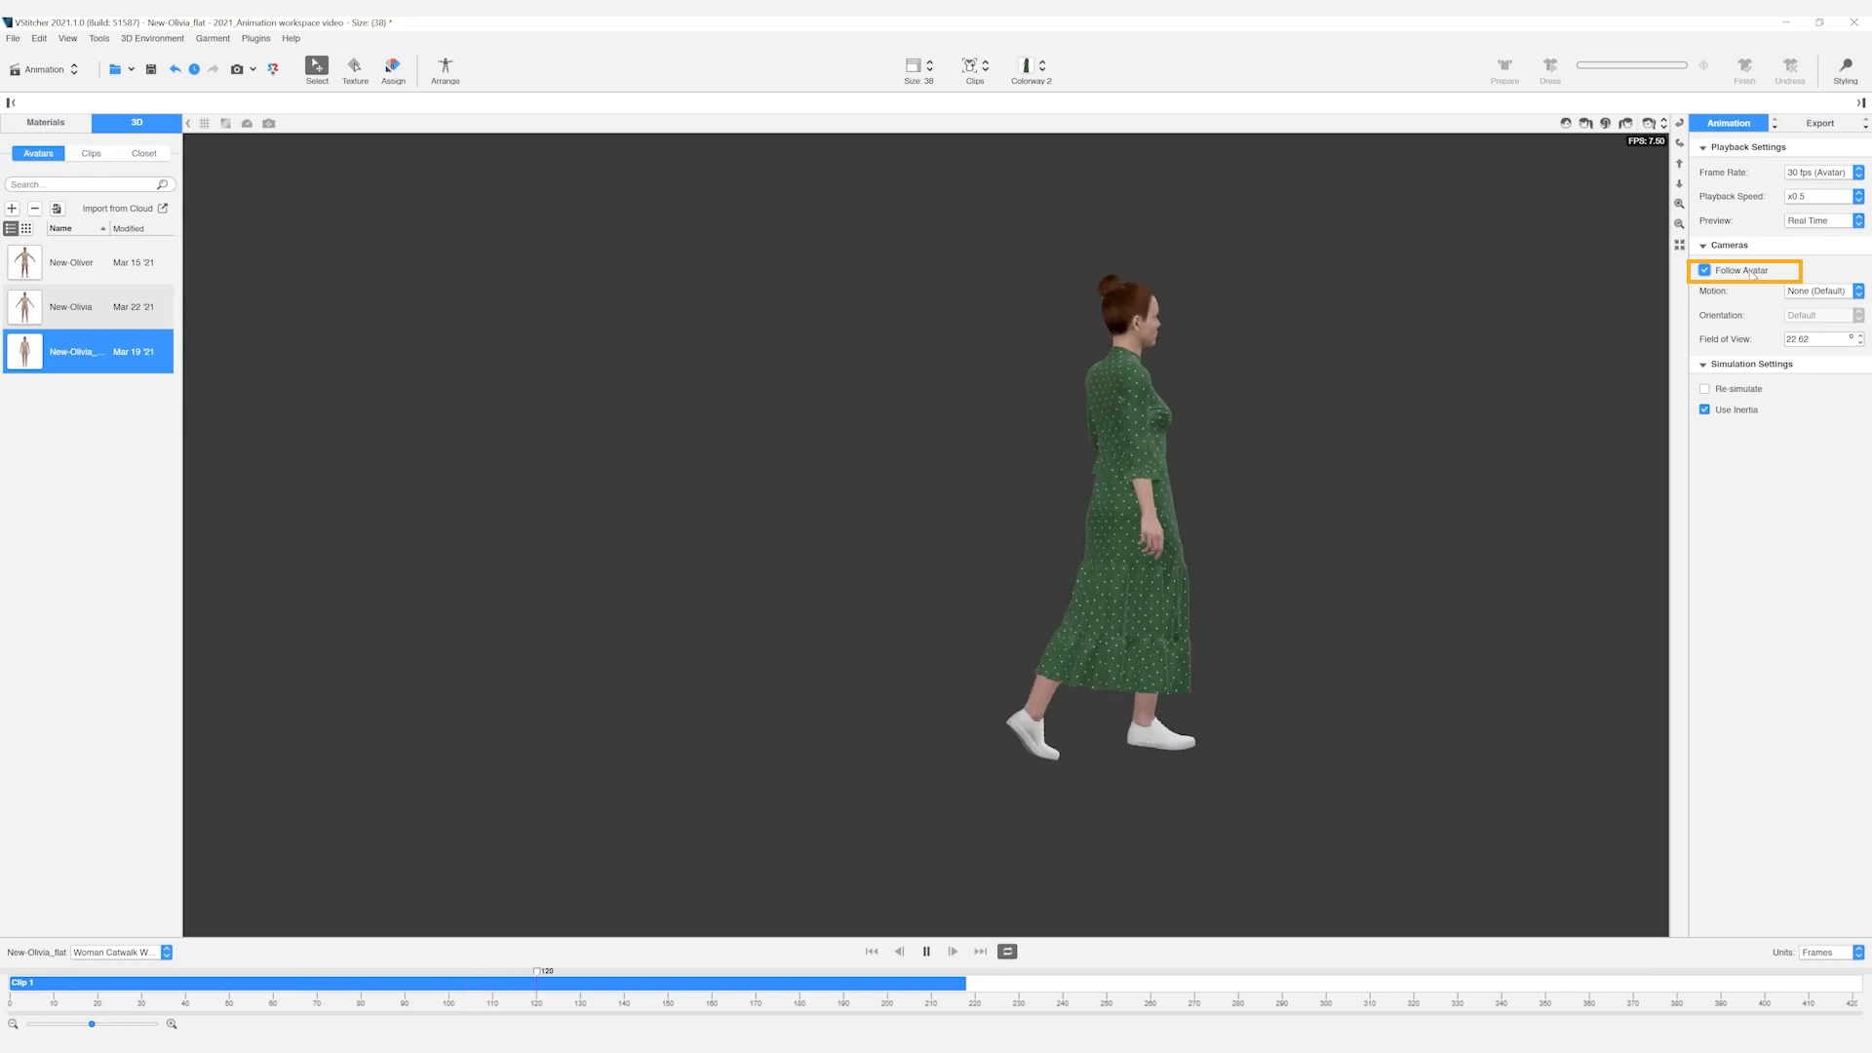
left_click(1858, 290)
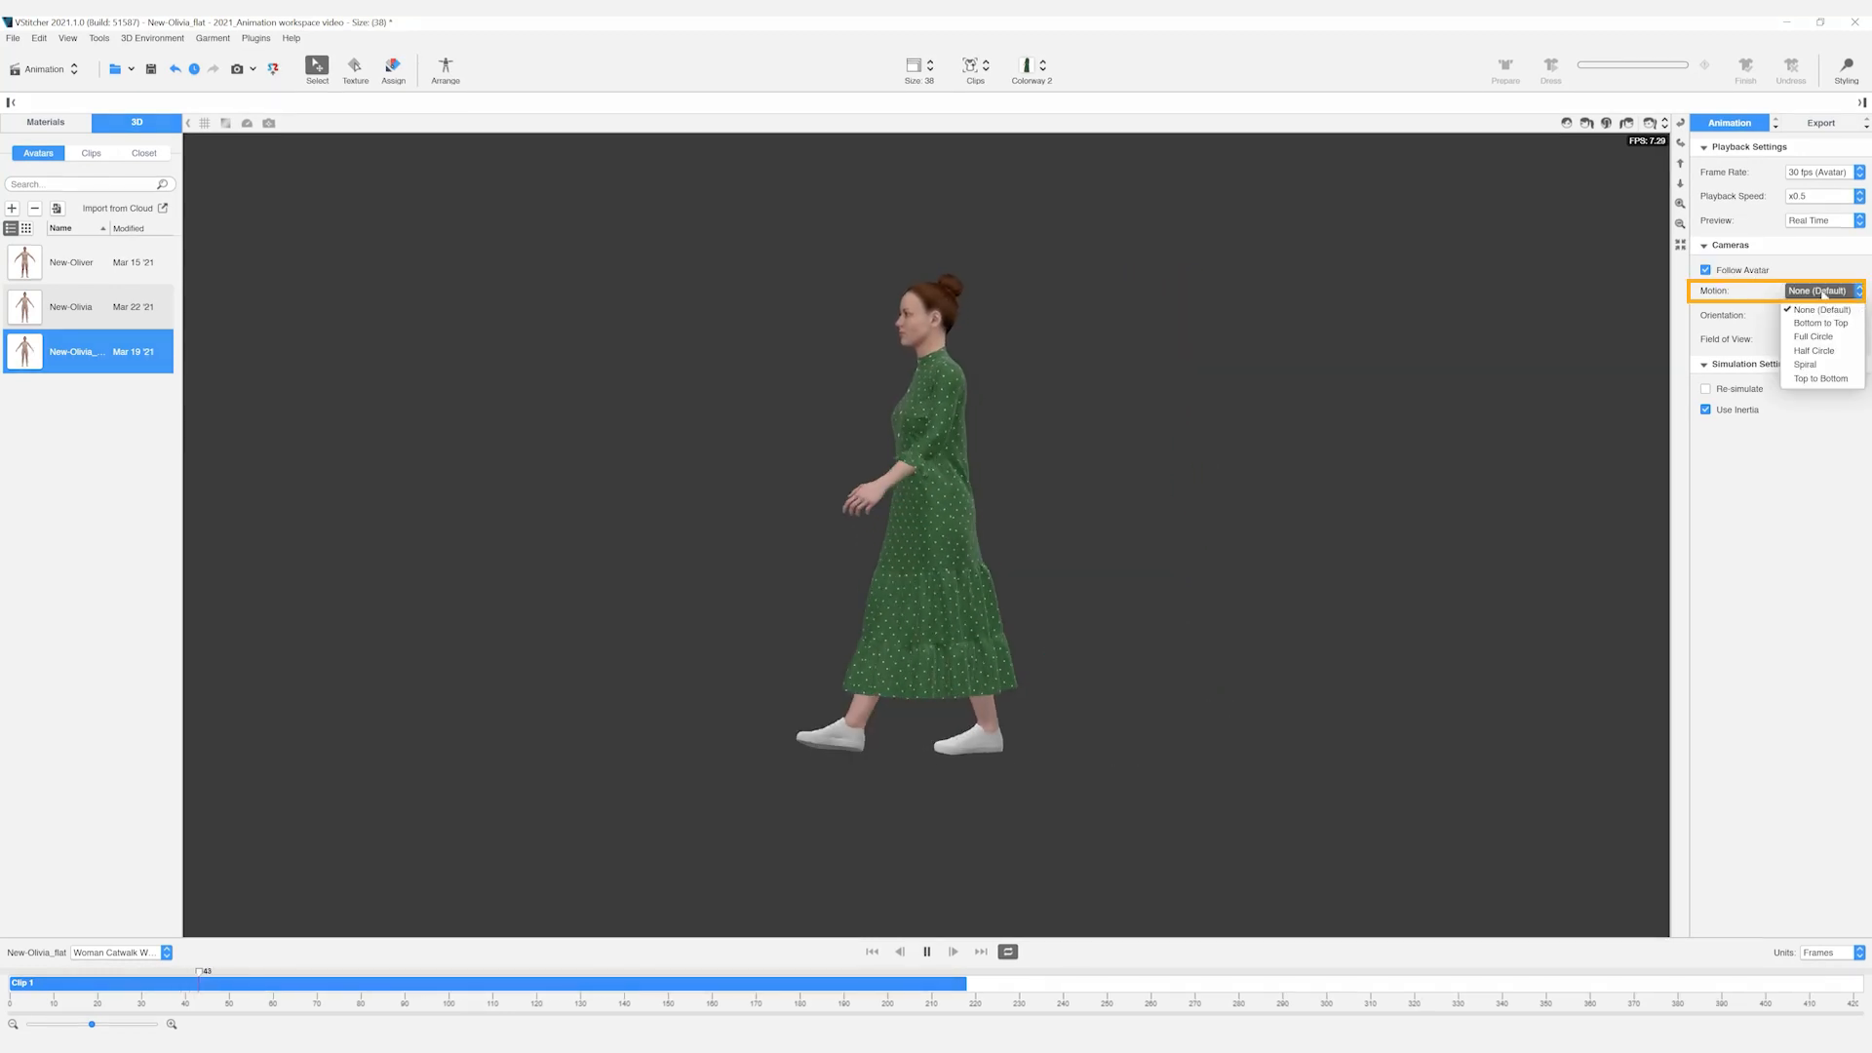
left_click(1820, 321)
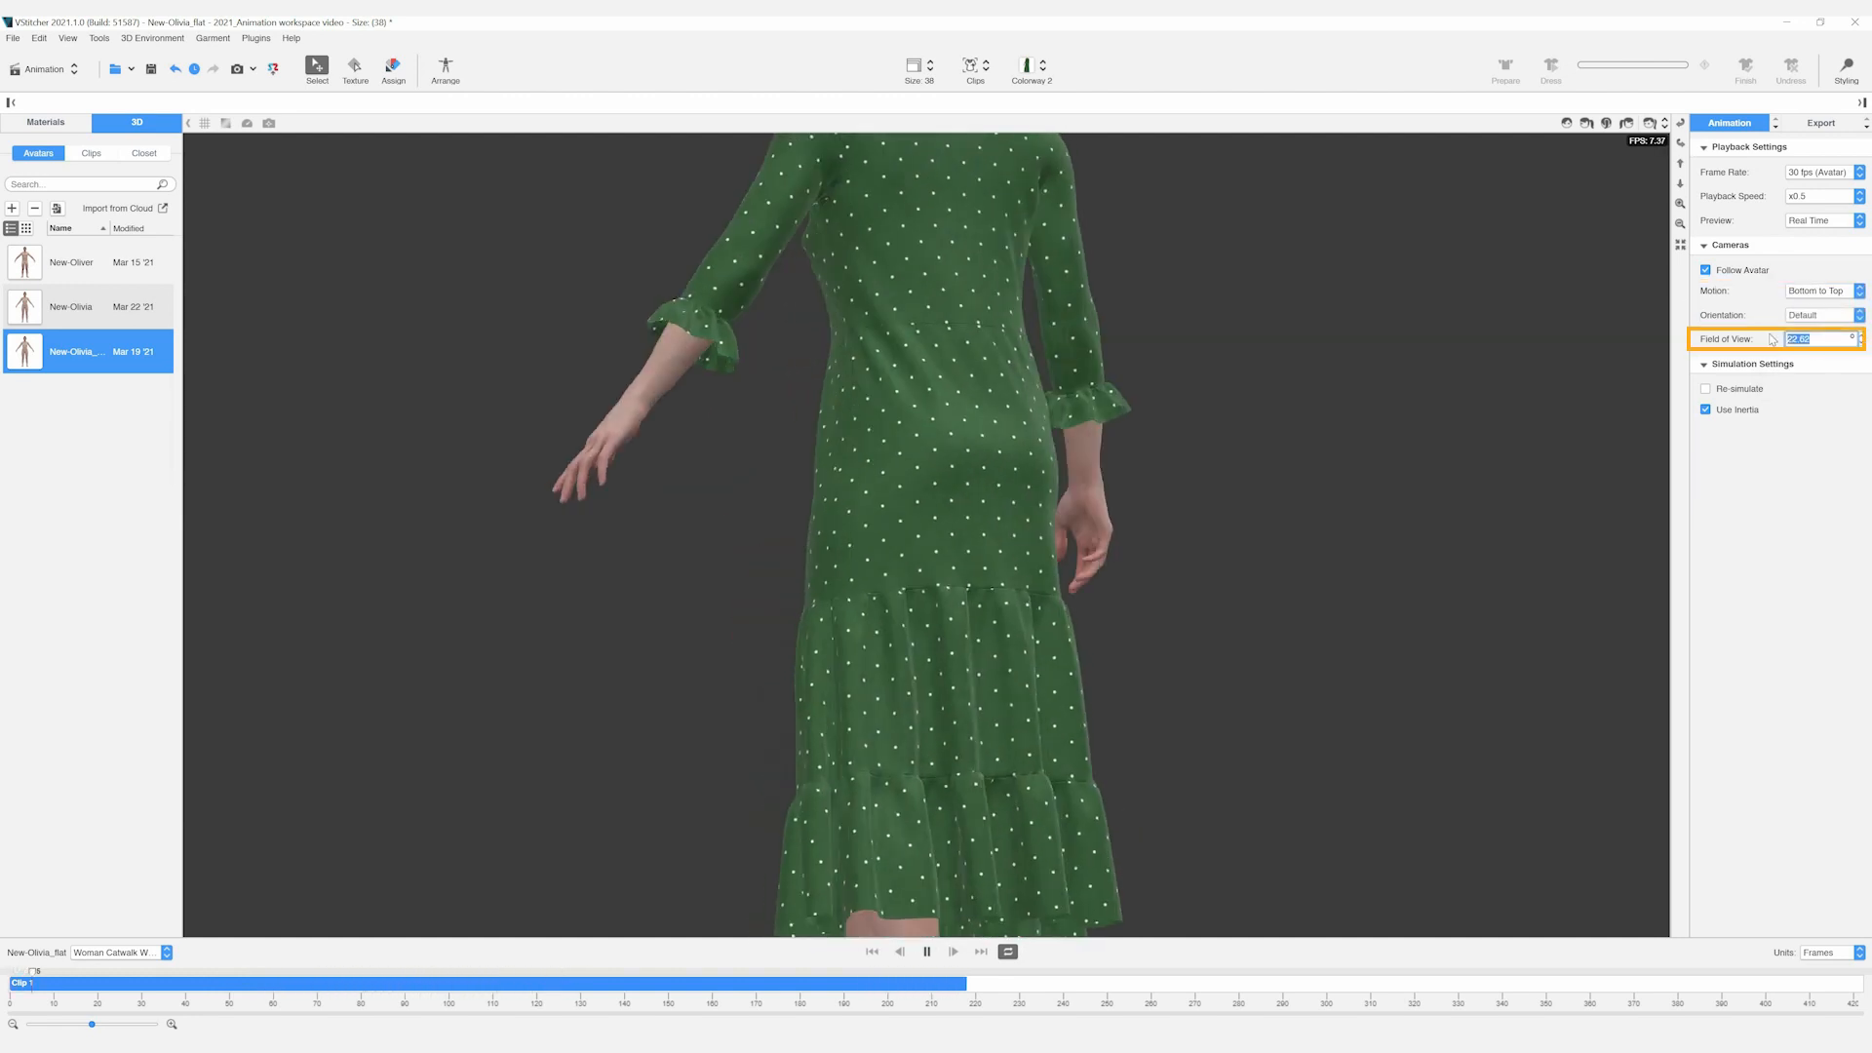
type("30")
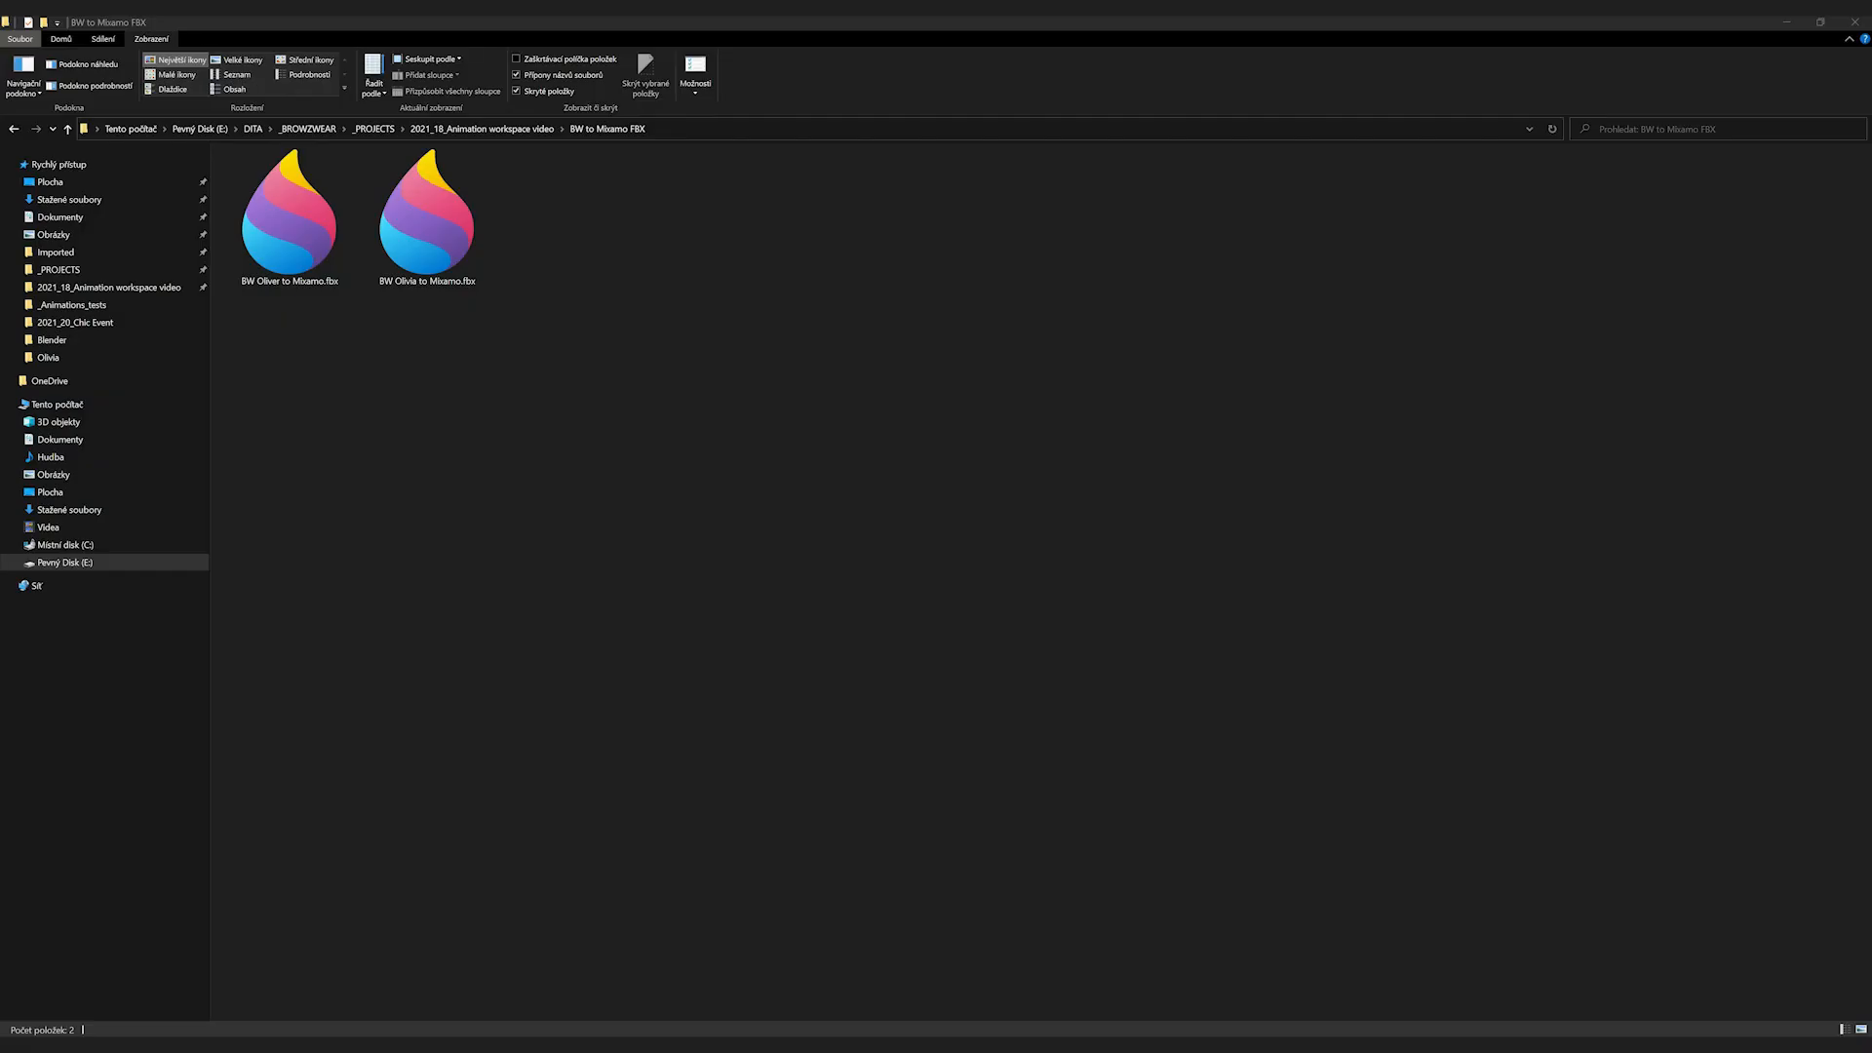
mouse_move(382, 528)
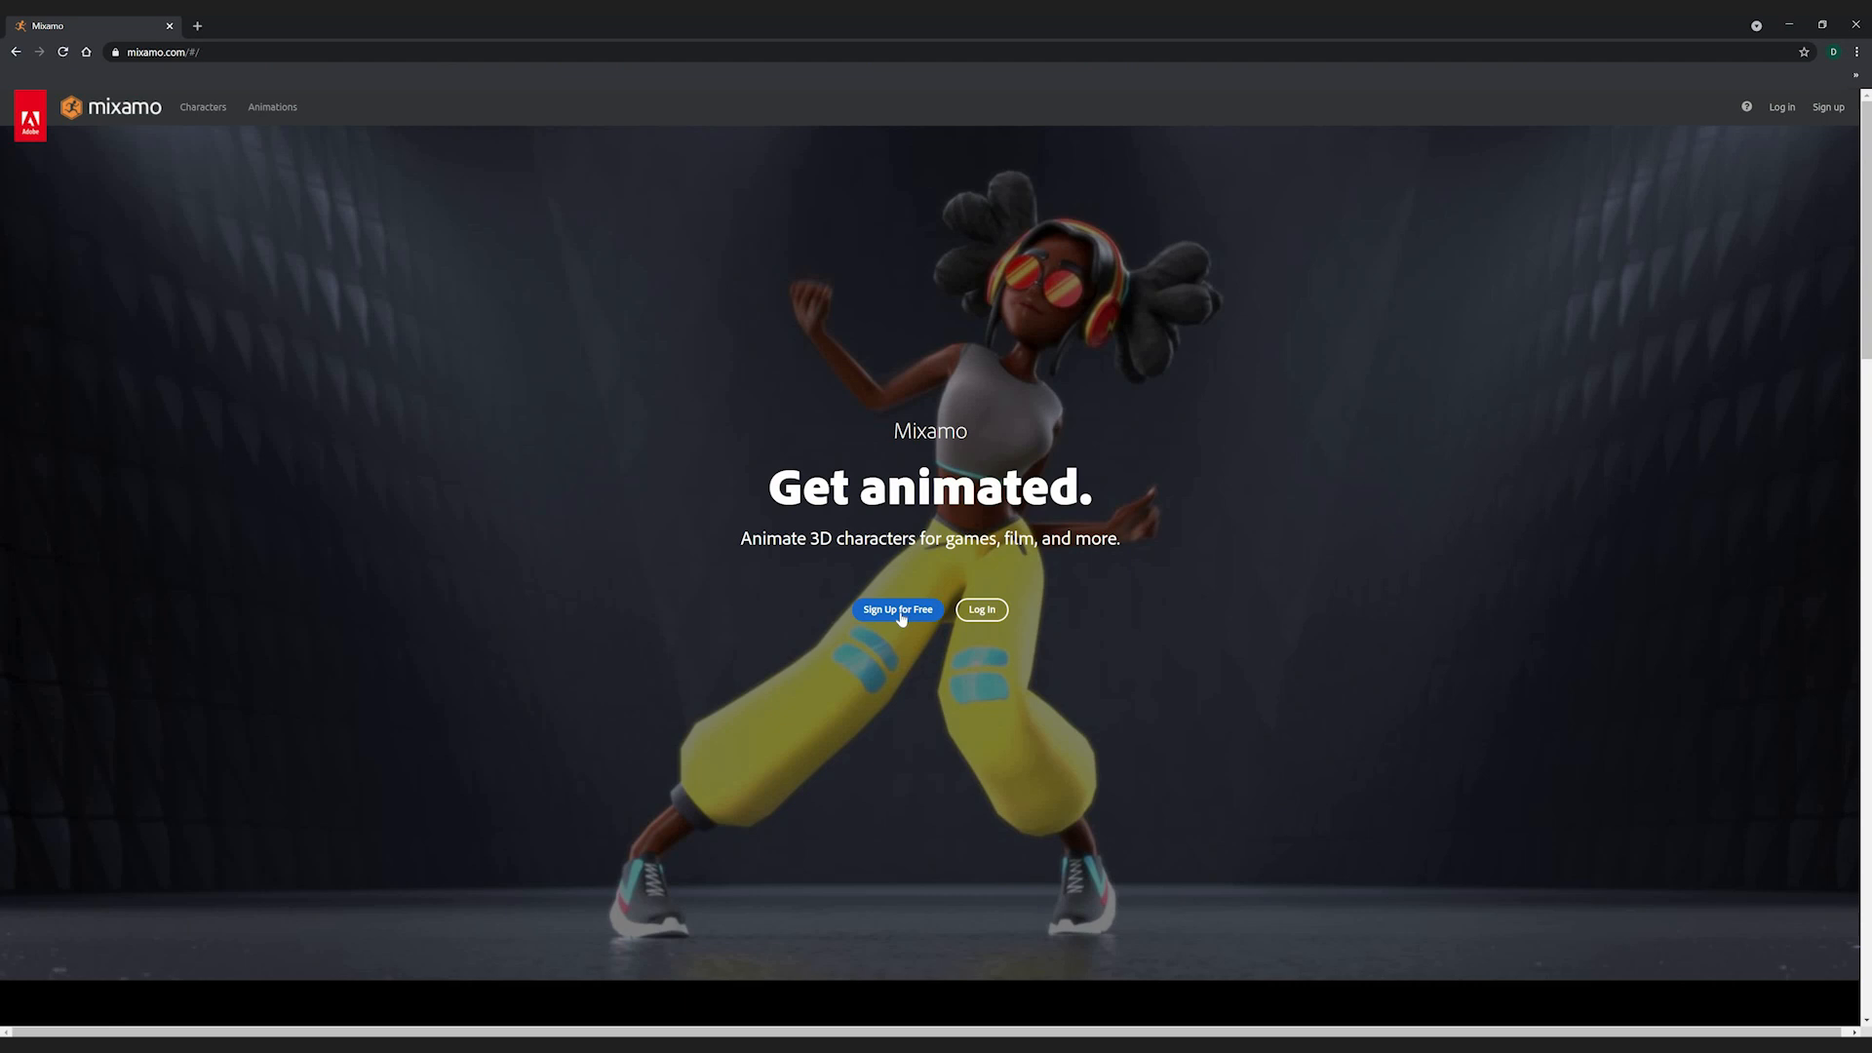
Sign in to Mixamo to reach the Animations library with the default X Bot character
left_click(897, 608)
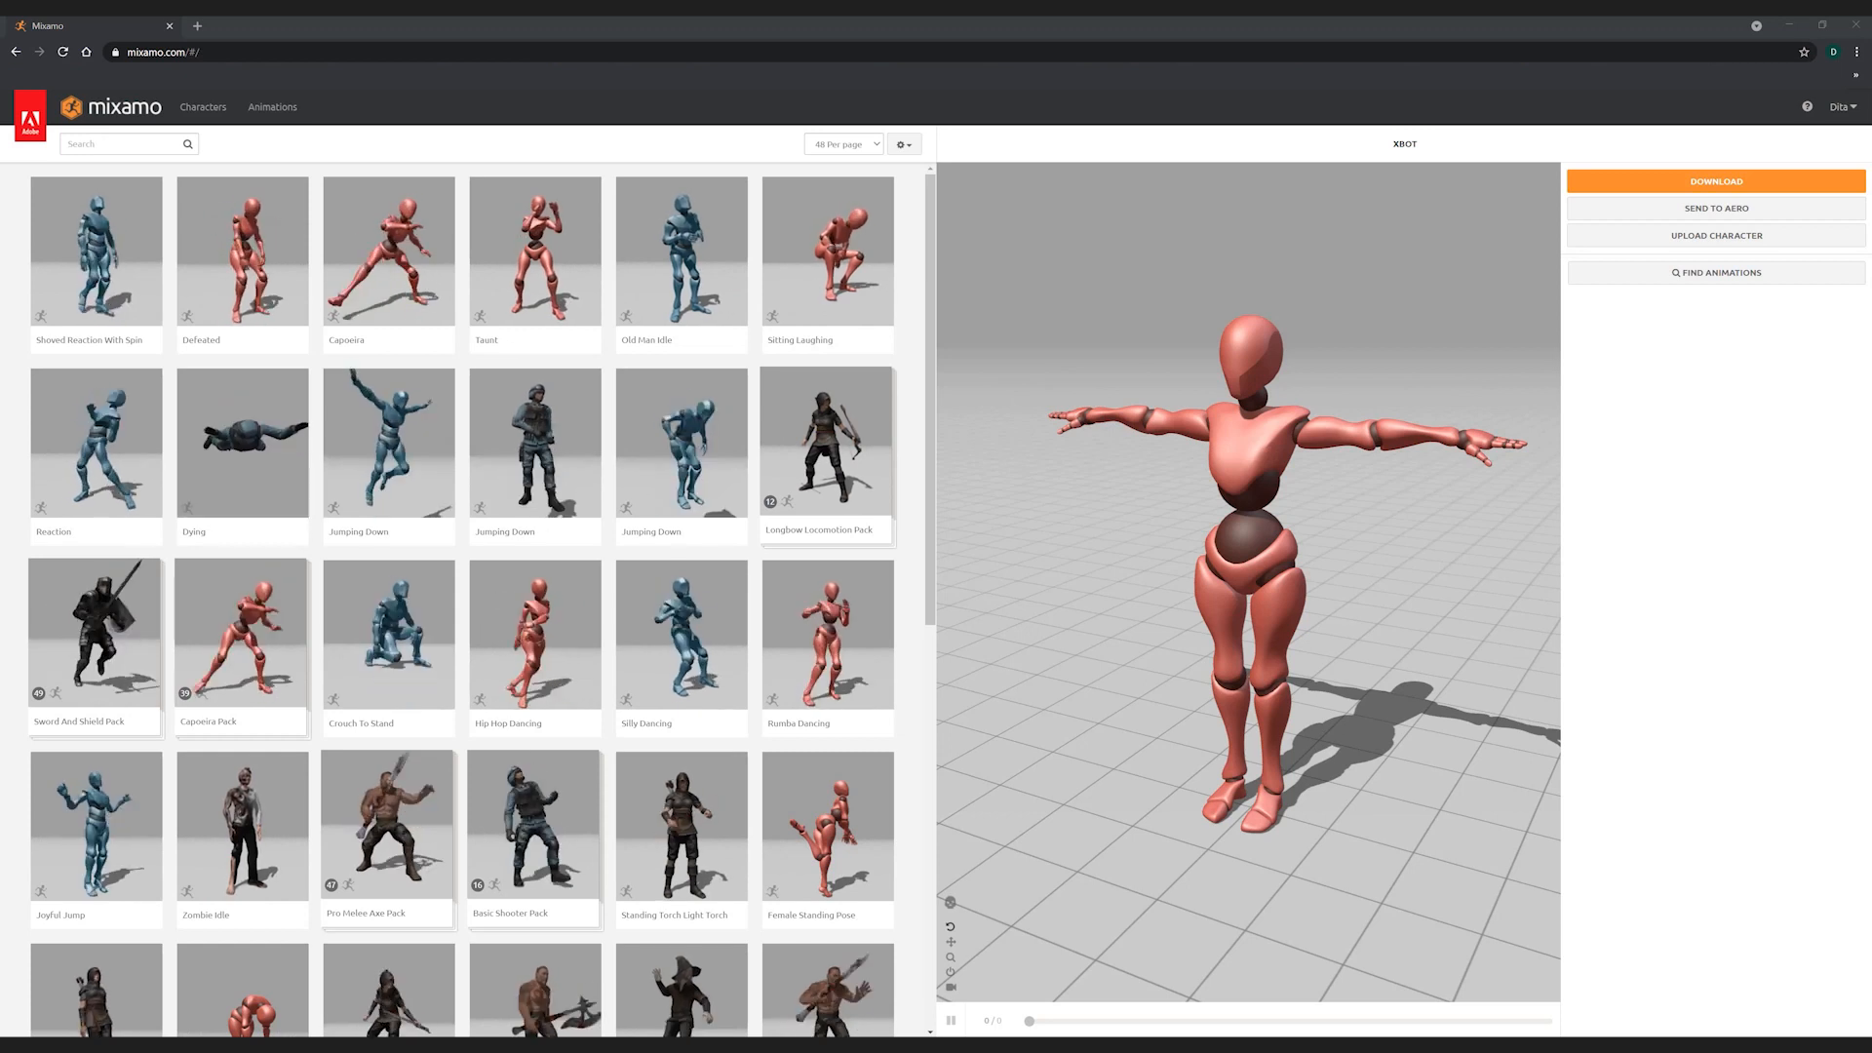
mouse_move(1714, 236)
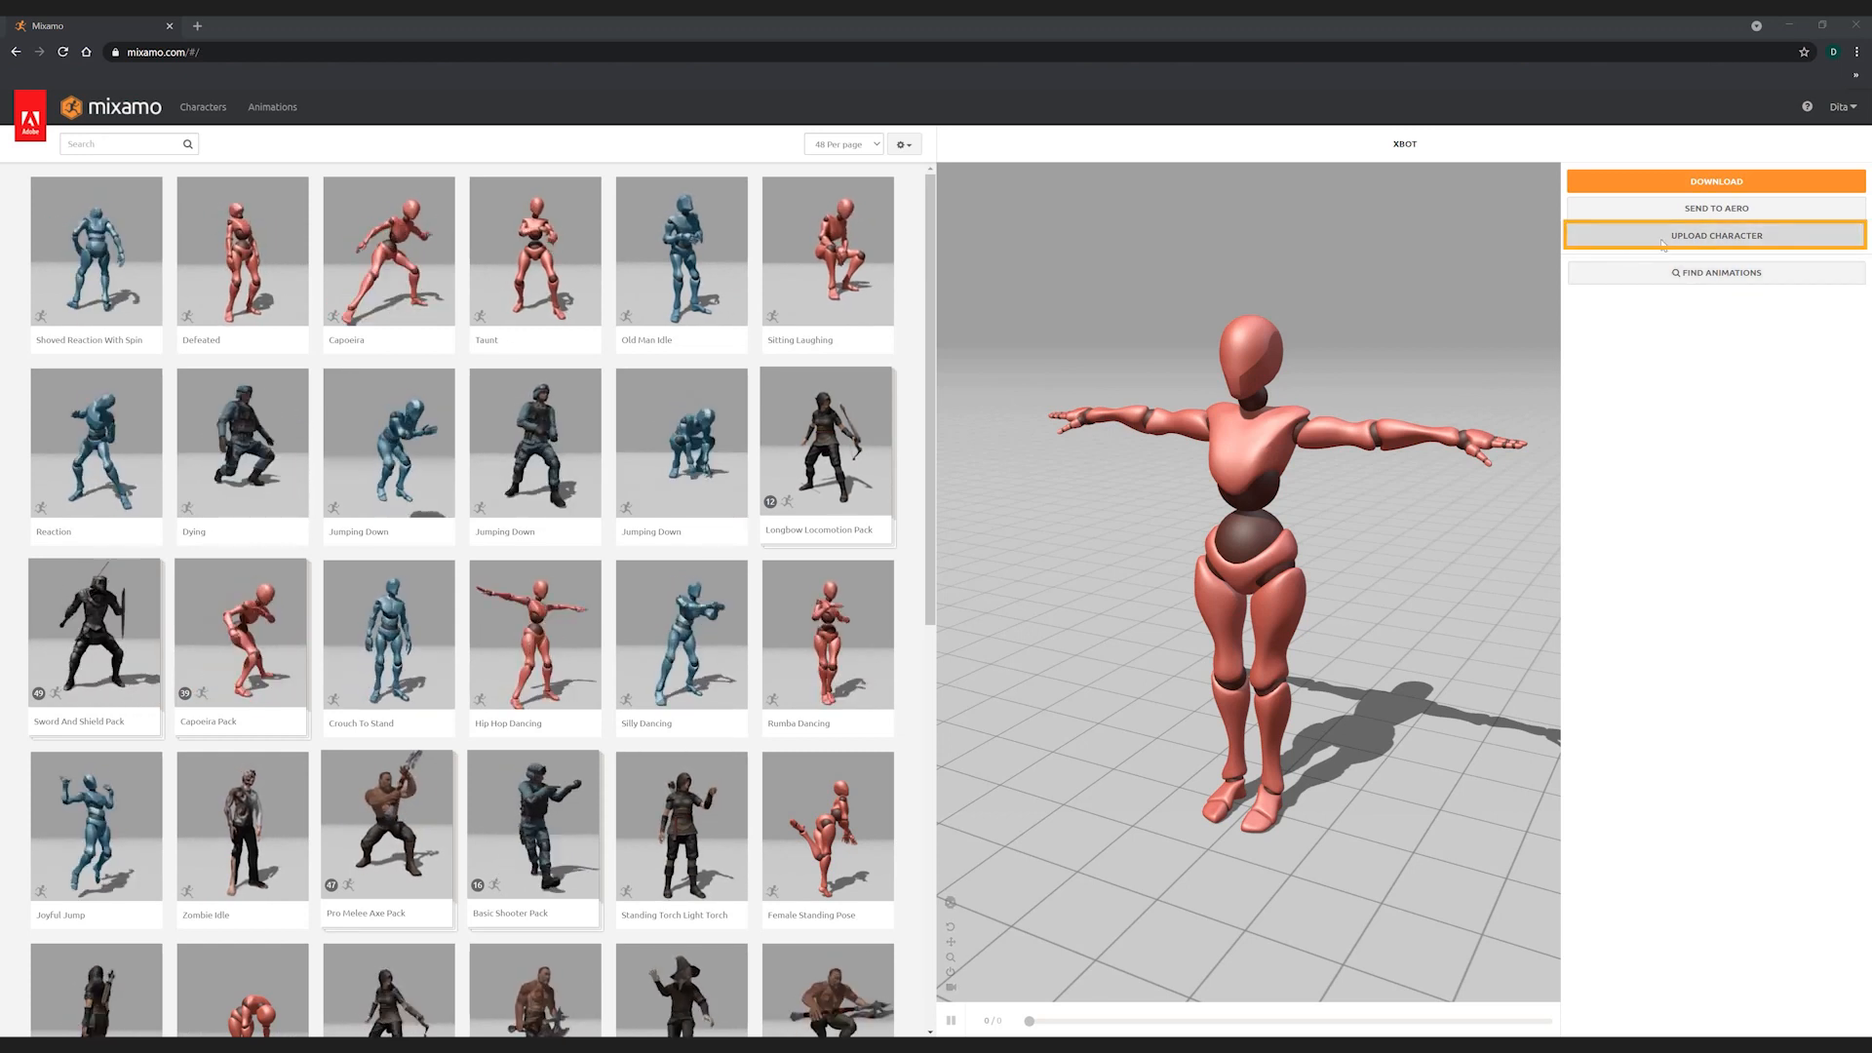
Upload BW Olivia to Mixamo.fbx, auto-rig it and accept it as the active character
left_click(1716, 236)
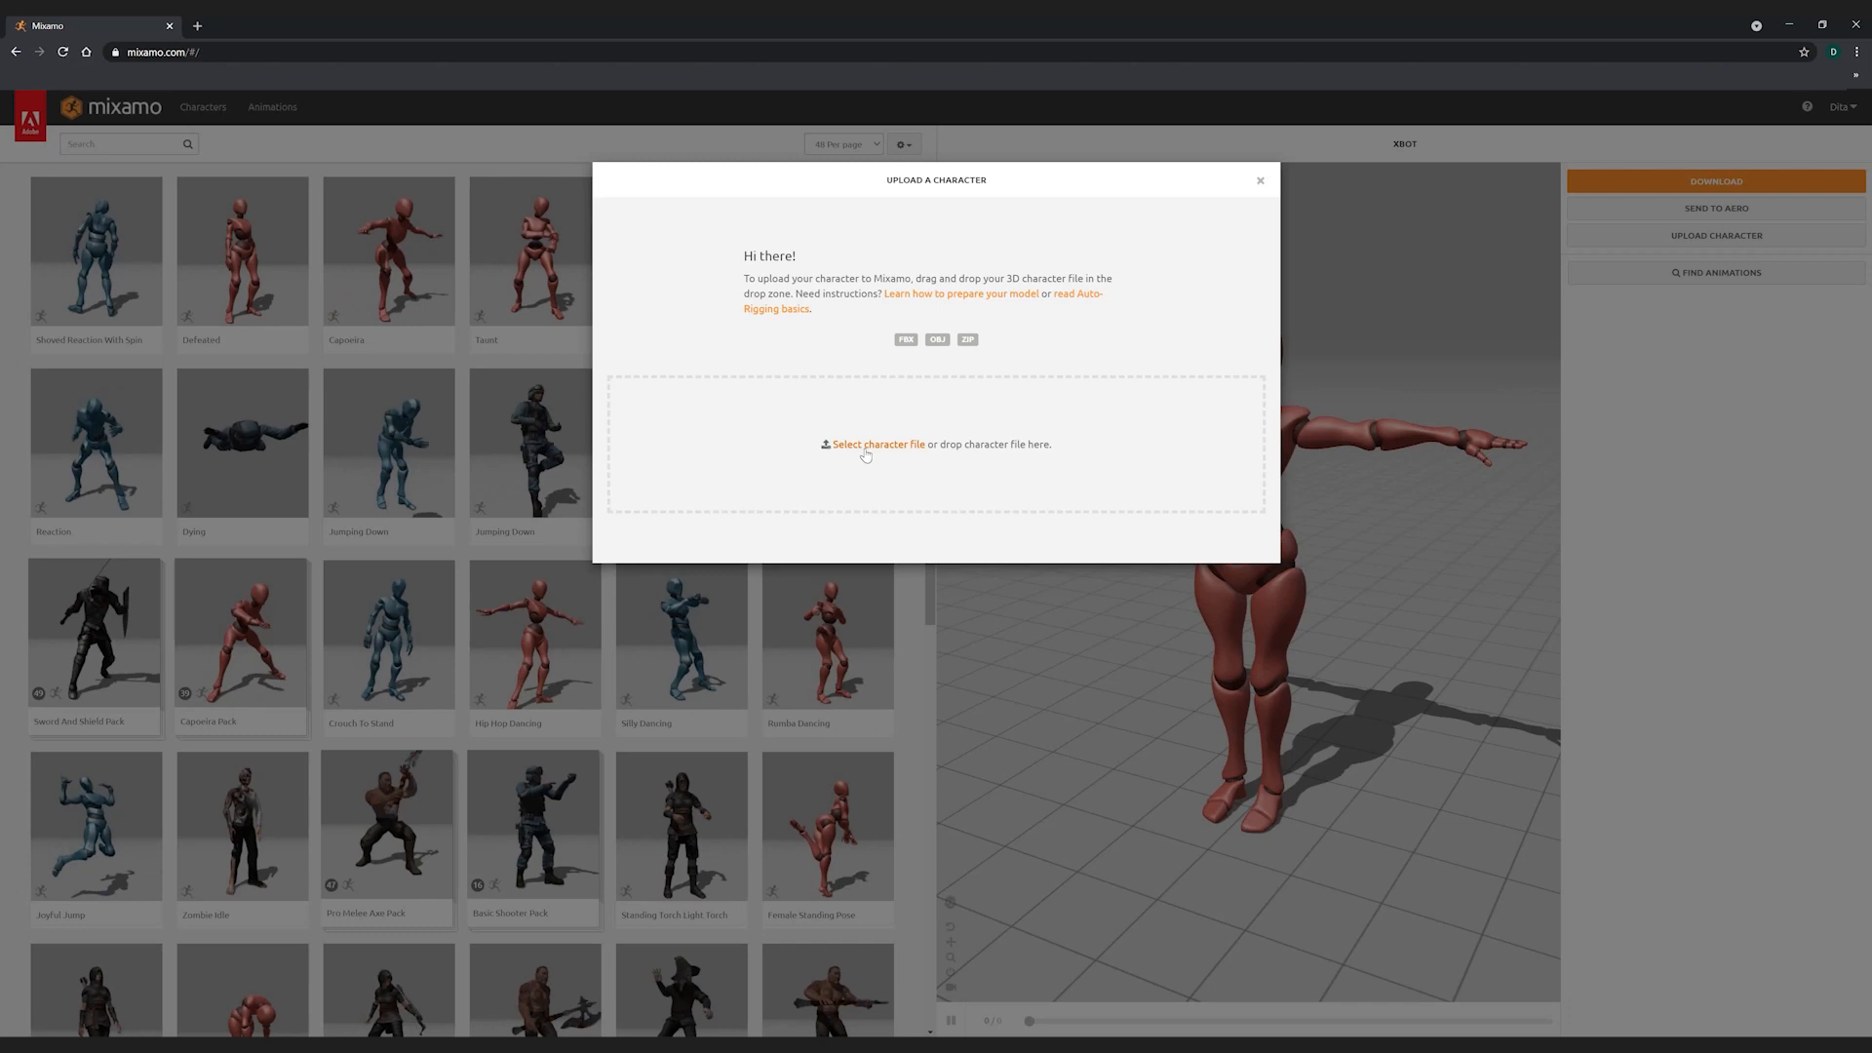
left_click(877, 444)
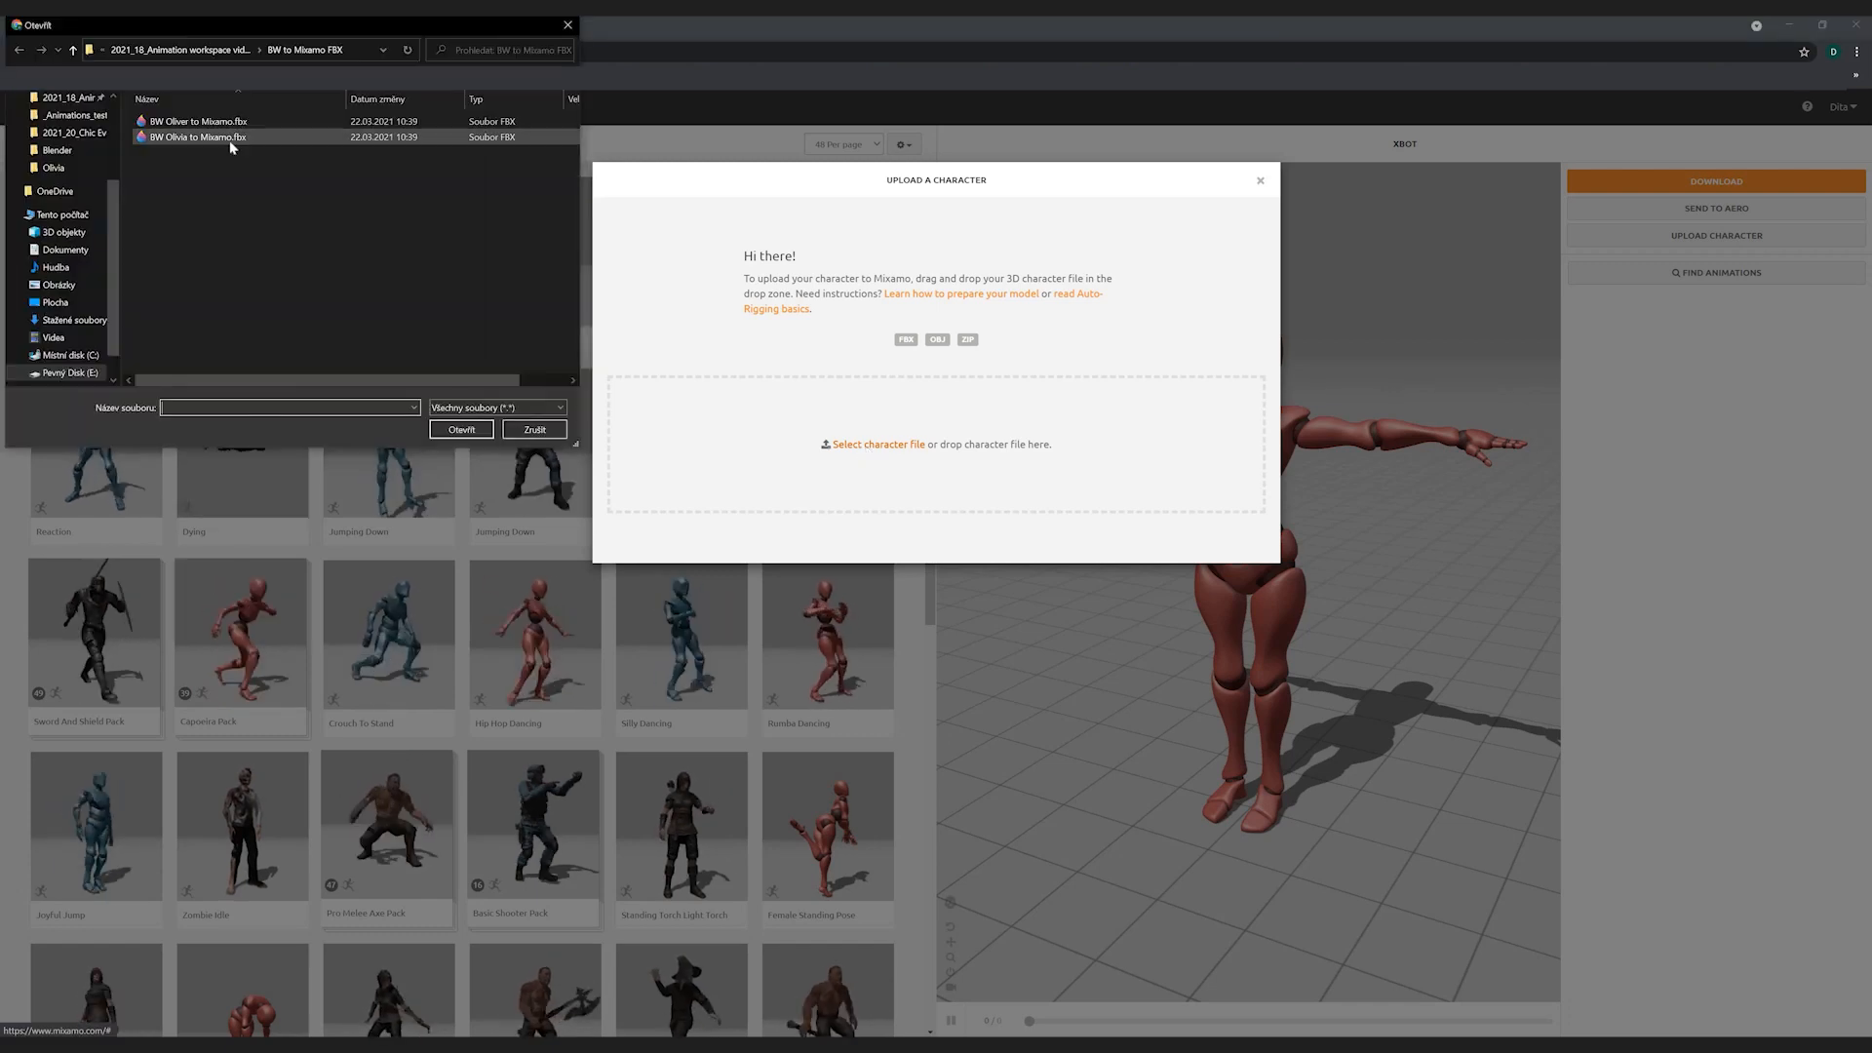
left_click(460, 429)
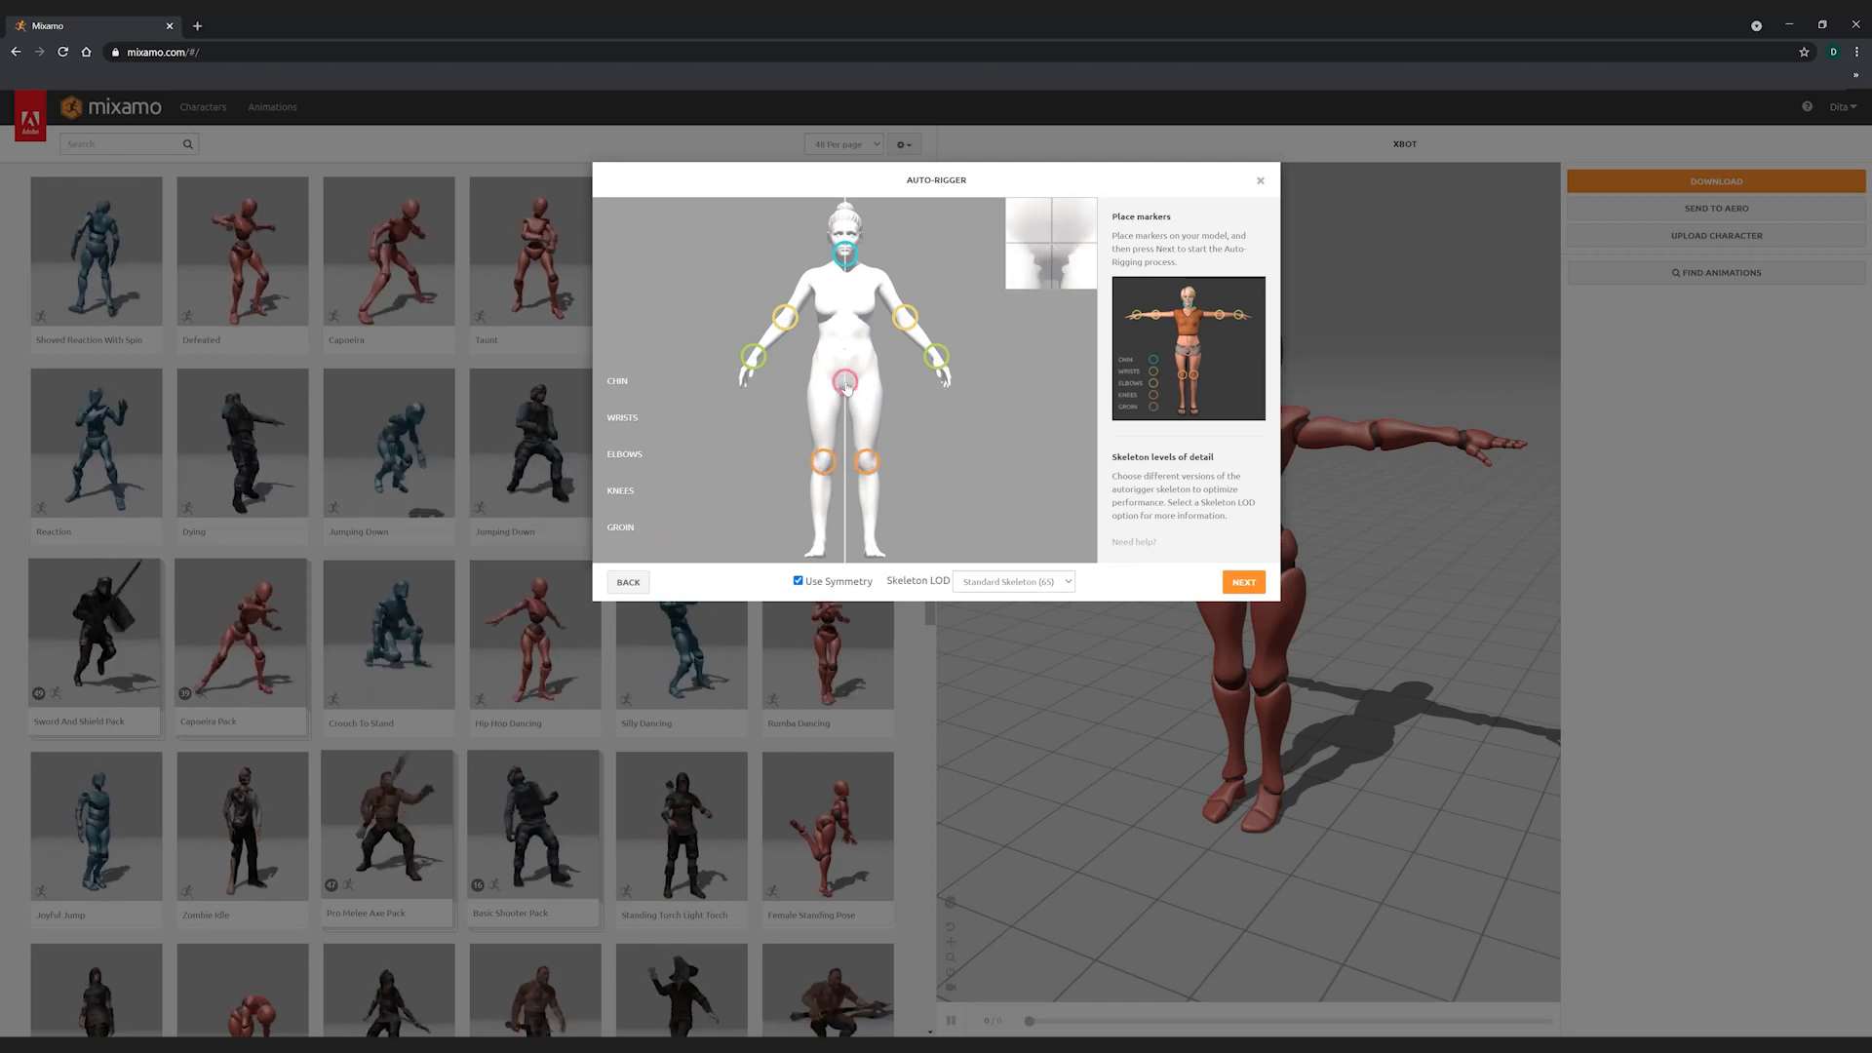
left_click(1242, 581)
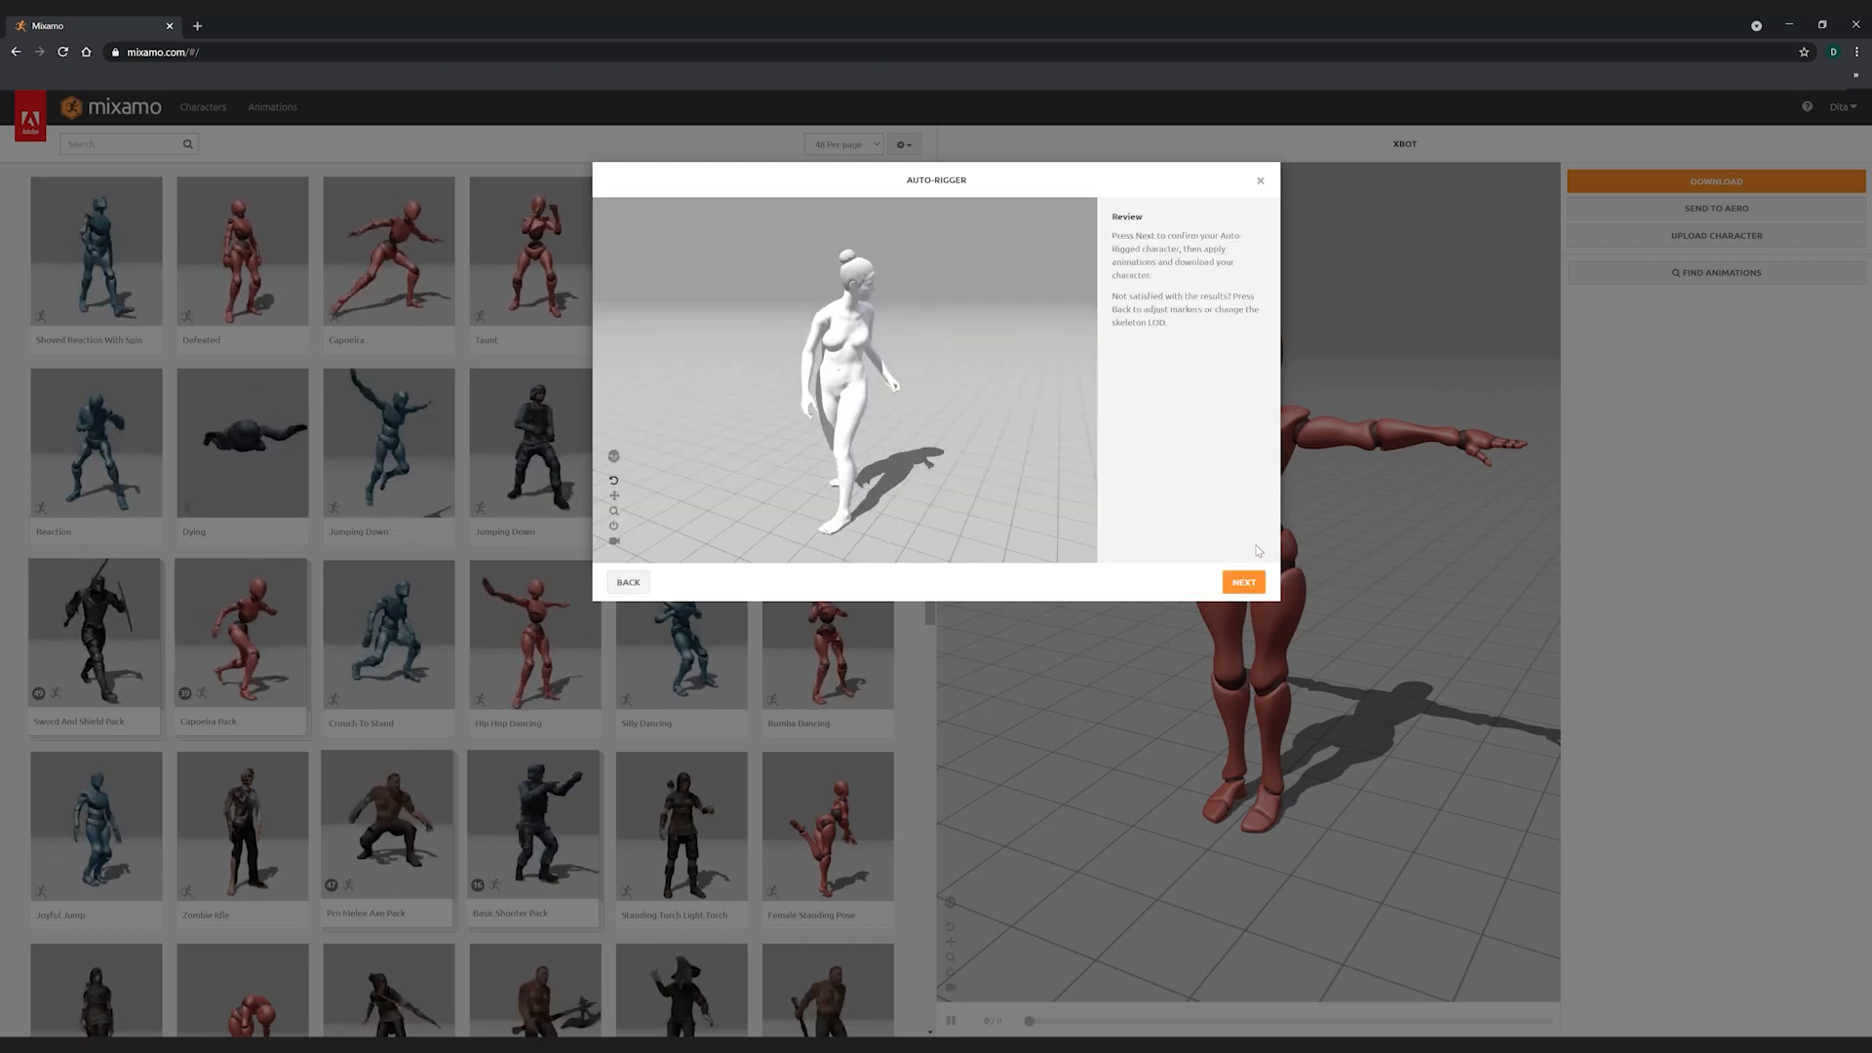
left_click(1243, 581)
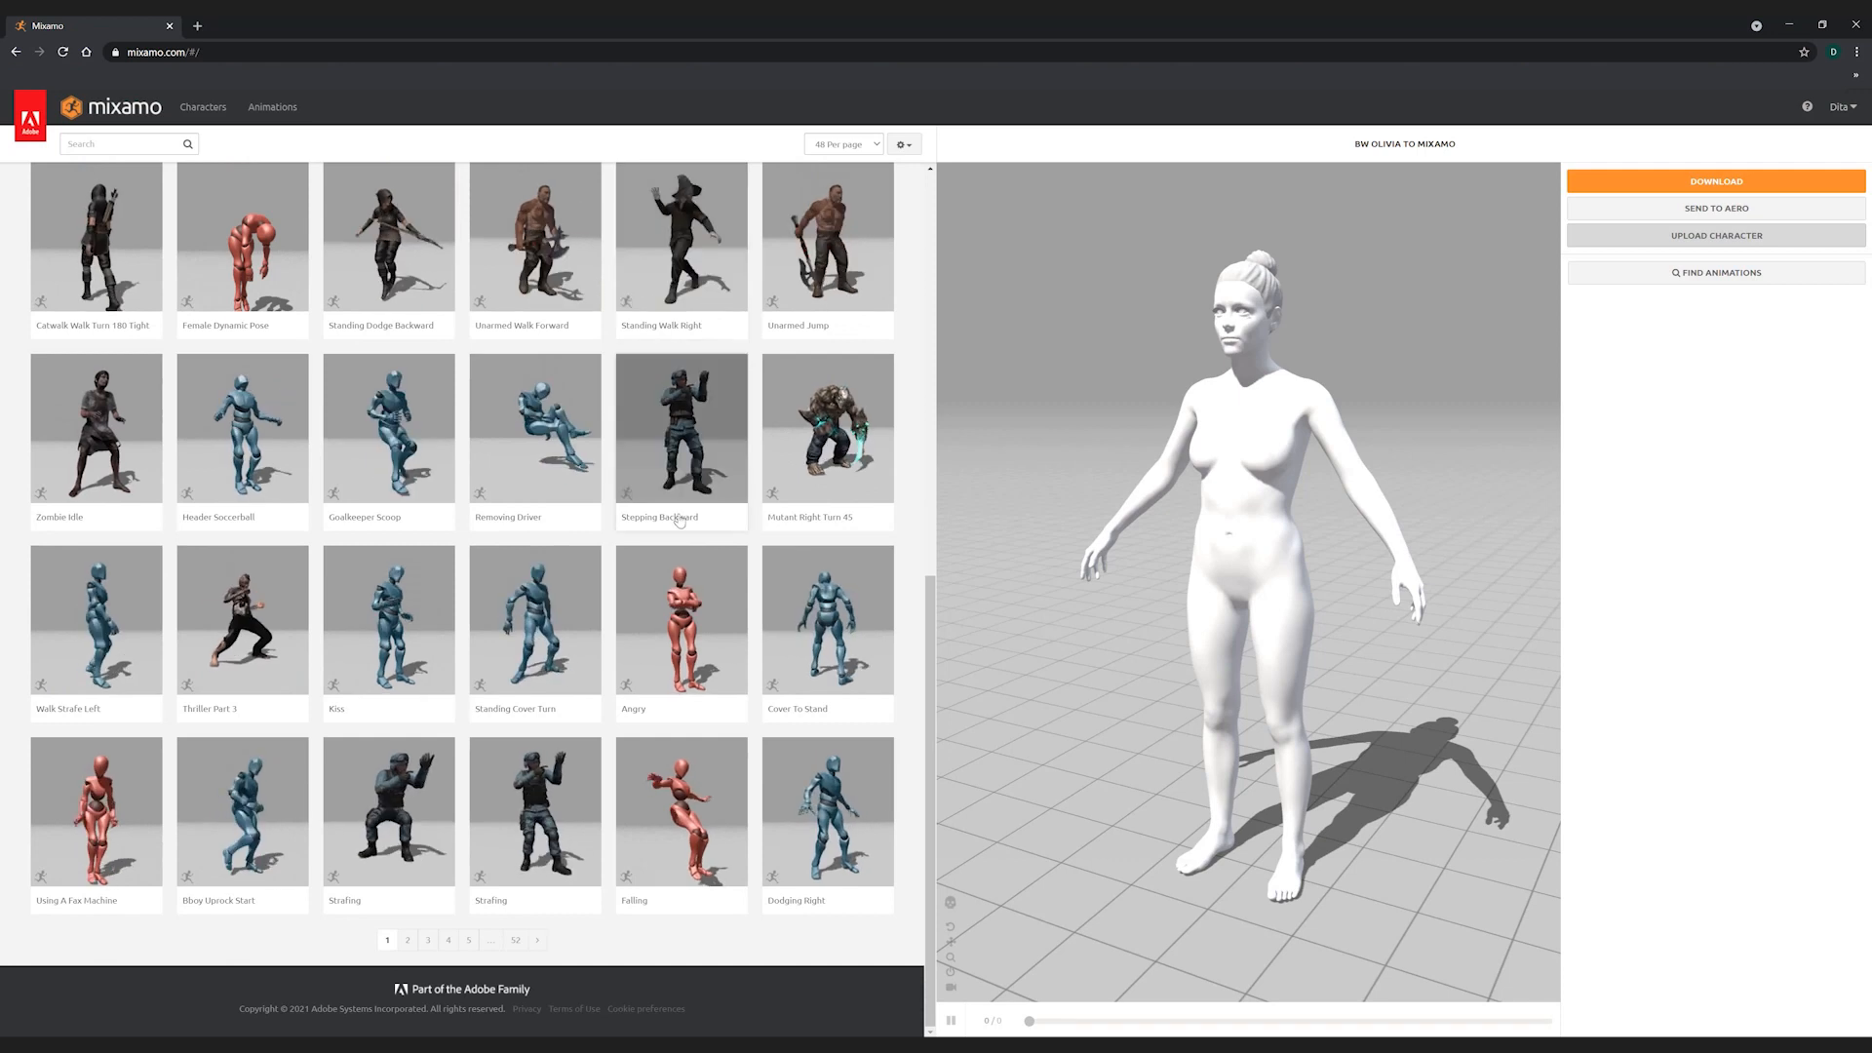
Try Salsa Dancing, then apply the Rumba Dancing animation to BW Olivia
left_click(408, 940)
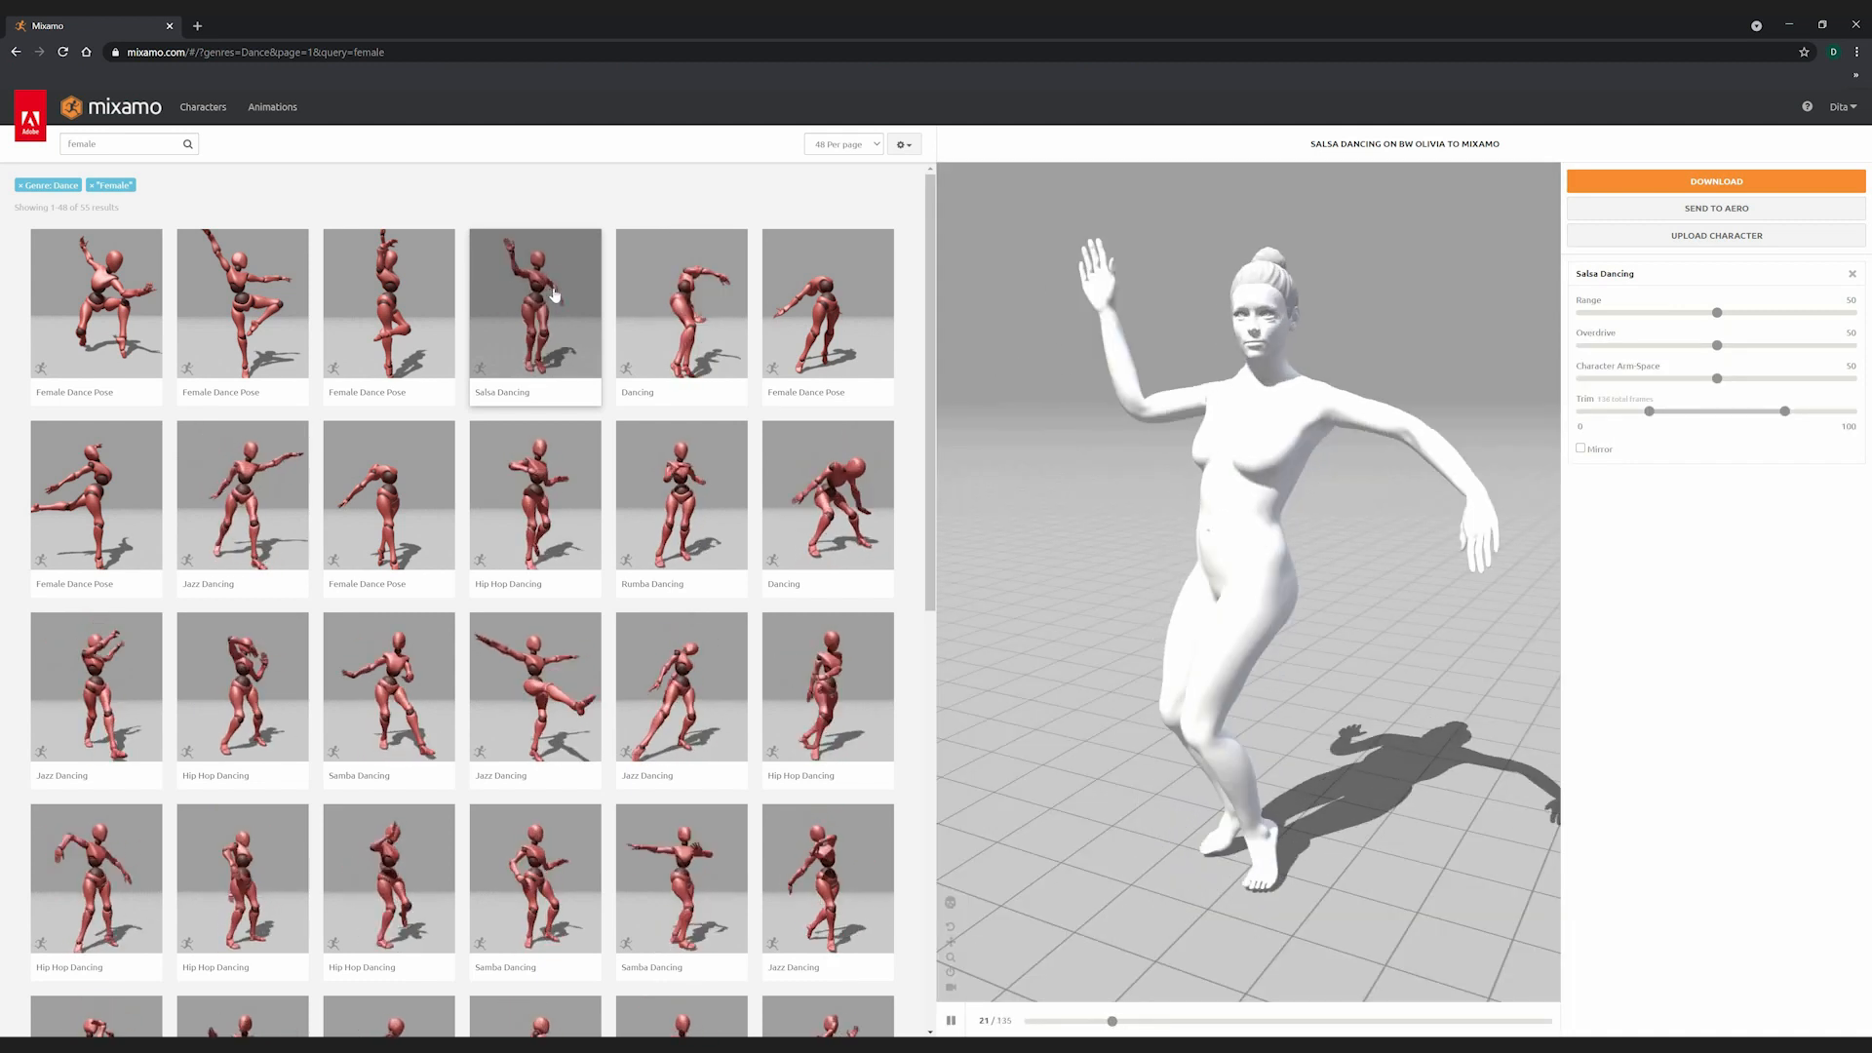
left_click(535, 877)
type(" rumba")
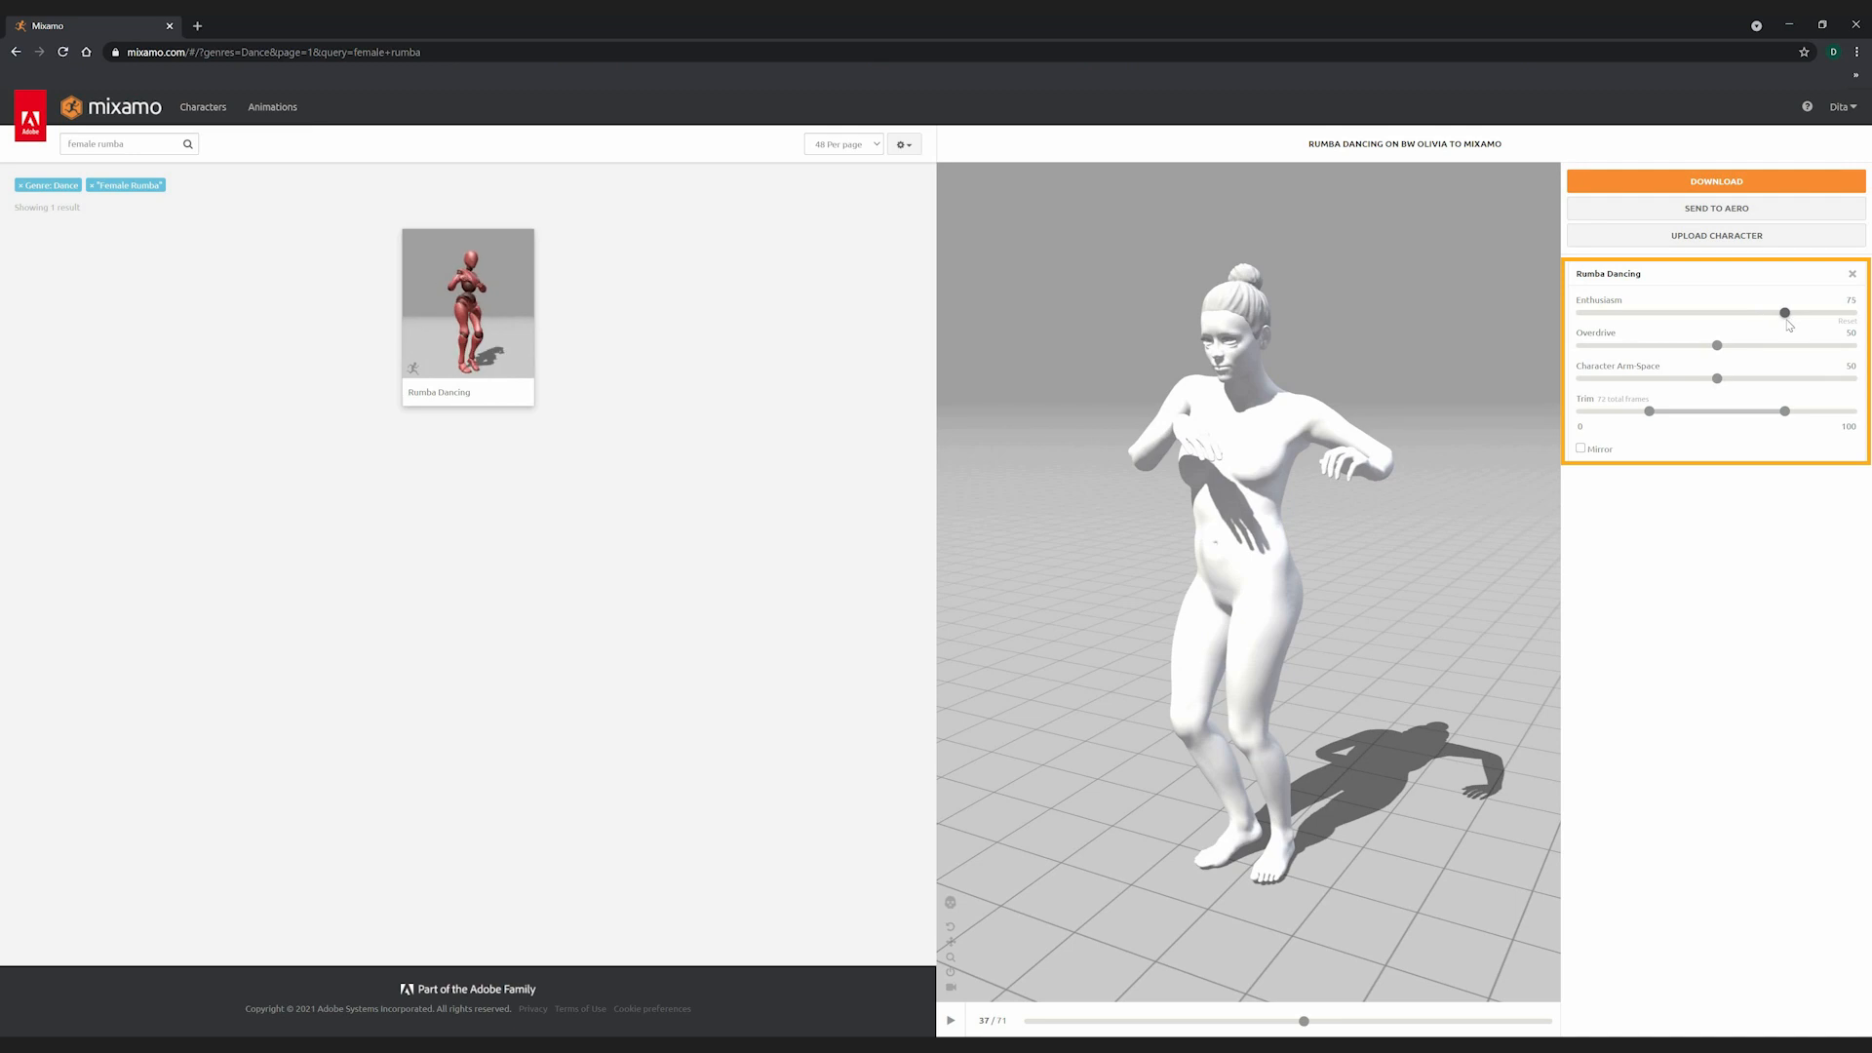
Raise Enthusiasm, lower Overdrive twice and widen Character Arm-Space on Rumba Dancing
left_click(950, 1020)
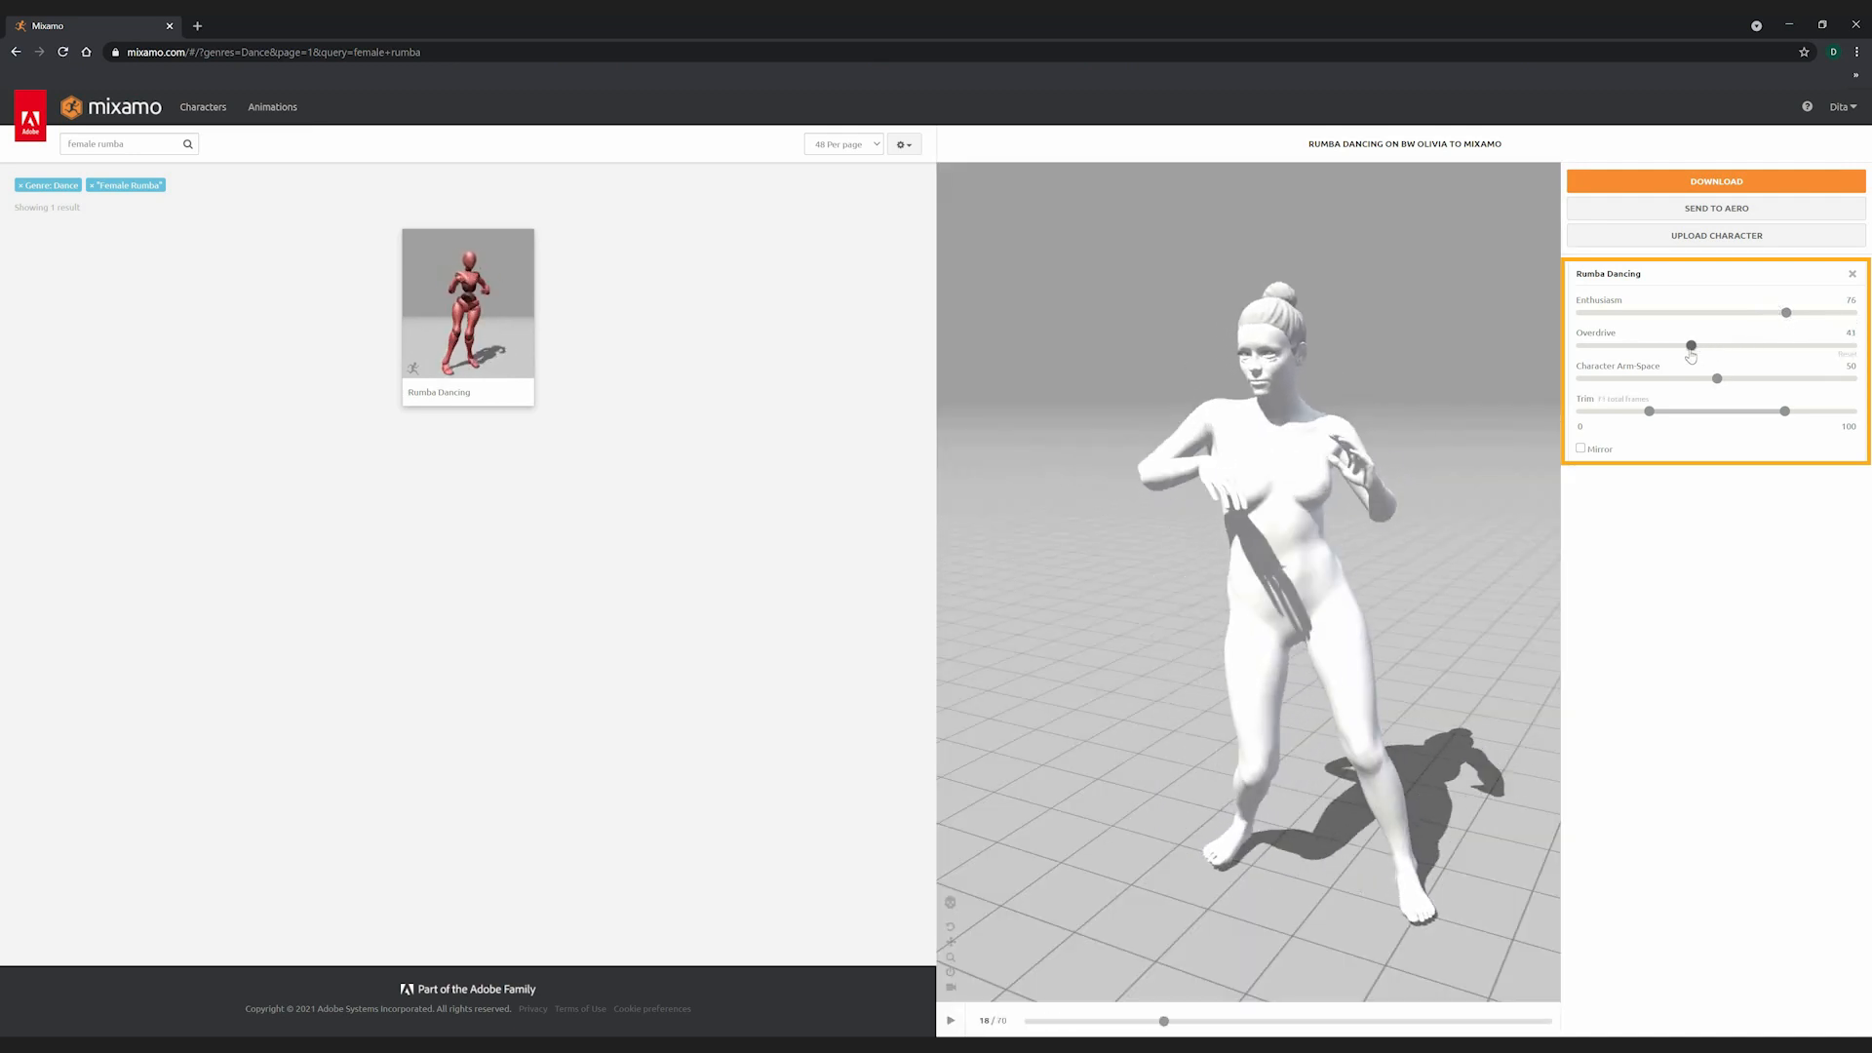
left_click(950, 1020)
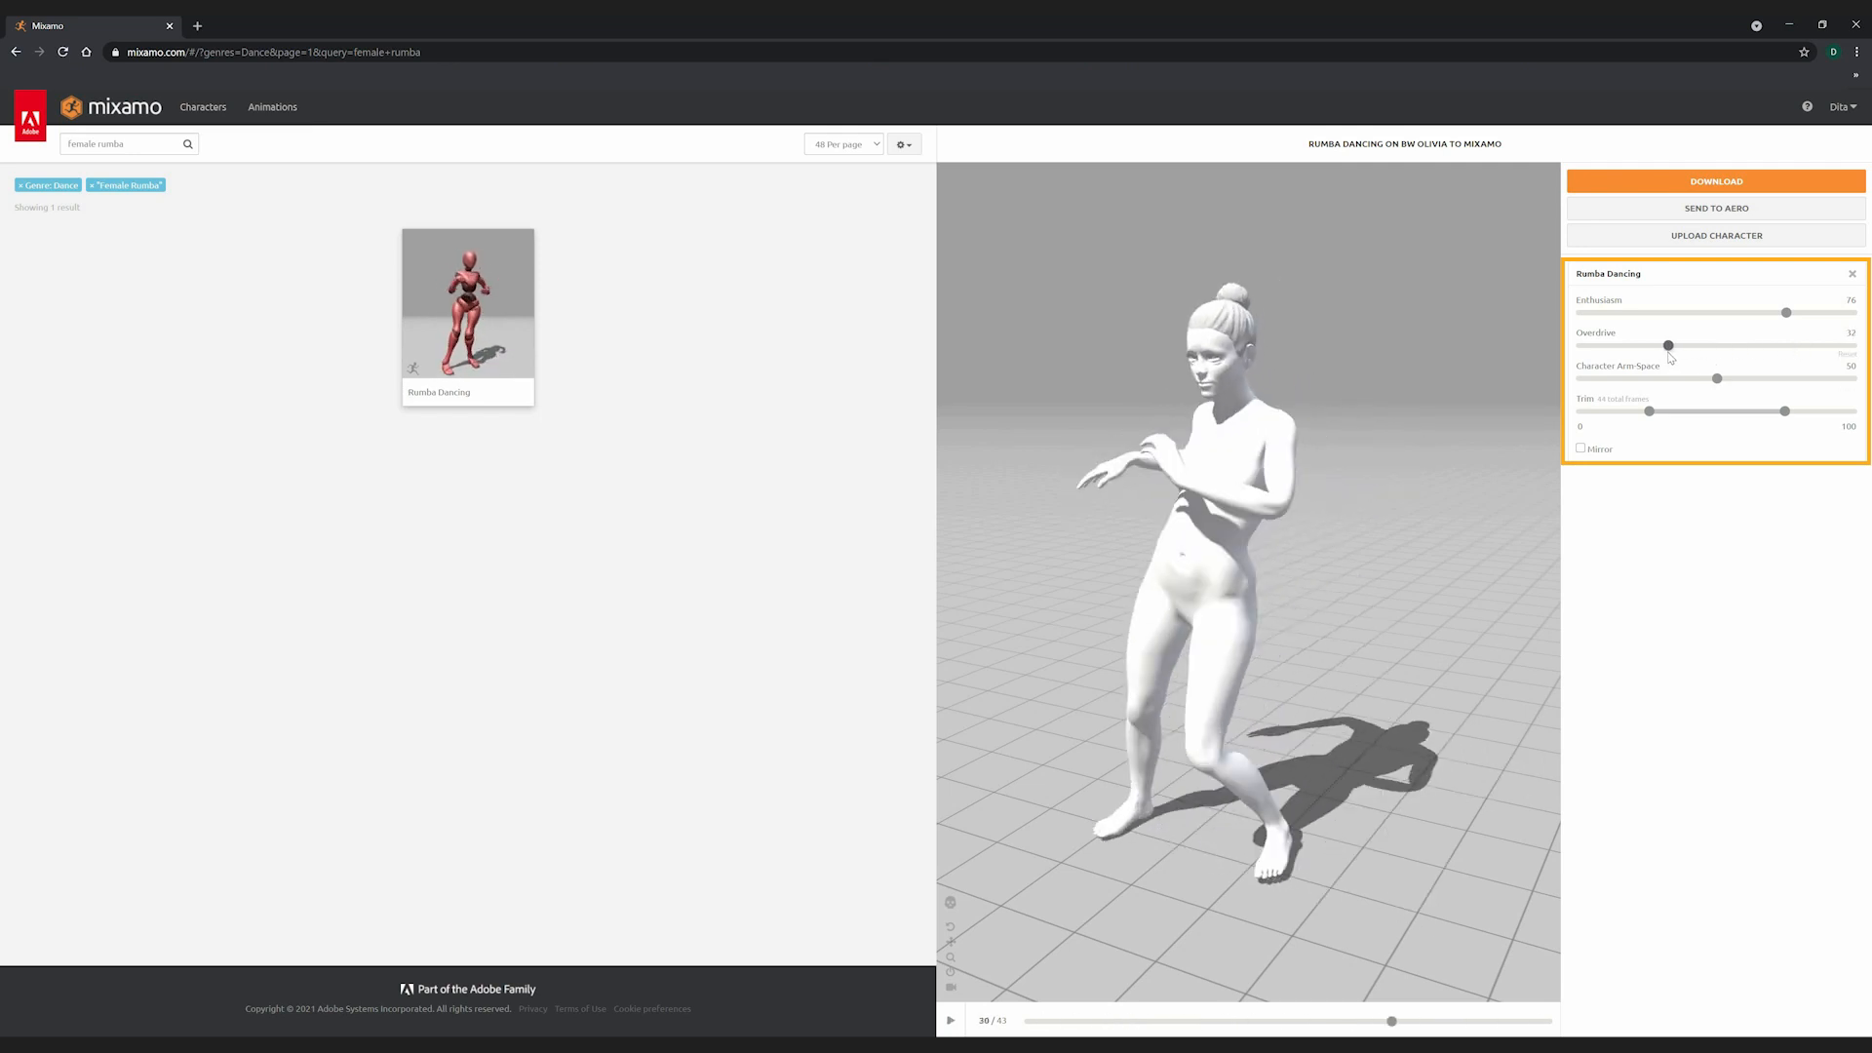
left_click(949, 1019)
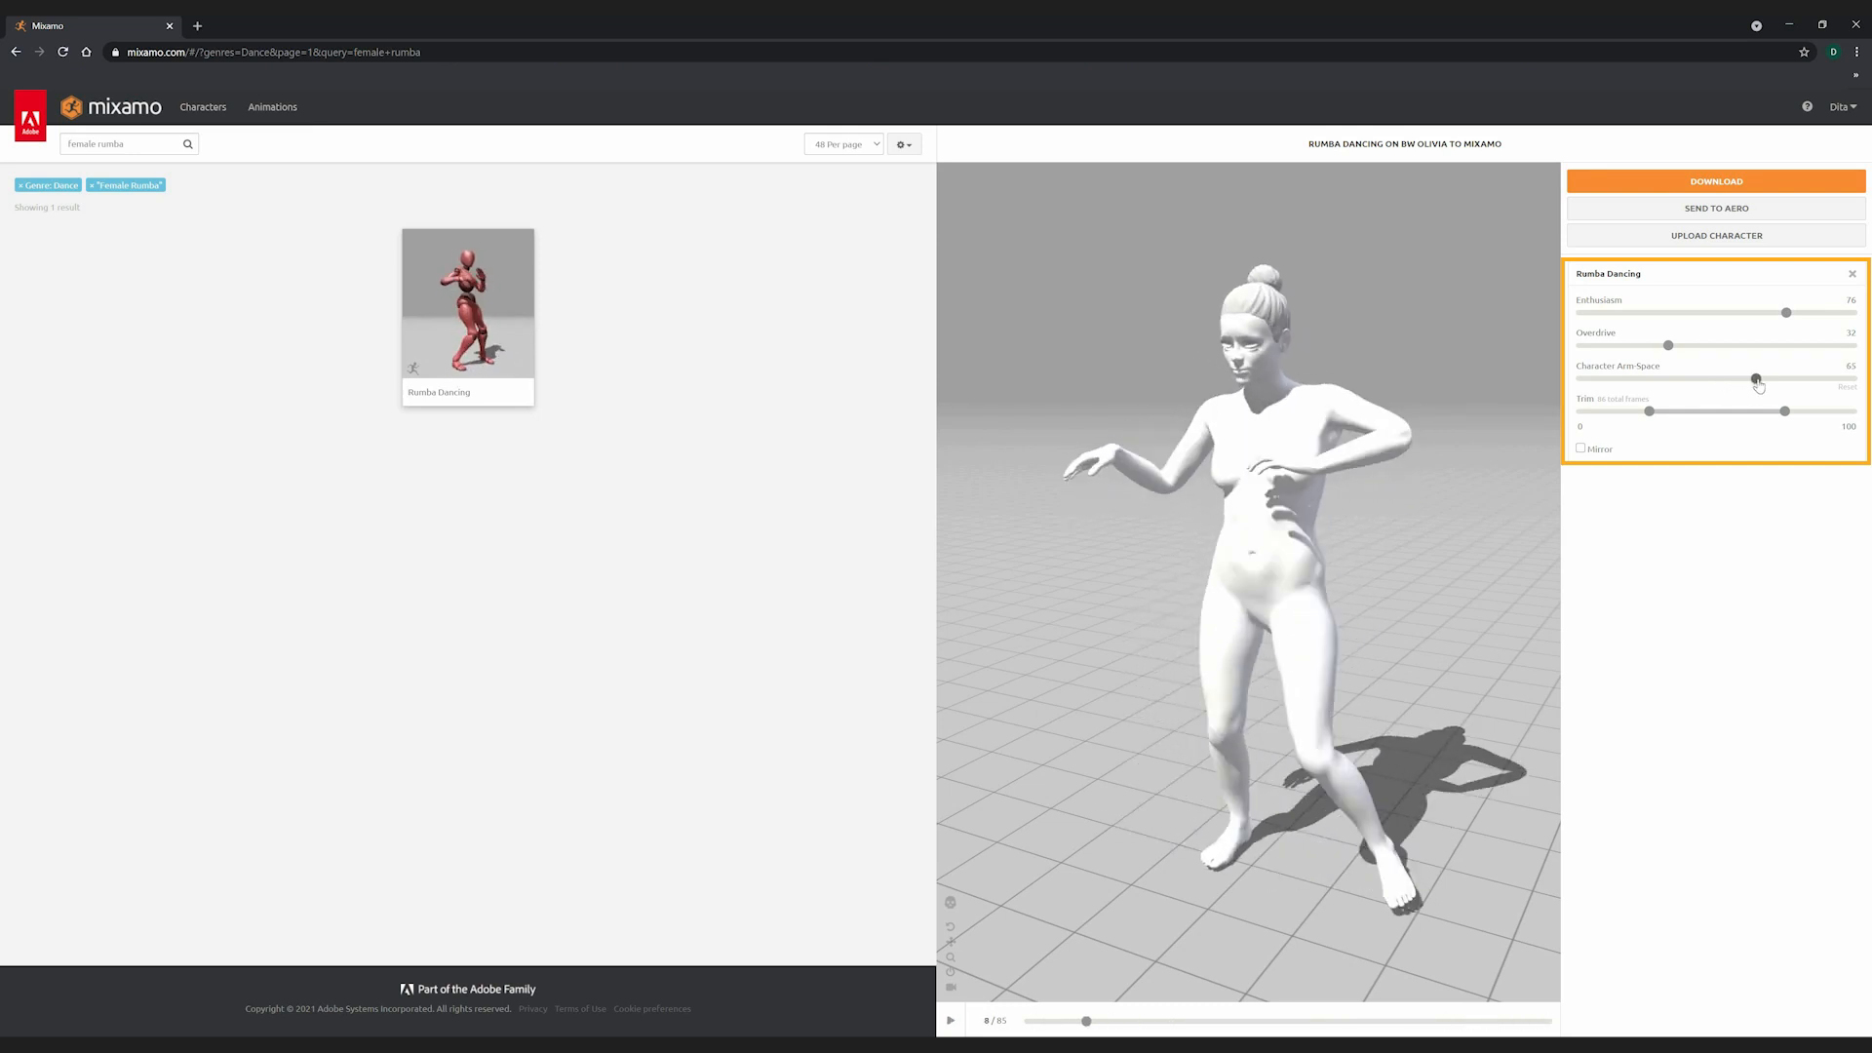
left_click(949, 1020)
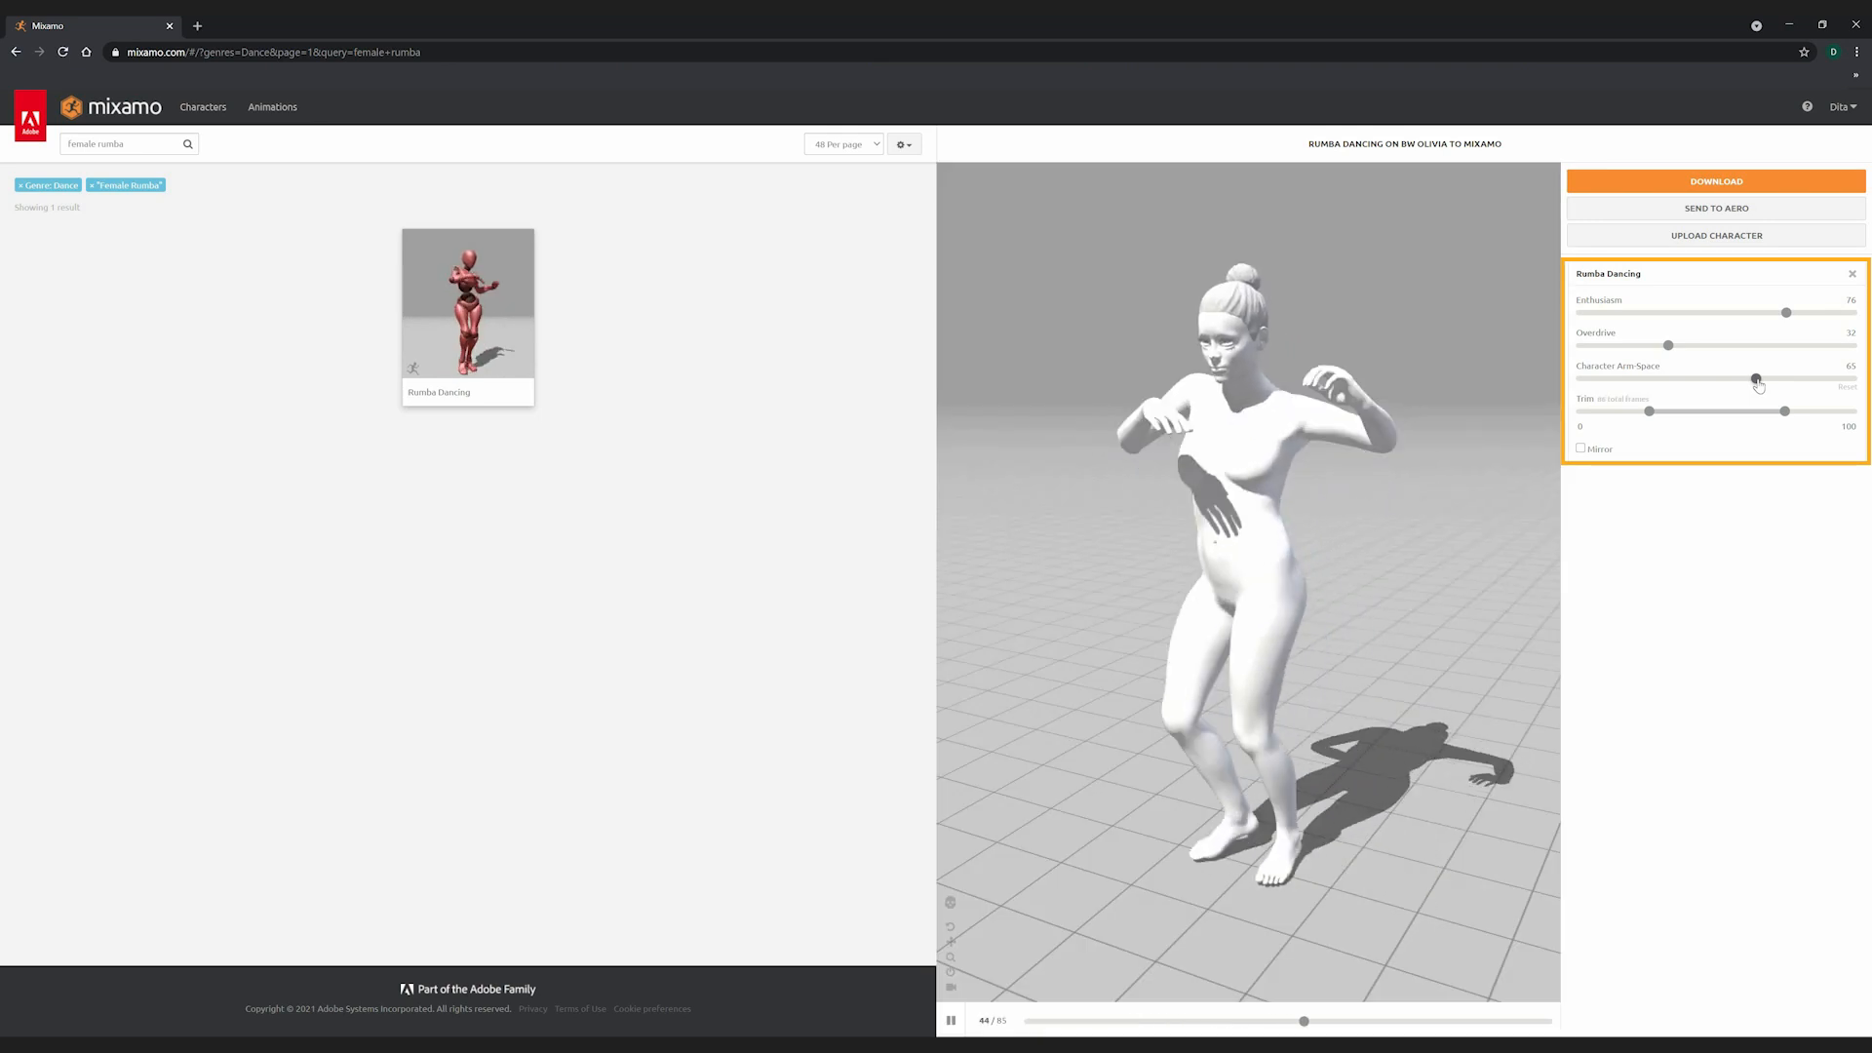
Configure the Mixamo download as FBX Binary with skin included at 30 fps
left_click(1716, 181)
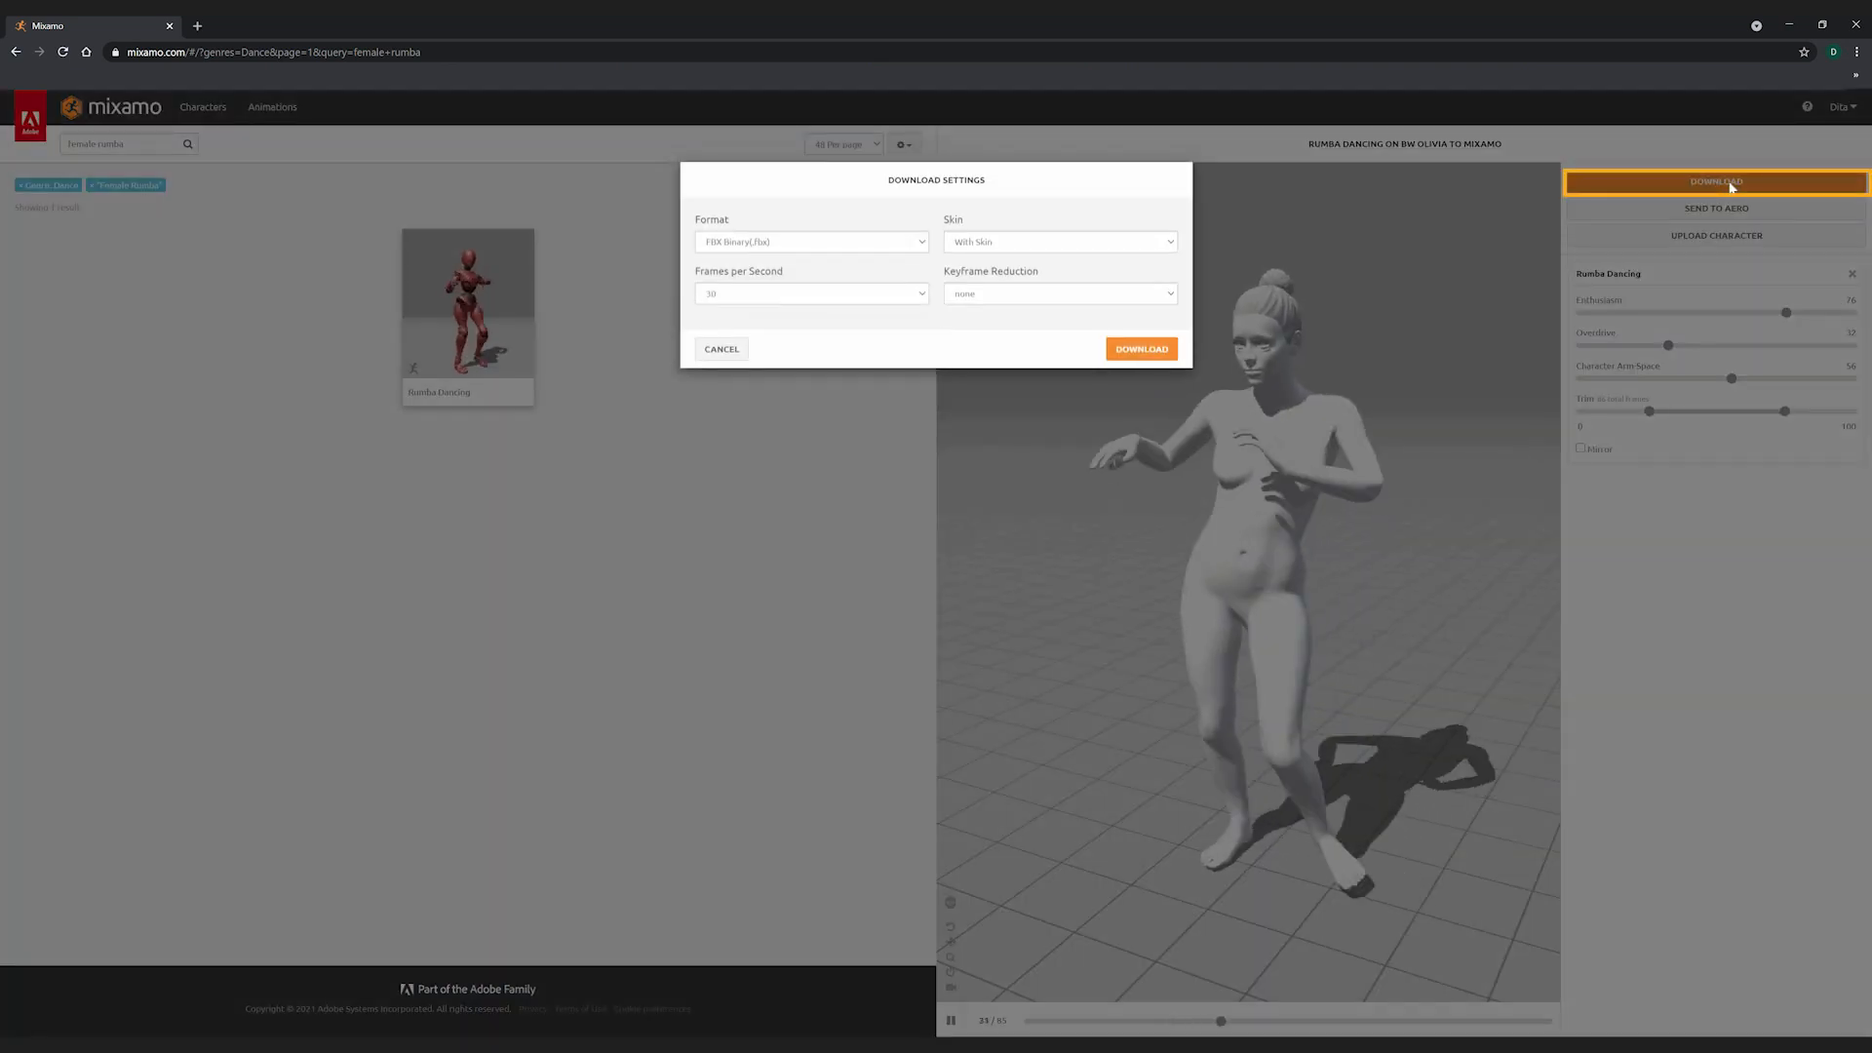
left_click(1057, 242)
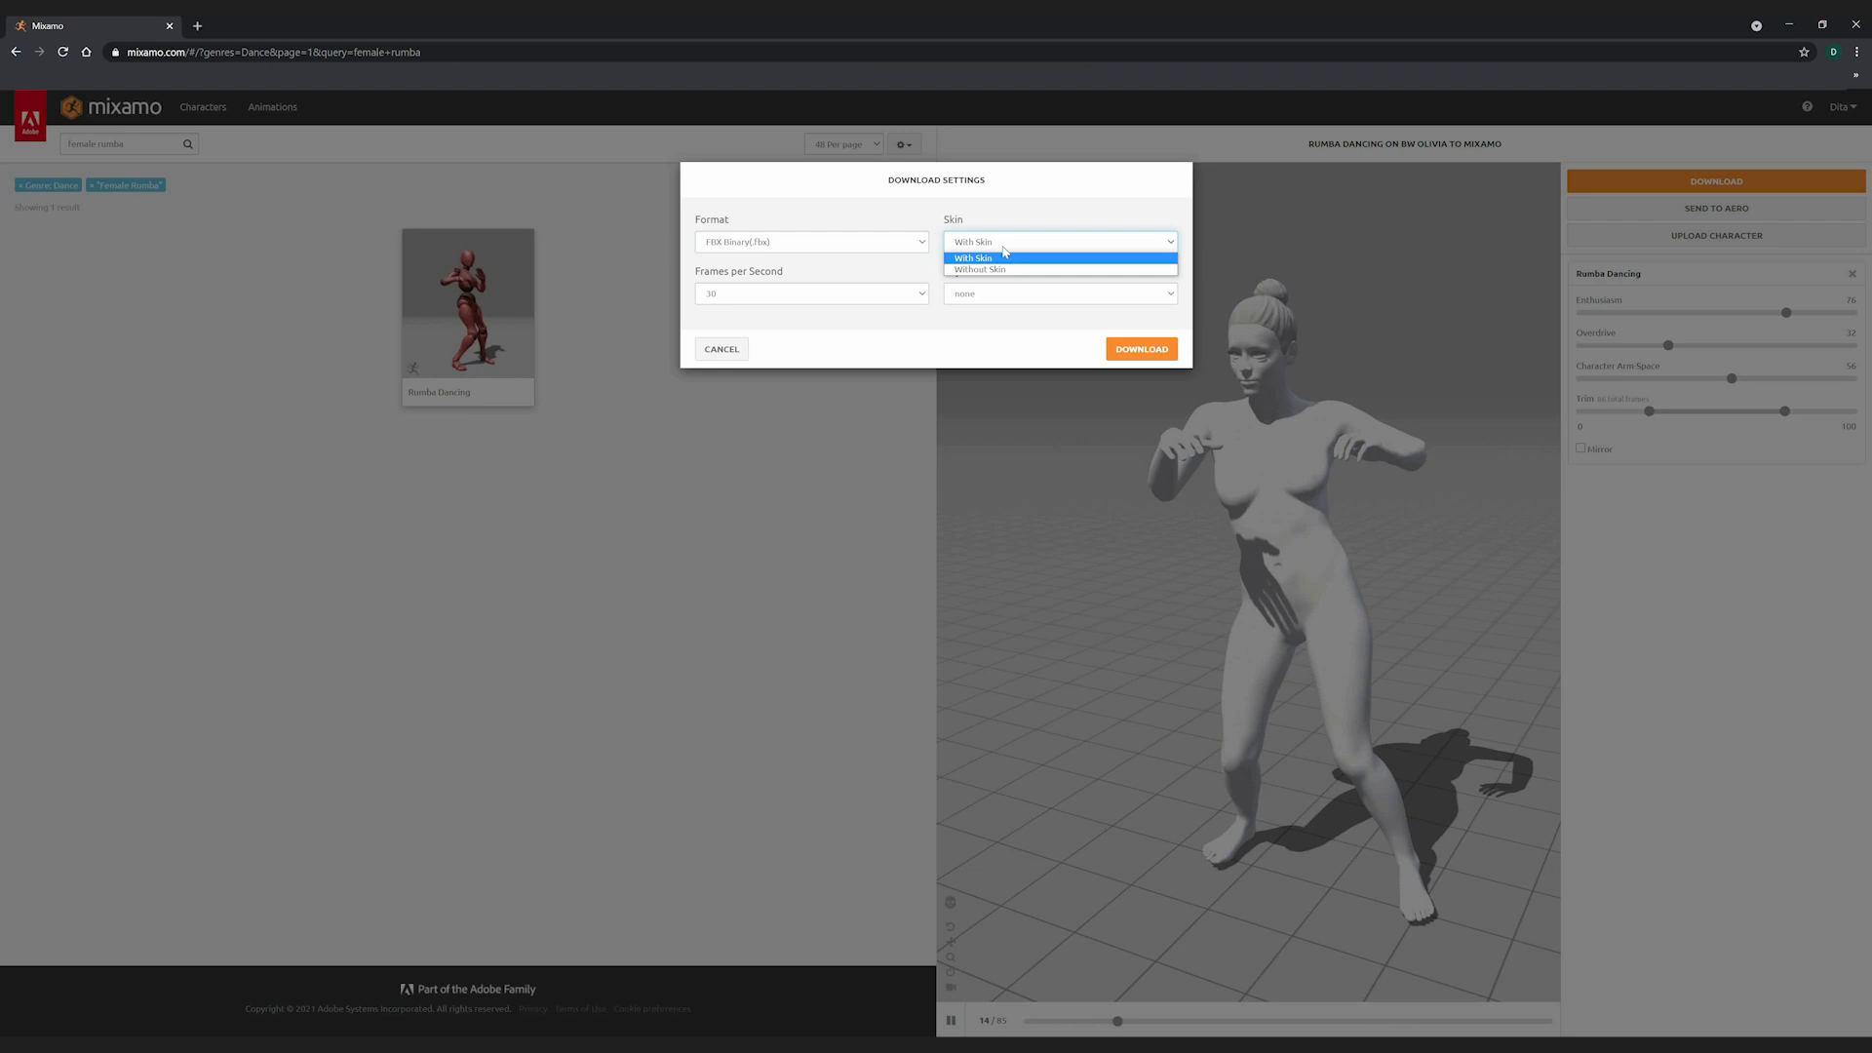
left_click(973, 258)
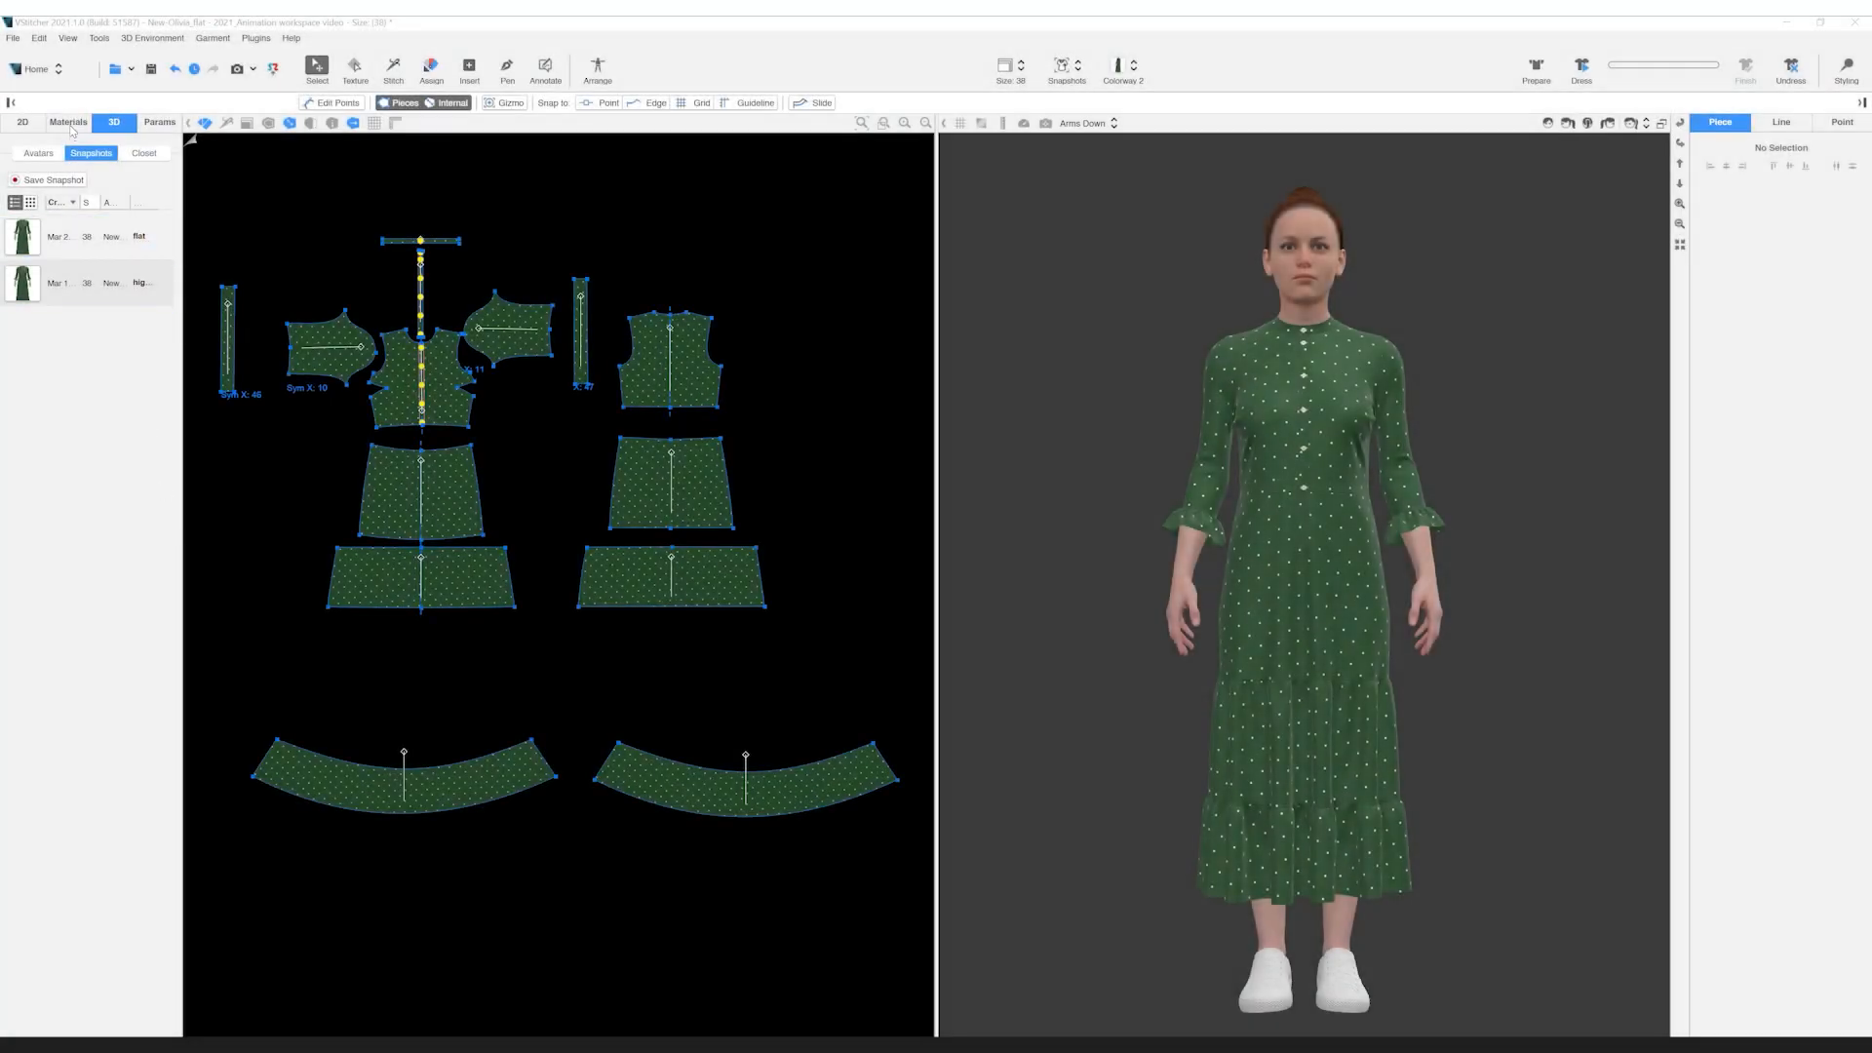
In the animation workspace, import Rumba Dancing.fbx for the Olivia avatar
left_click(35, 68)
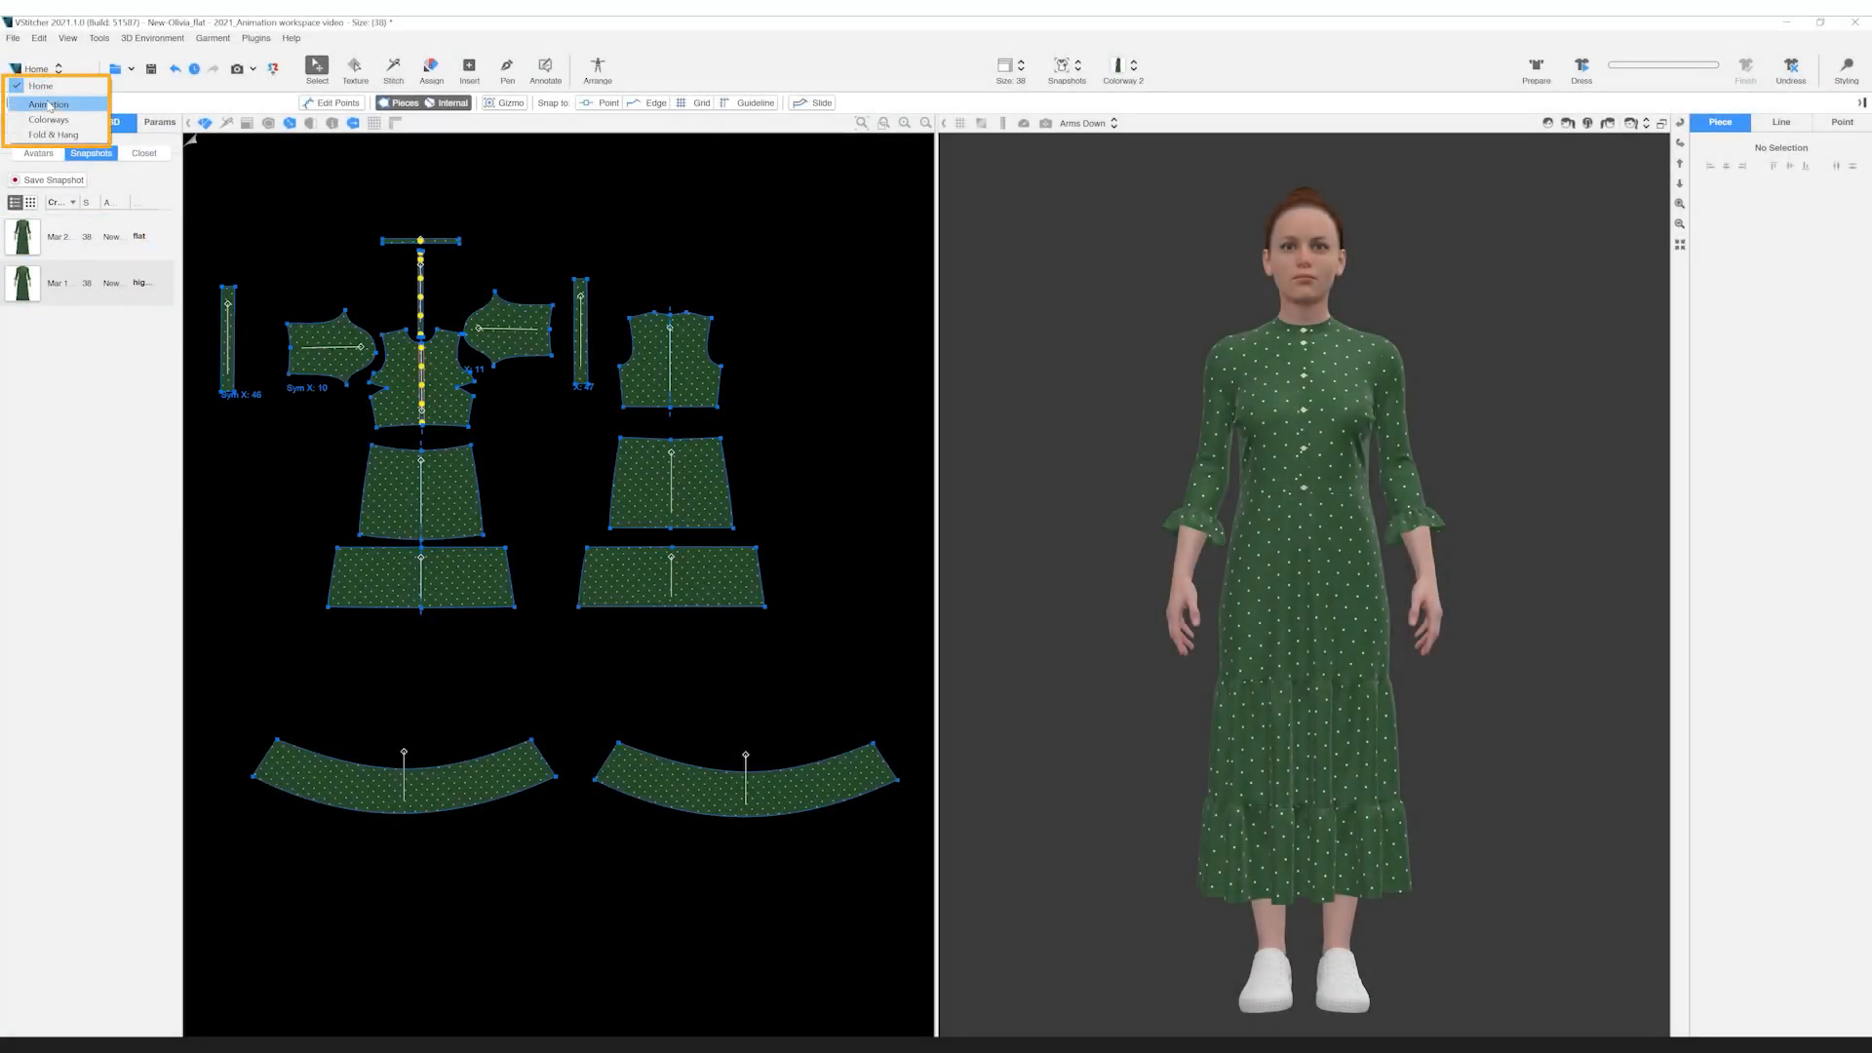
left_click(47, 104)
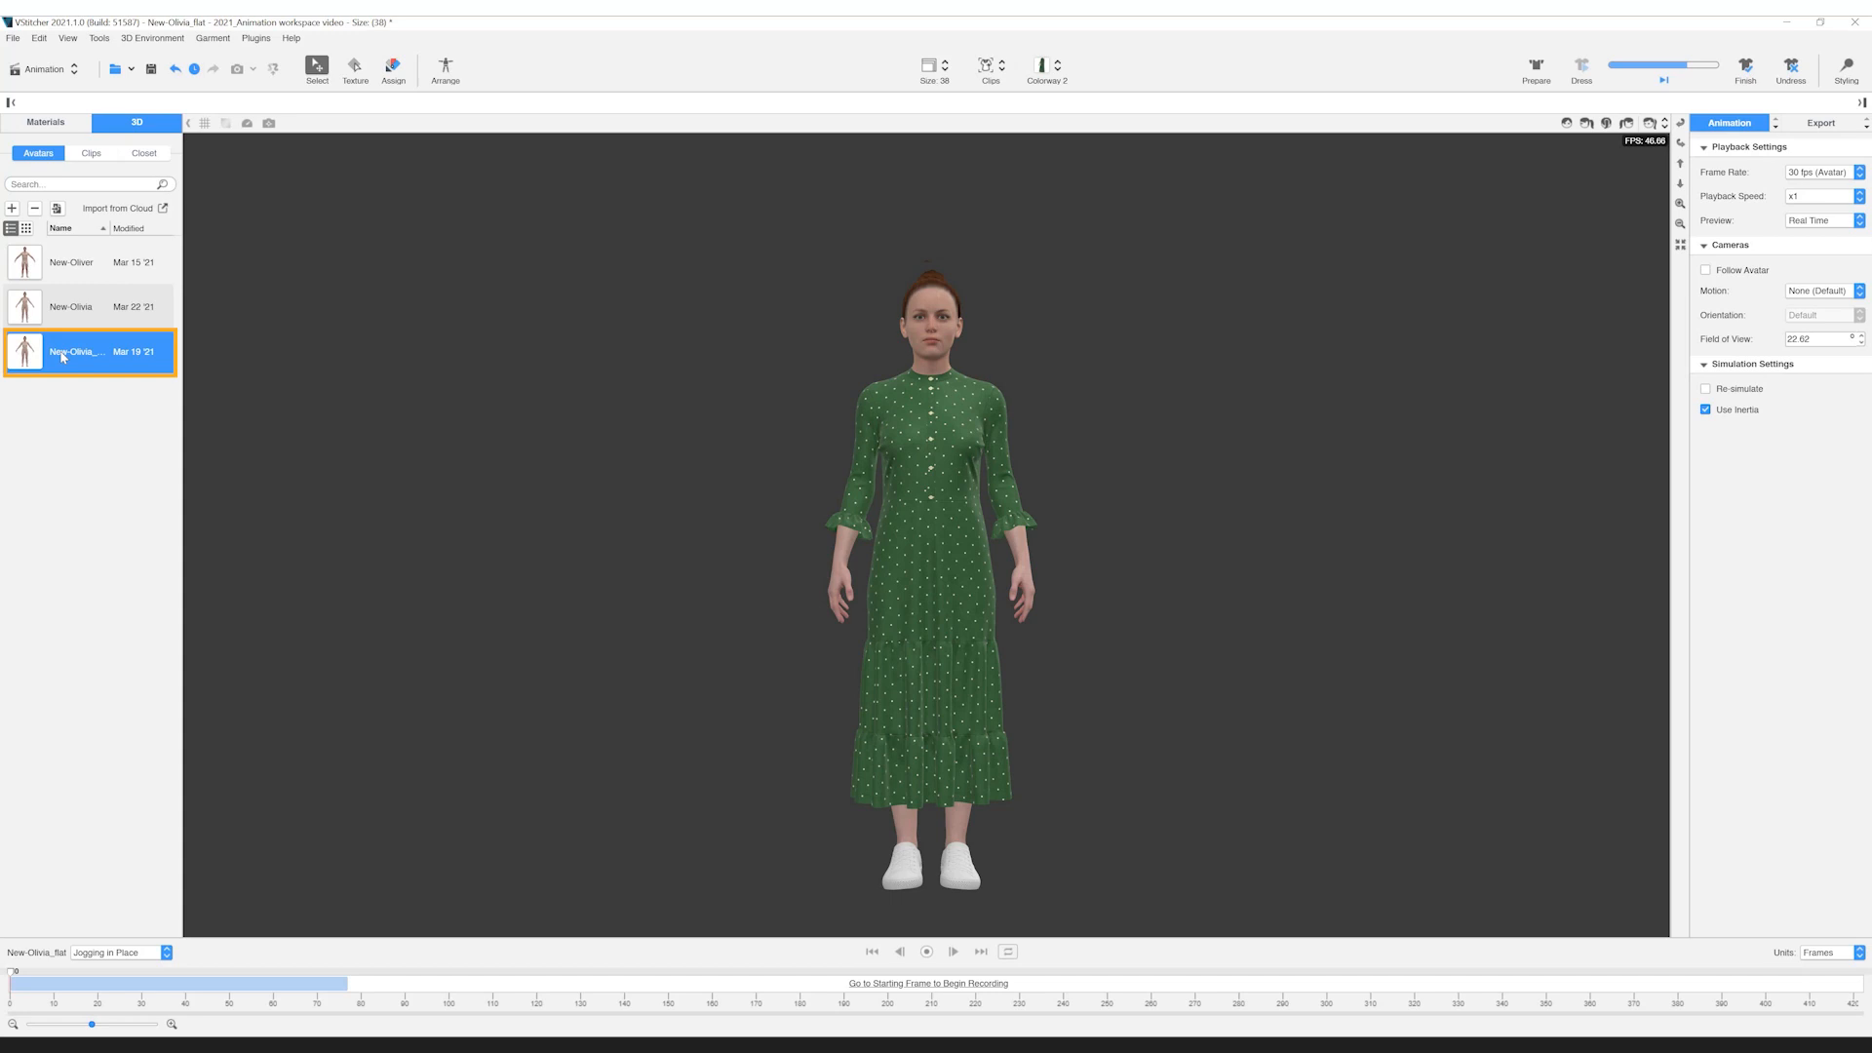
left_click(119, 951)
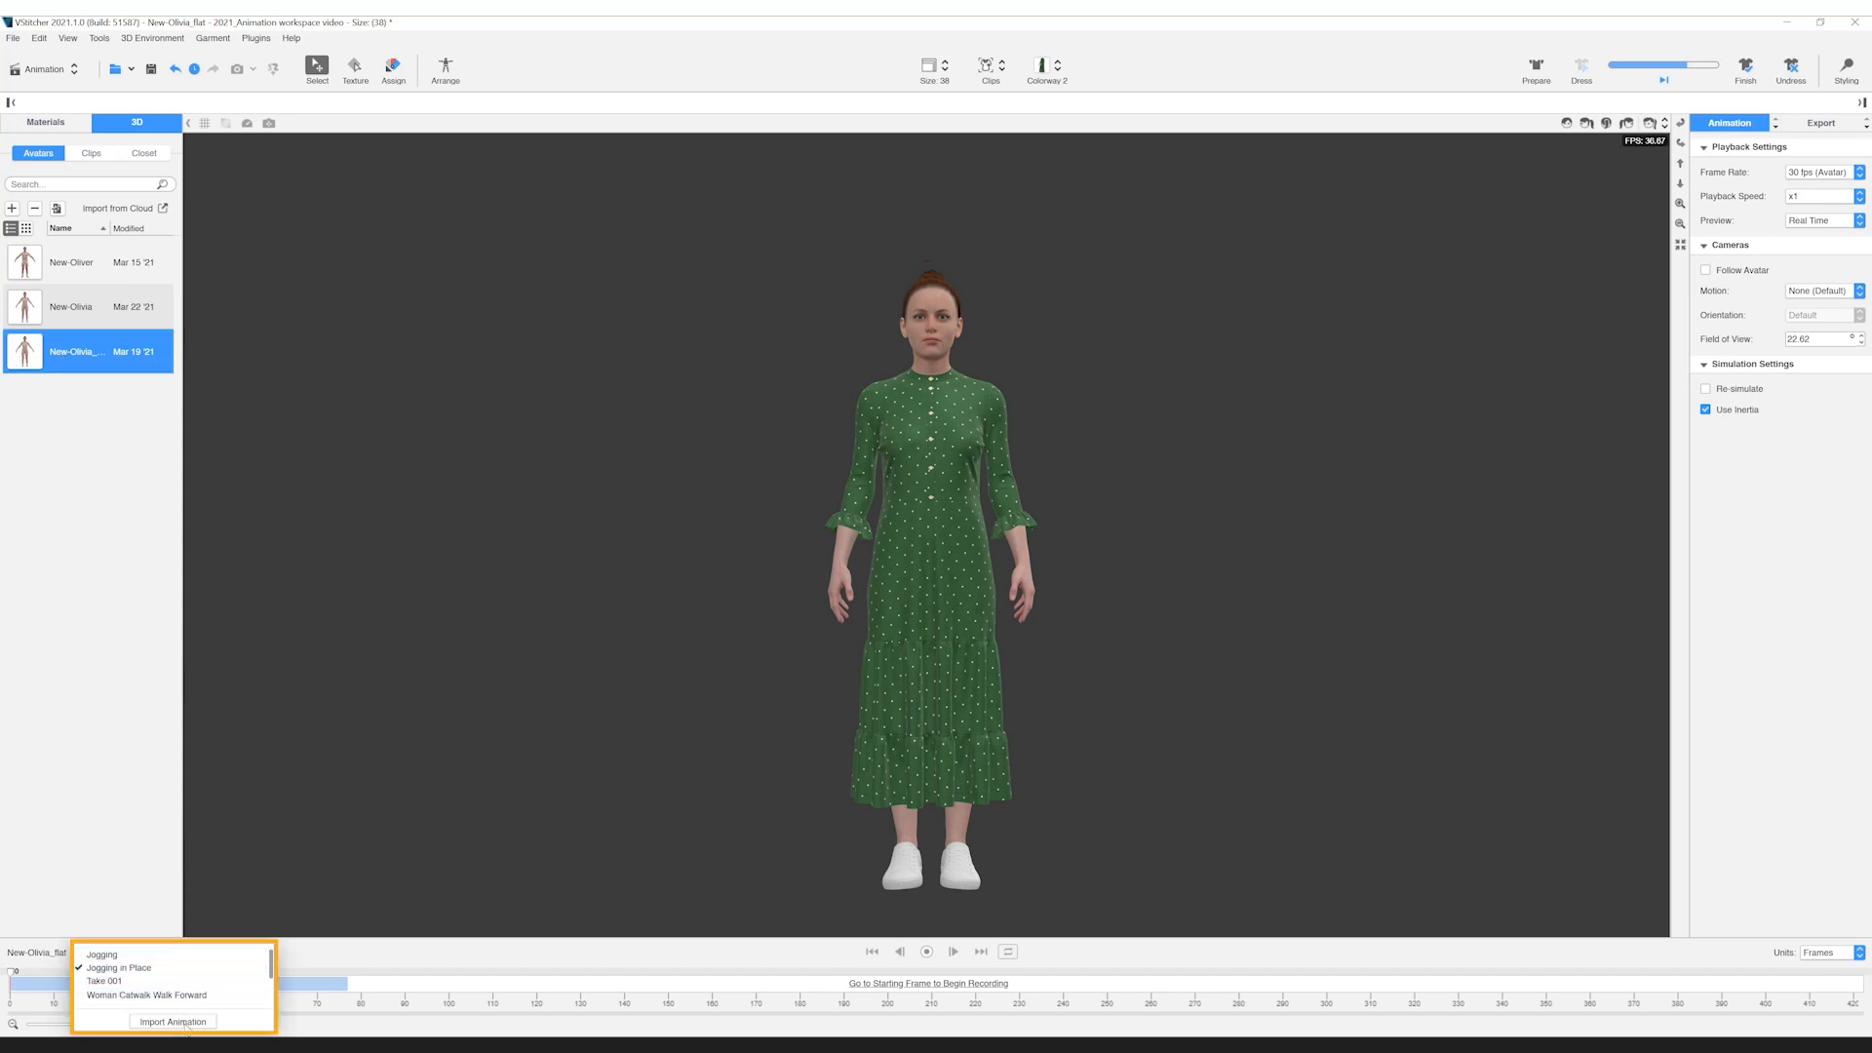
left_click(171, 1020)
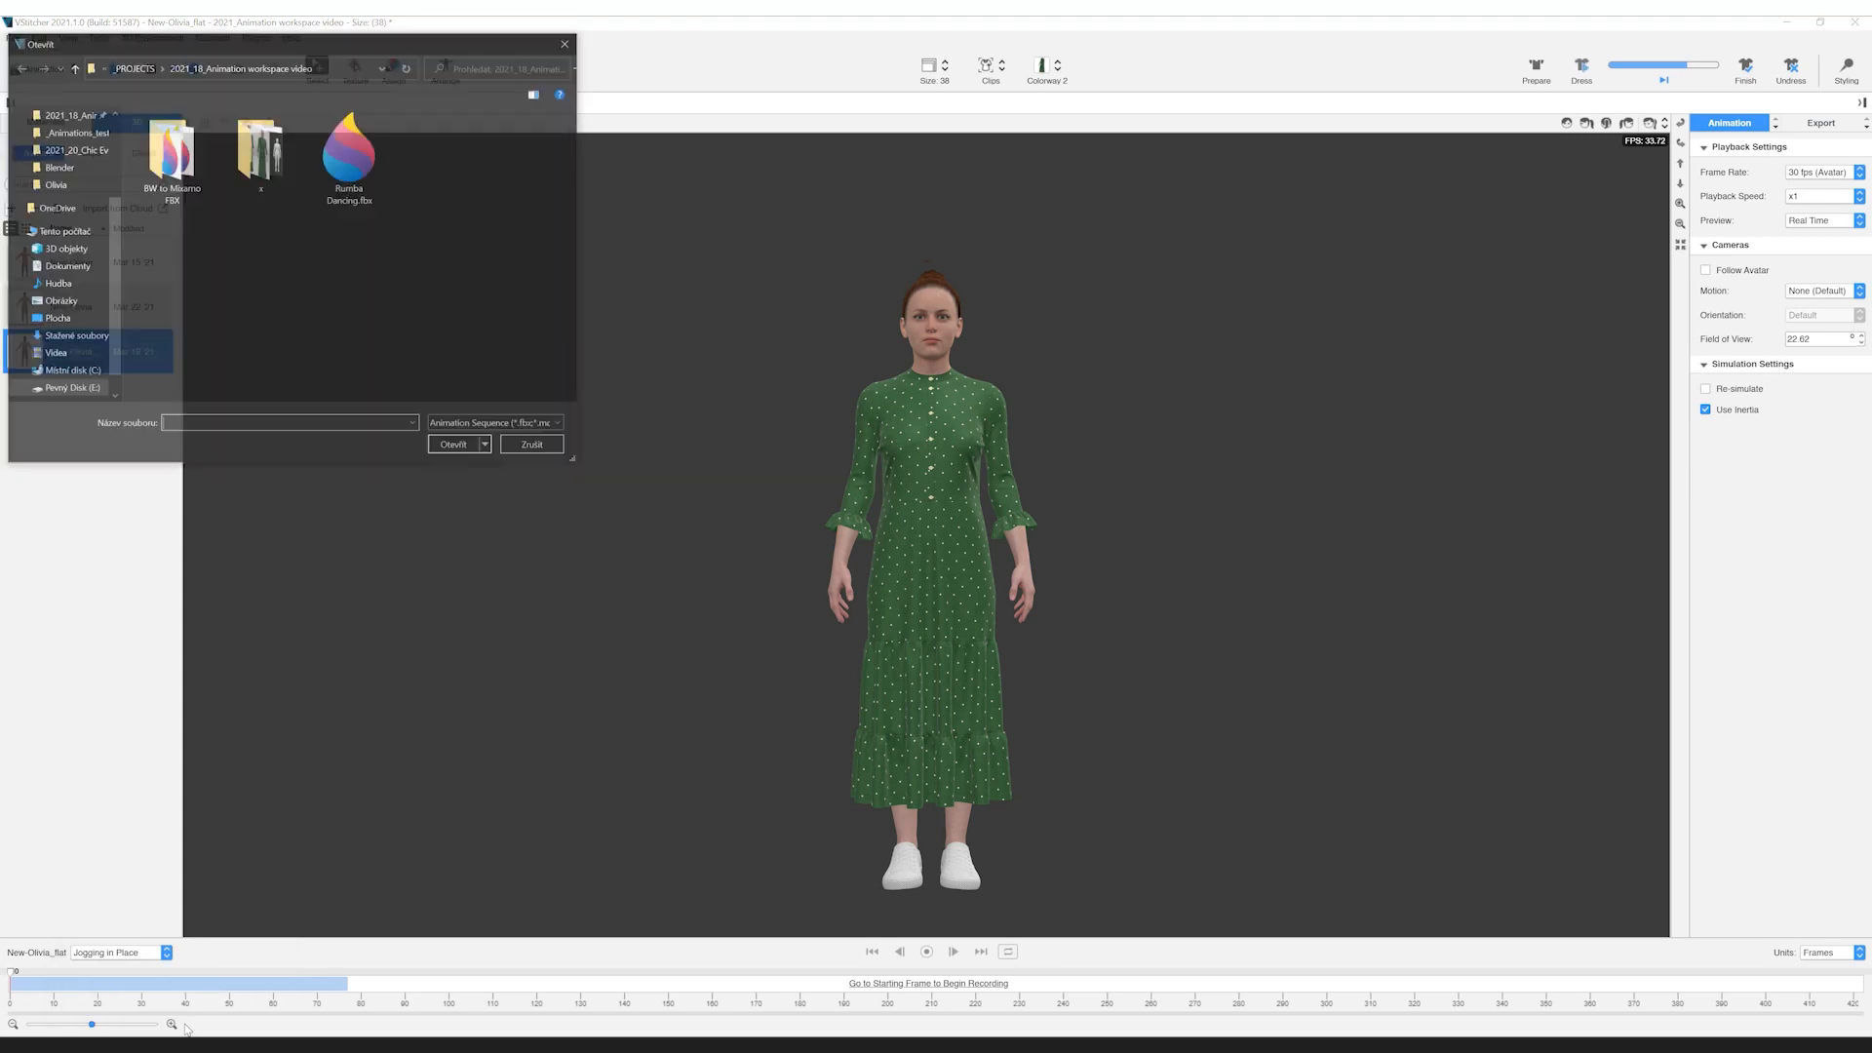
left_click(530, 442)
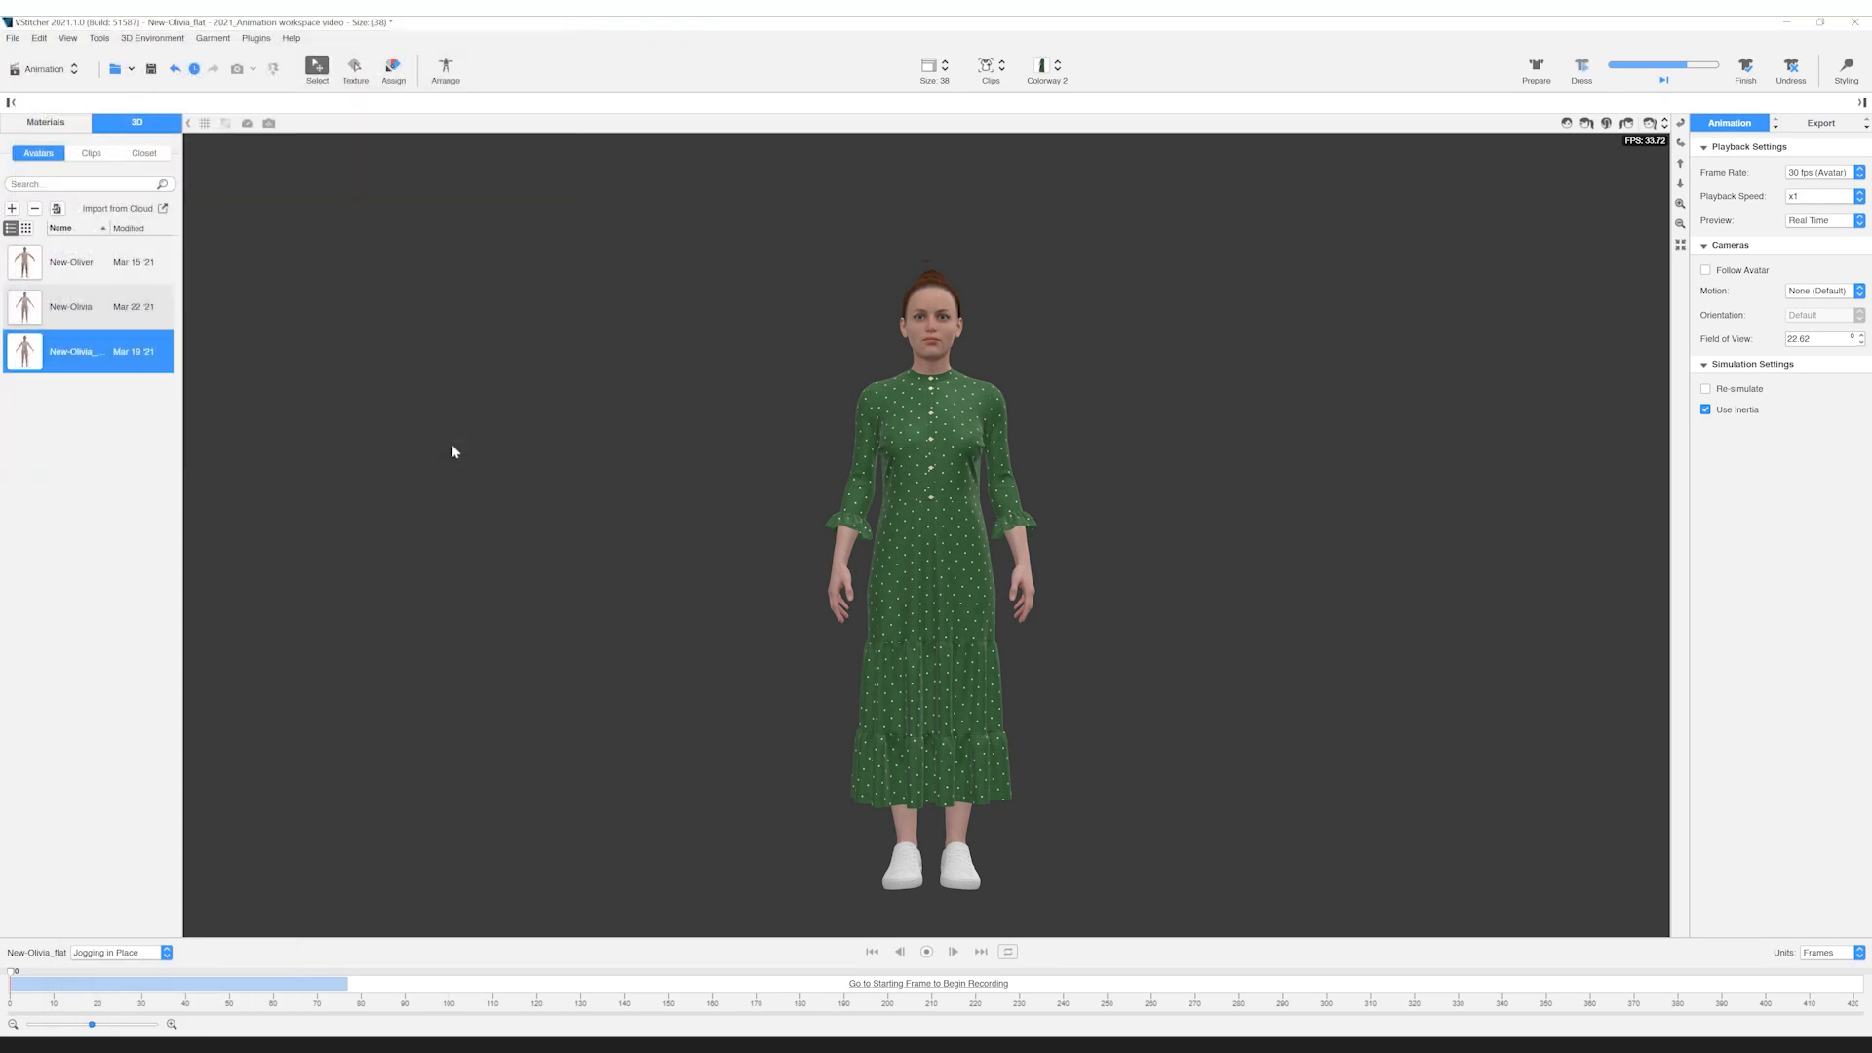
Assign the Rumba Dancing animation to the avatar so the dress starts simulating
left_click(119, 952)
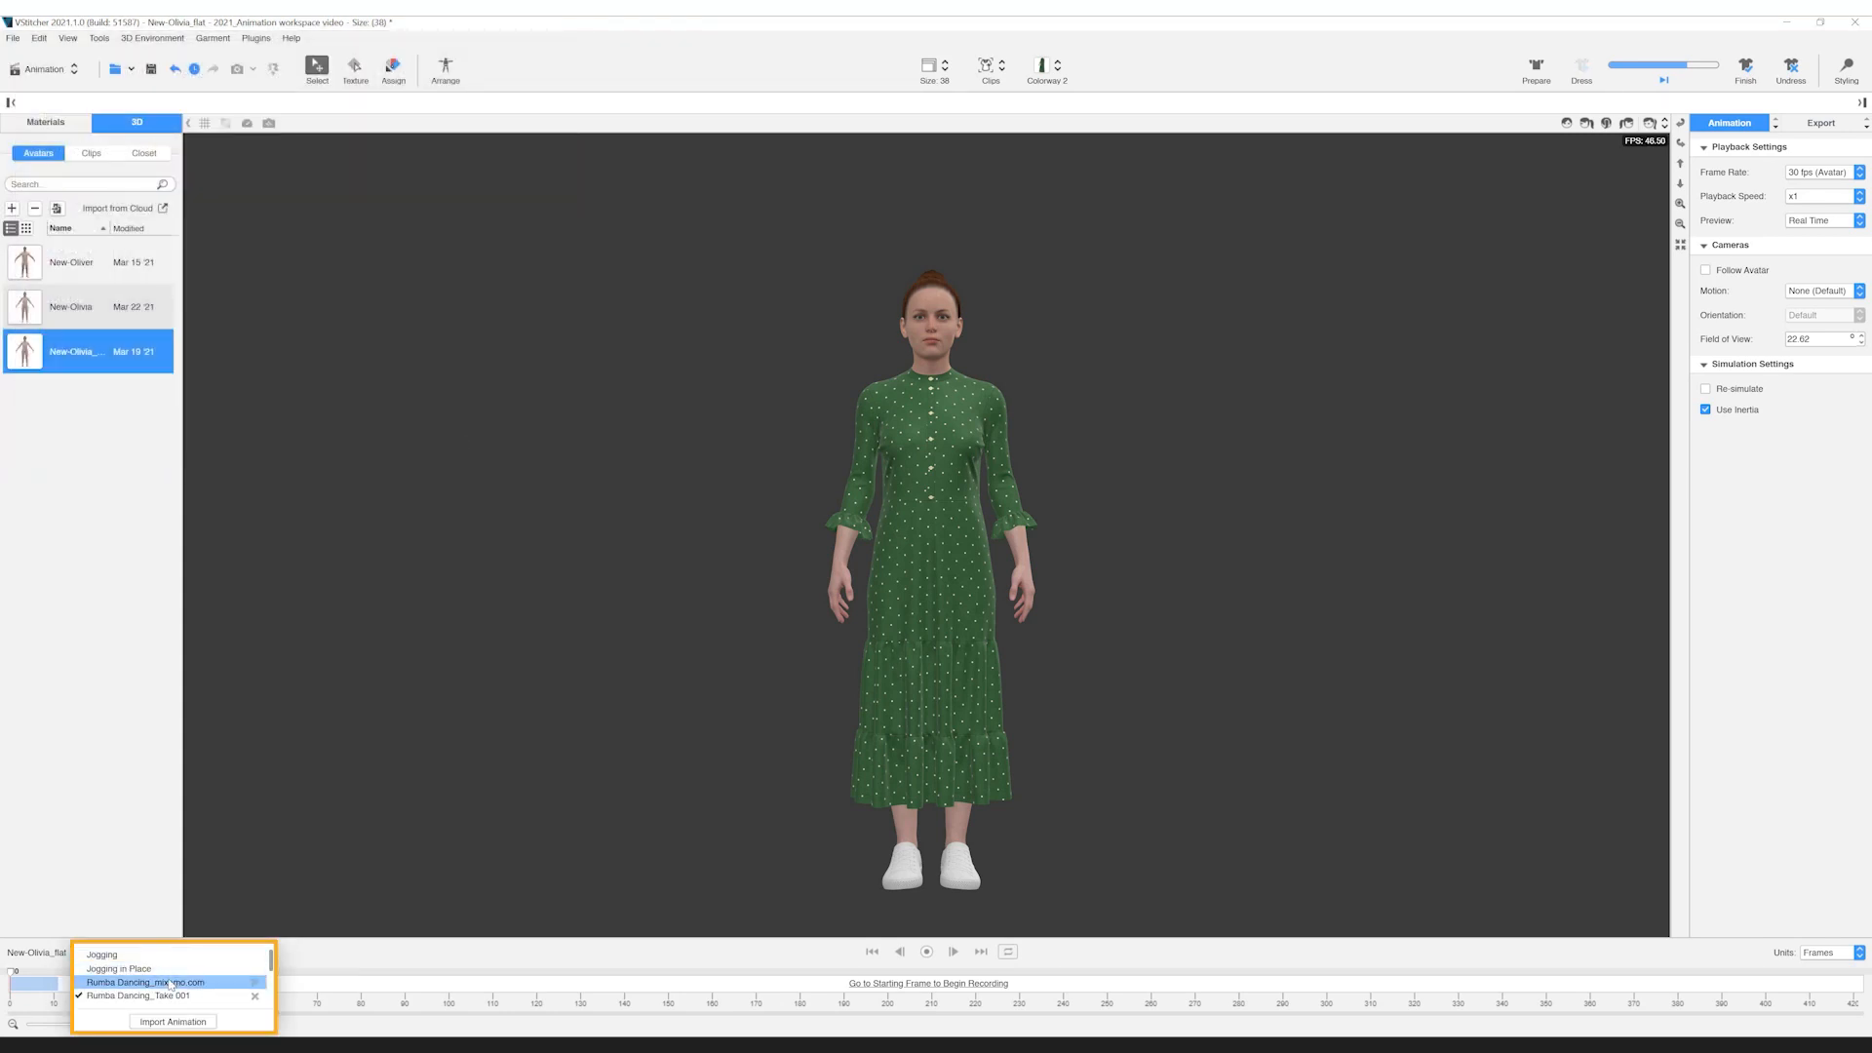
left_click(146, 981)
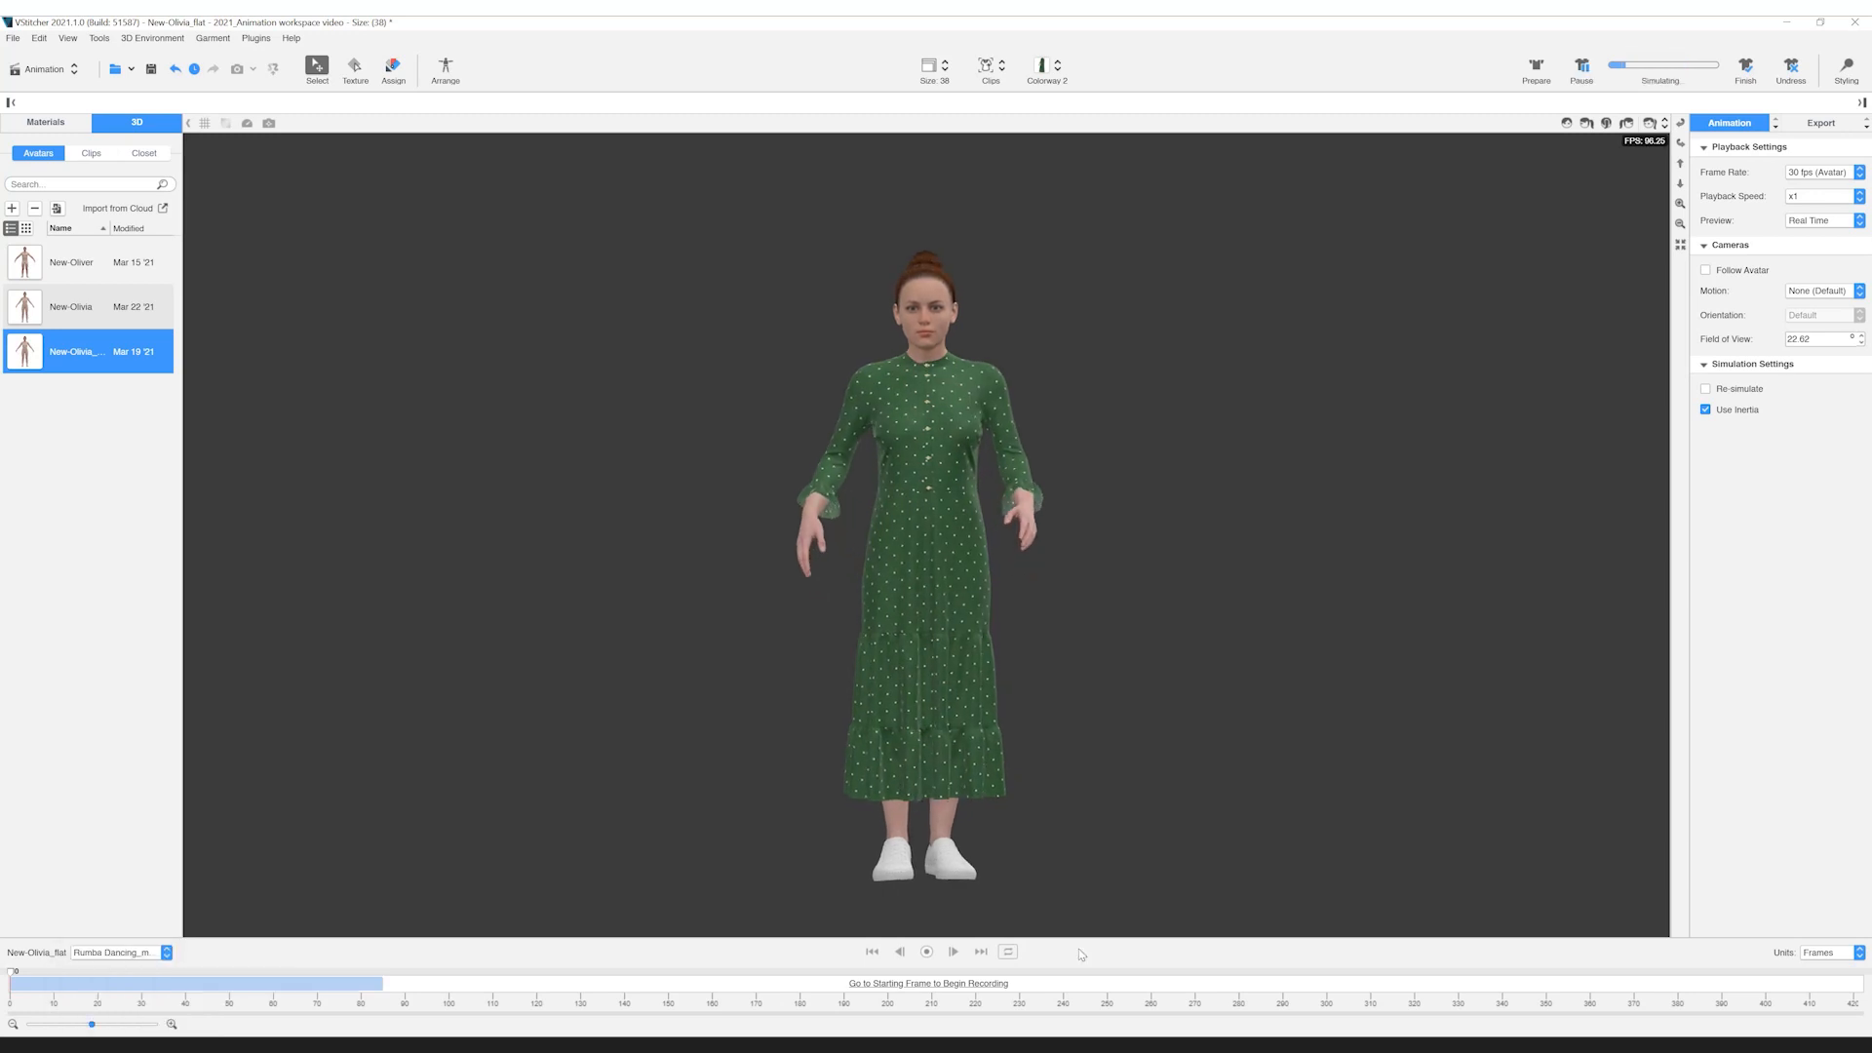
Play the rumba simulation at x0.5 then x1 speed, then edit the avatar's body measurements
left_click(952, 952)
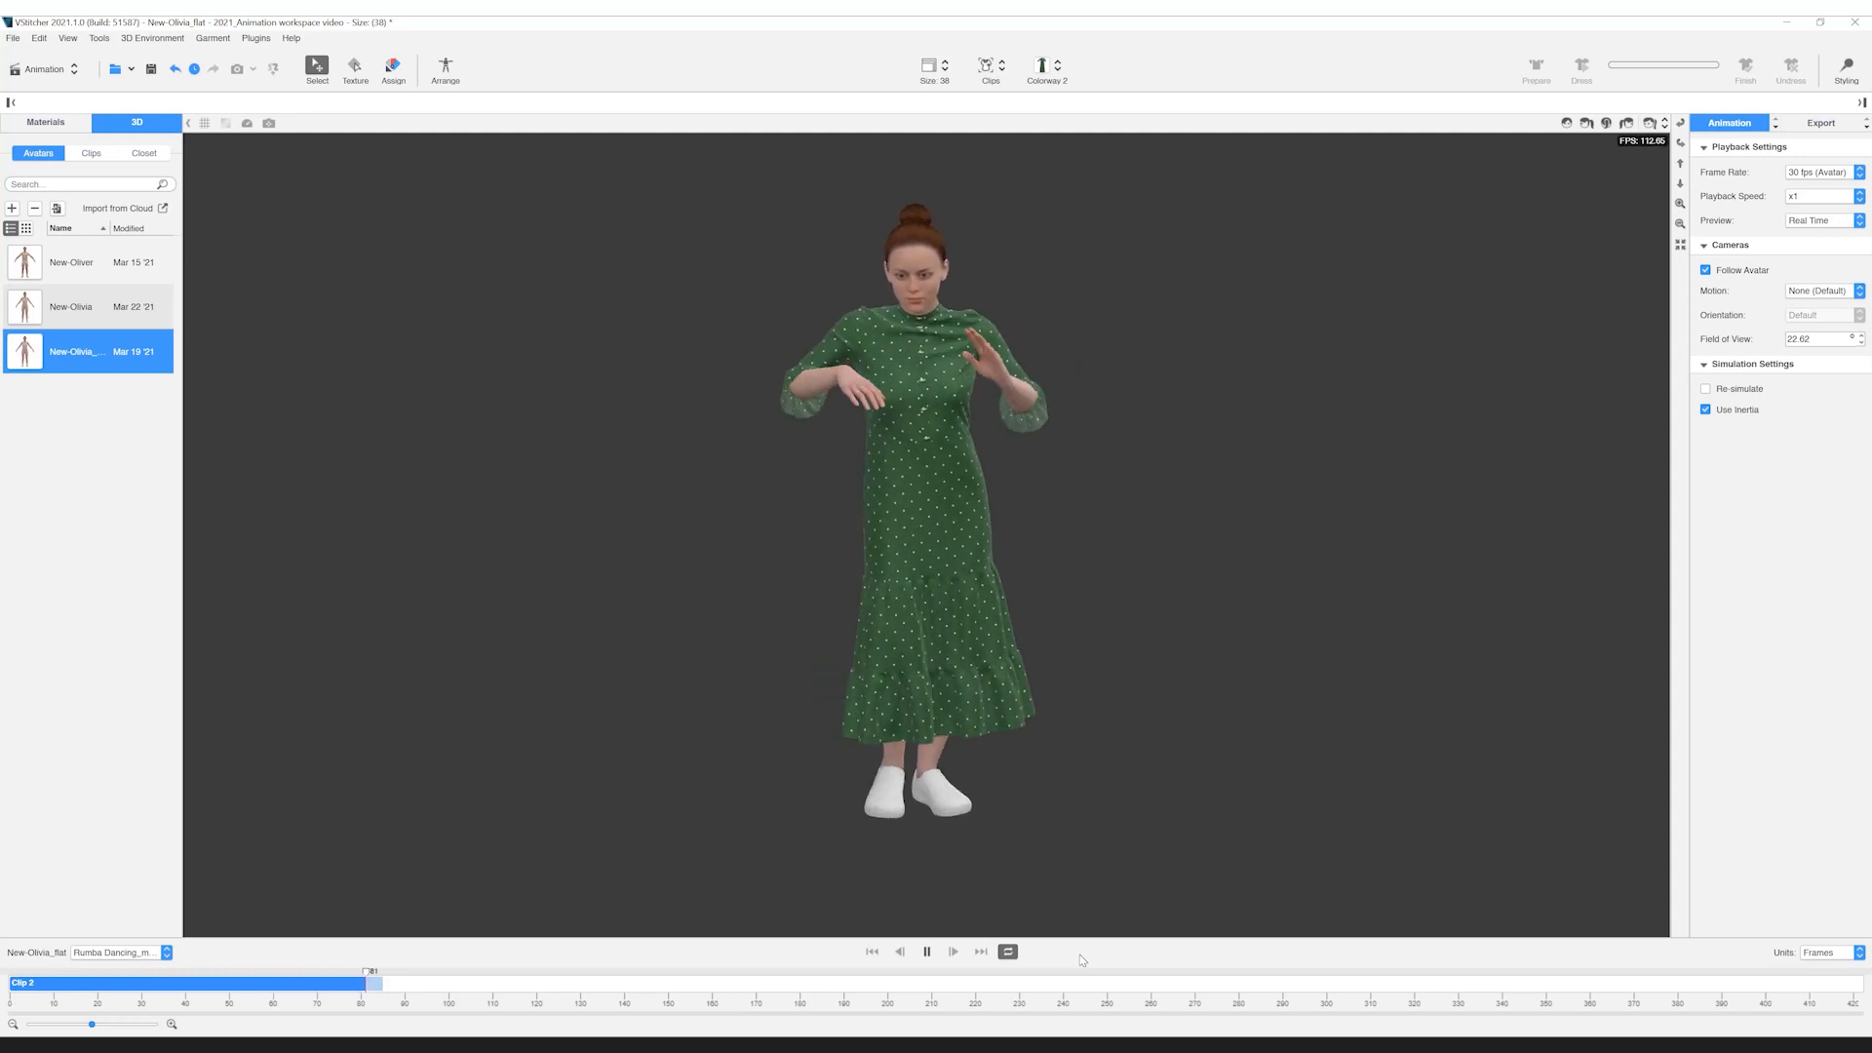
left_click(1819, 195)
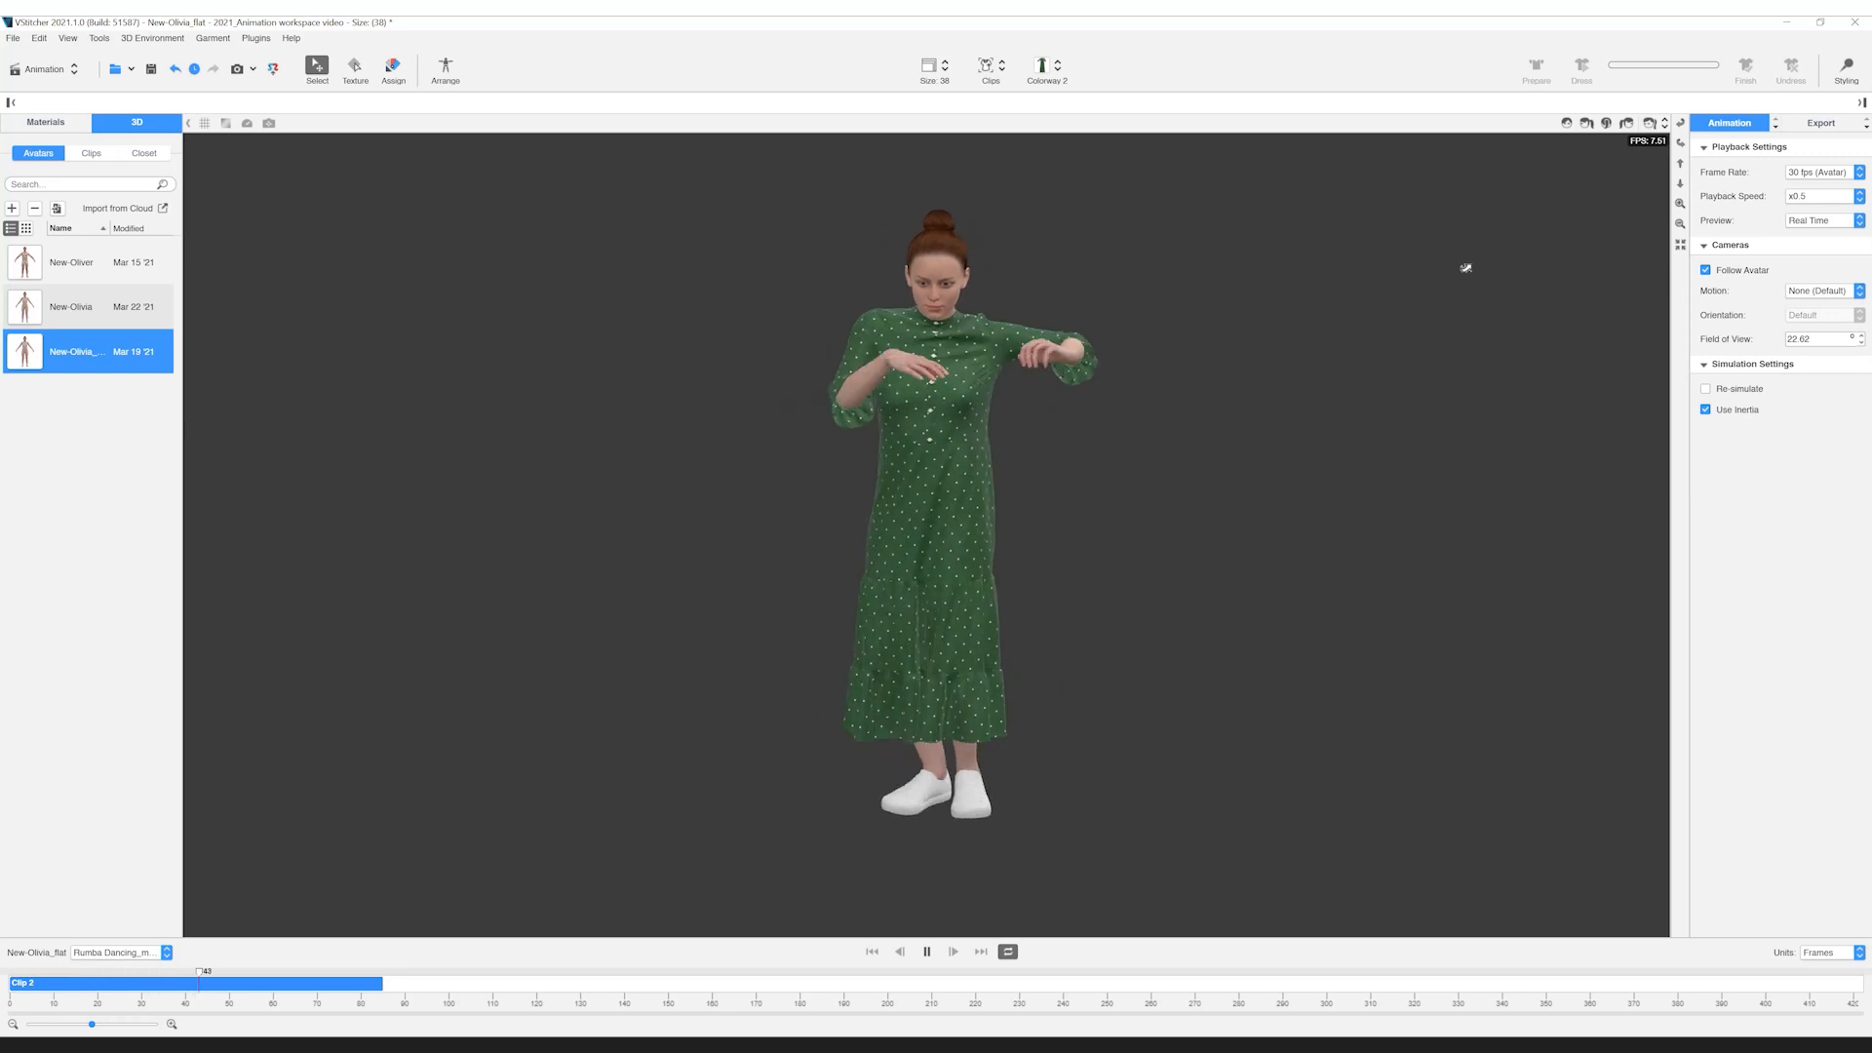
left_click(951, 951)
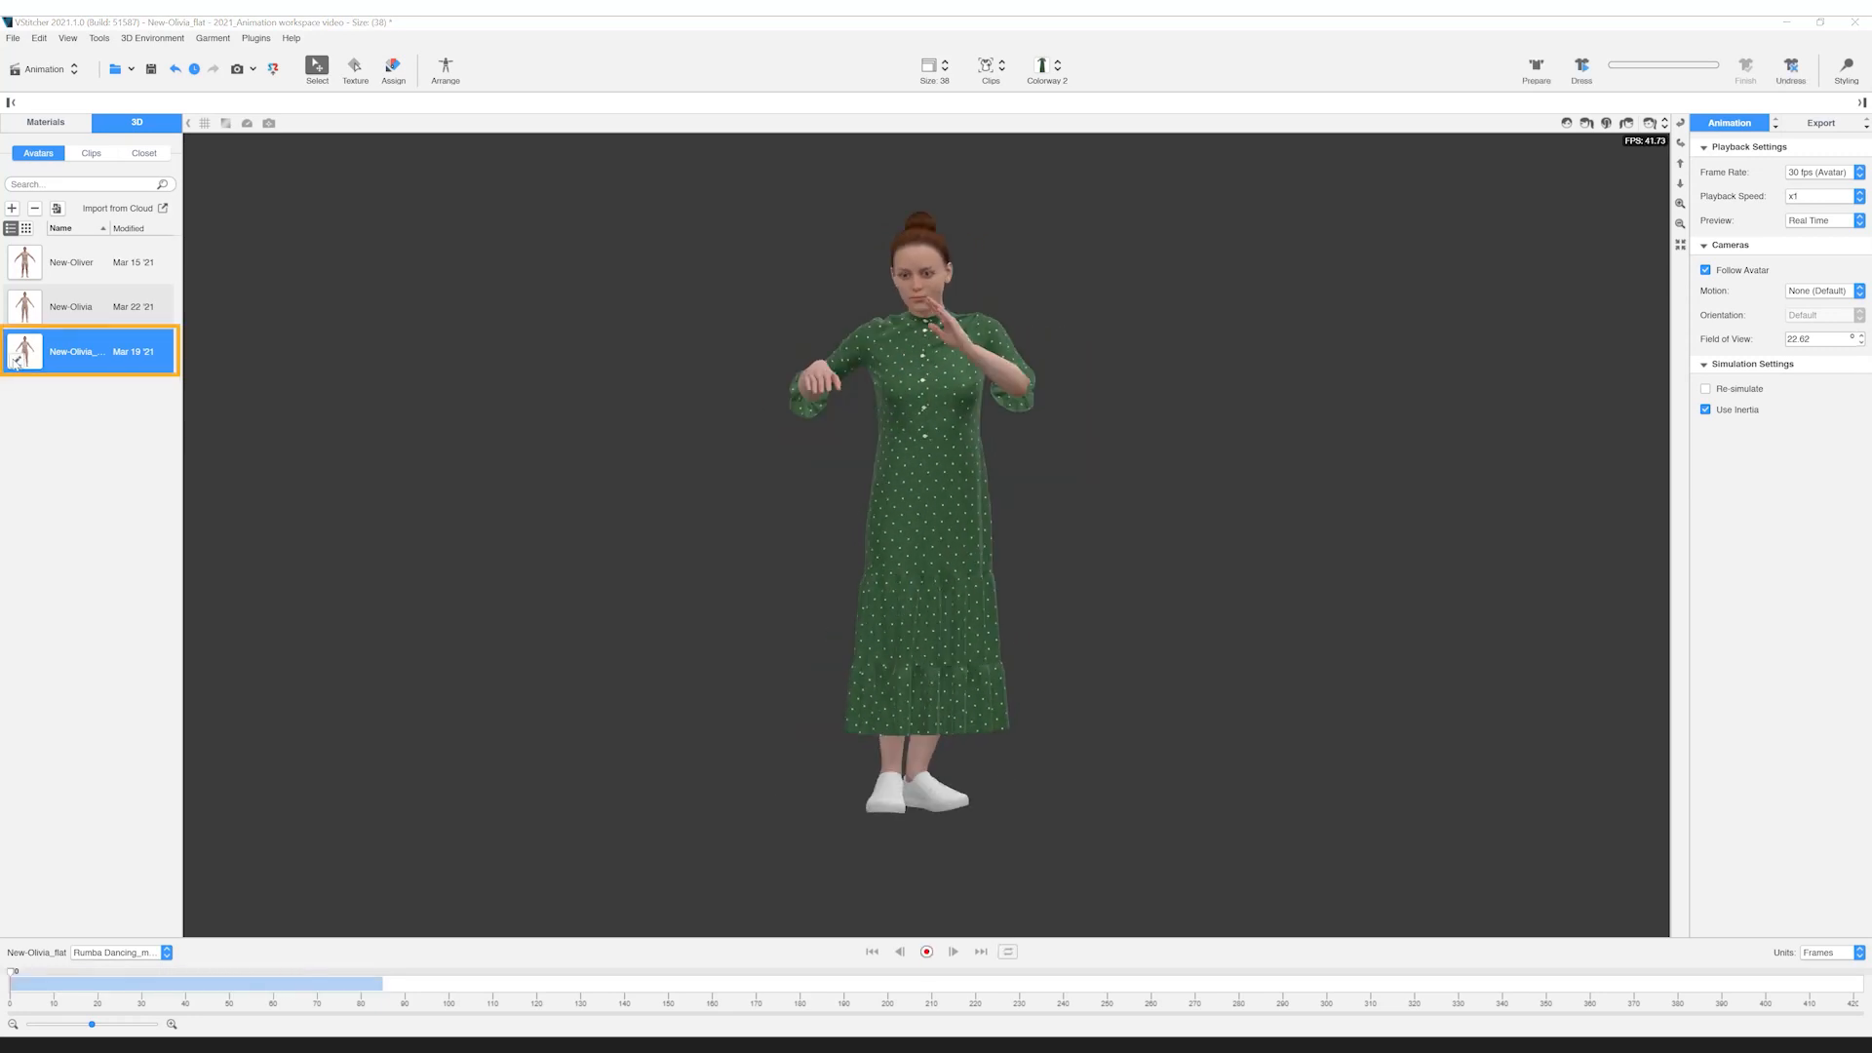
double_click(72, 351)
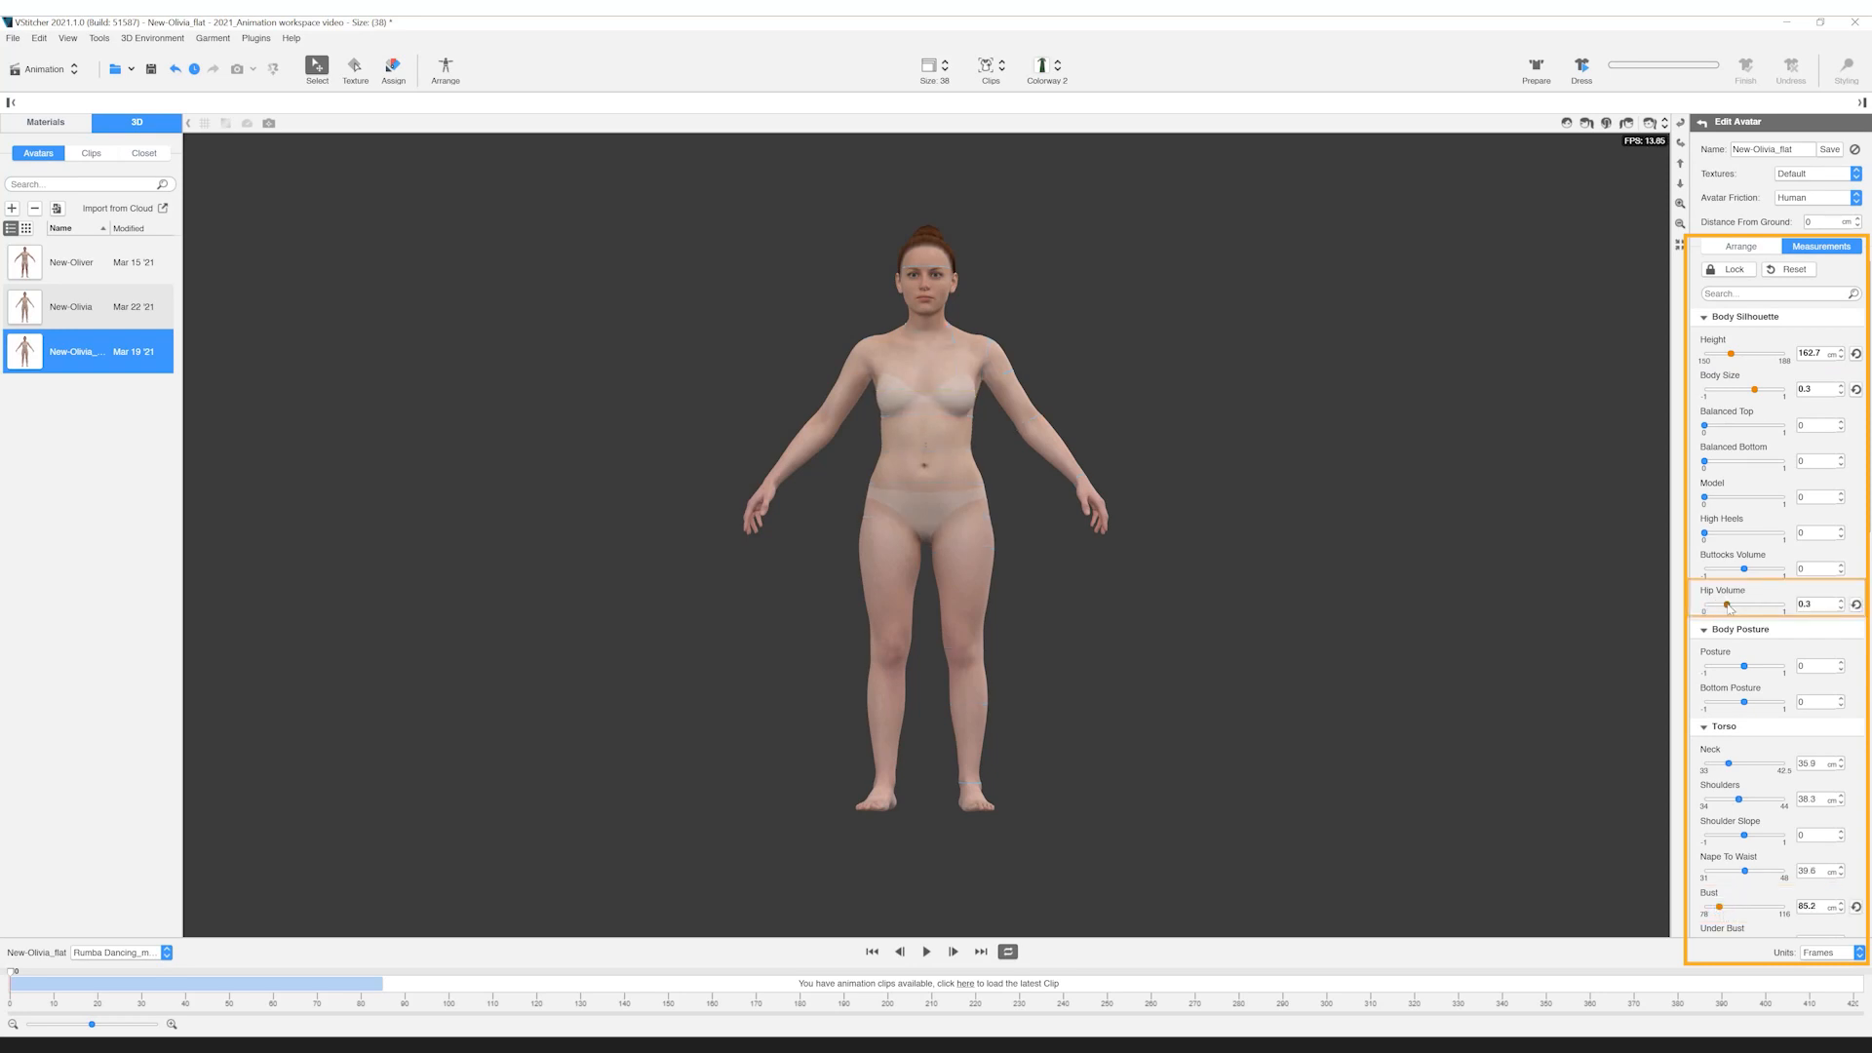
Put white sneakers from the Closet on the avatar and re-dress her so the dress simulates
left_click(142, 152)
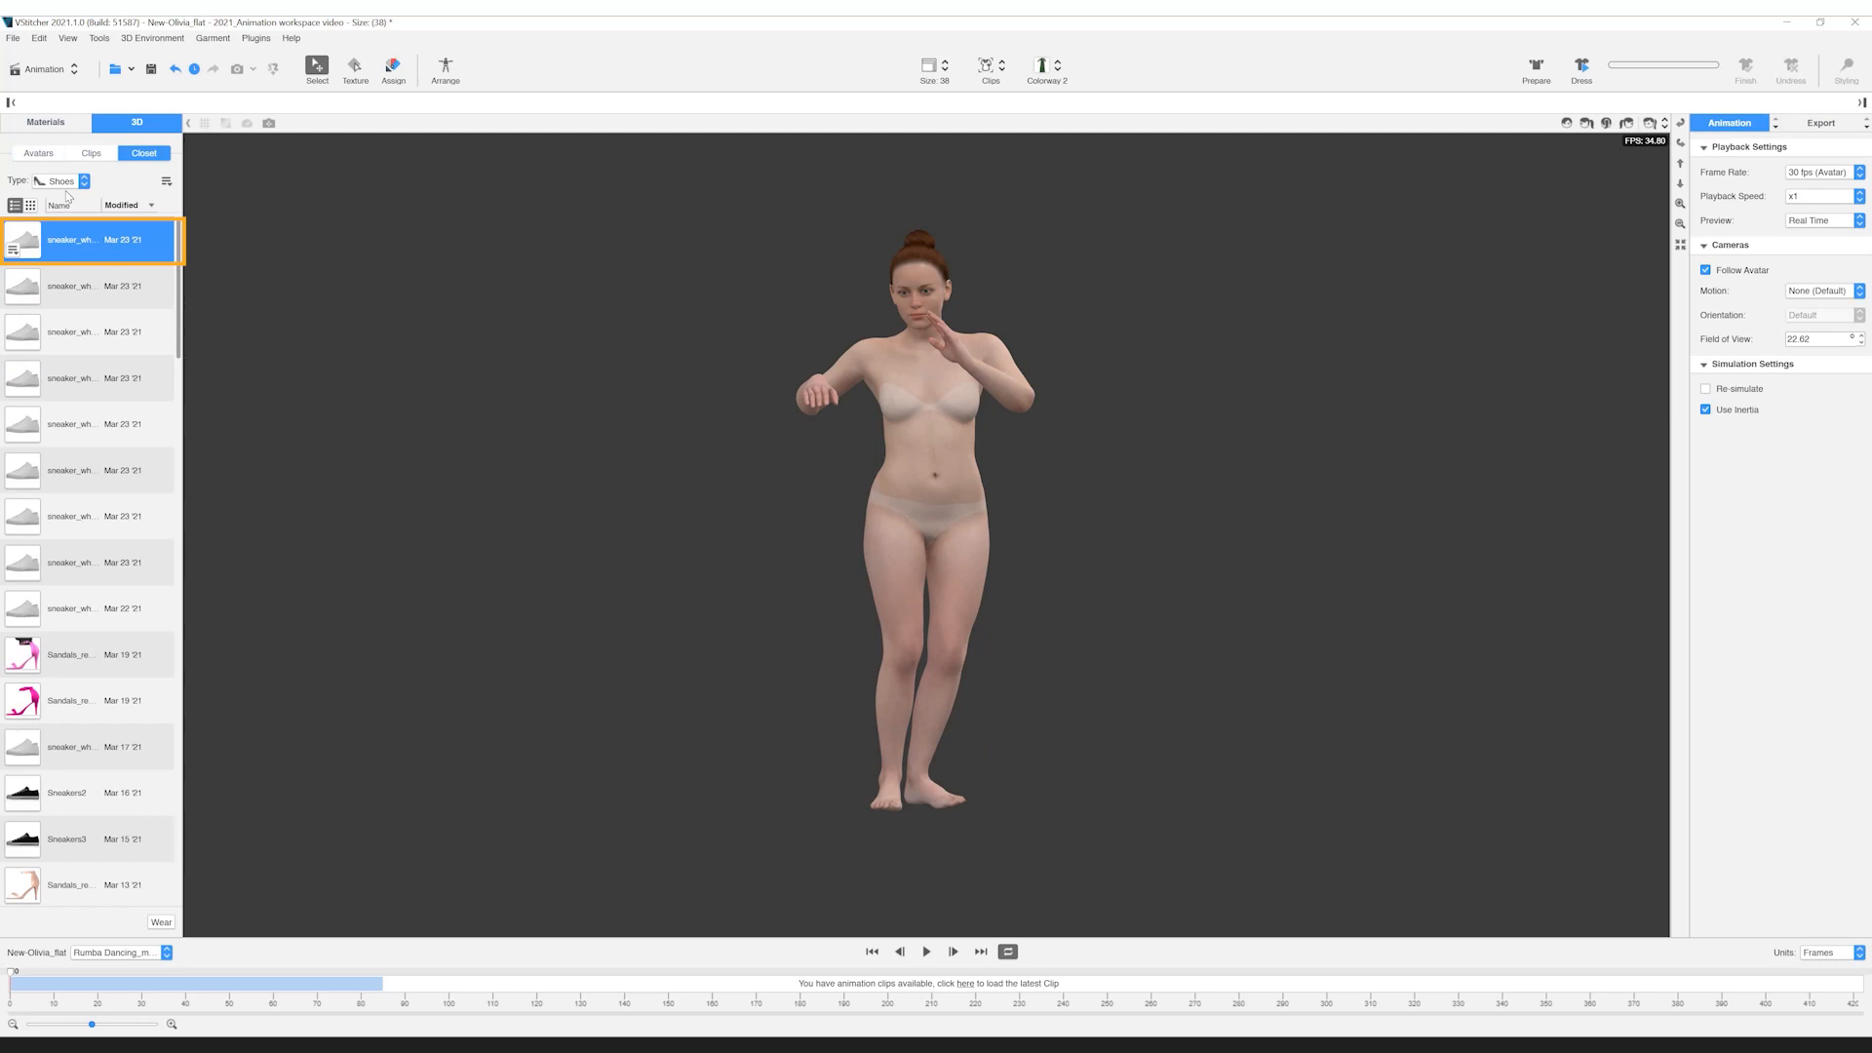
left_click(160, 920)
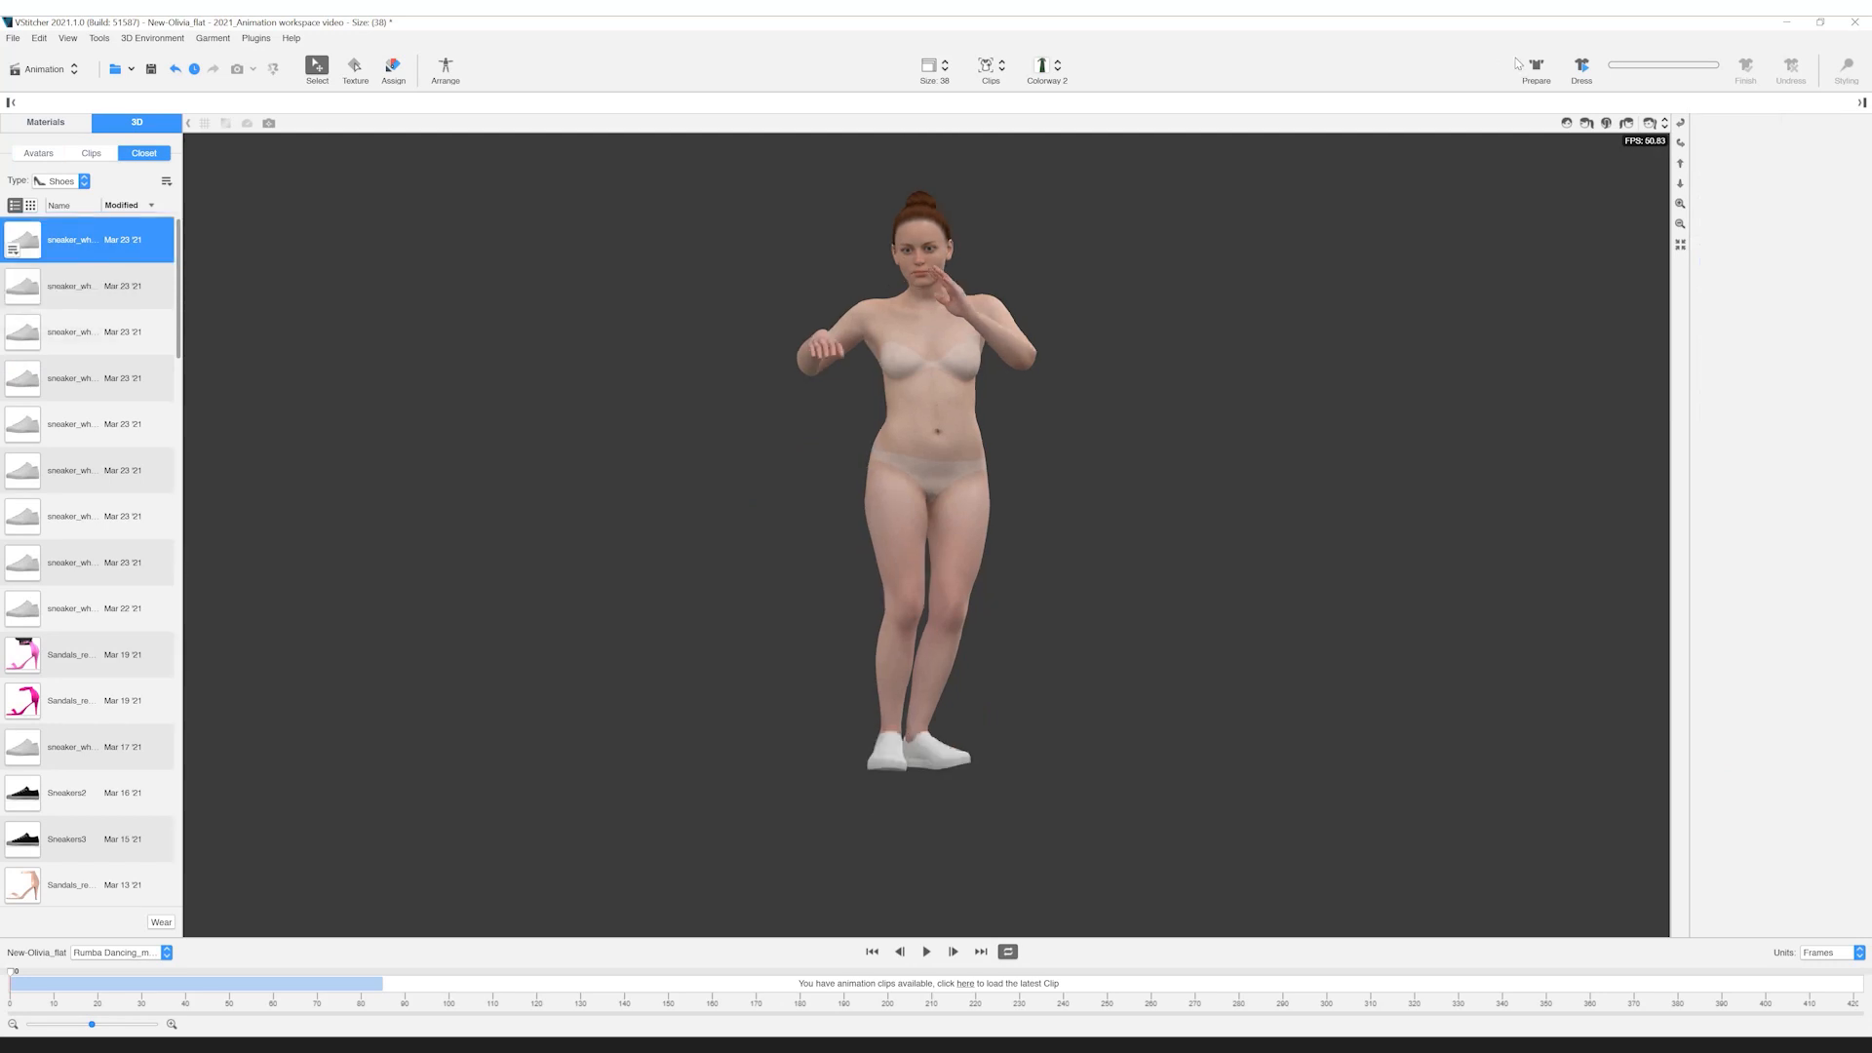
left_click(1581, 69)
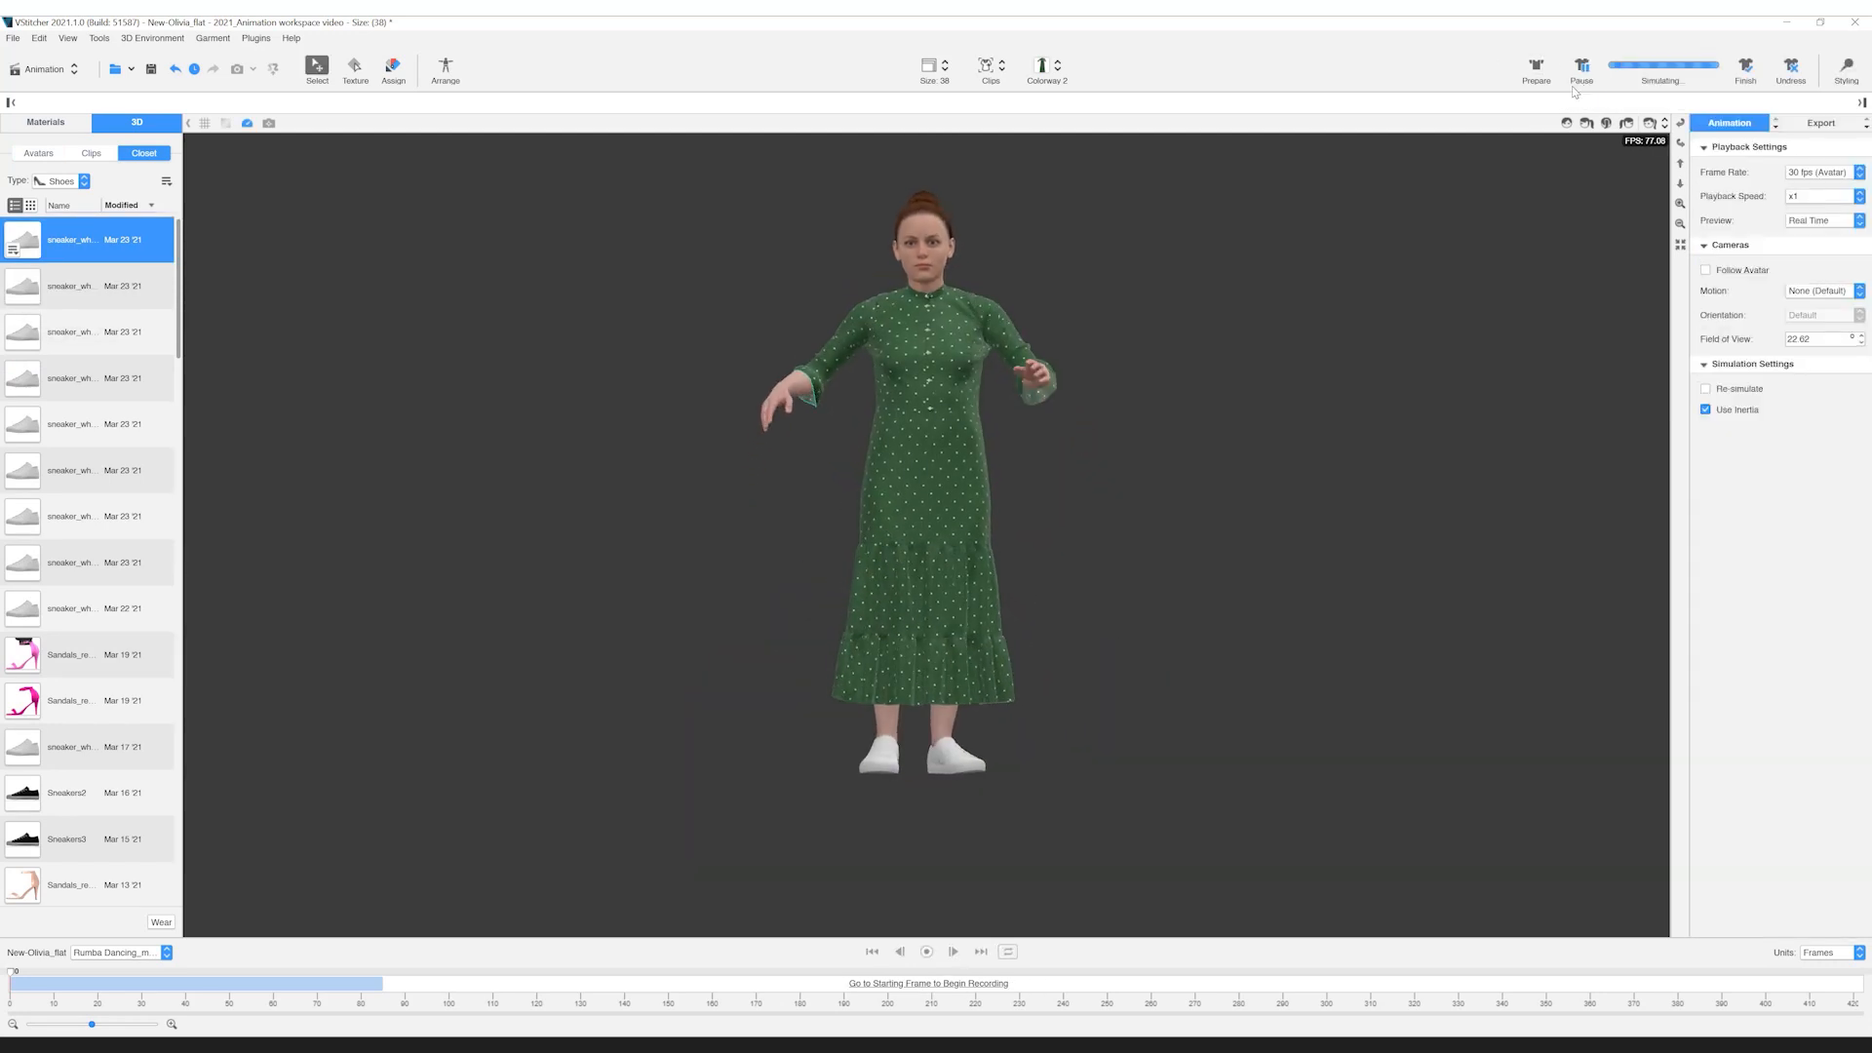
left_click(924, 952)
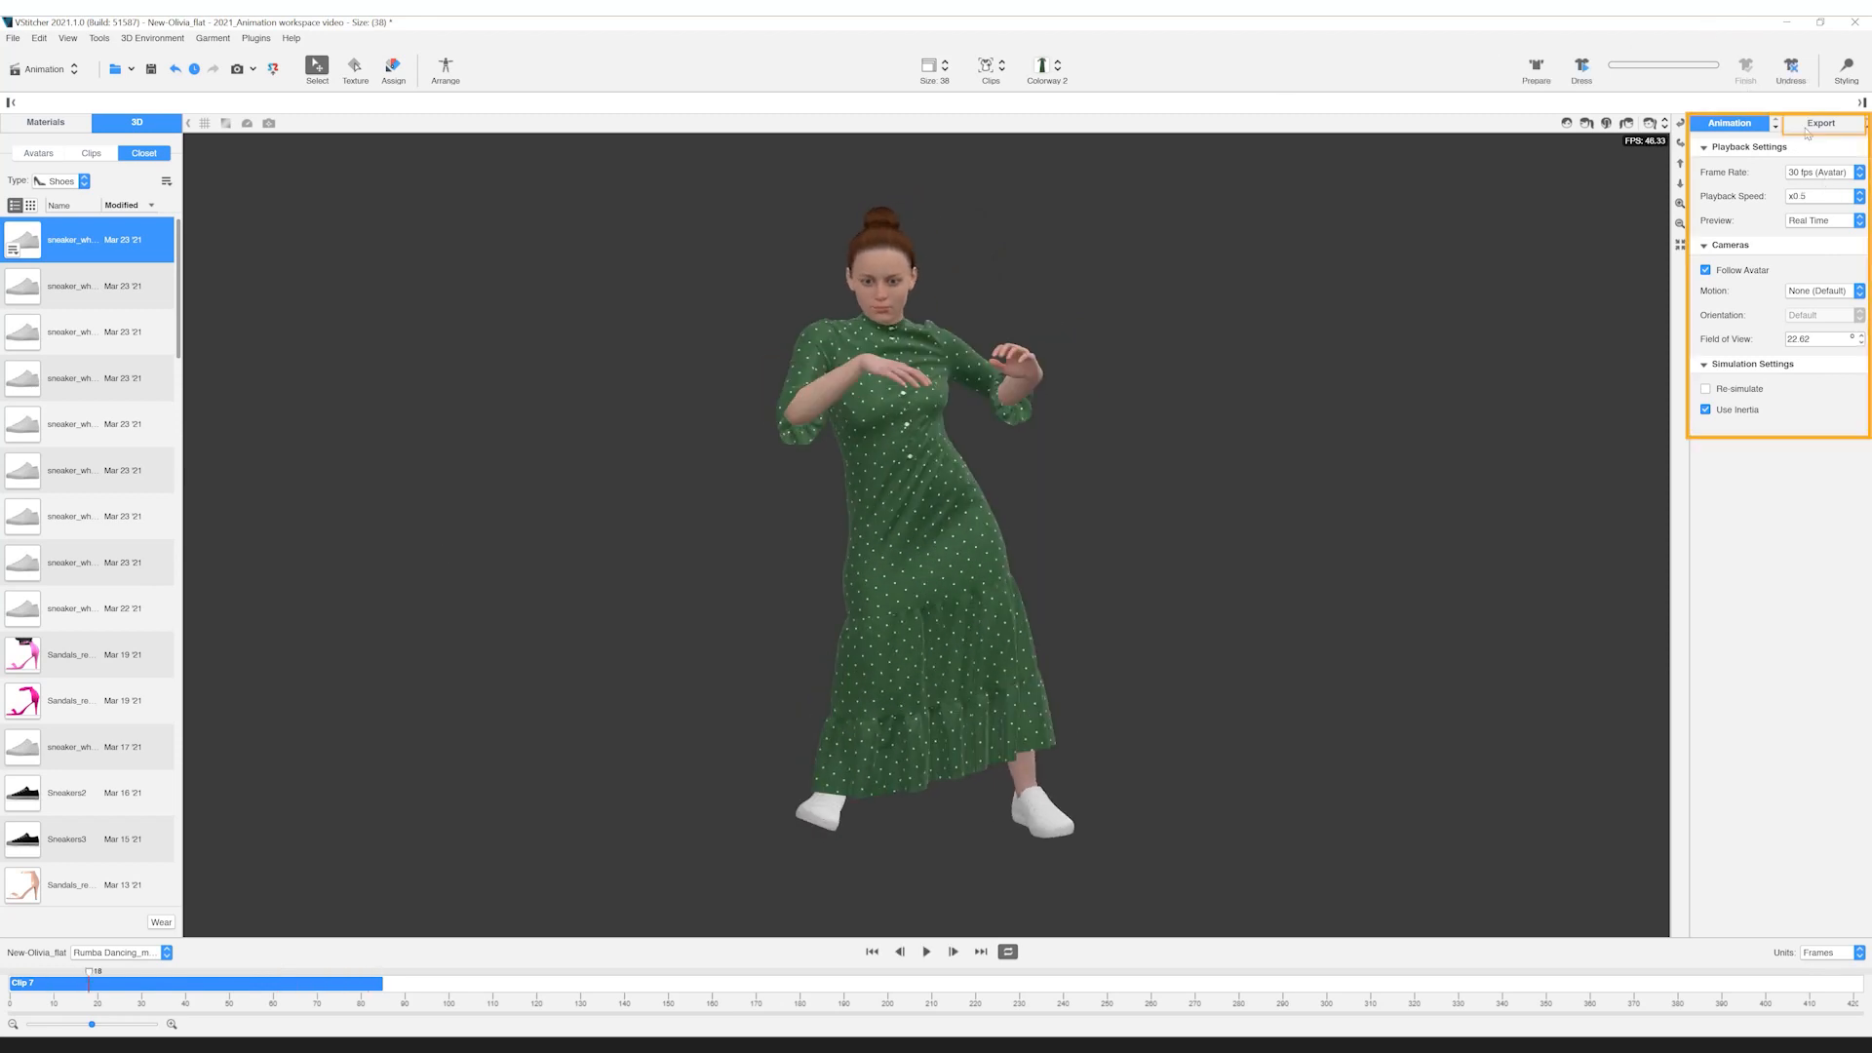
Set the render output to MP4, Normal Render, with Include Avatar checked
left_click(1822, 123)
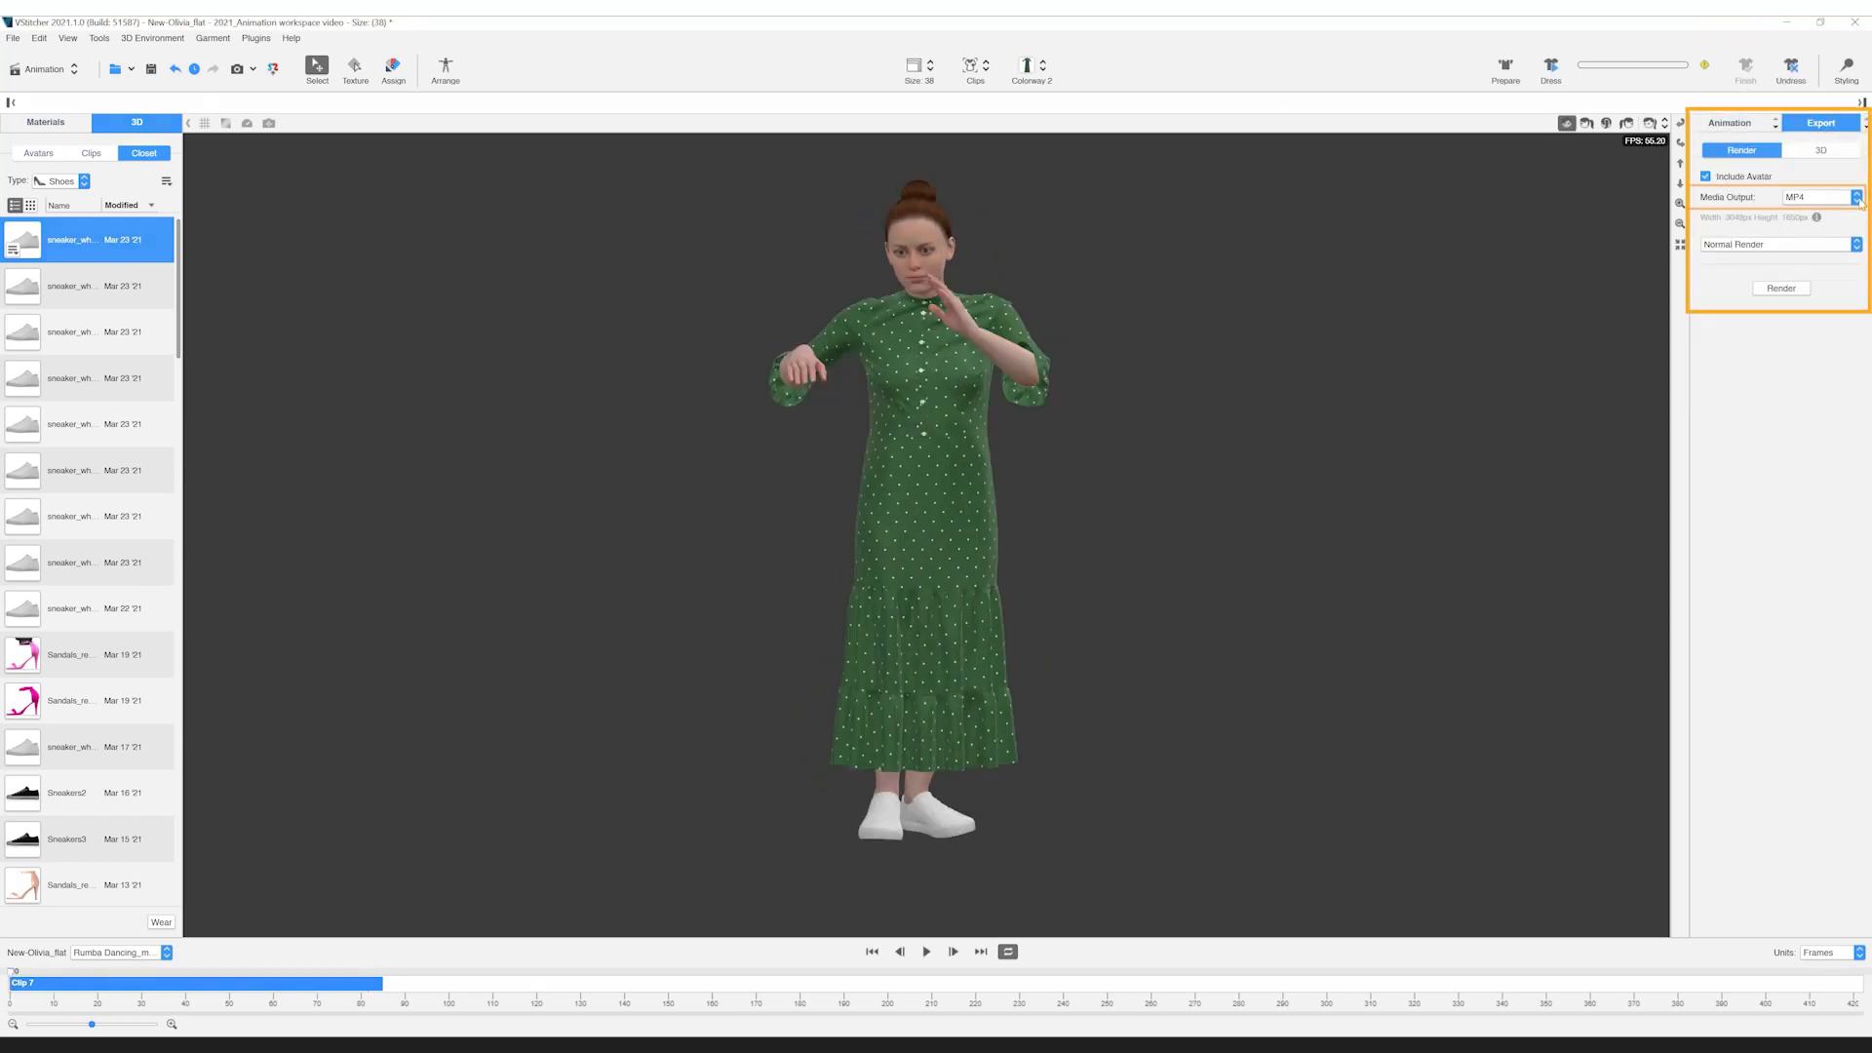
left_click(1854, 195)
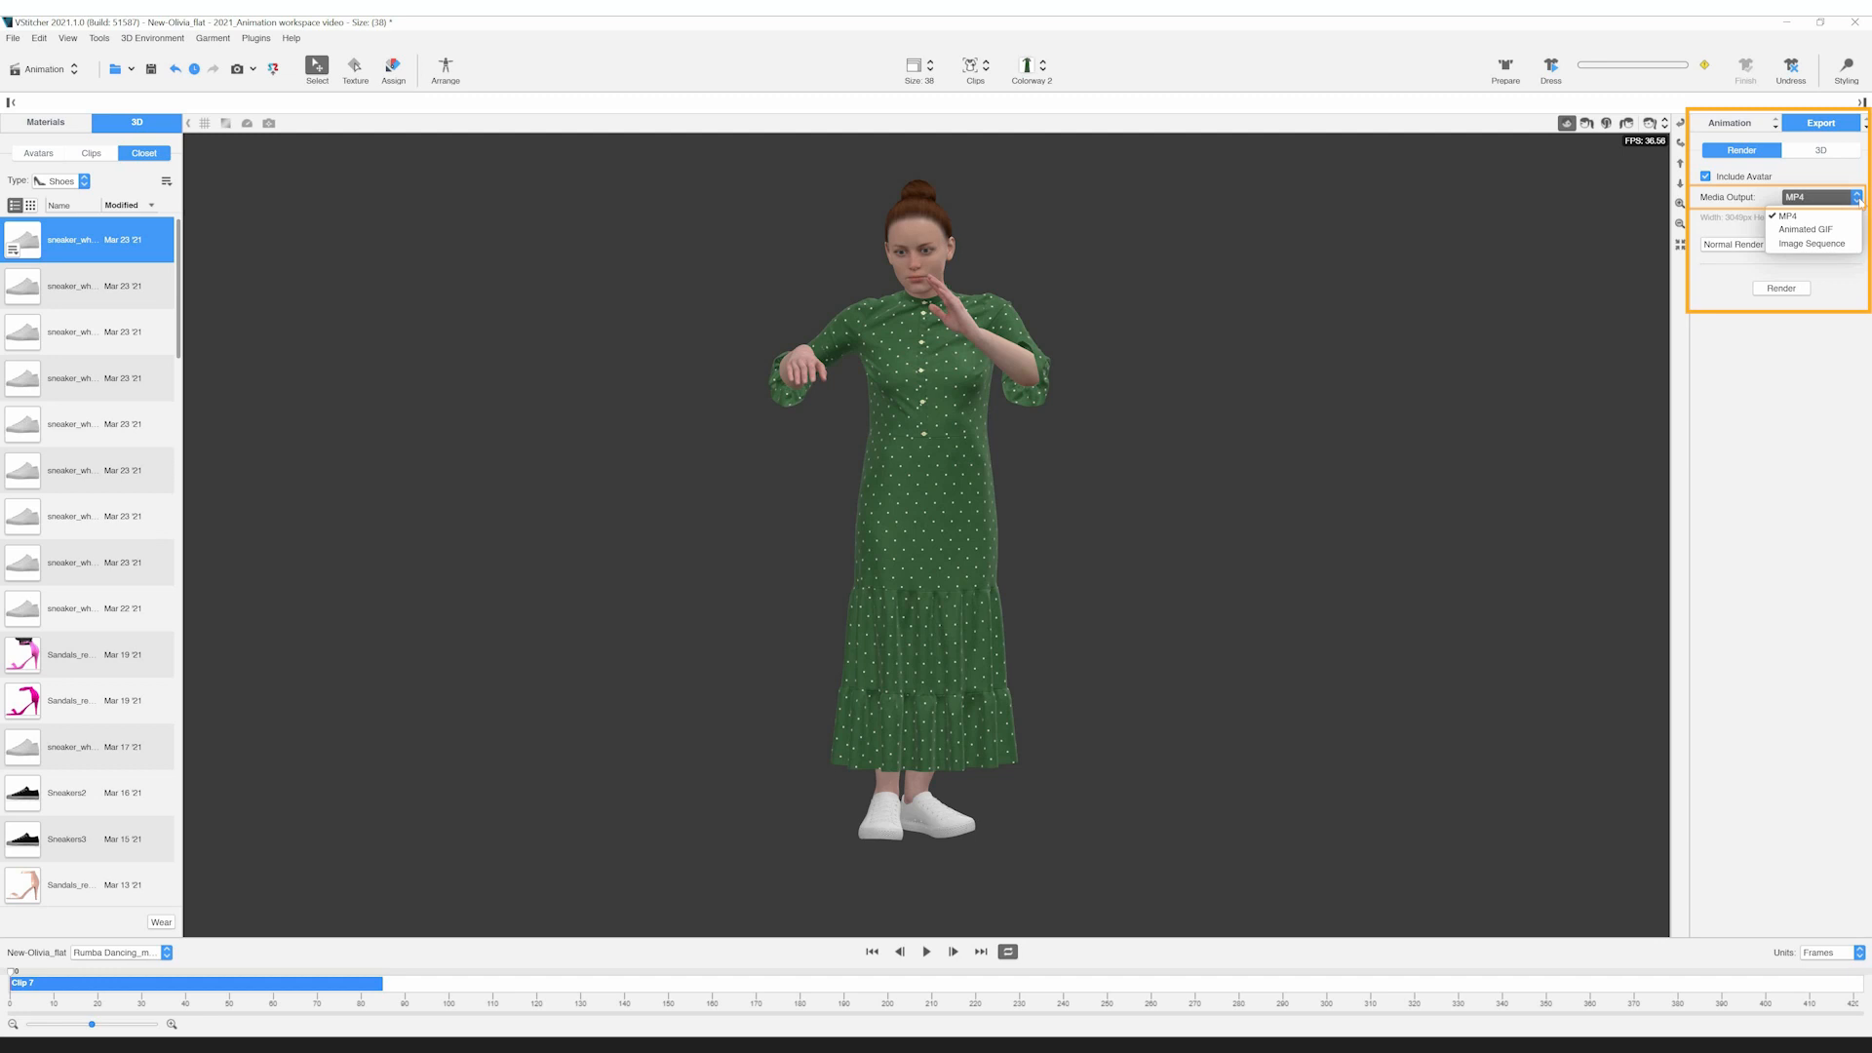
left_click(1788, 217)
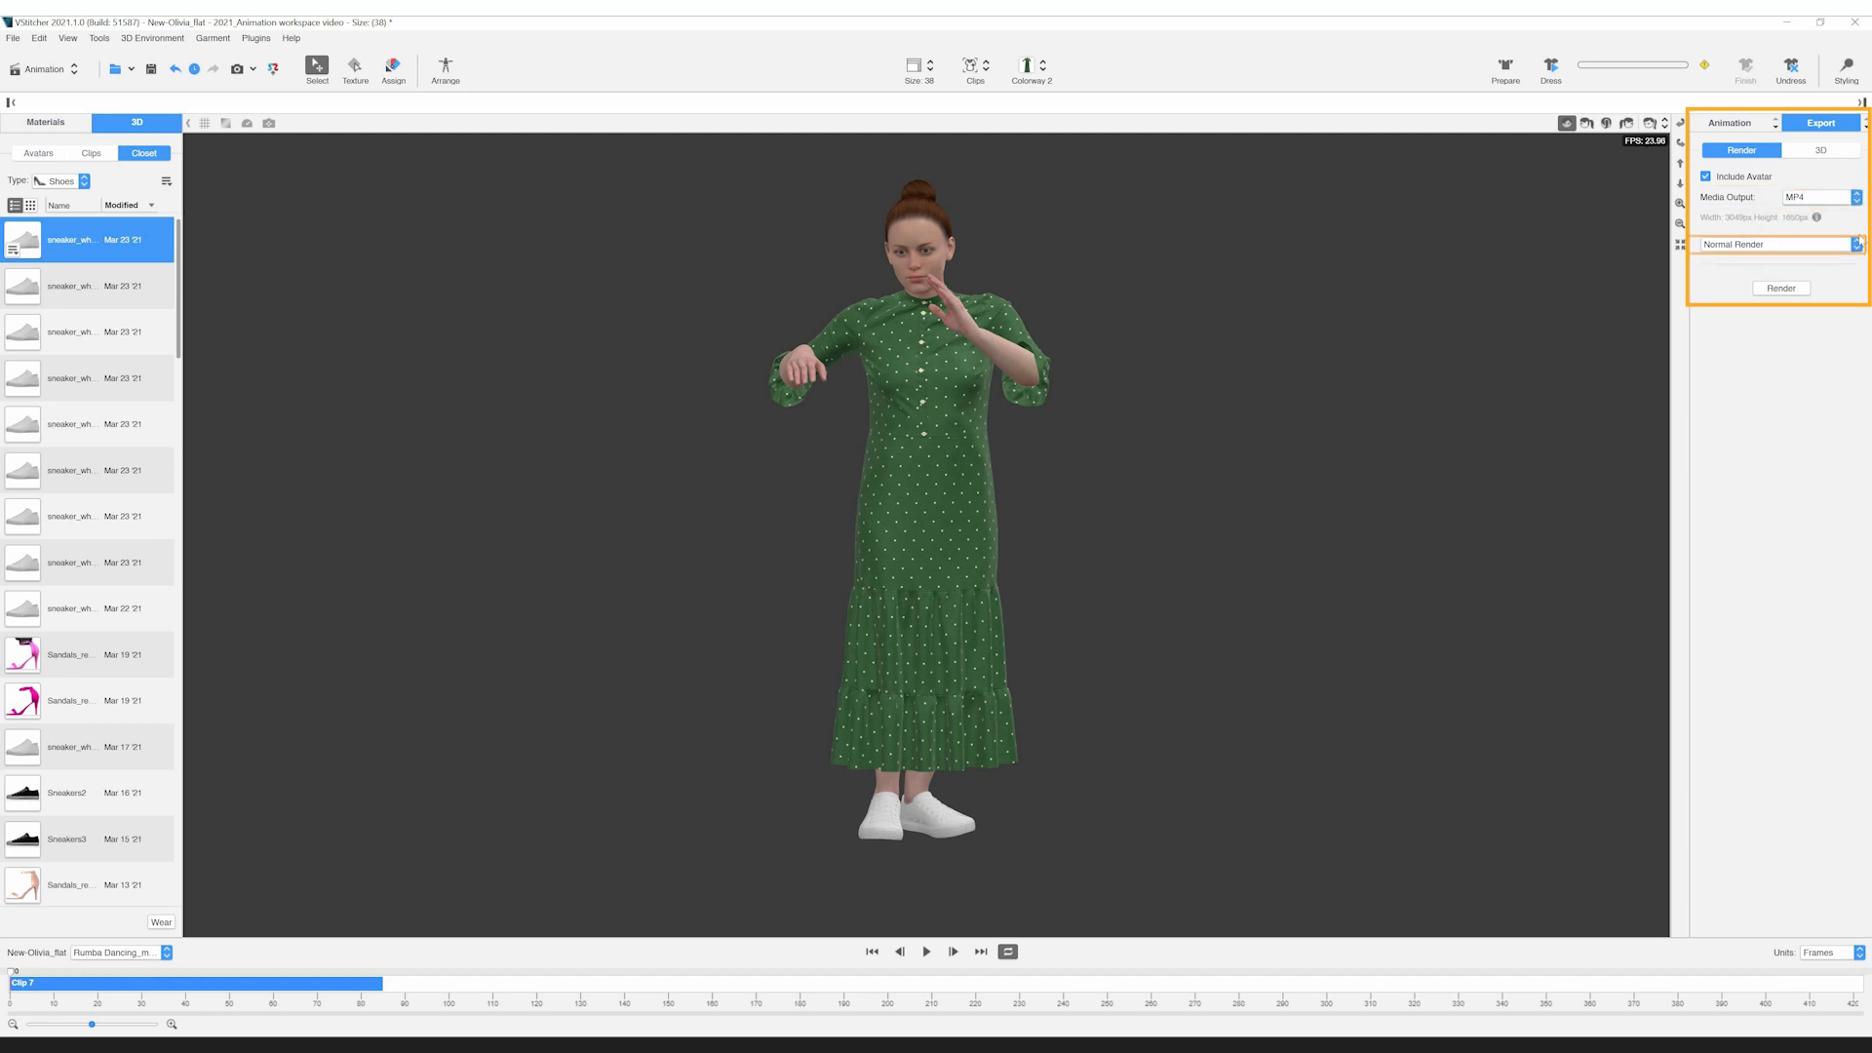
left_click(1854, 244)
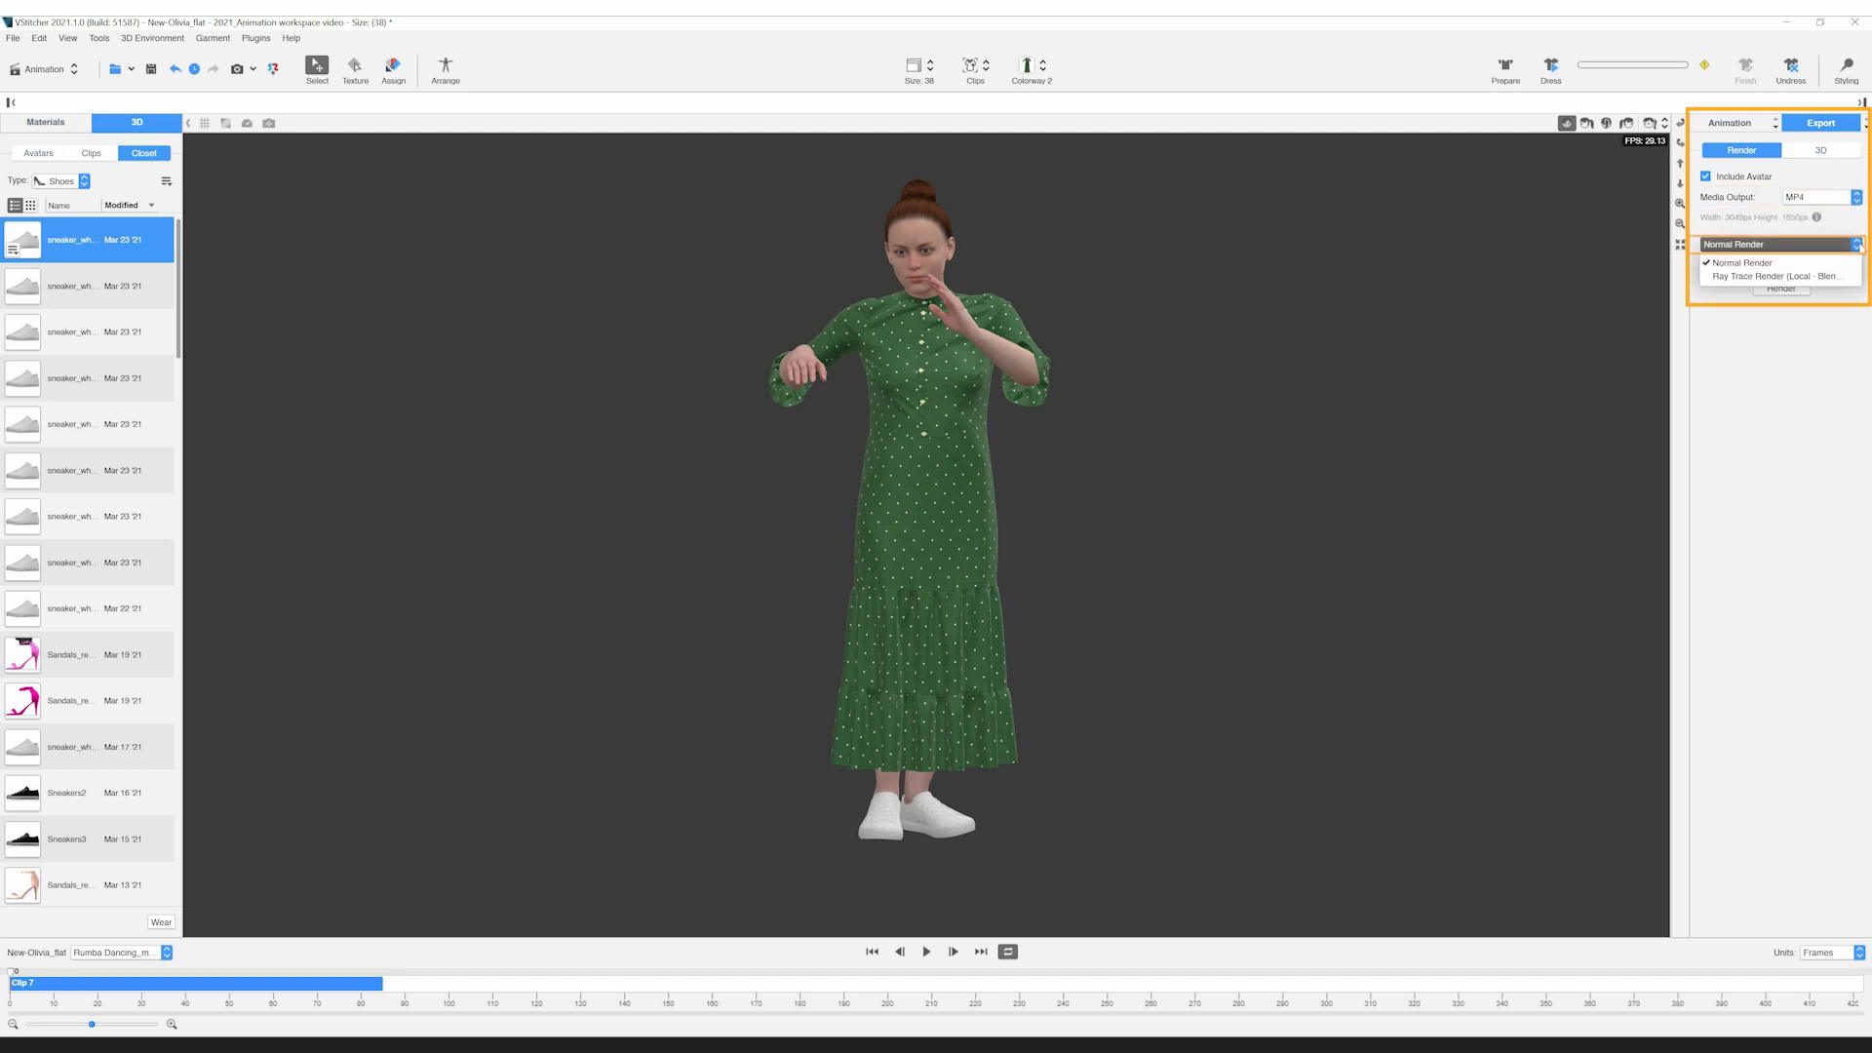
left_click(1741, 261)
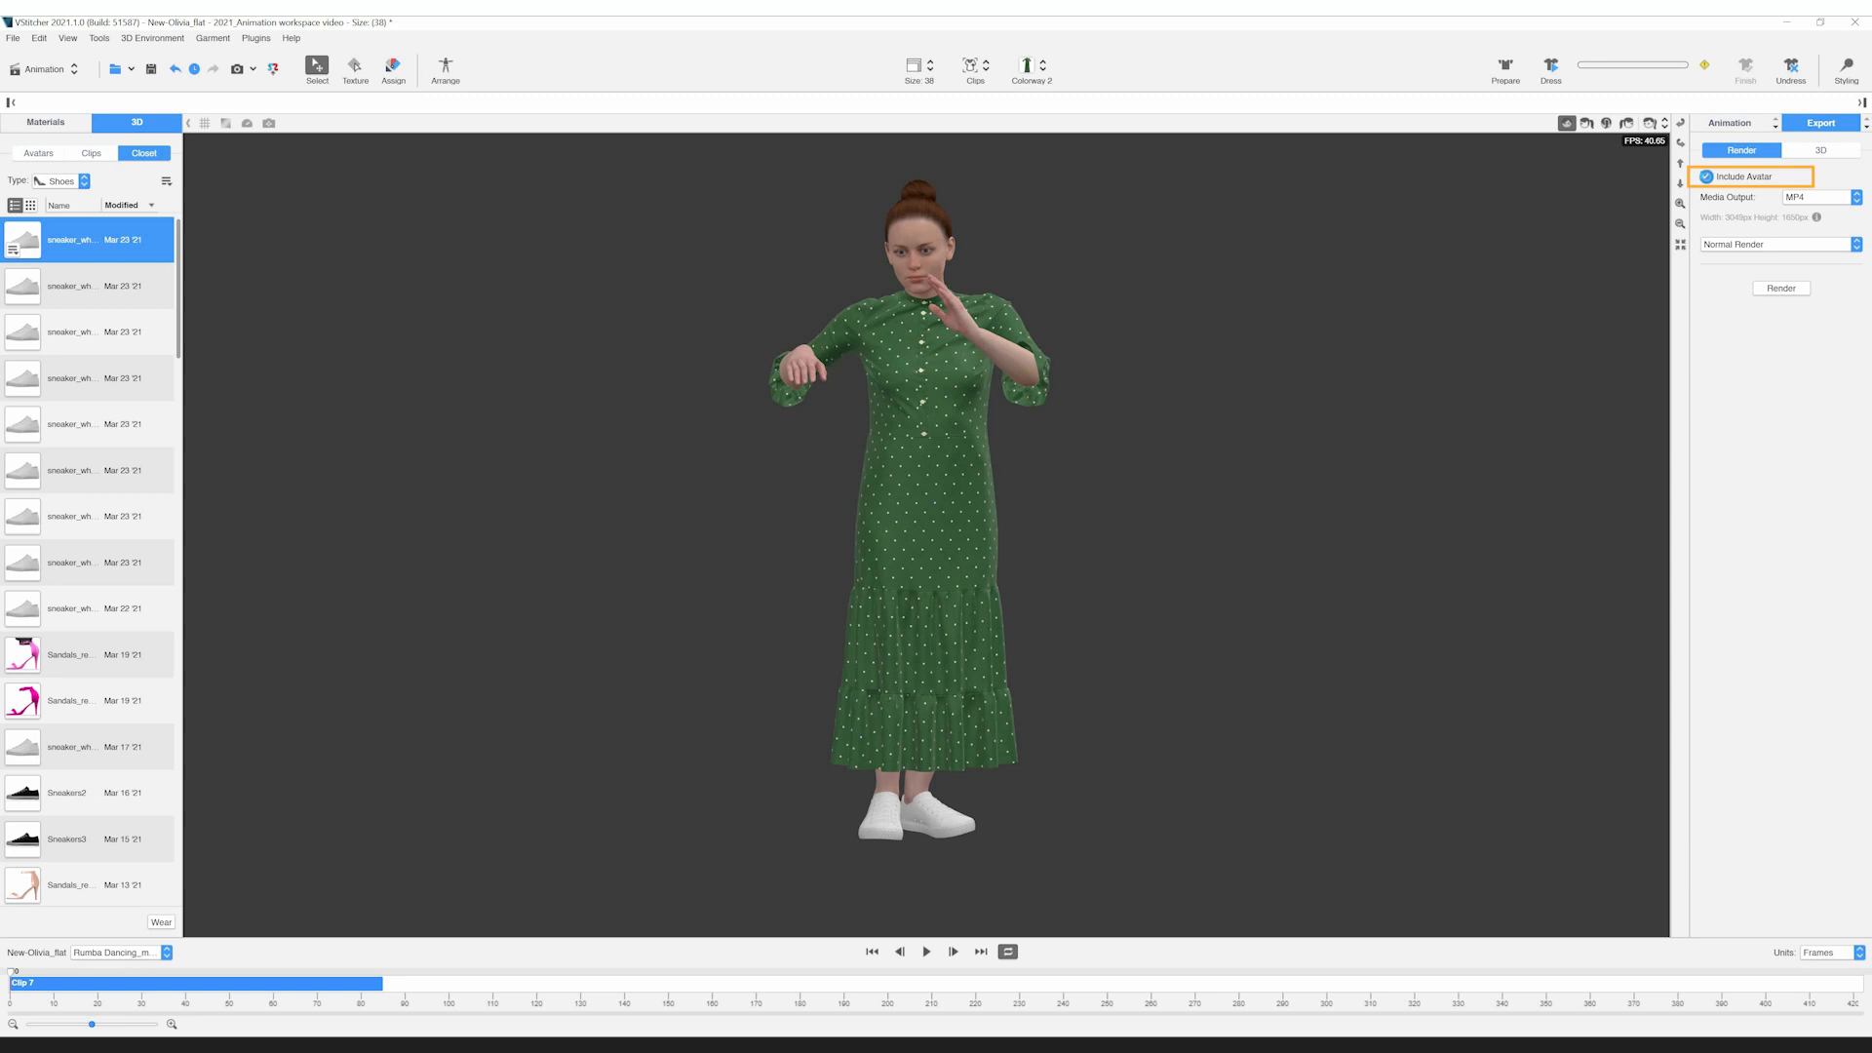
left_click(1705, 175)
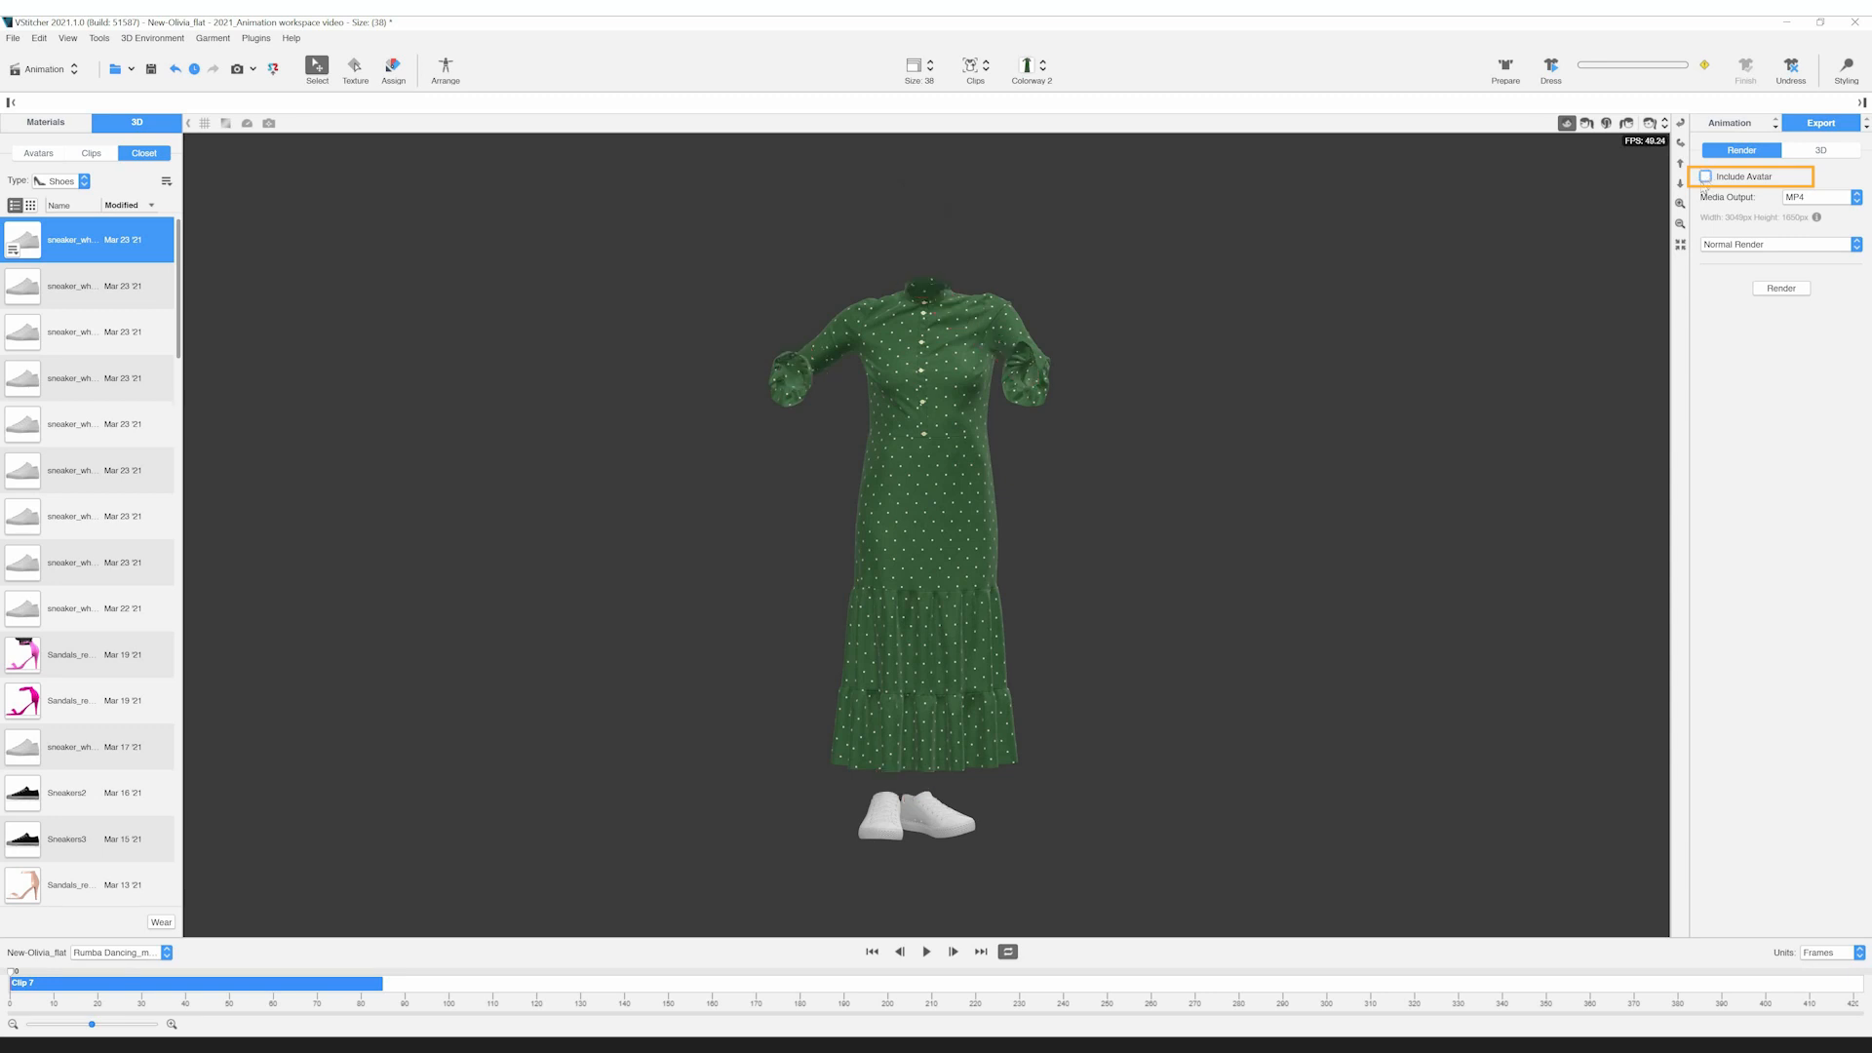
Render the animation and save it as Olivia_green_dress_rumba_normal.mp4
left_click(1781, 289)
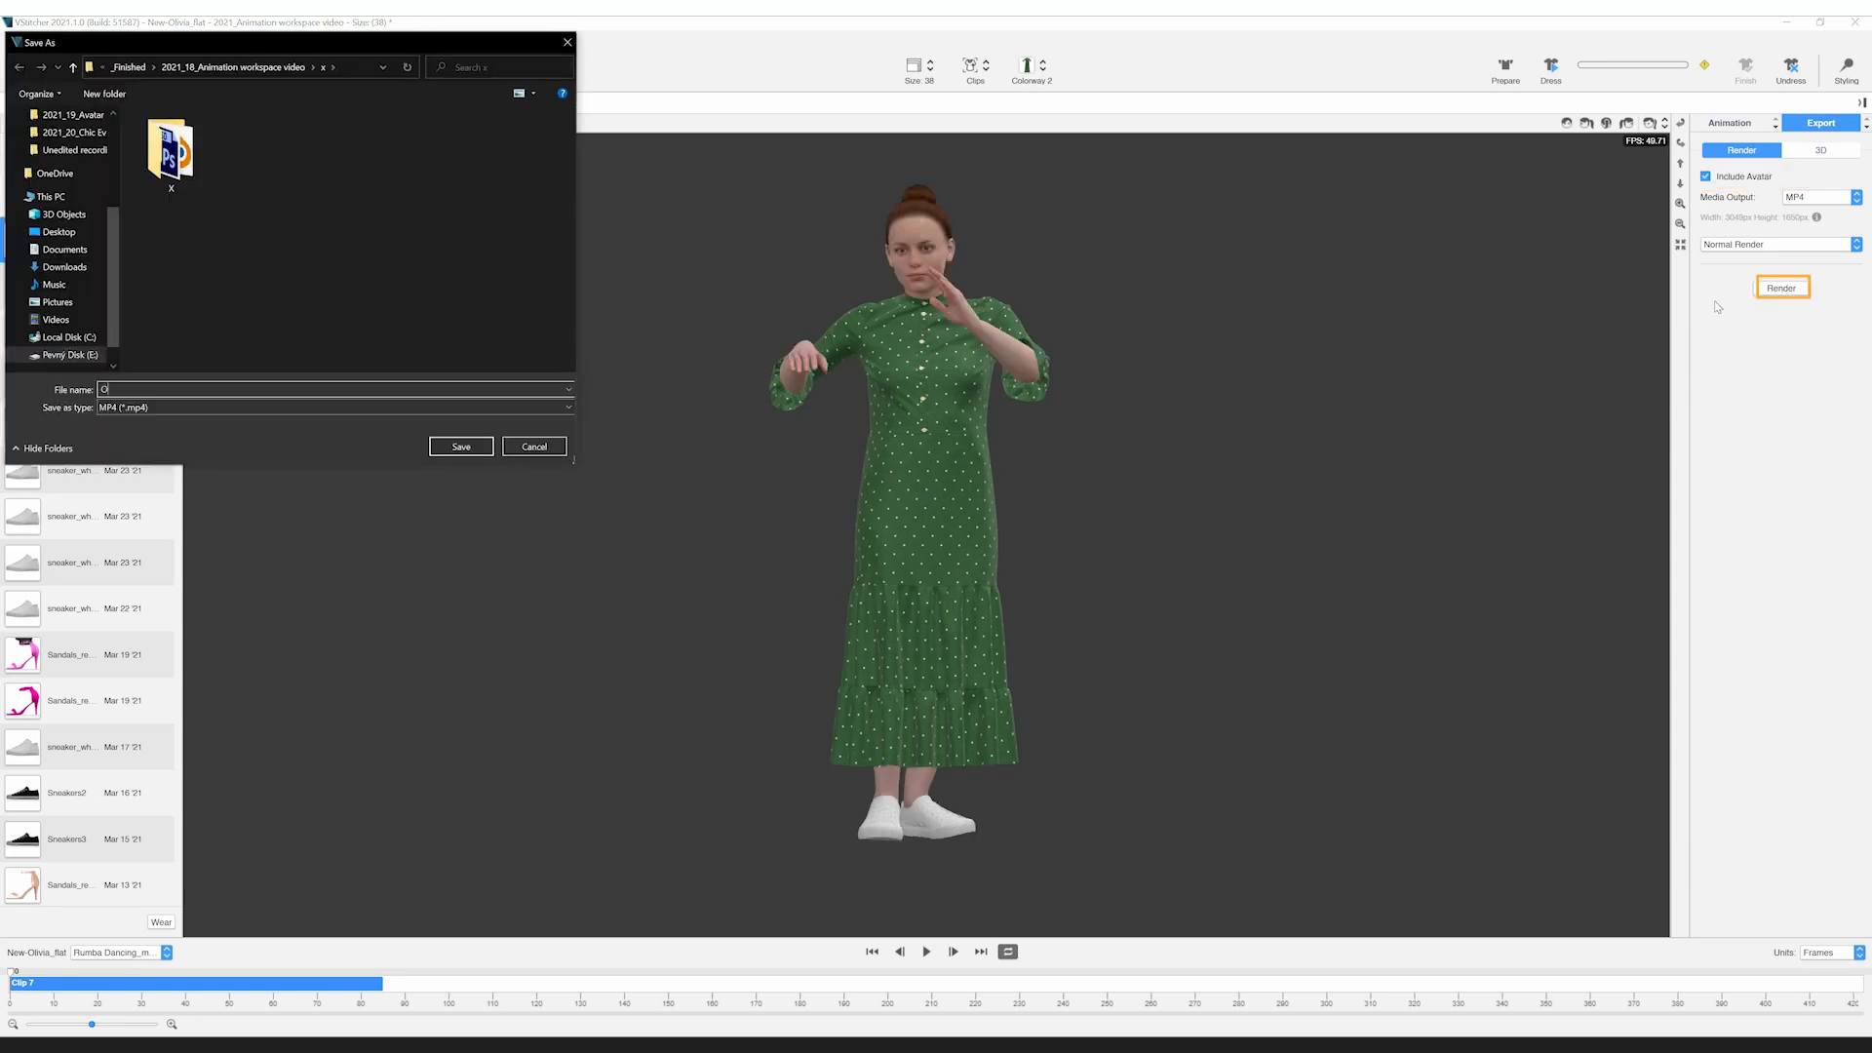
type("livia_green_dress_rumba_normal")
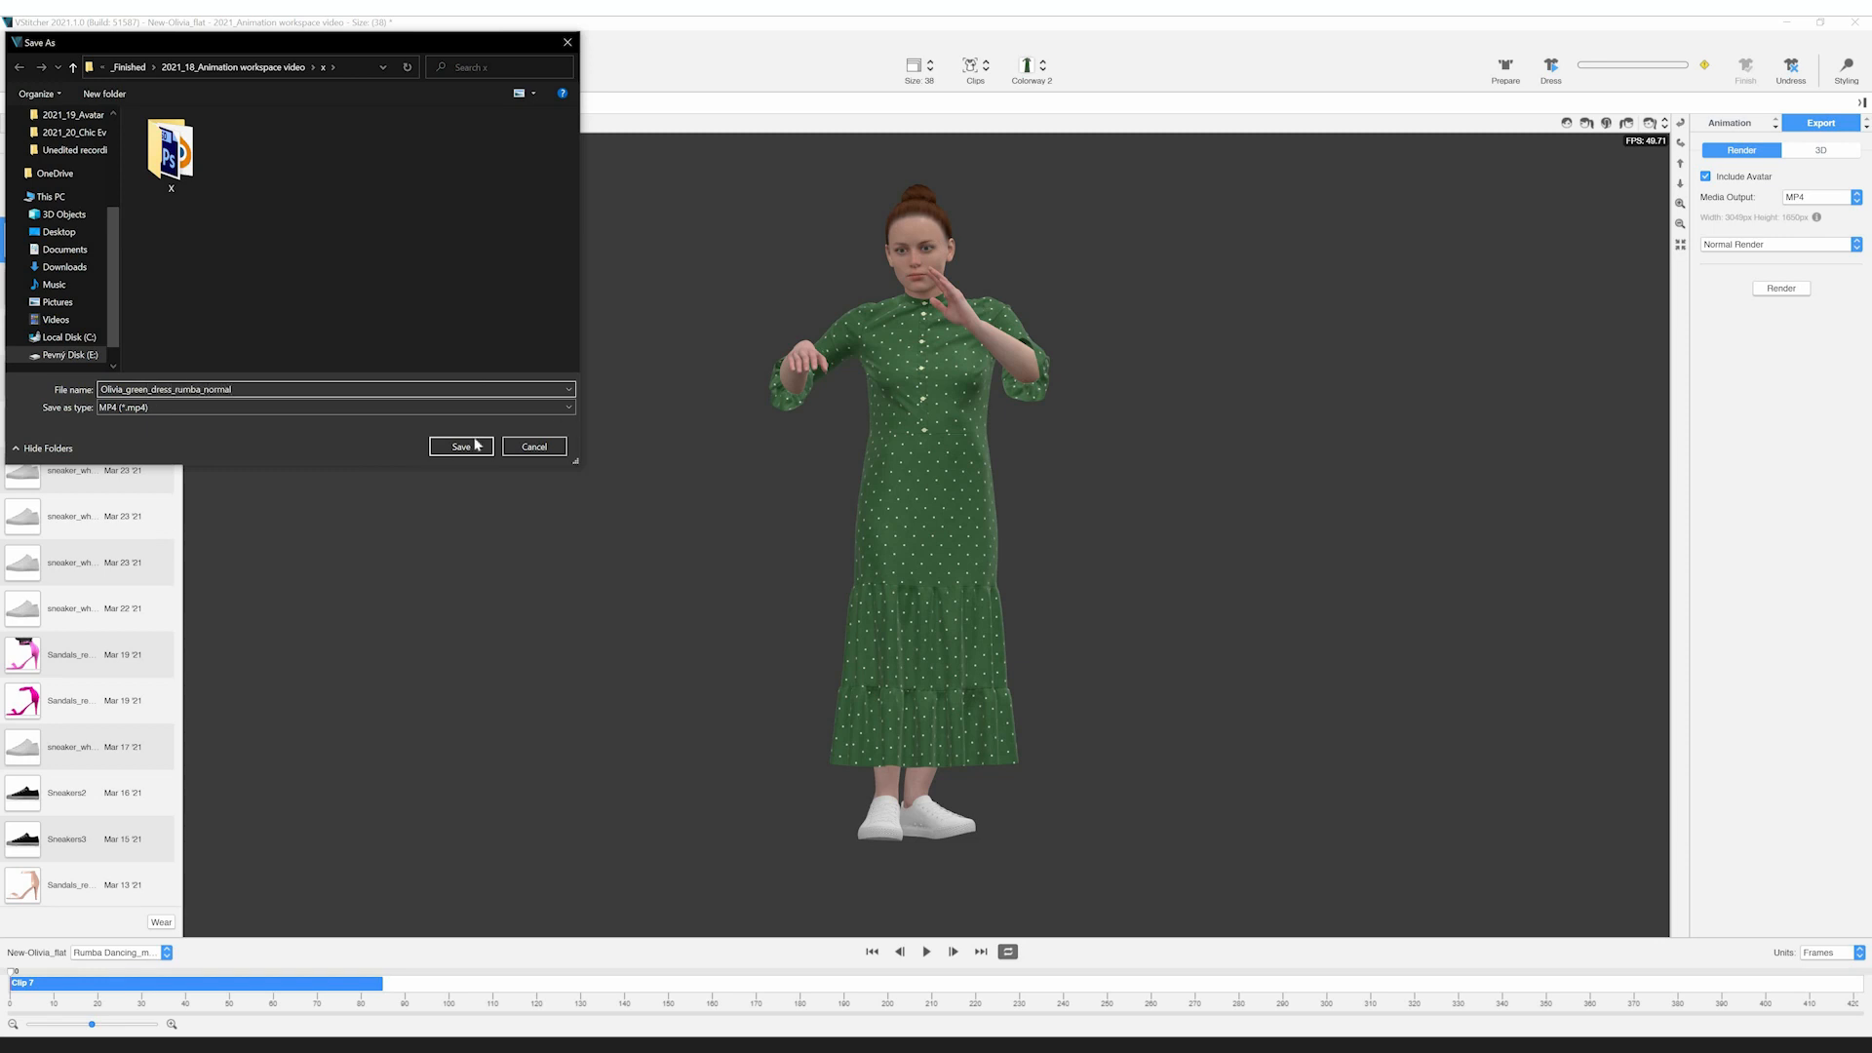
left_click(460, 445)
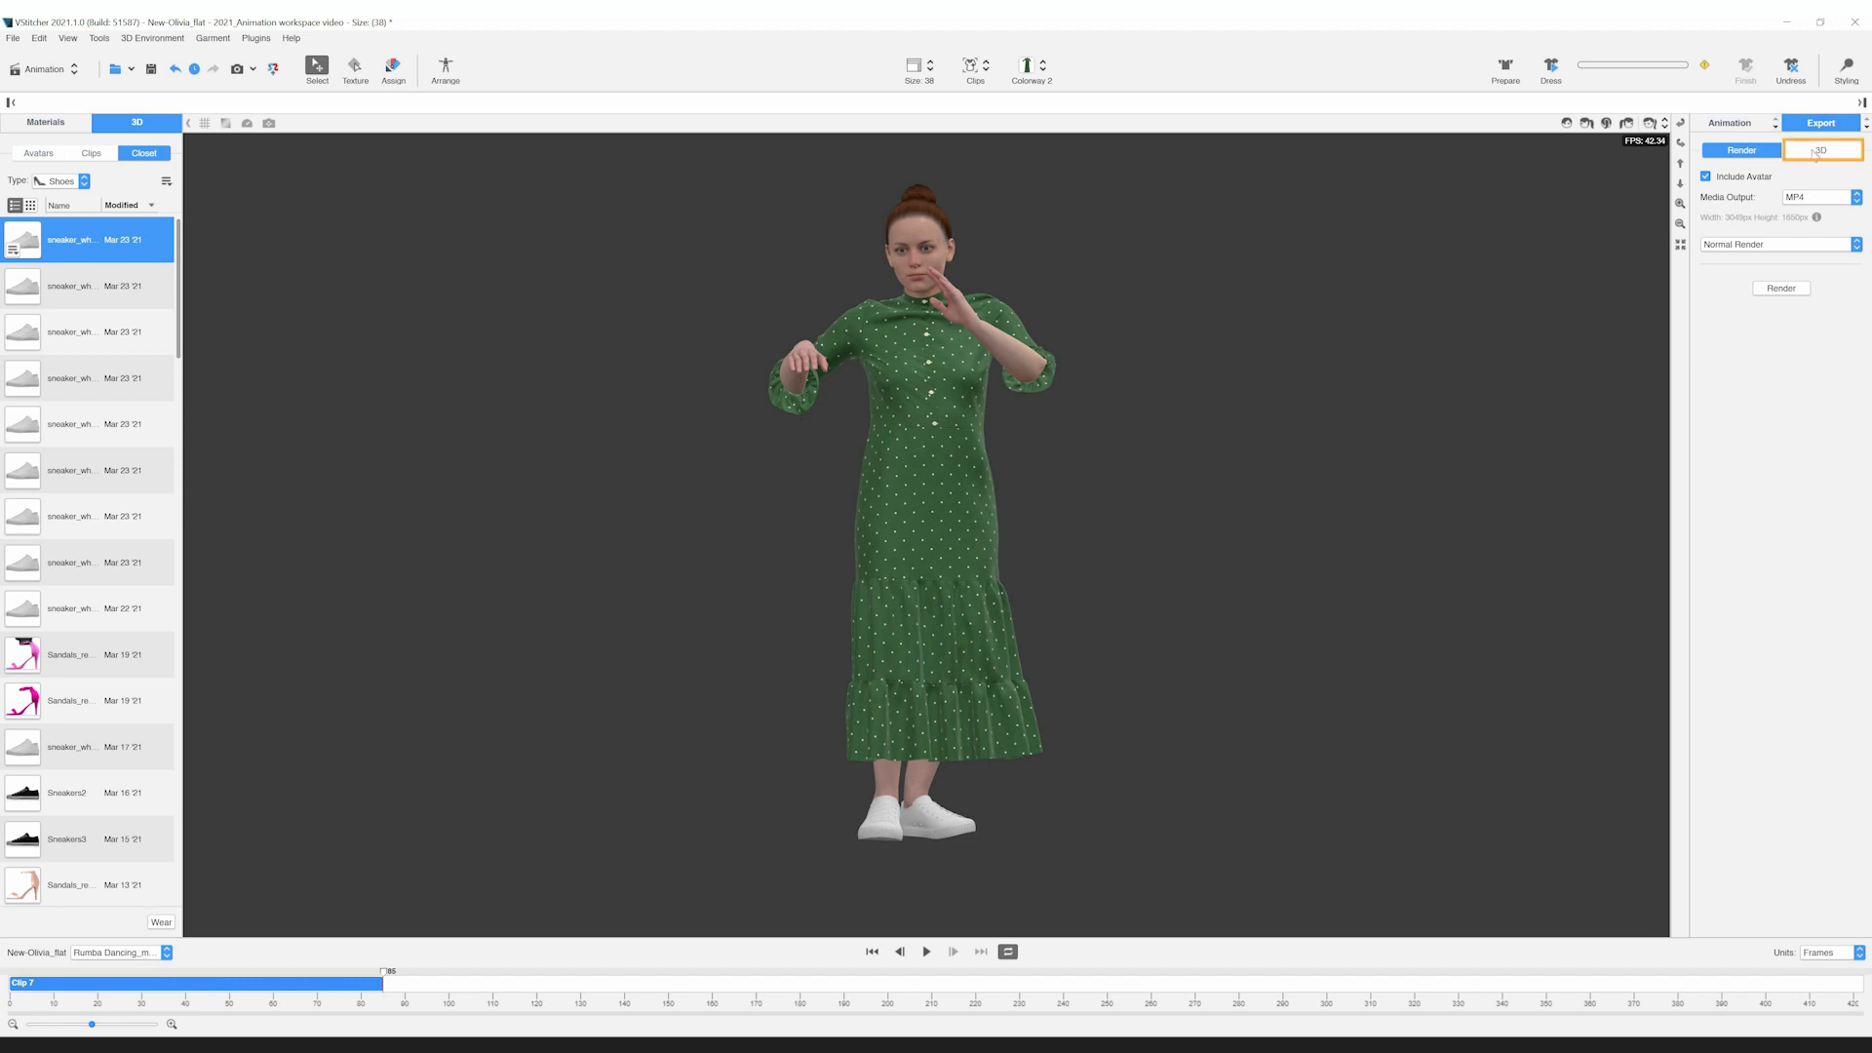
Export the dressed avatar as OBJ (+MDD) with avatar included, bringing up the Save As dialog
left_click(1819, 150)
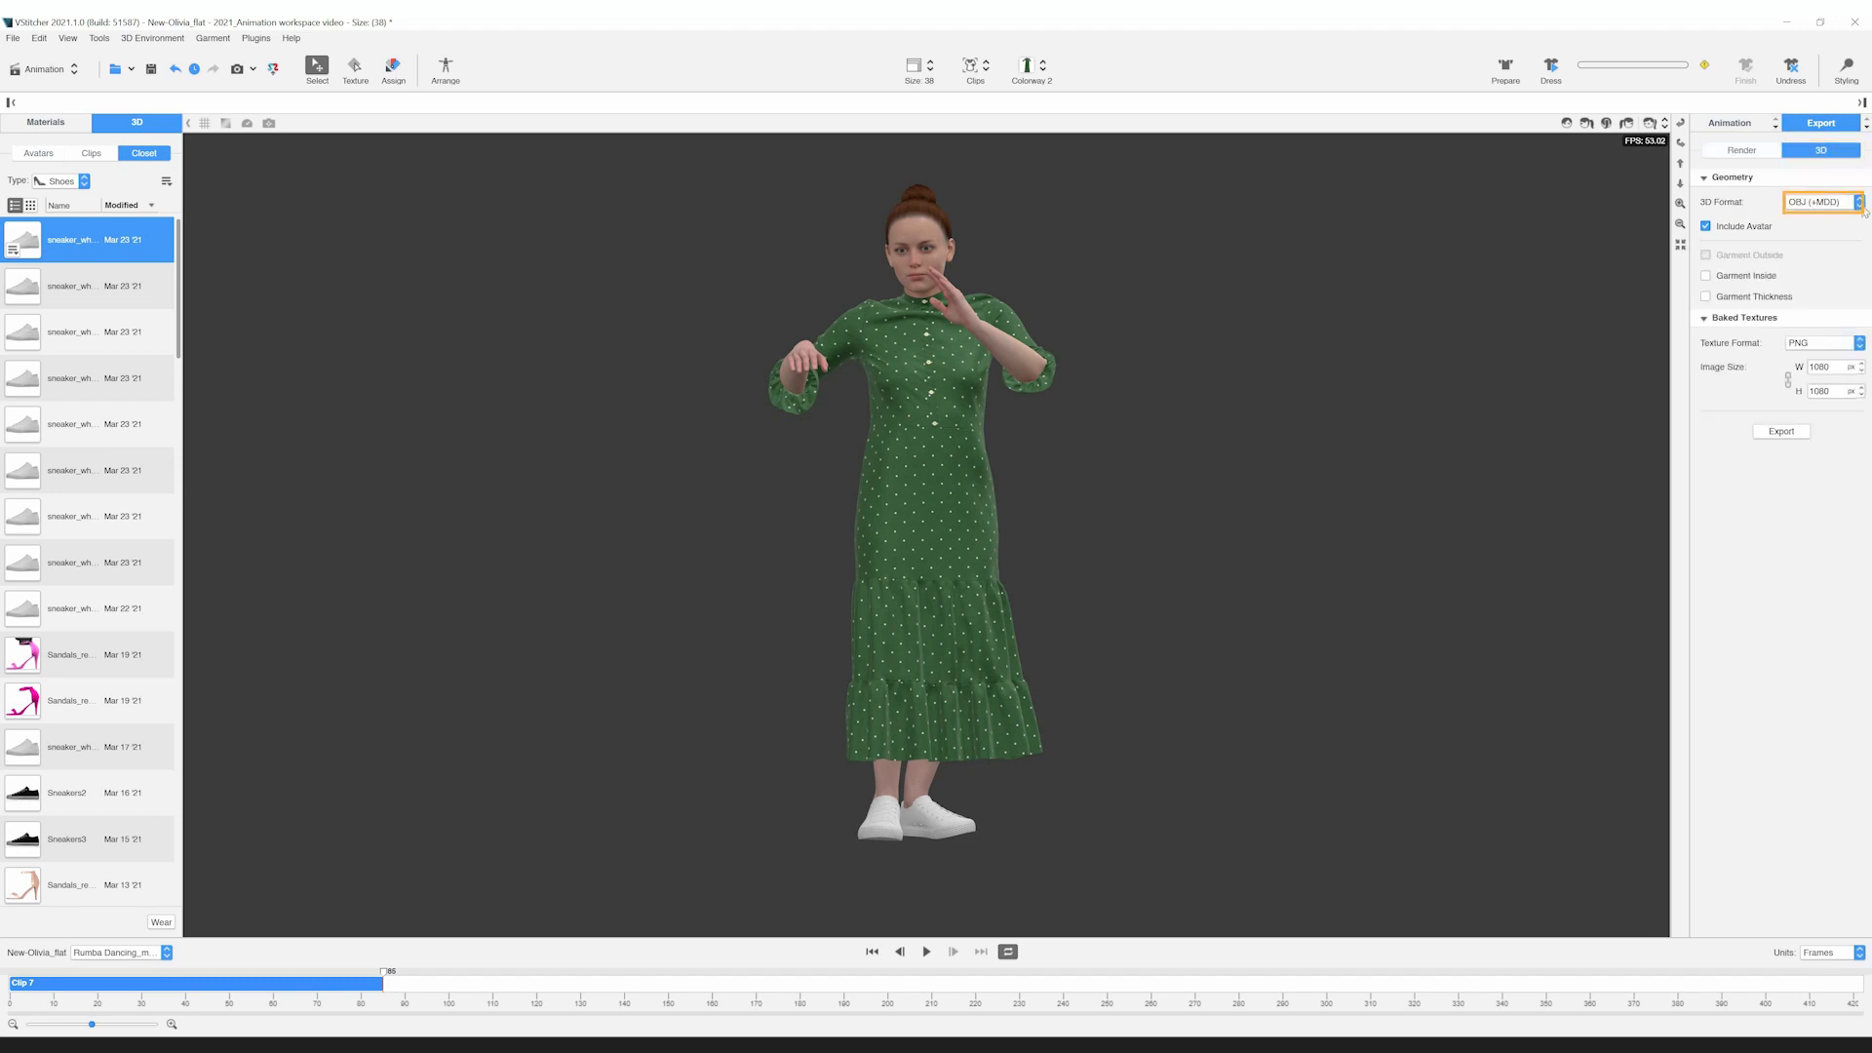
left_click(1820, 201)
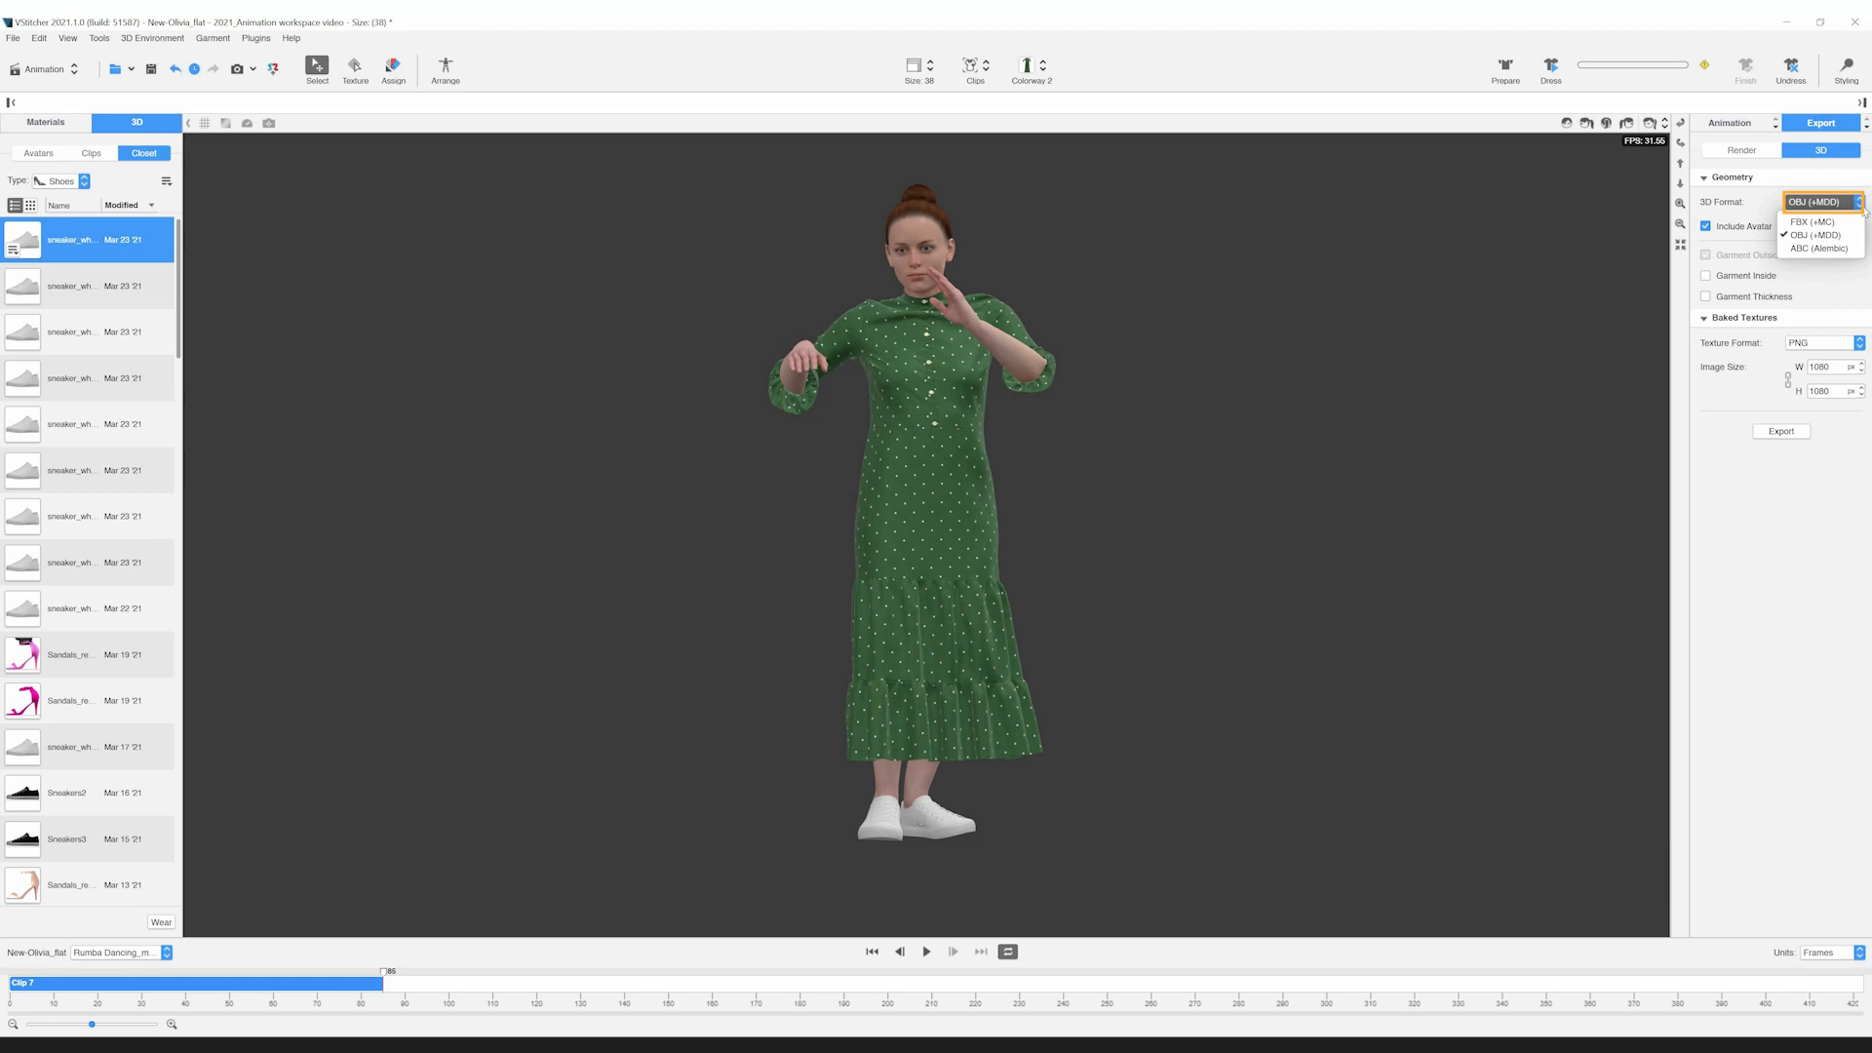
left_click(1819, 234)
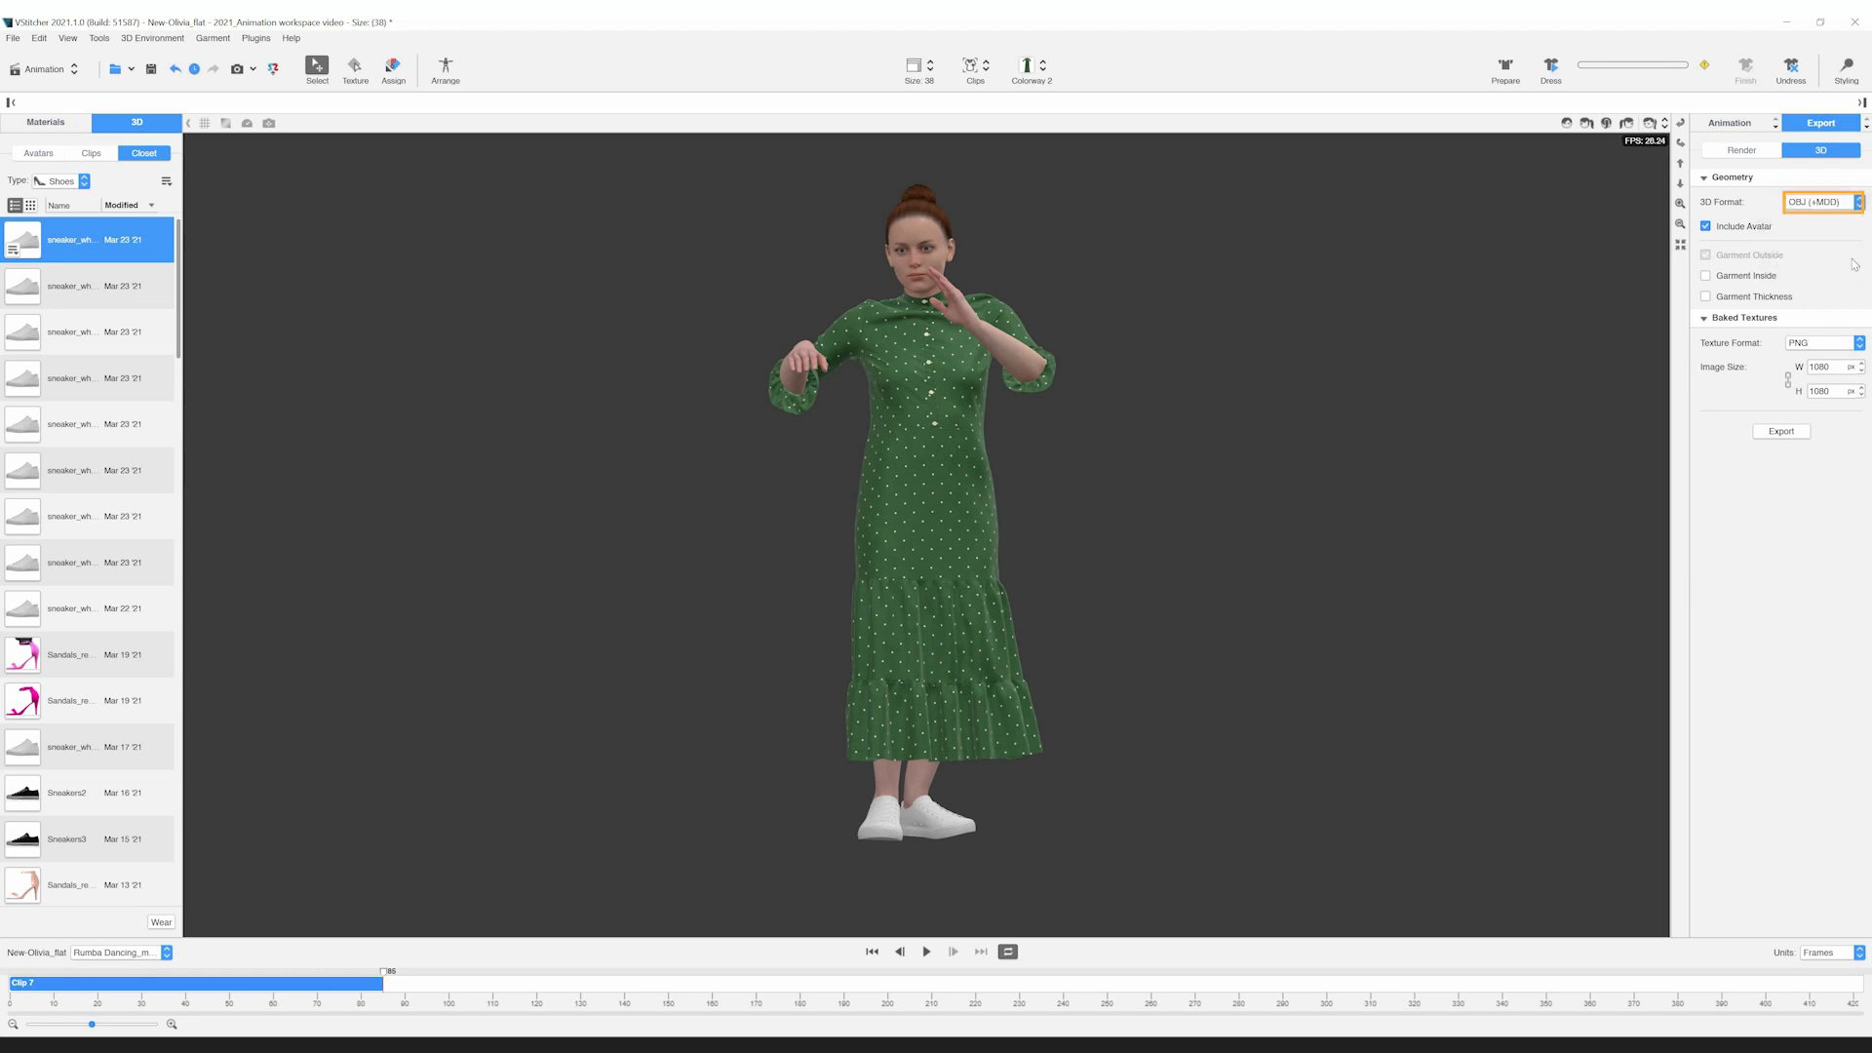
left_click(1781, 431)
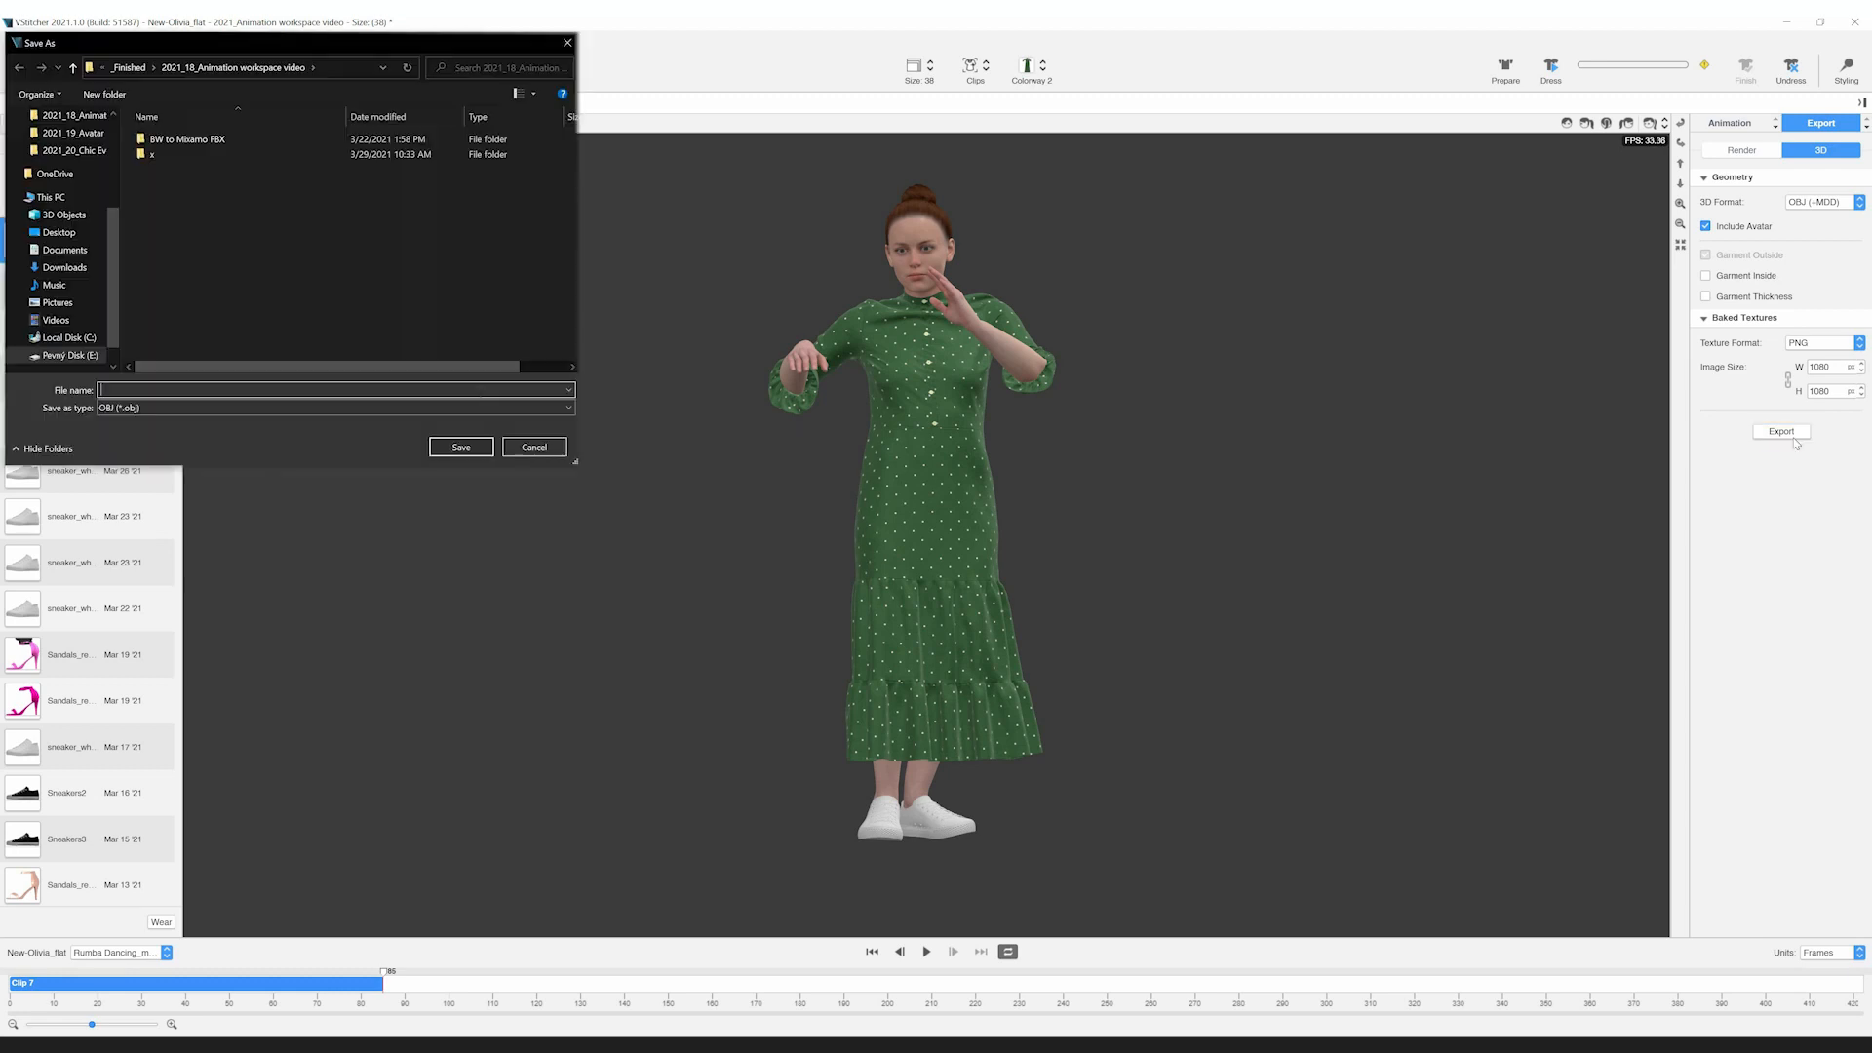